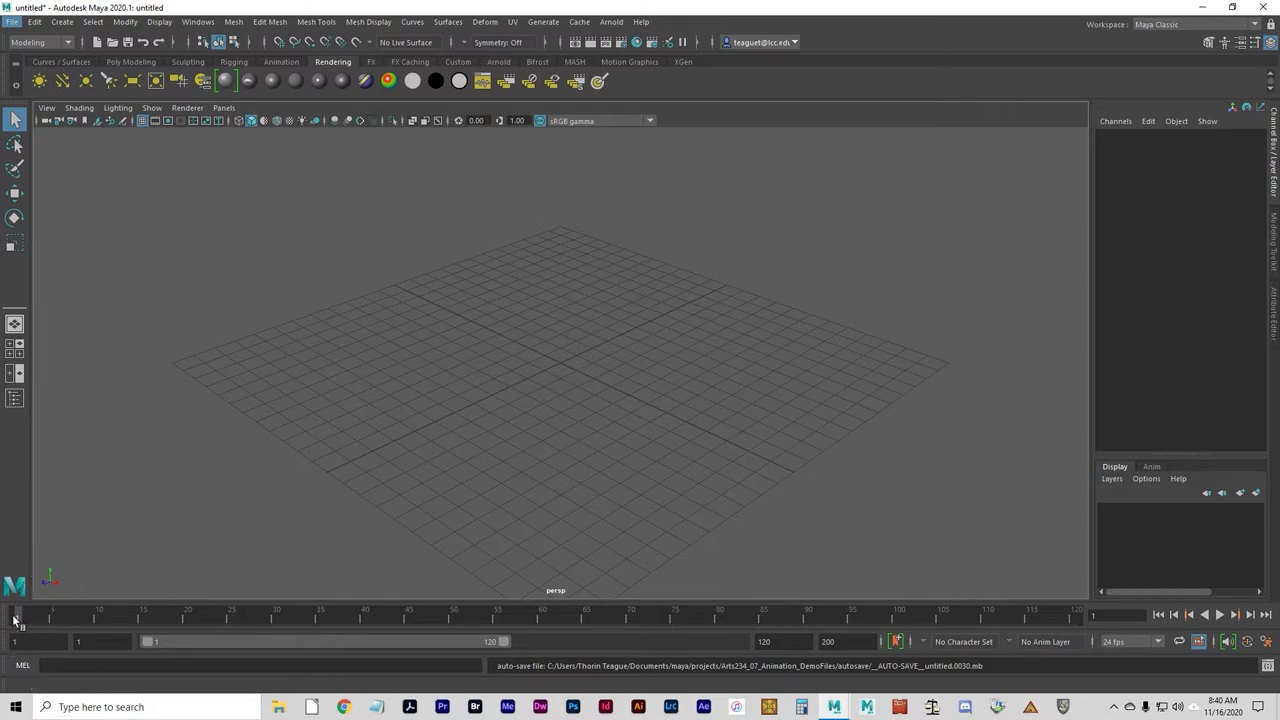
{"action": "mouse_move", "coordinate": [367, 311]}
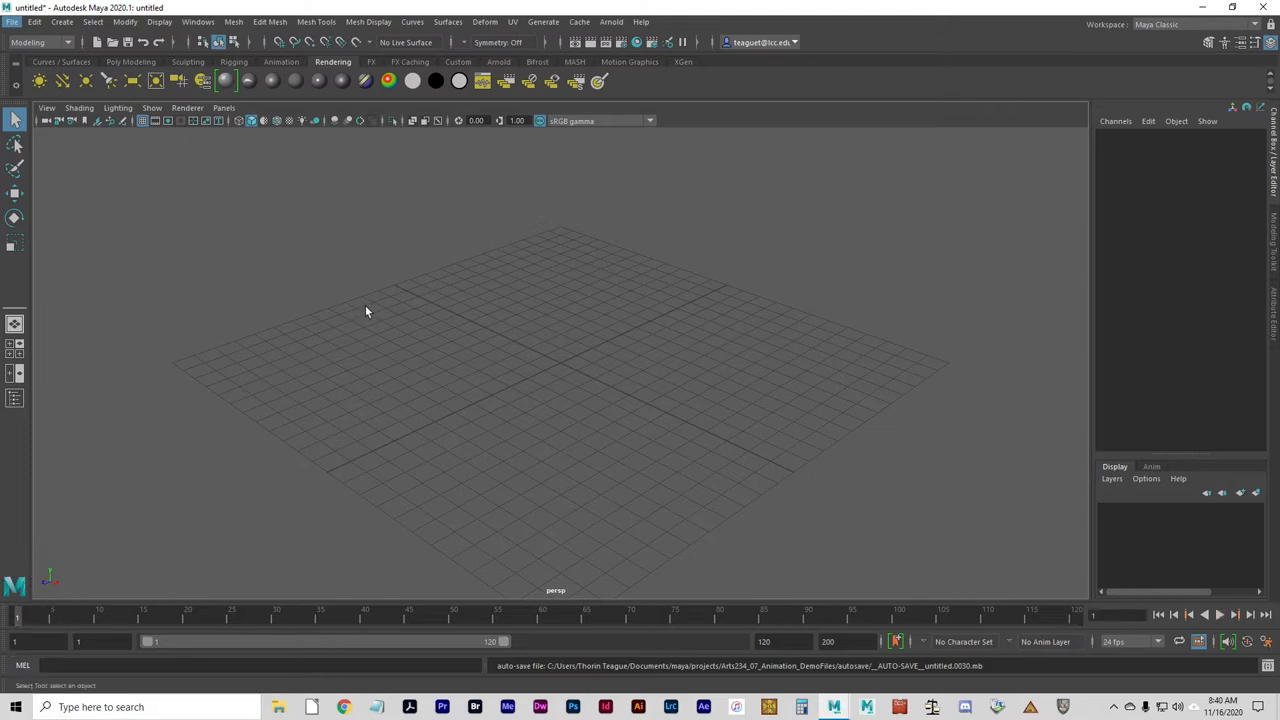
{"action": "mouse_move", "coordinate": [906, 465]}
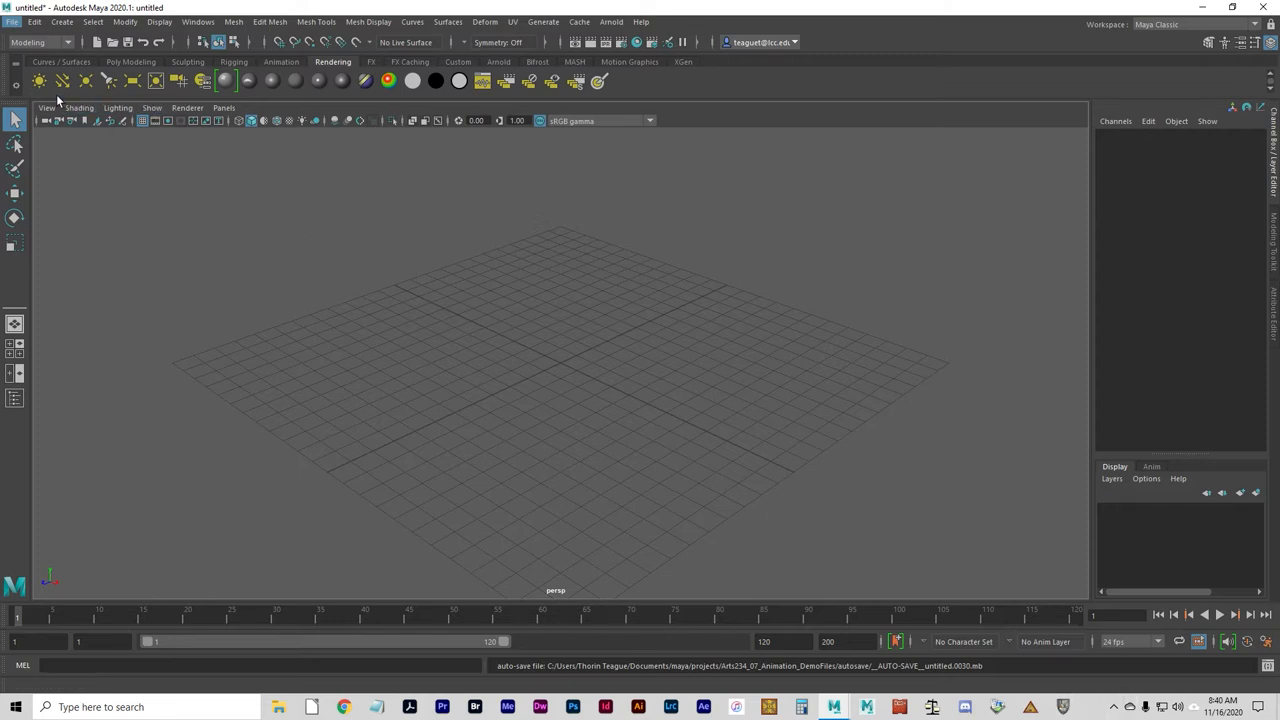
Switch the shelf to the Poly Modeling tab.
{"action": "left_click", "coordinate": [131, 61]}
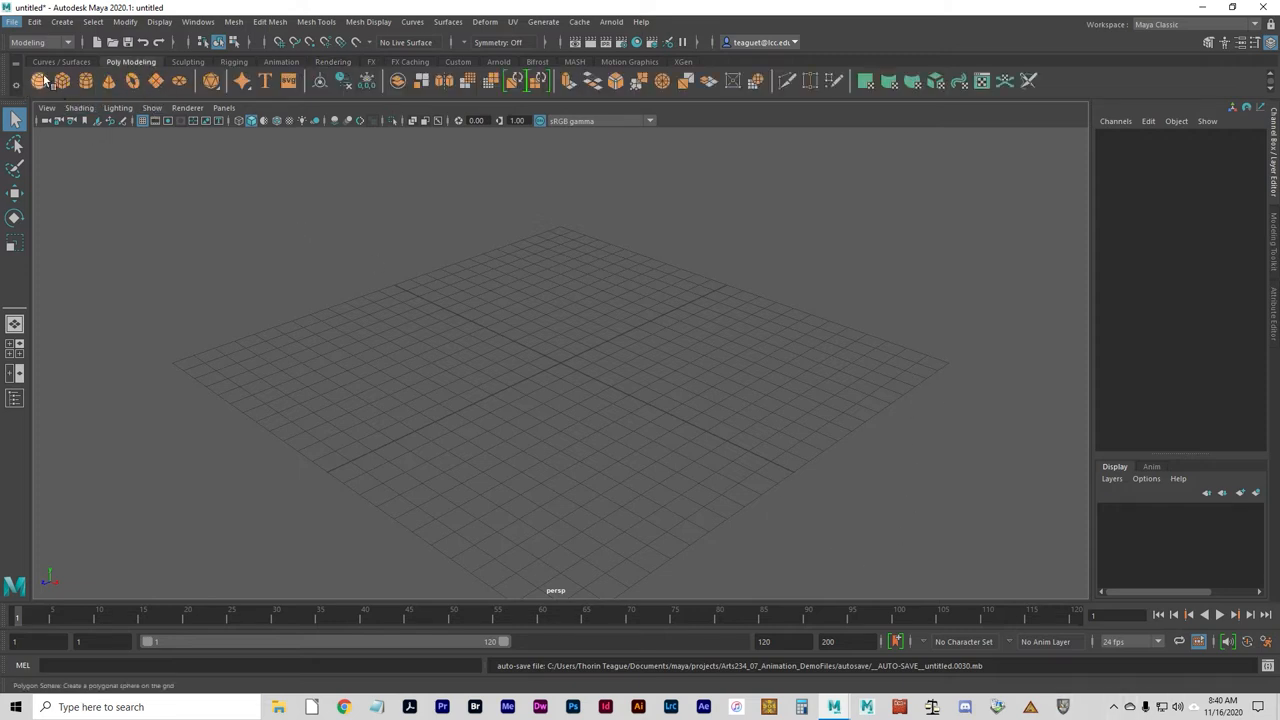
Create a polygon sphere and a plane, then show top, front and side views.
{"action": "left_click", "coordinate": [42, 87]}
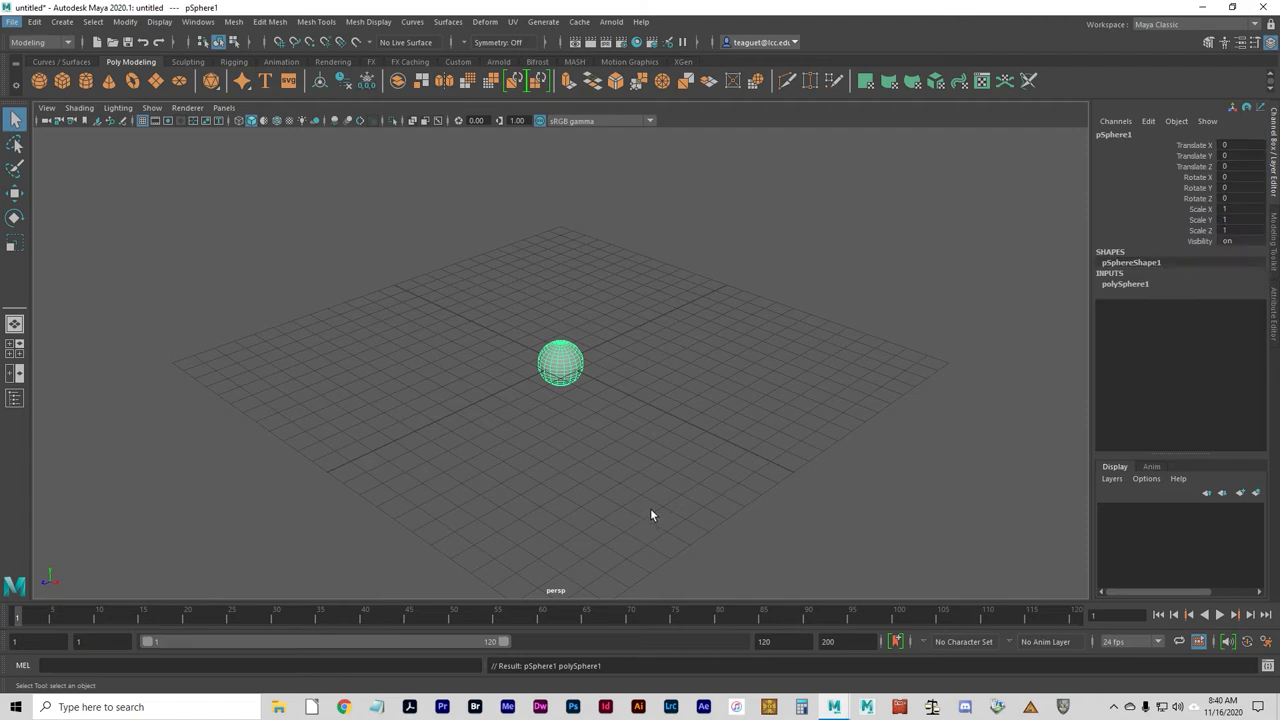
{"action": "mouse_move", "coordinate": [577, 492]}
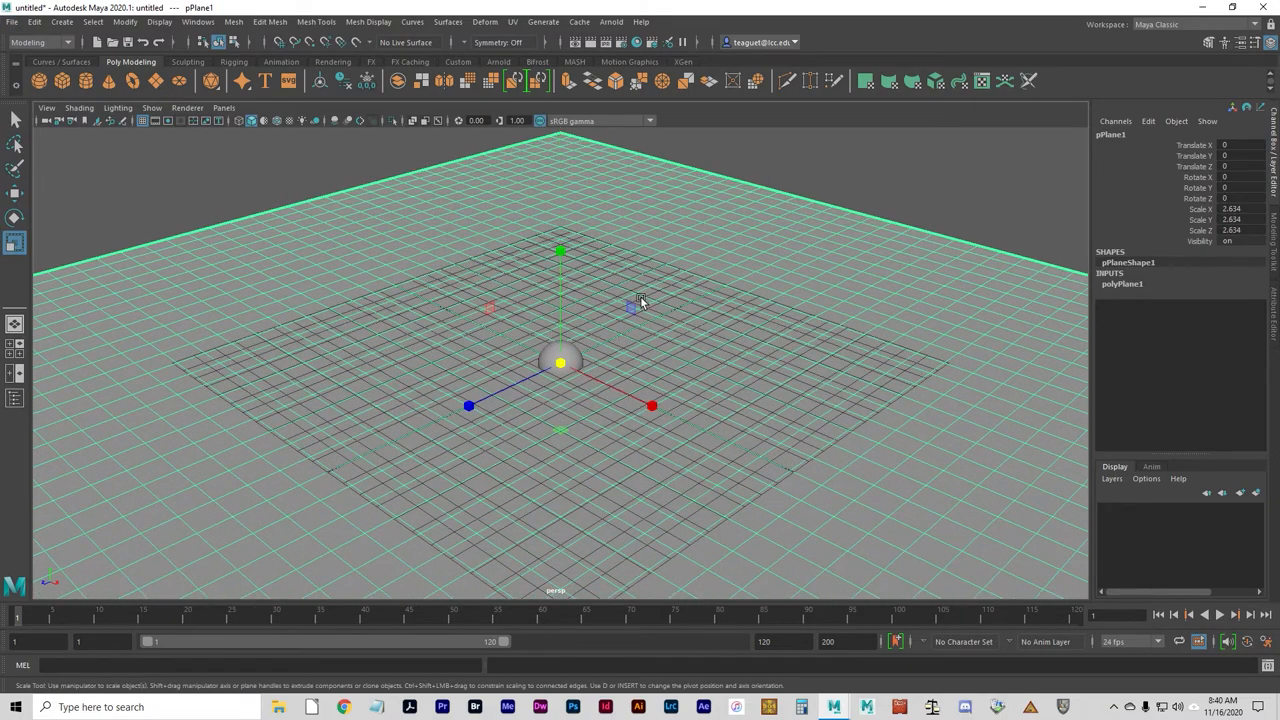
{"action": "mouse_move", "coordinate": [560, 290]}
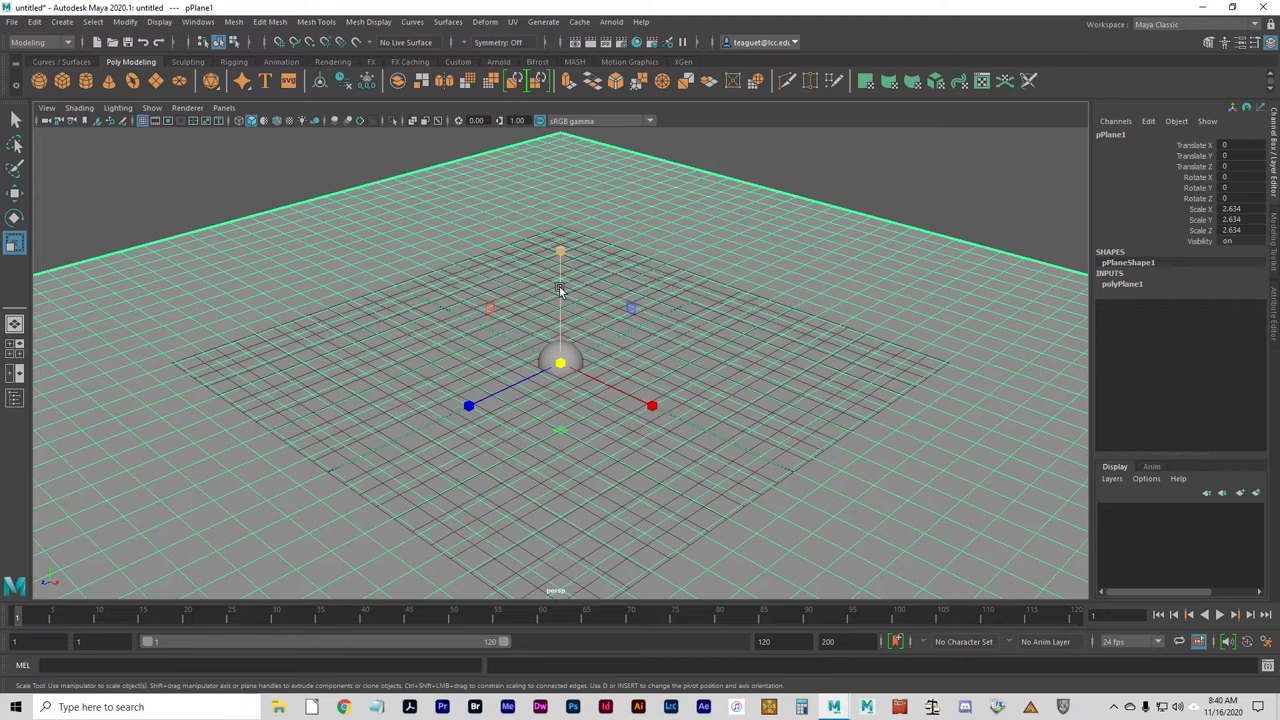
{"action": "left_click", "coordinate": [12, 192]}
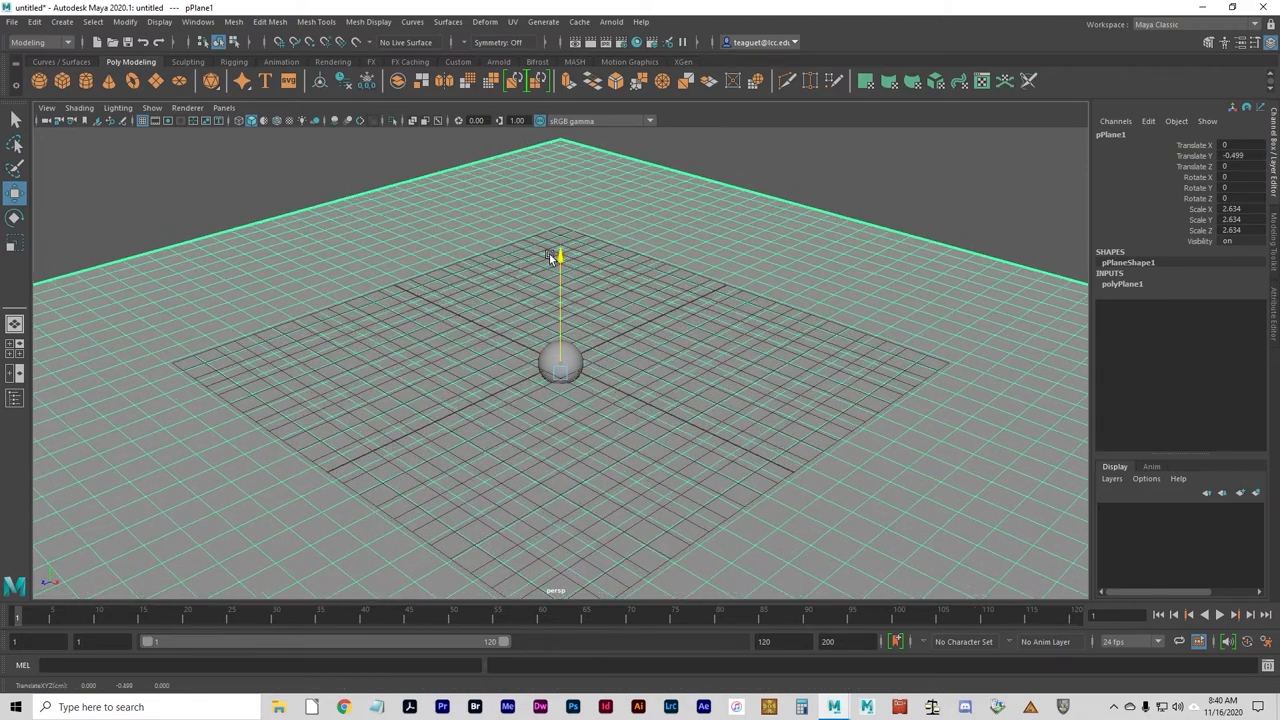
{"action": "key", "text": "space"}
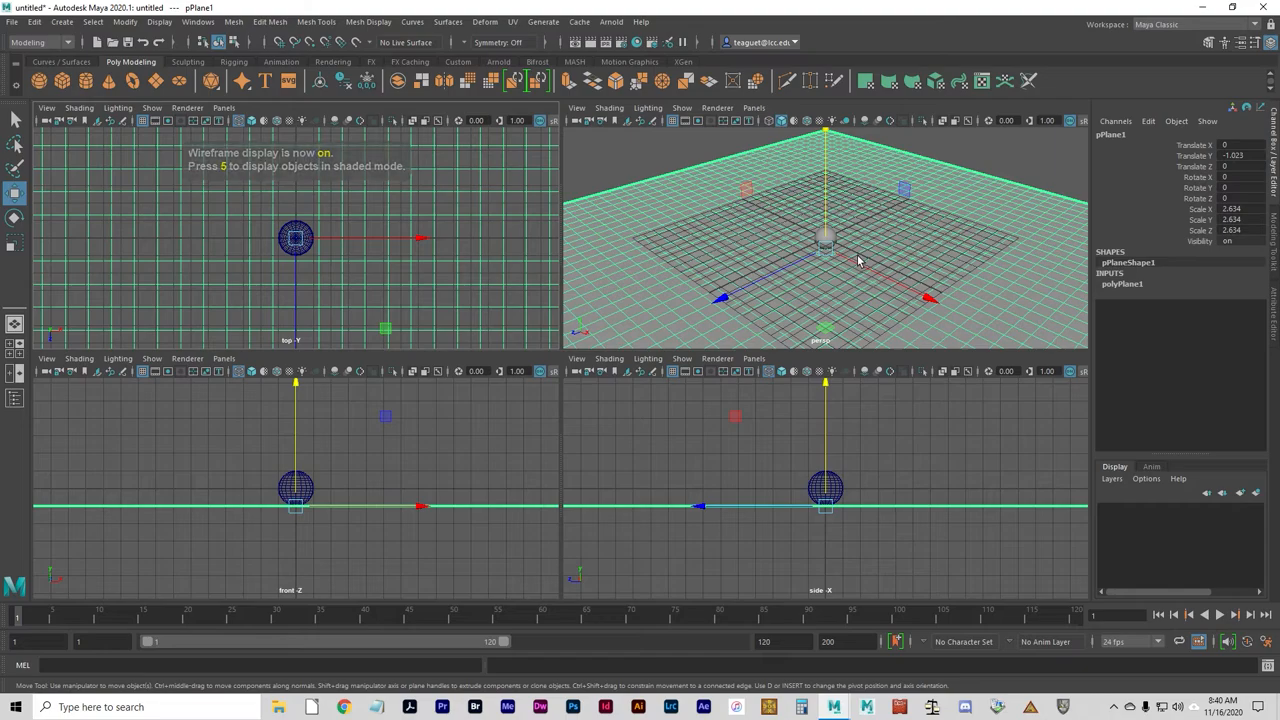
{"action": "mouse_move", "coordinate": [856, 426]}
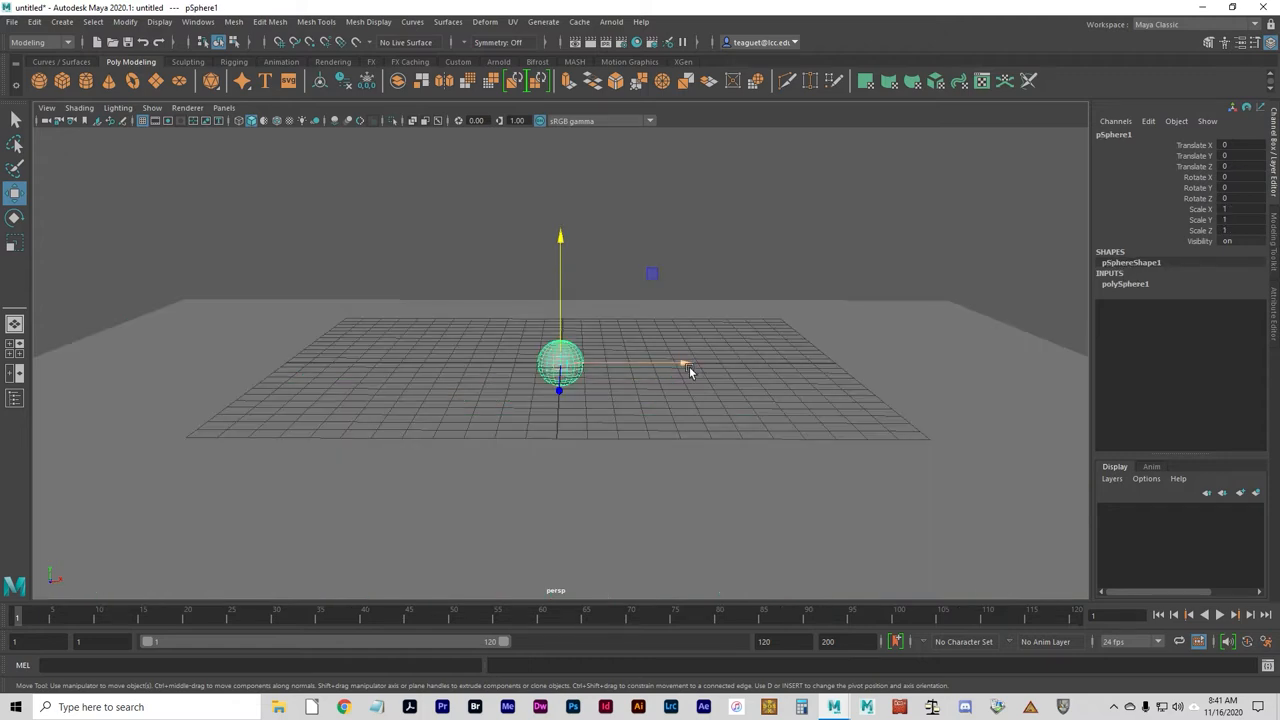
Drag the ball left, then set Translate X to -15 and Translate Y to 15.
{"action": "left_click_drag", "start_coordinate": [685, 362], "coordinate": [390, 362]}
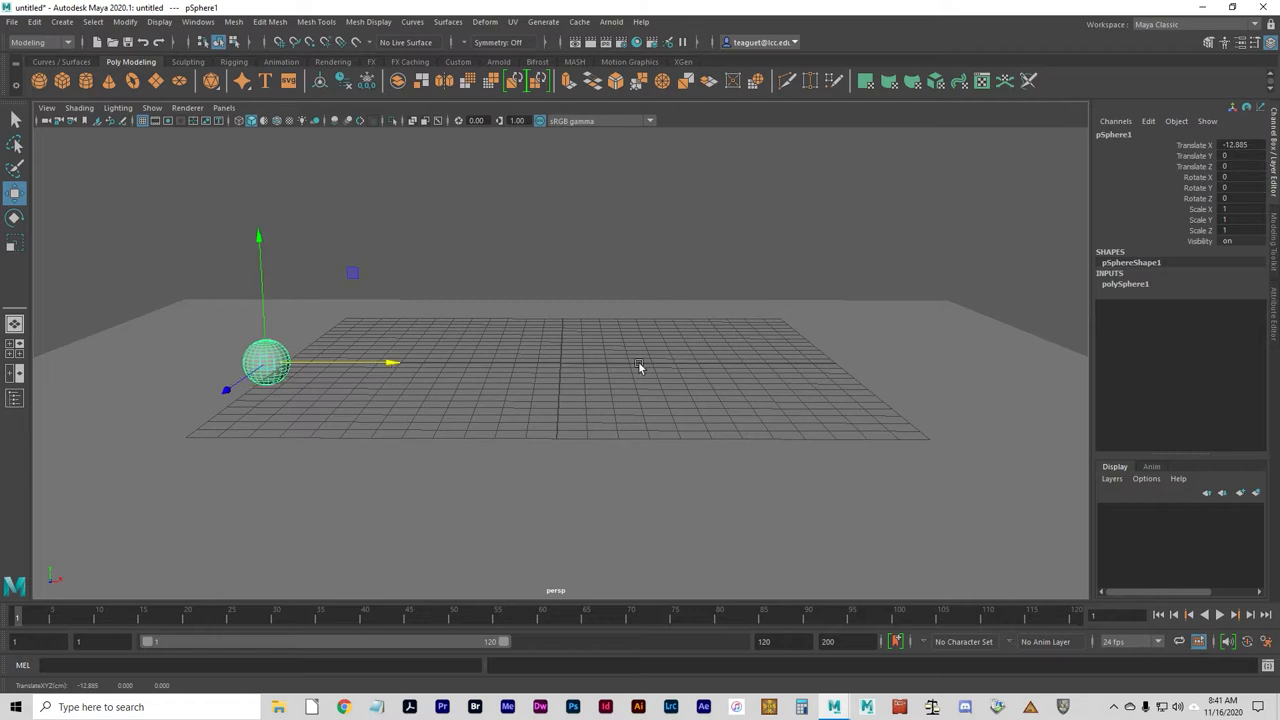
{"action": "left_click", "coordinate": [1240, 144]}
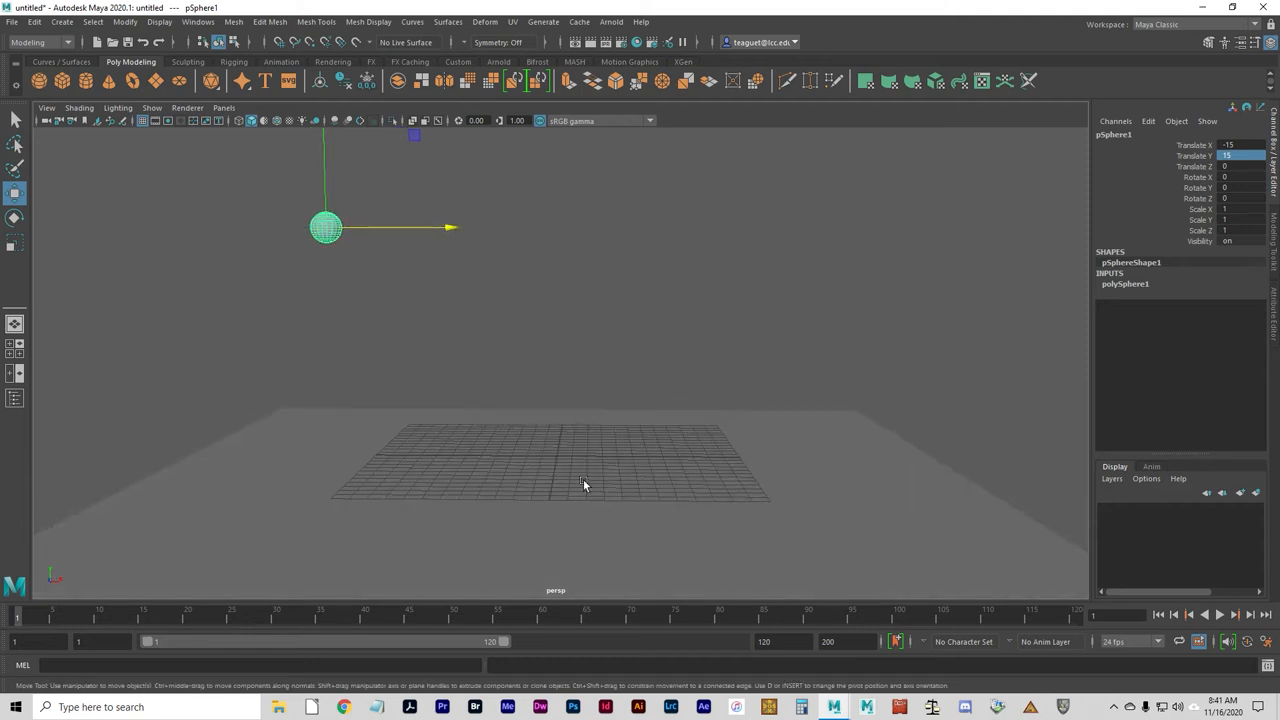
{"action": "mouse_move", "coordinate": [617, 382]}
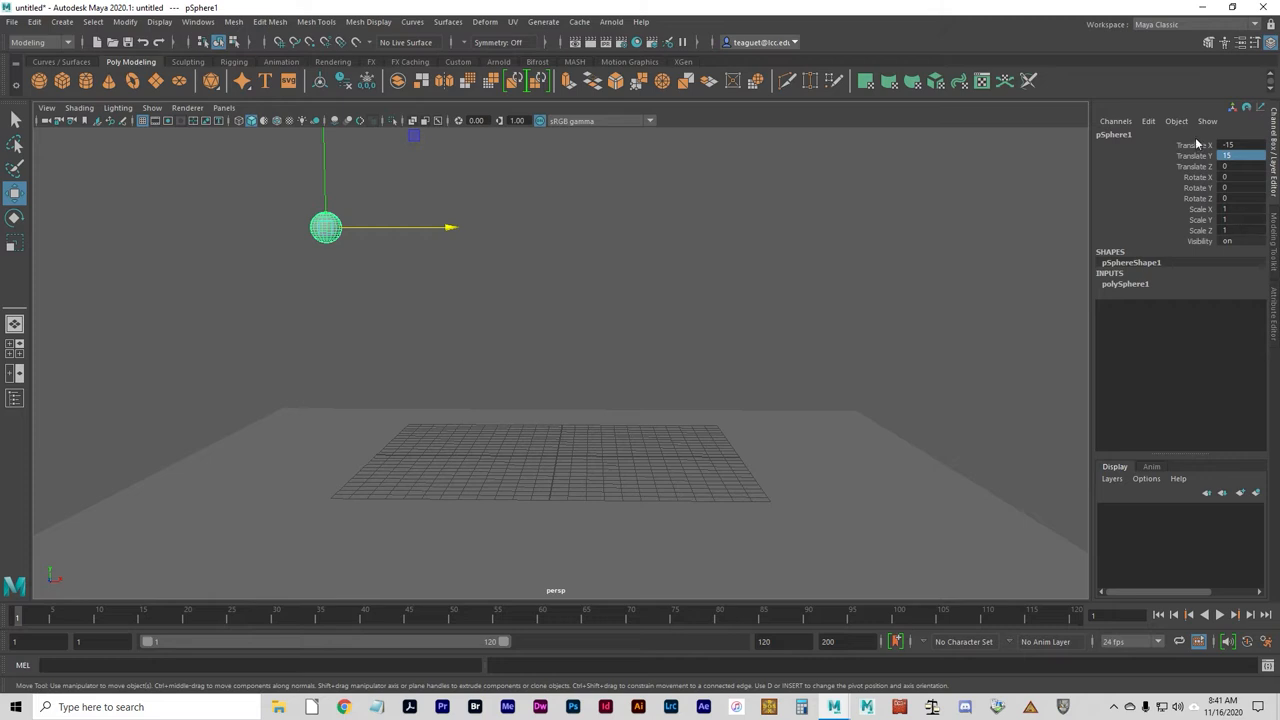
{"action": "left_click", "coordinate": [1200, 145]}
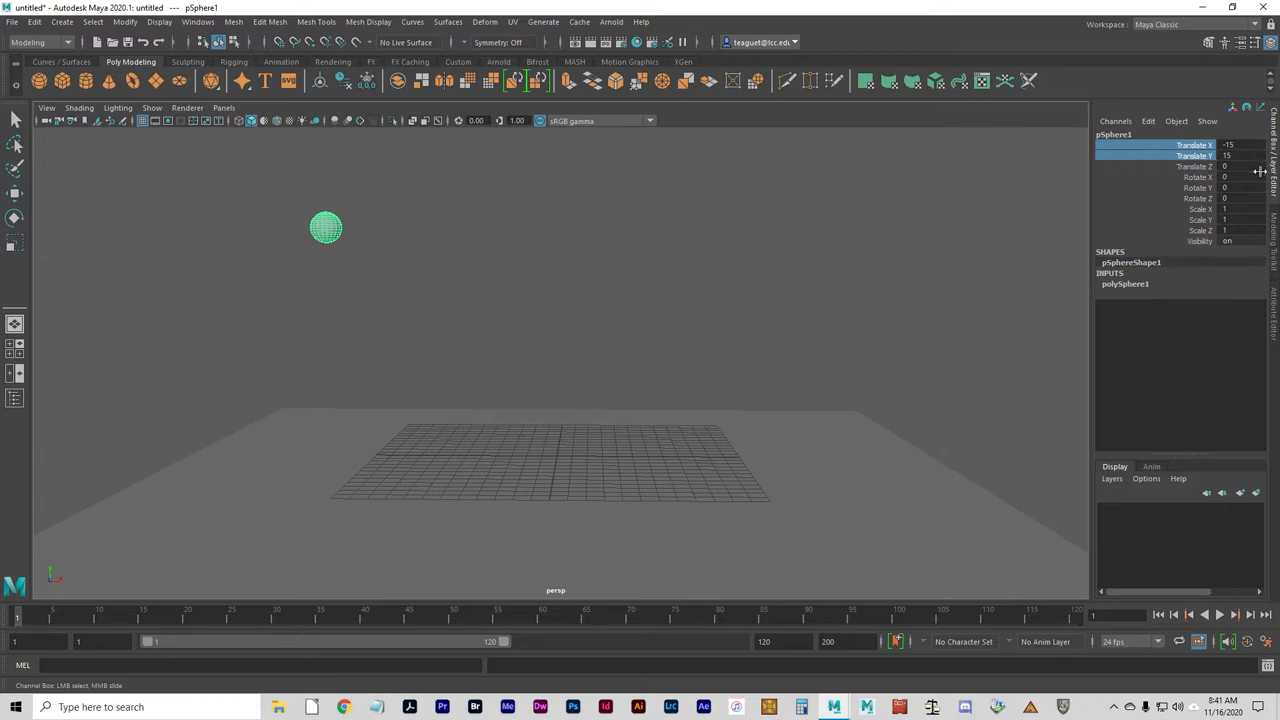
Place the ball at Translate X -21, Y 27 and key both channels at frame 1.
{"action": "left_click", "coordinate": [1230, 145]}
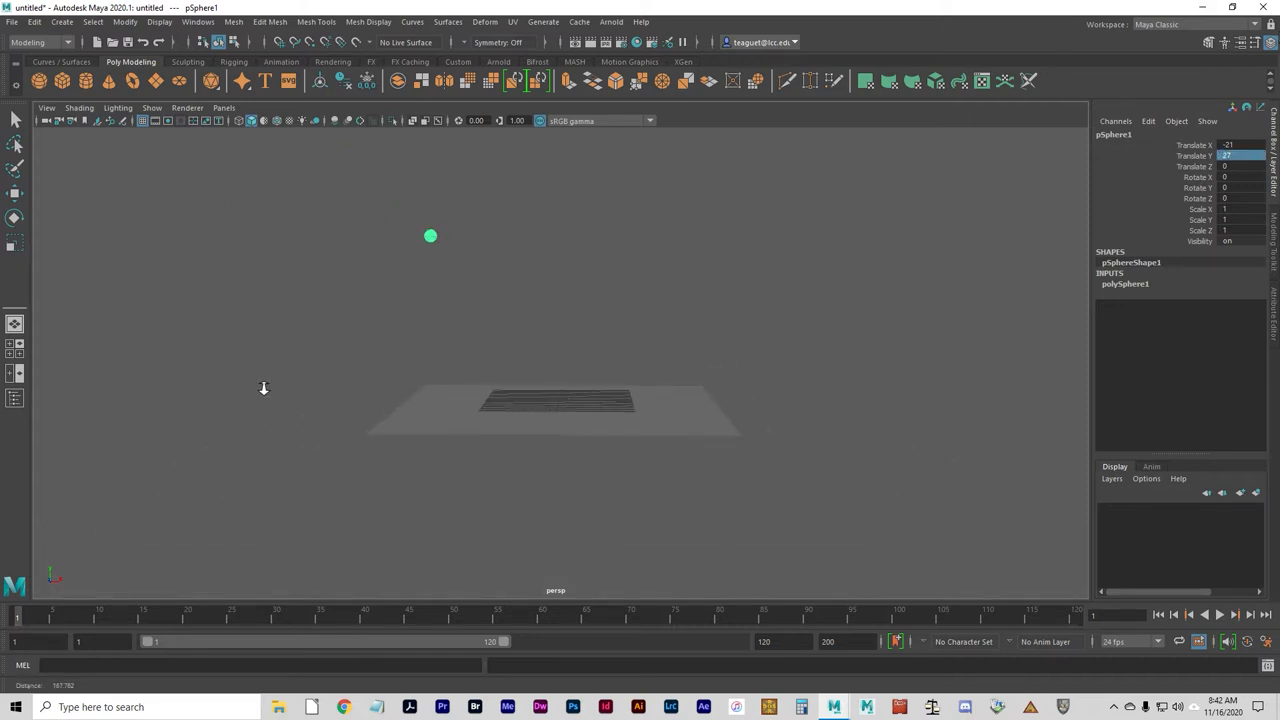
{"action": "left_click_drag", "start_coordinate": [263, 388], "coordinate": [378, 440]}
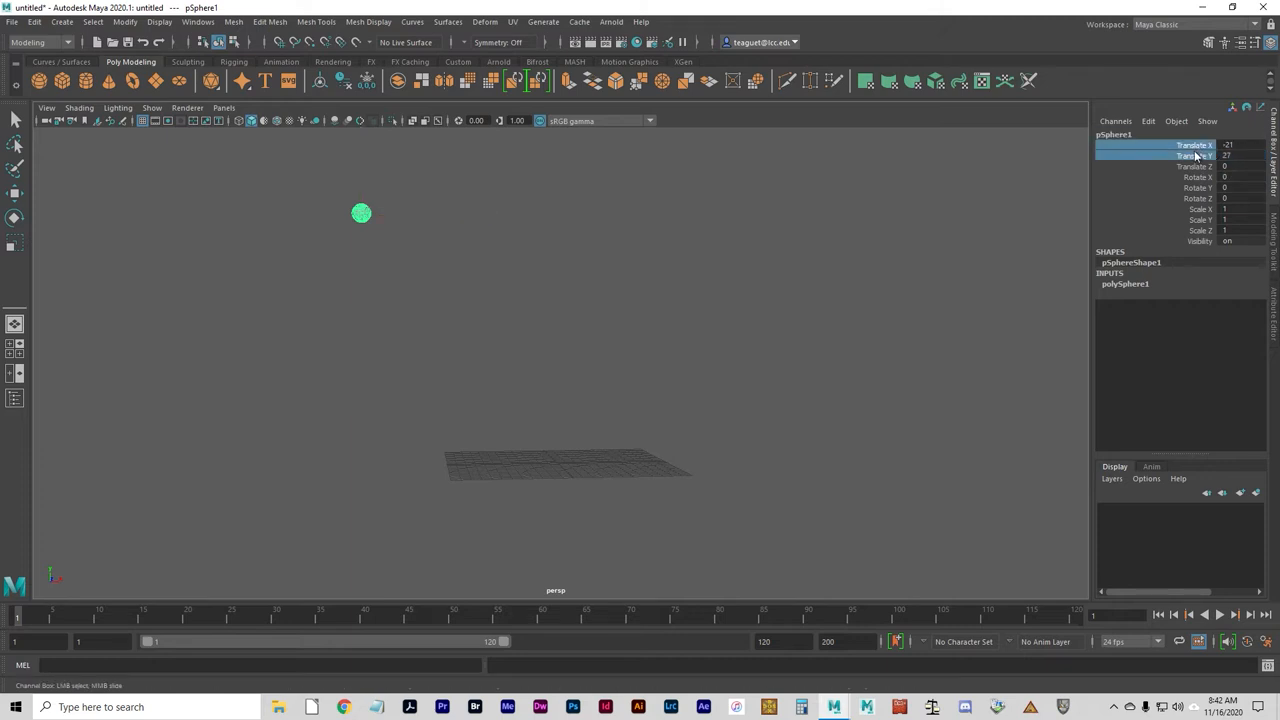
{"action": "right_click", "coordinate": [1173, 152]}
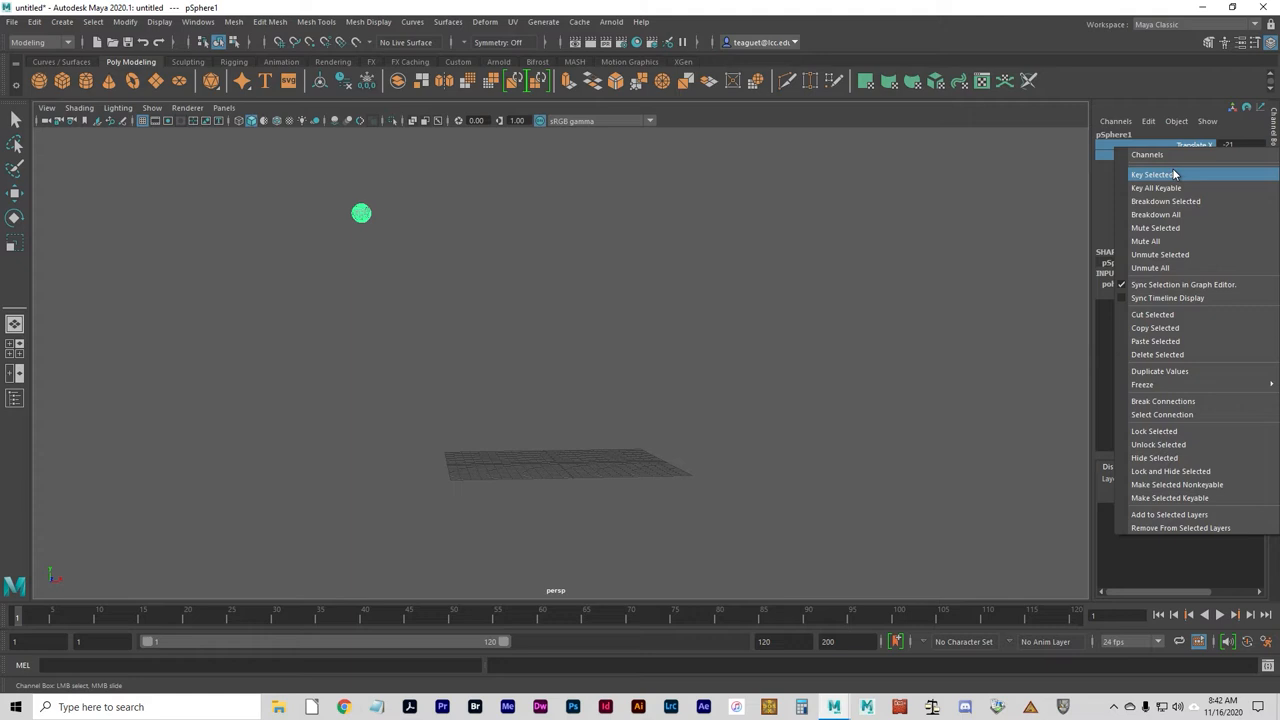
{"action": "left_click", "coordinate": [1153, 174]}
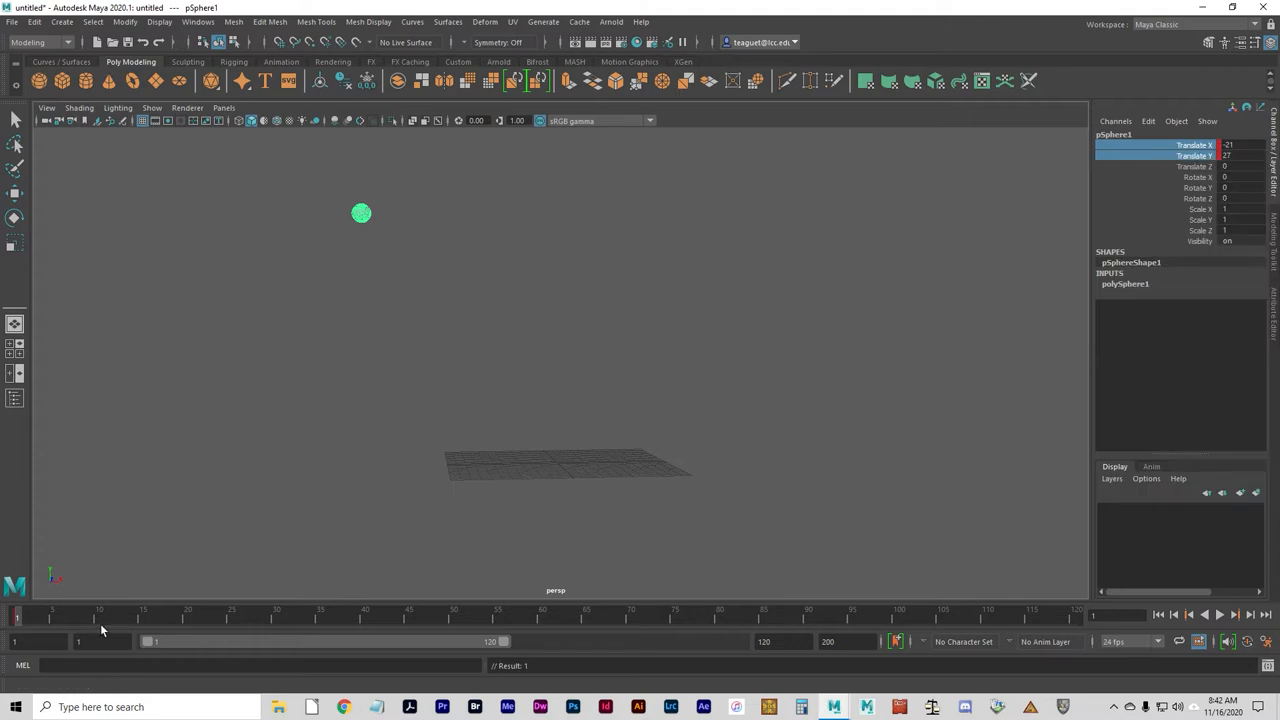
{"action": "mouse_move", "coordinate": [107, 604]}
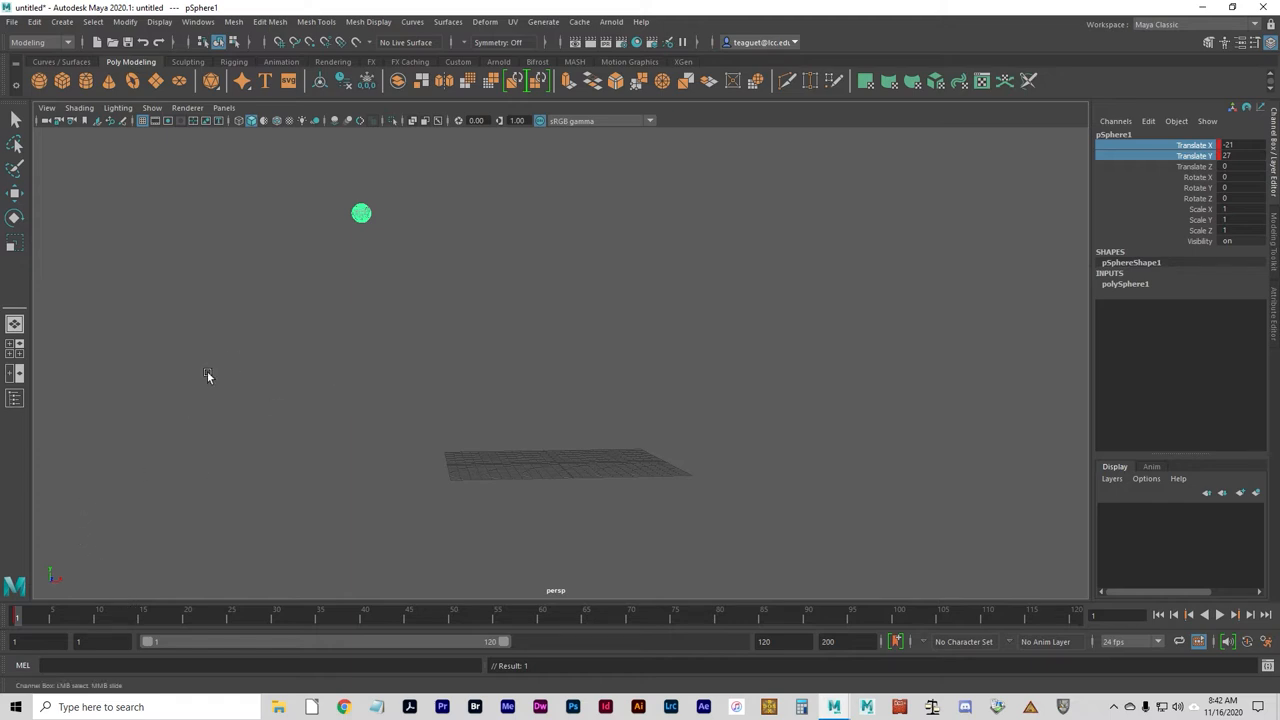
Jump to frame 10 on the Time Slider and reselect the sphere.
{"action": "left_click", "coordinate": [98, 612]}
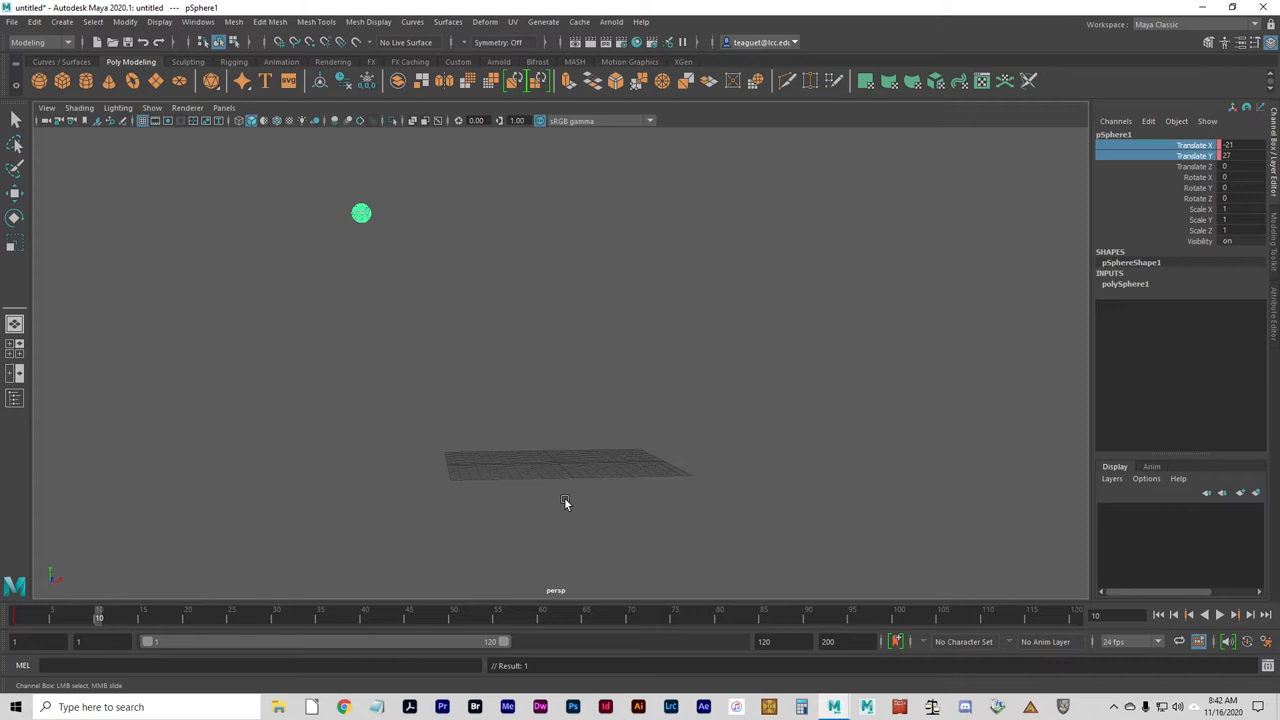
{"action": "mouse_move", "coordinate": [585, 412]}
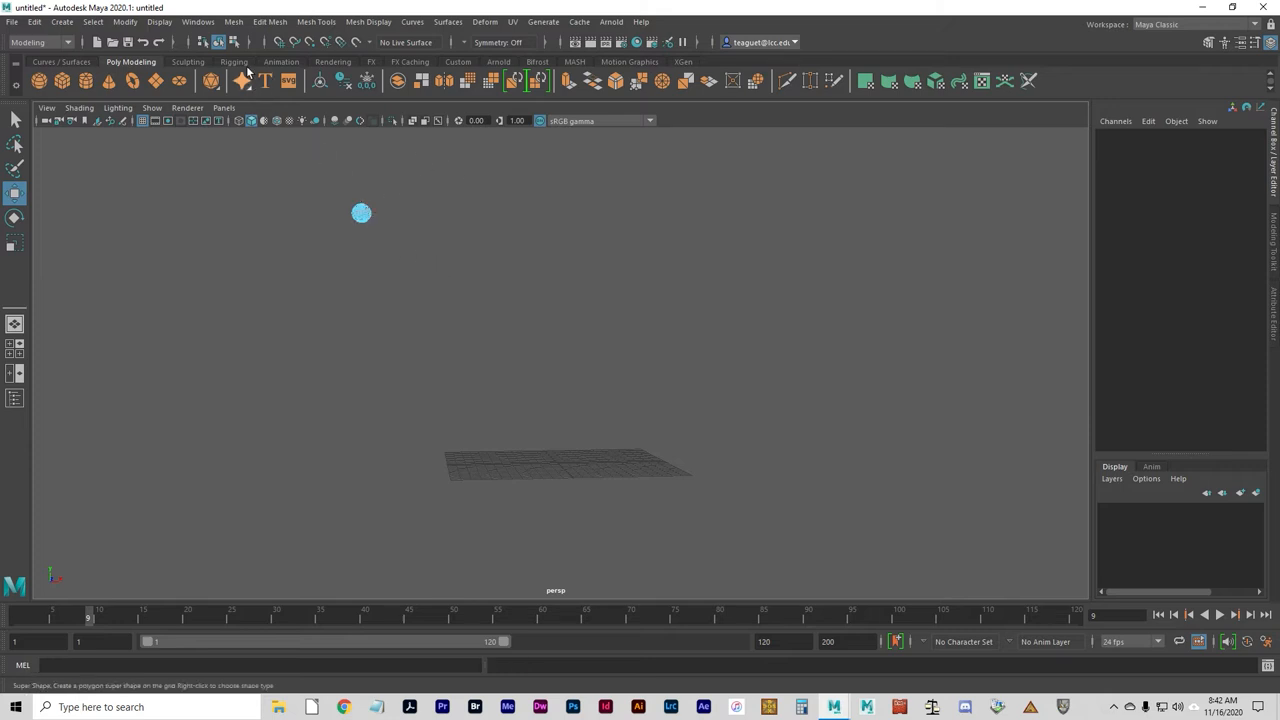
{"action": "left_click", "coordinate": [360, 212]}
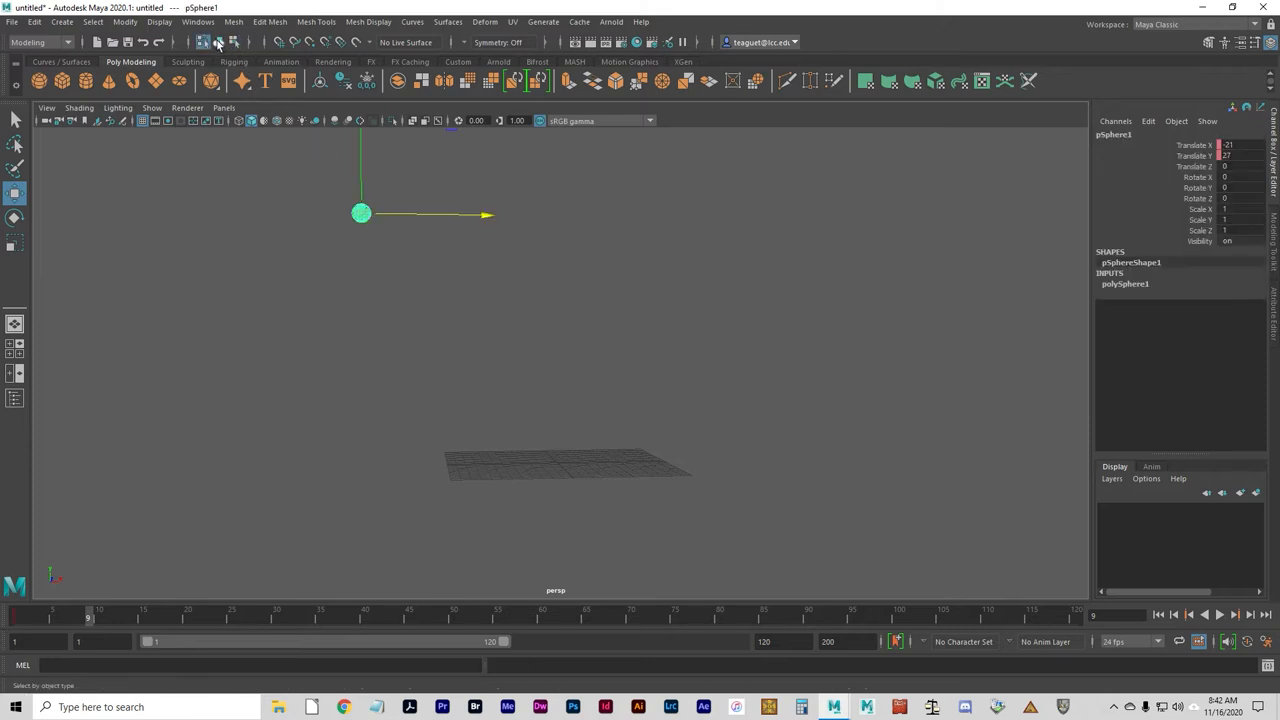
{"action": "left_click", "coordinate": [212, 42]}
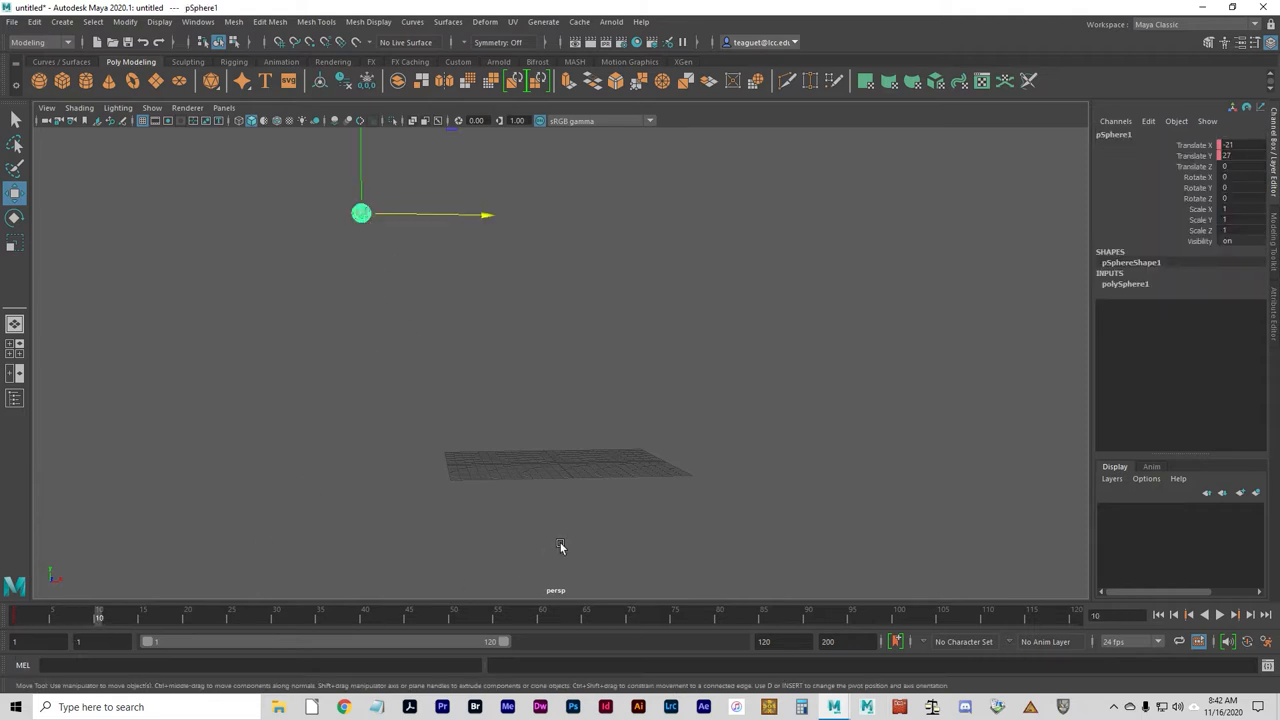
{"action": "mouse_move", "coordinate": [753, 504]}
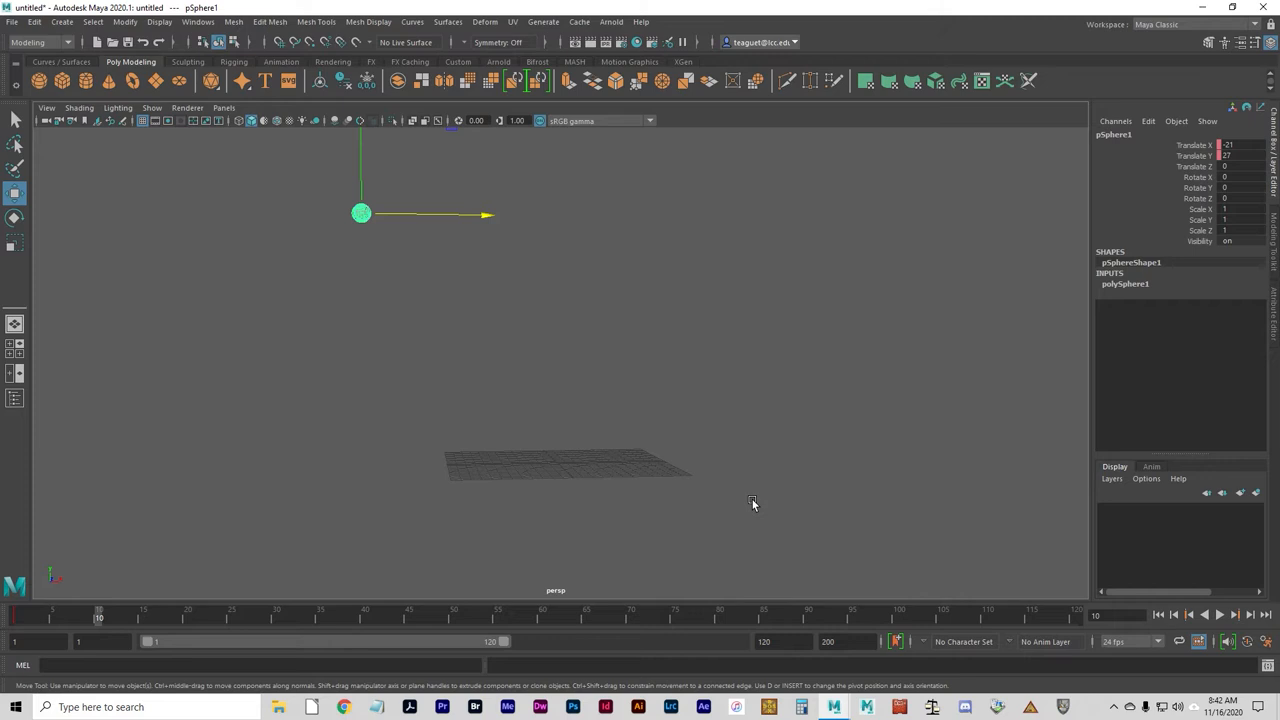
{"action": "mouse_move", "coordinate": [733, 441]}
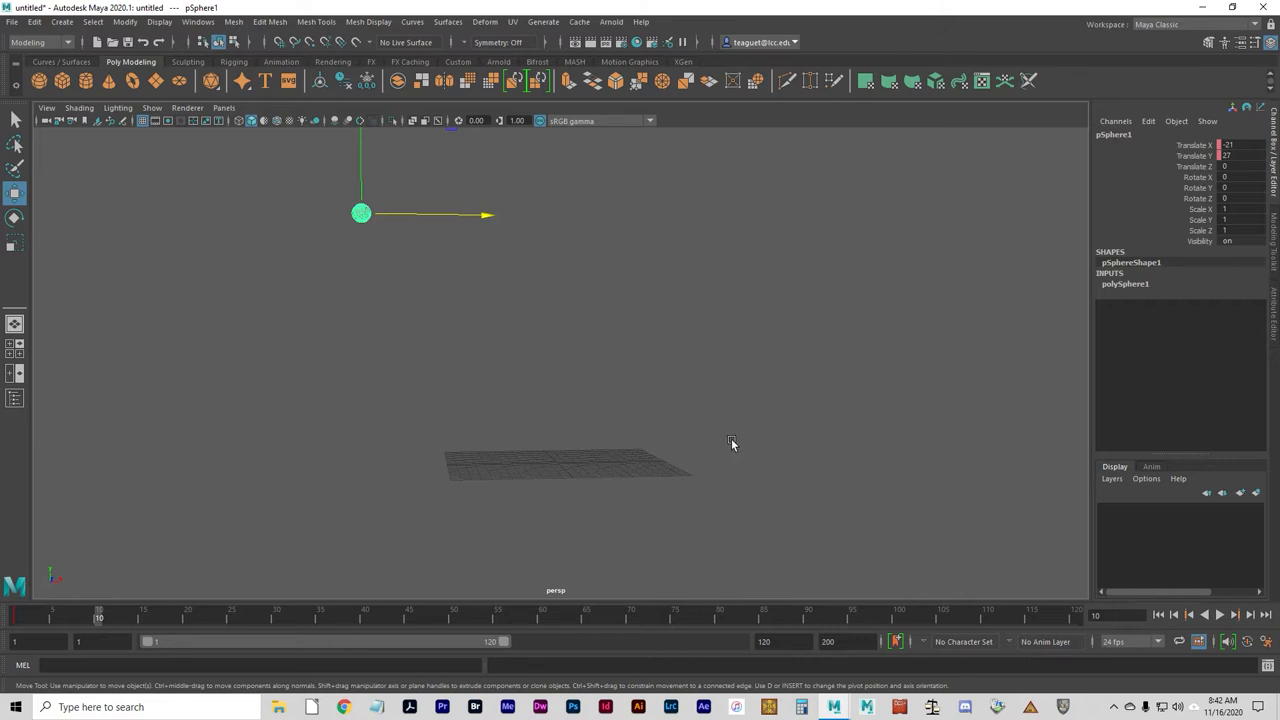
{"action": "mouse_move", "coordinate": [826, 478]}
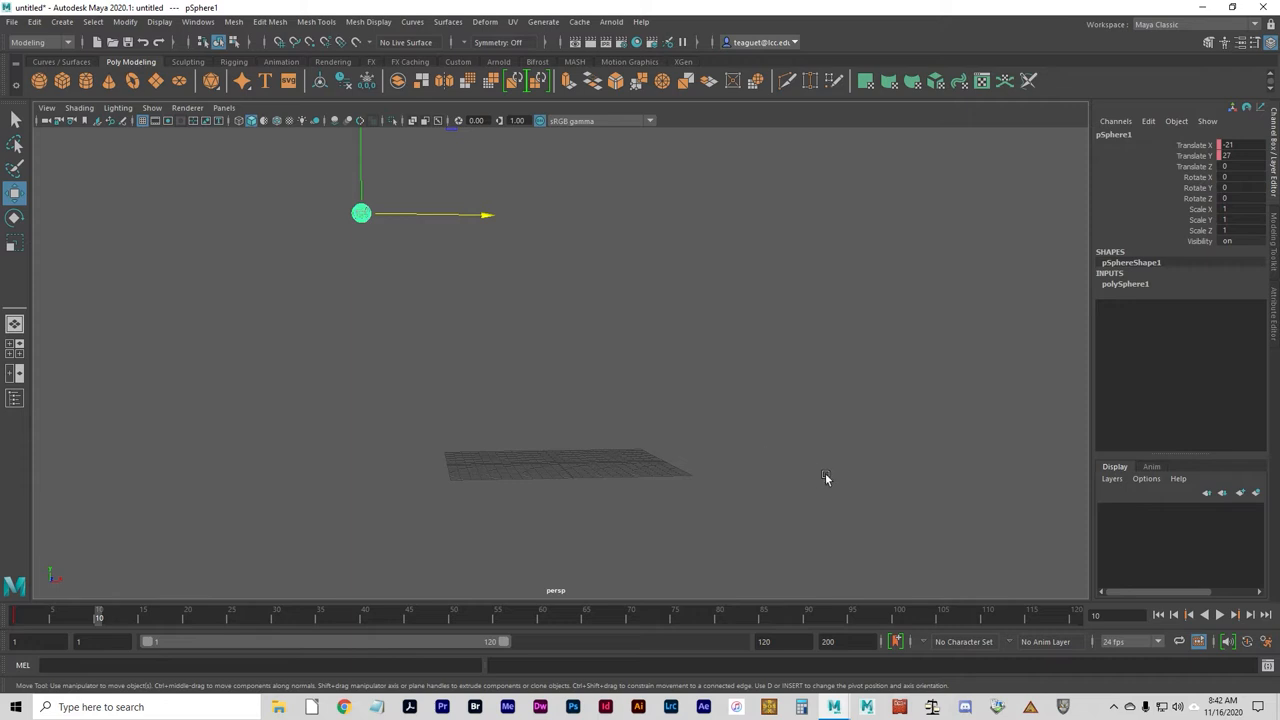
{"action": "mouse_move", "coordinate": [852, 432]}
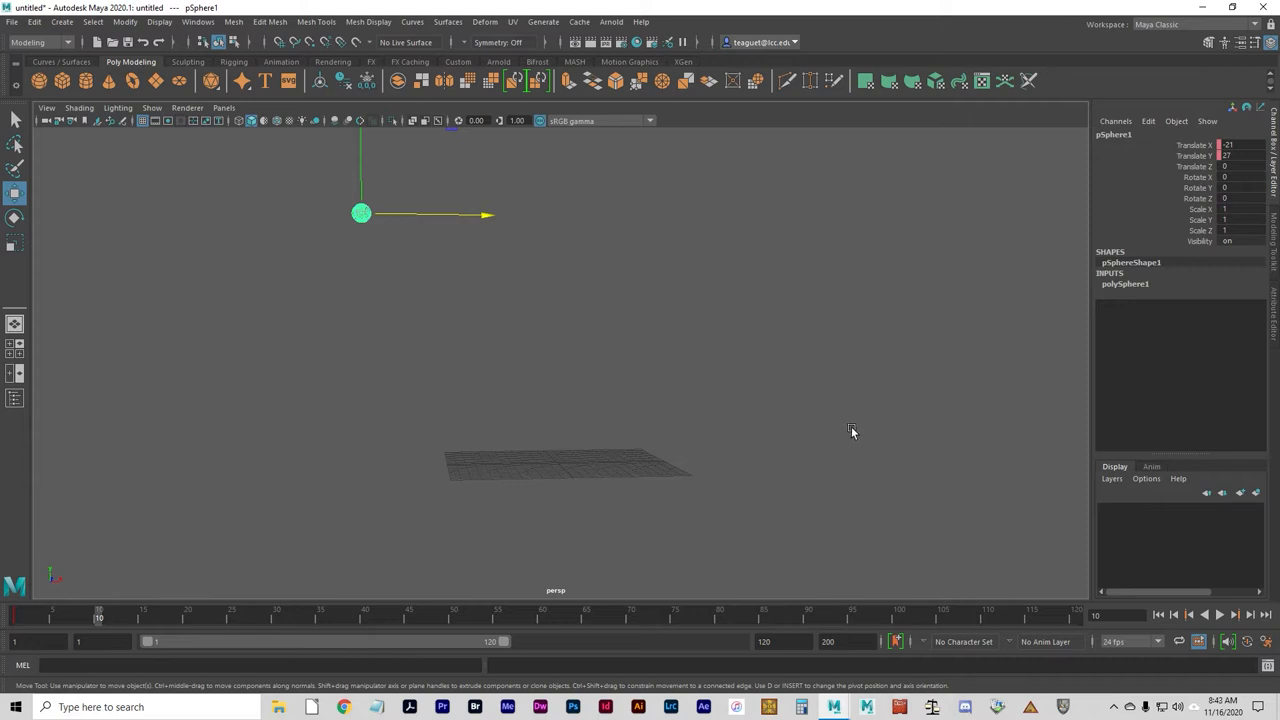
{"action": "mouse_move", "coordinate": [849, 450]}
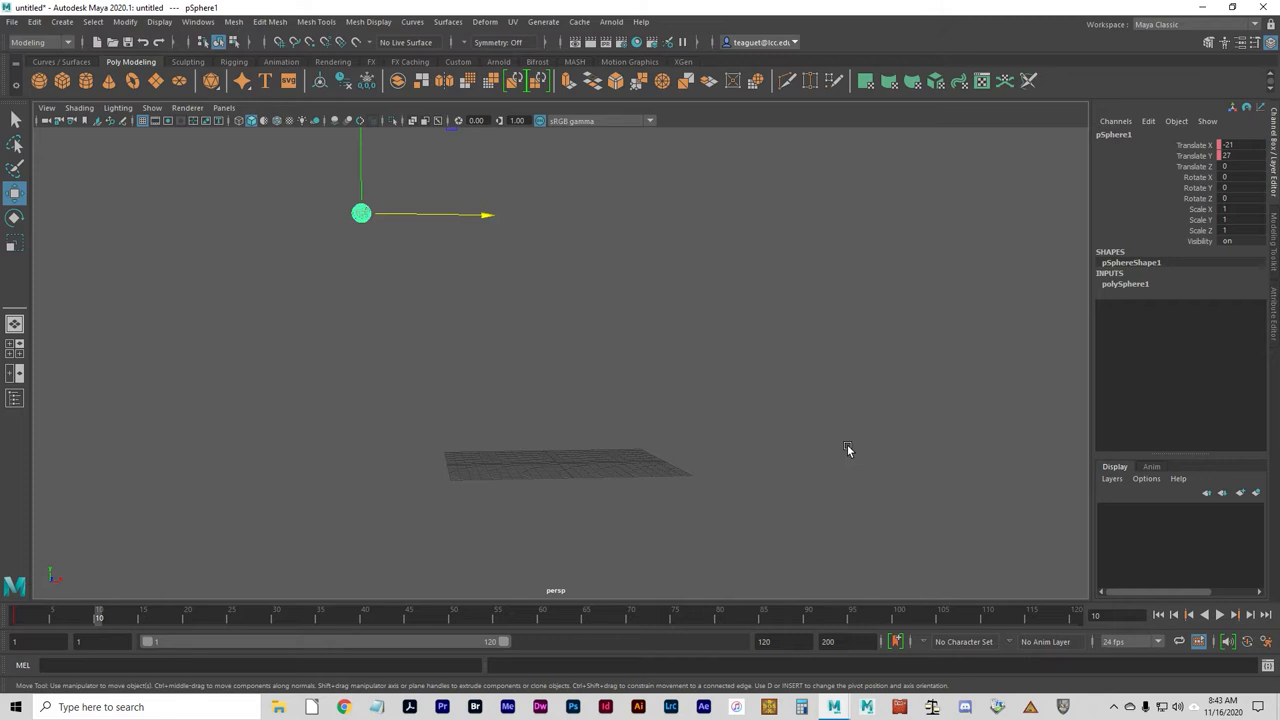
{"action": "mouse_move", "coordinate": [385, 191]}
{"action": "type", "text": "0"}
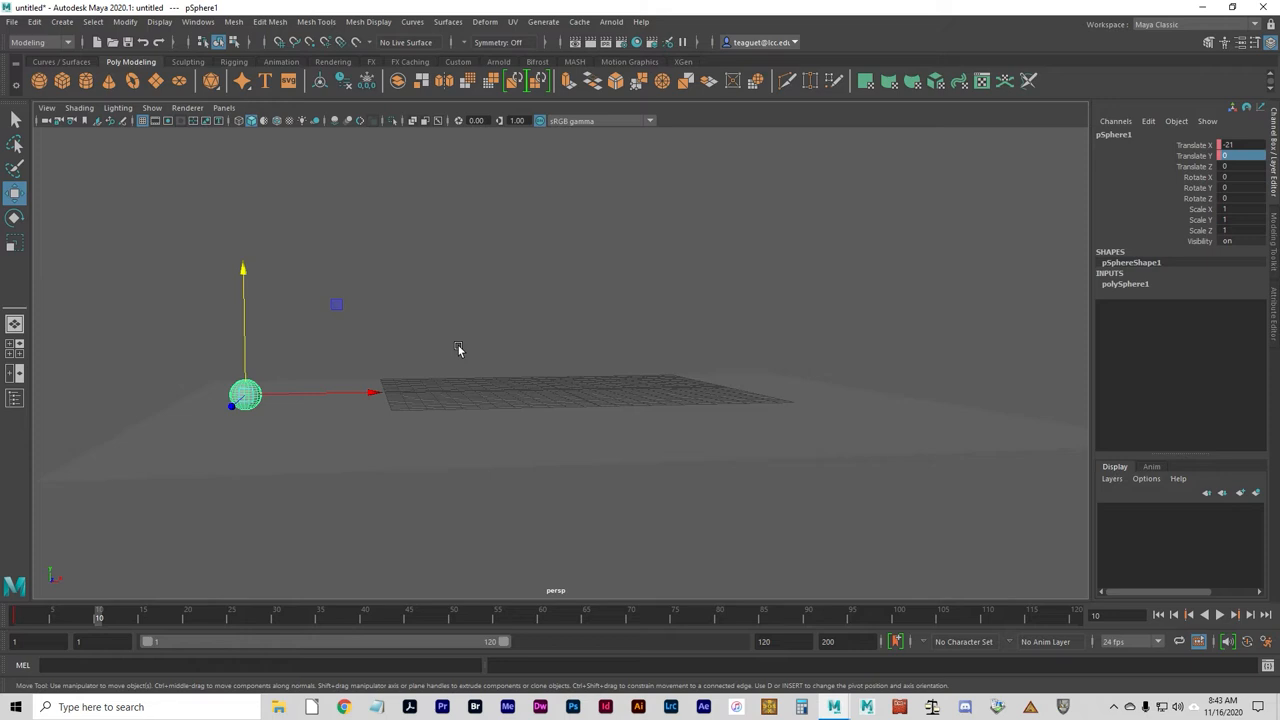
{"action": "mouse_move", "coordinate": [458, 348]}
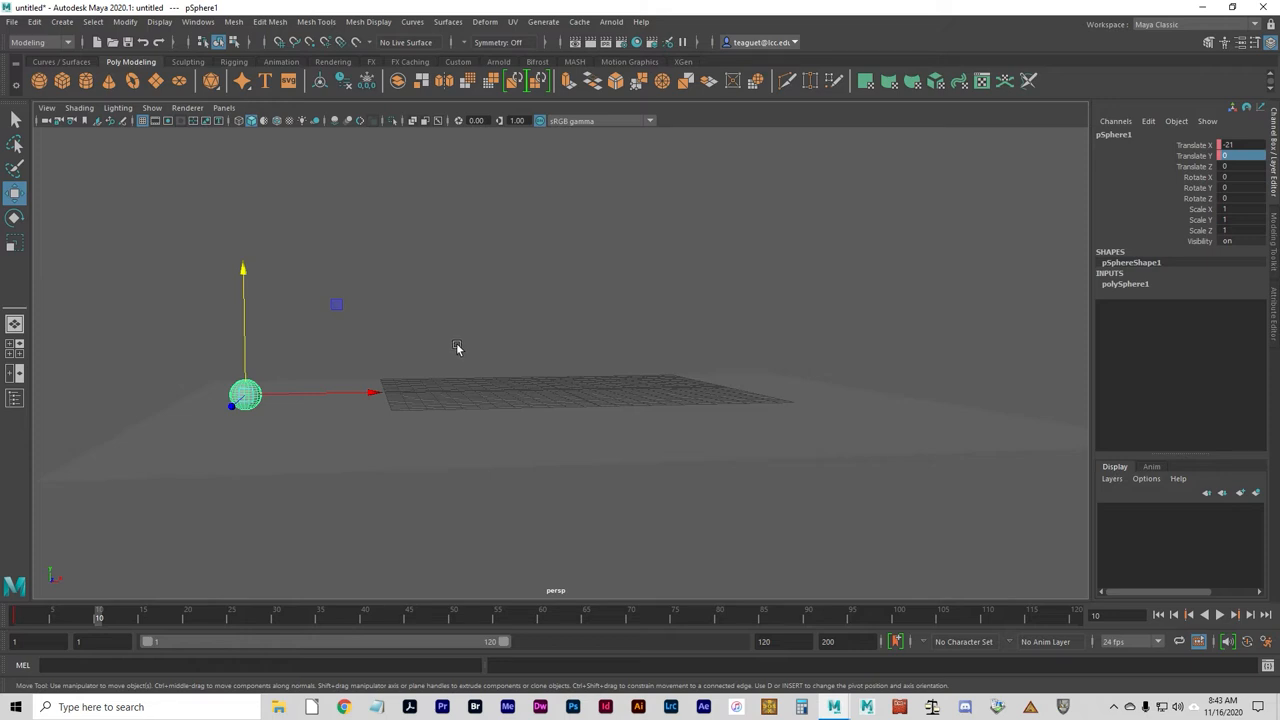
{"action": "mouse_move", "coordinate": [470, 399]}
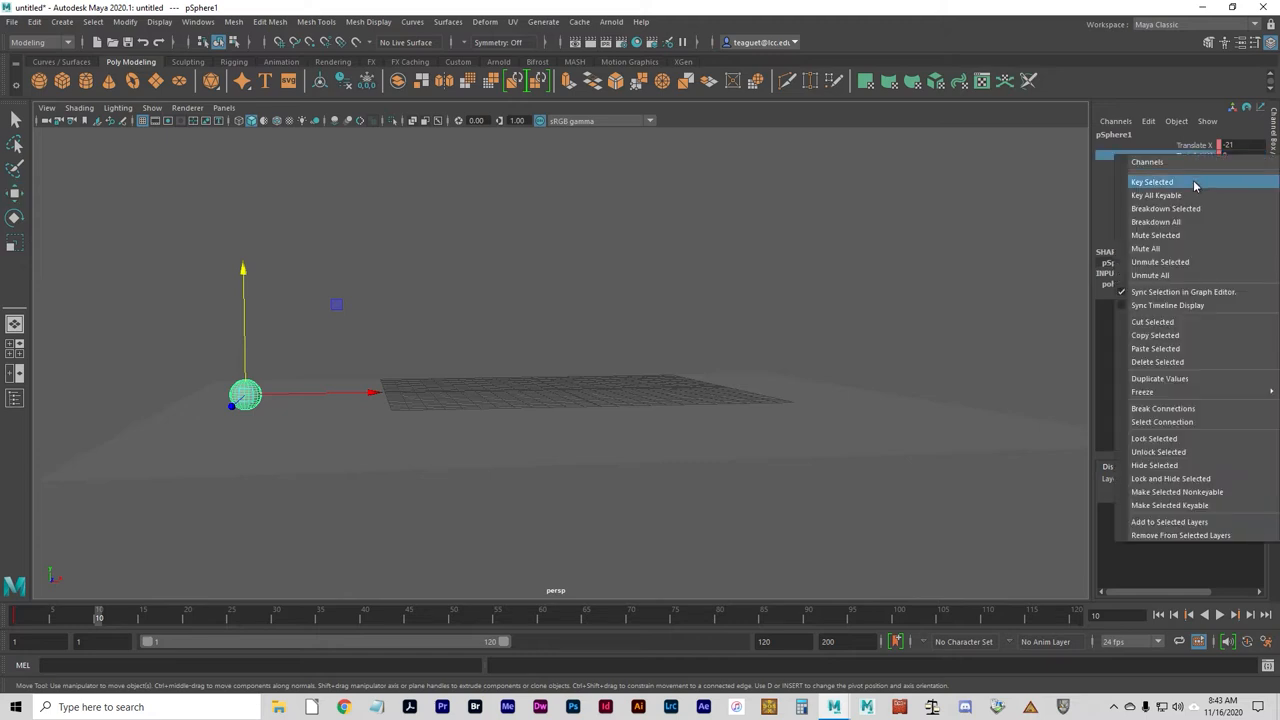
Key the ball's Translate Y at 0 on frame 10.
{"action": "left_click", "coordinate": [1153, 181]}
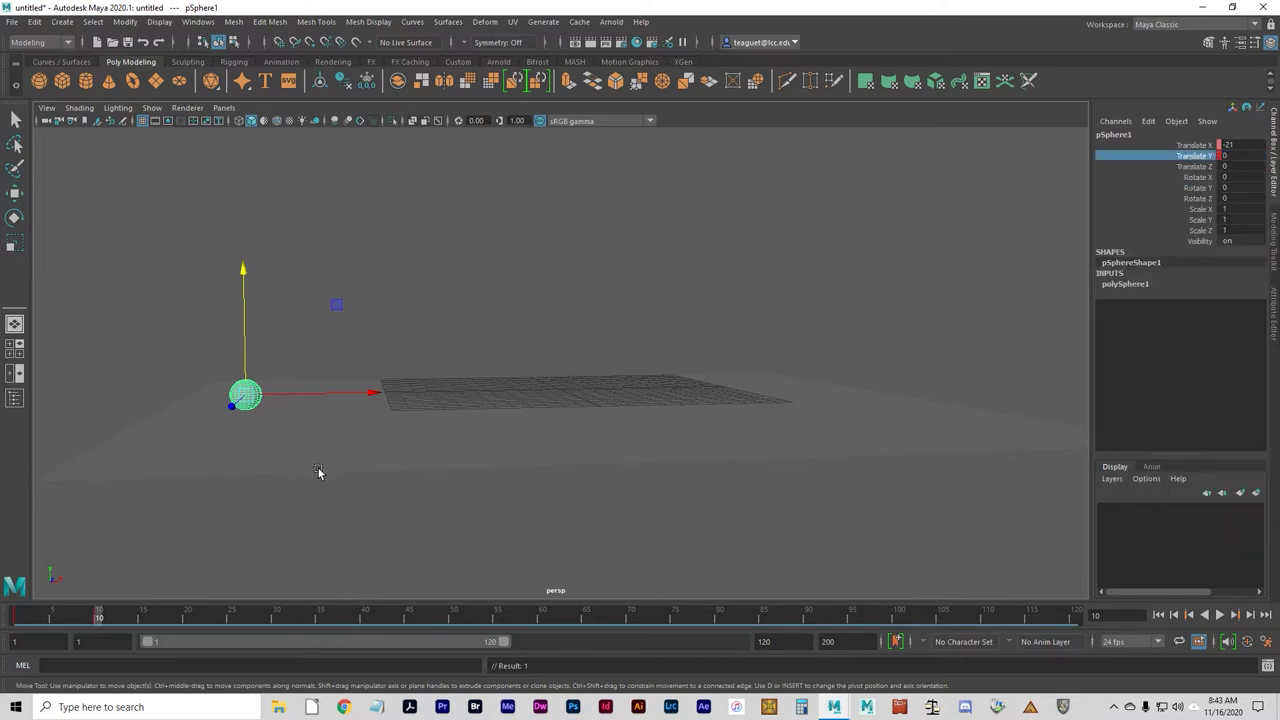
{"action": "mouse_move", "coordinate": [581, 522]}
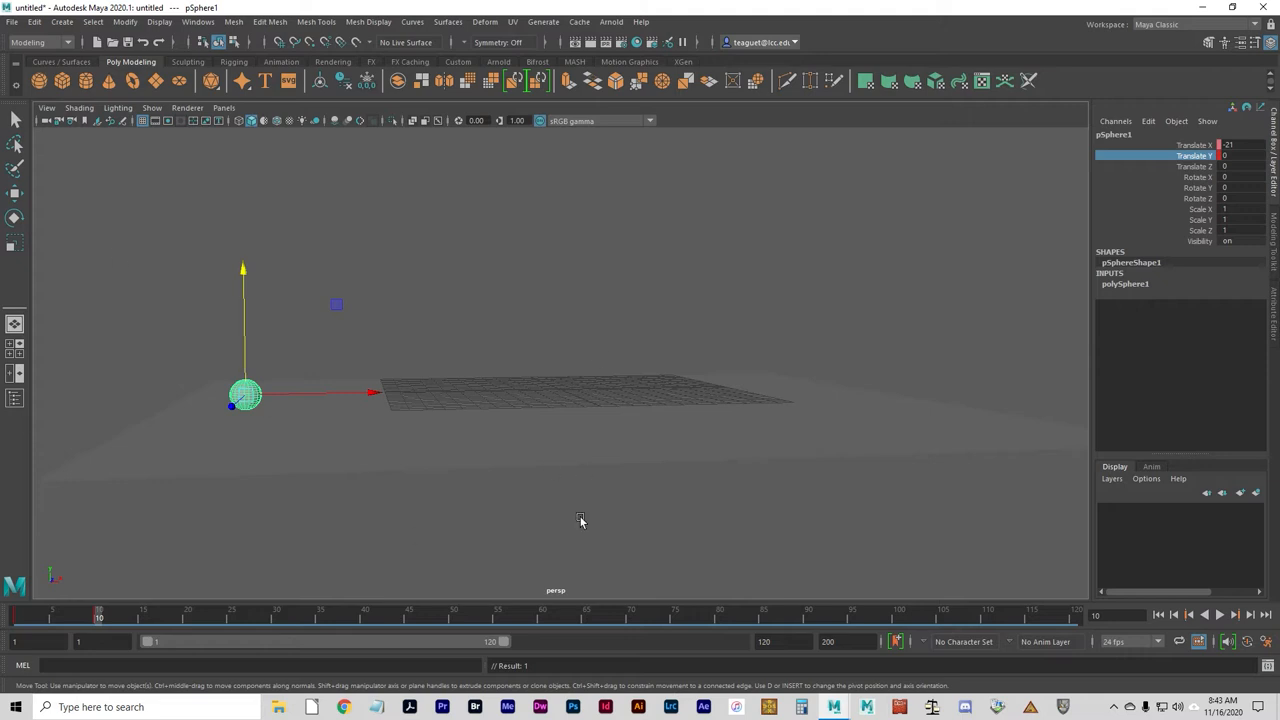
{"action": "mouse_move", "coordinate": [680, 536]}
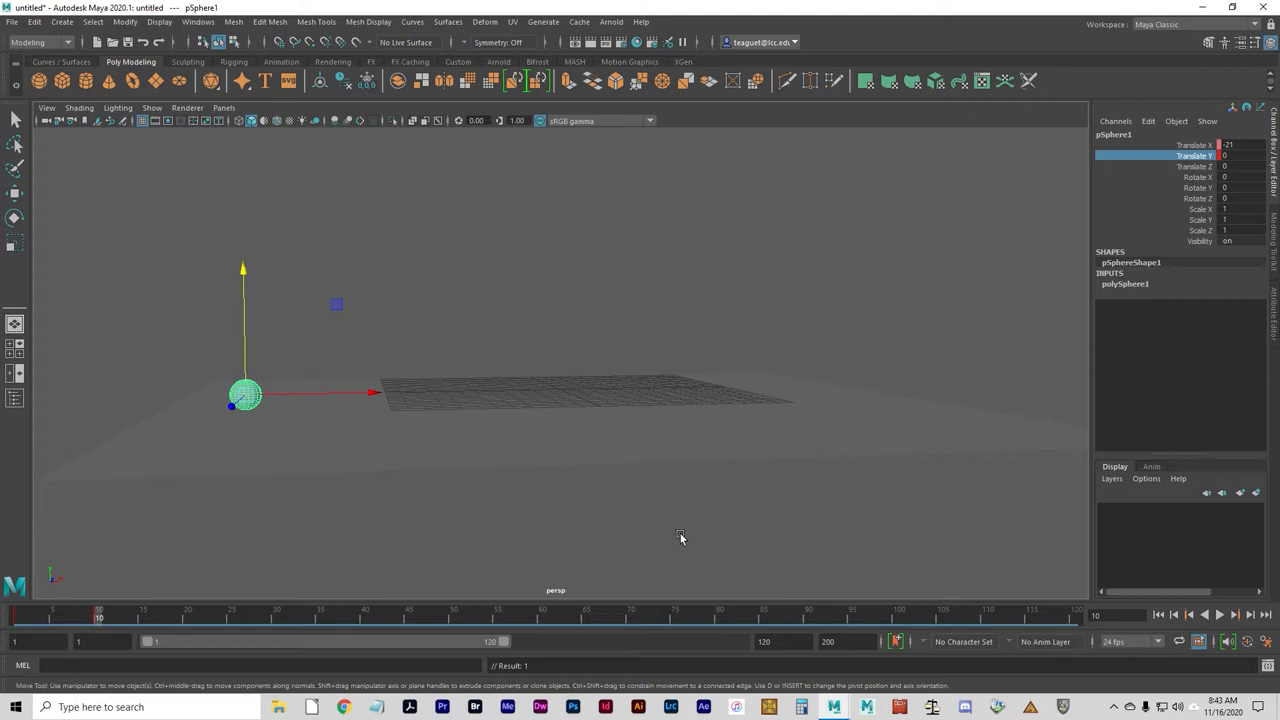
{"action": "mouse_move", "coordinate": [1233, 105]}
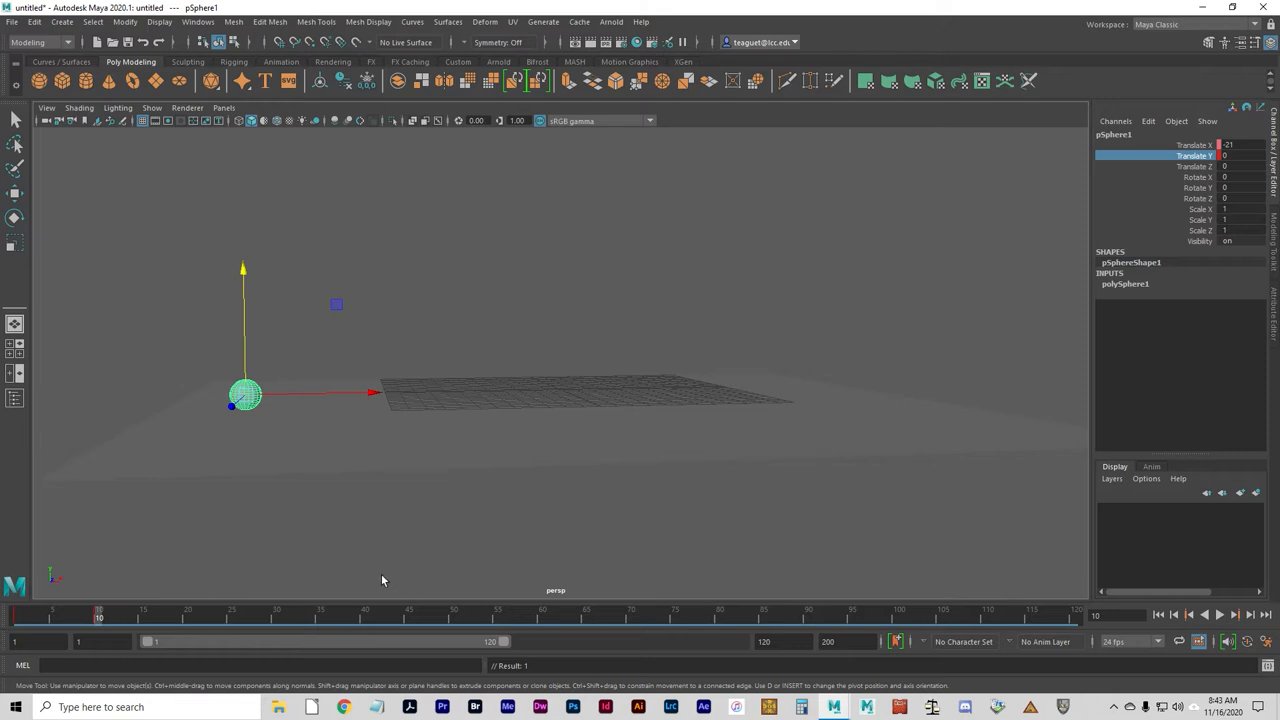
{"action": "mouse_move", "coordinate": [16, 469]}
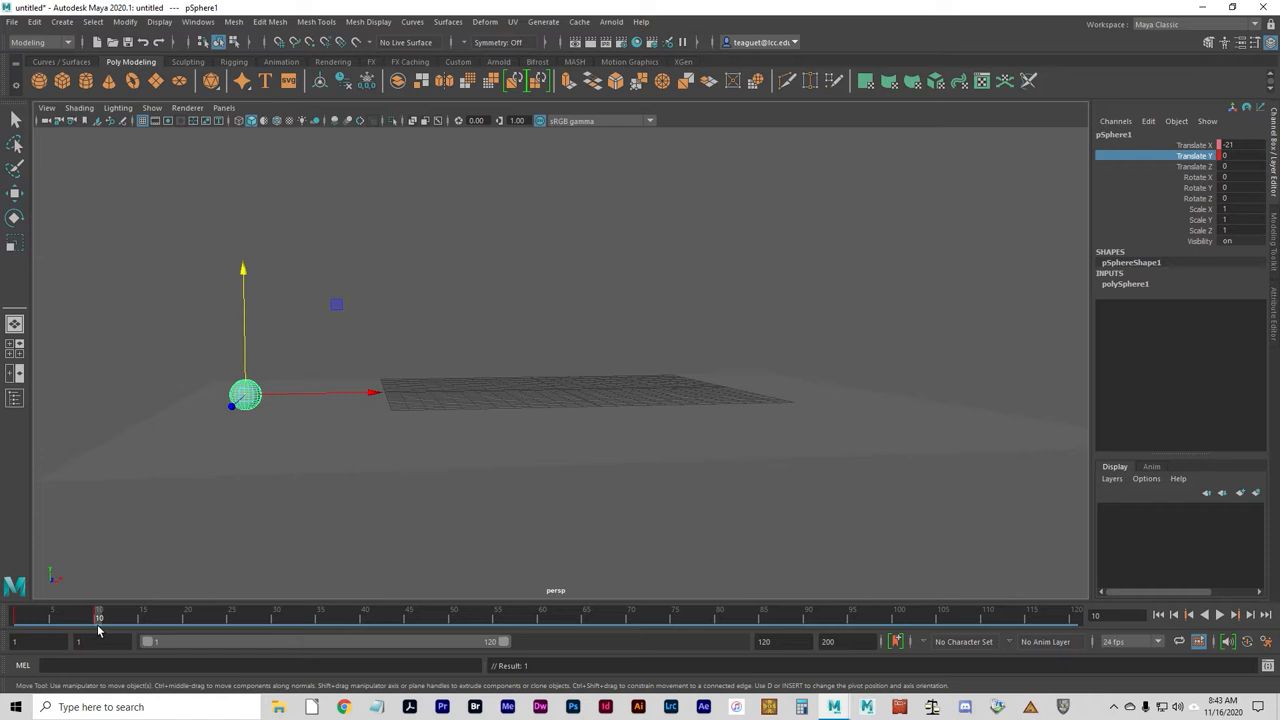
At frame 20, raise the ball to a height of about 15.3 and key it.
{"action": "left_click", "coordinate": [186, 614]}
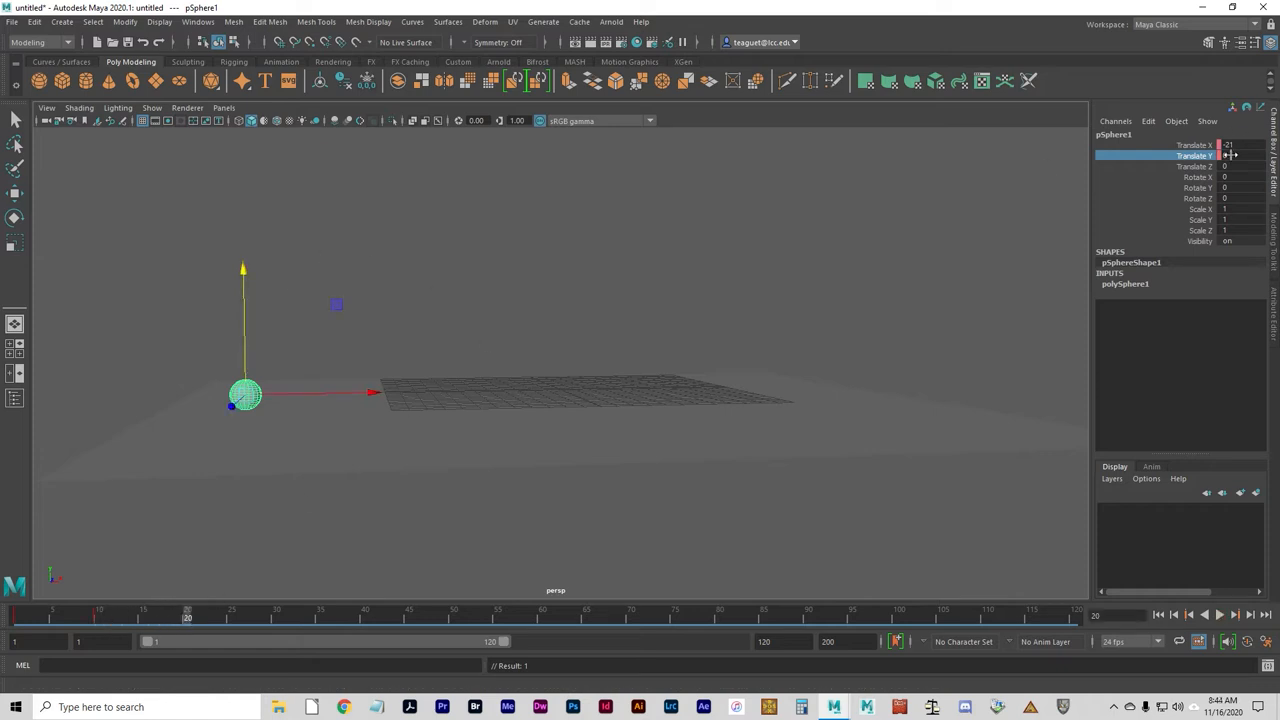
{"action": "left_click_drag", "start_coordinate": [245, 395], "coordinate": [325, 388]}
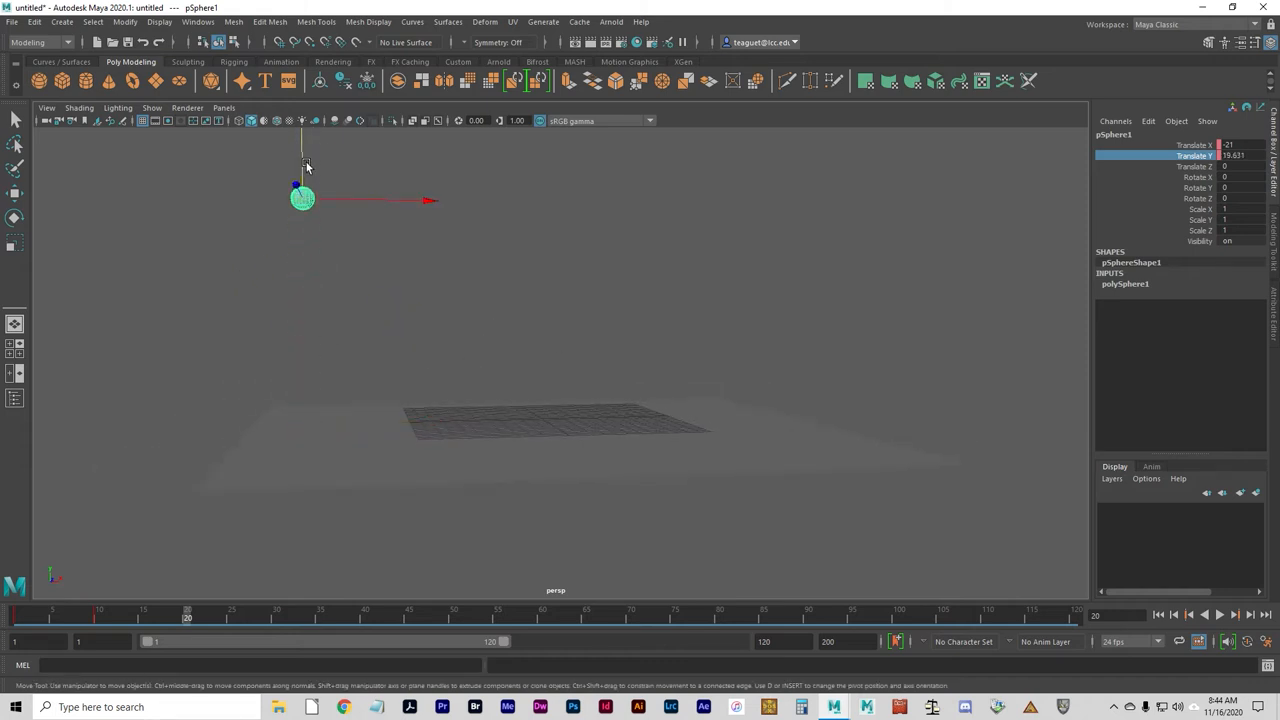
{"action": "left_click_drag", "start_coordinate": [302, 198], "coordinate": [302, 258]}
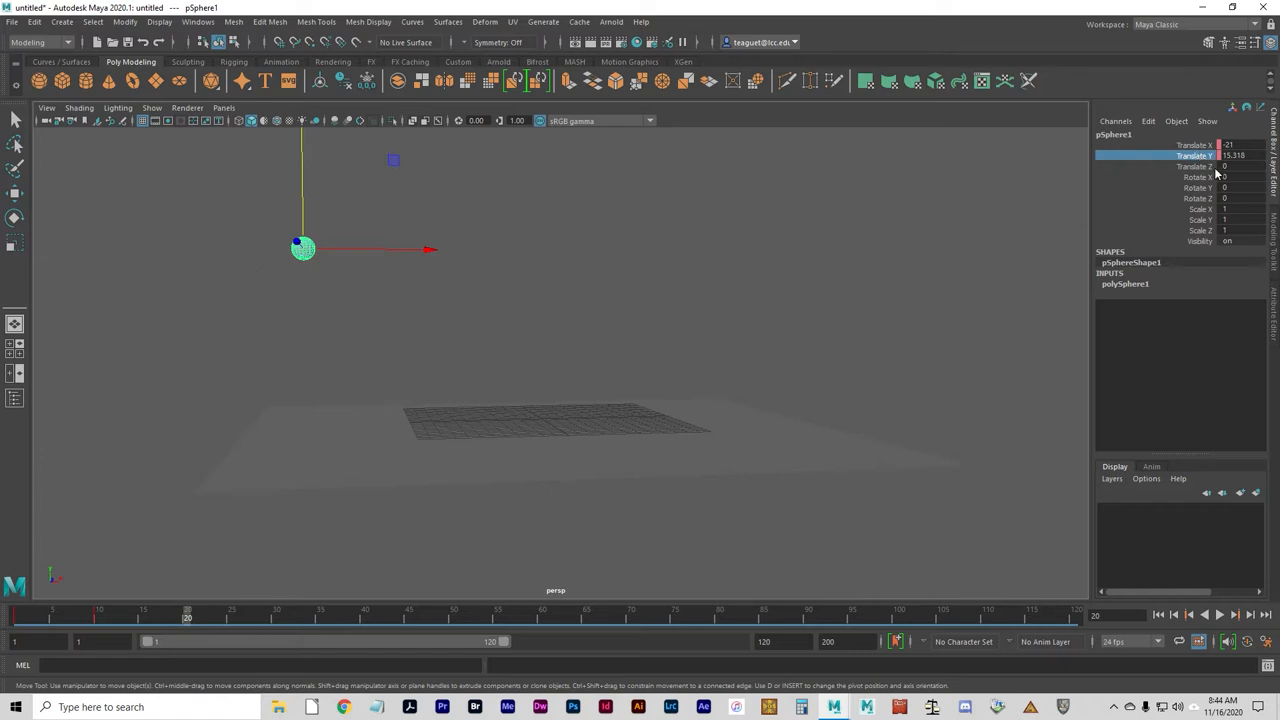
{"action": "right_click", "coordinate": [1208, 170]}
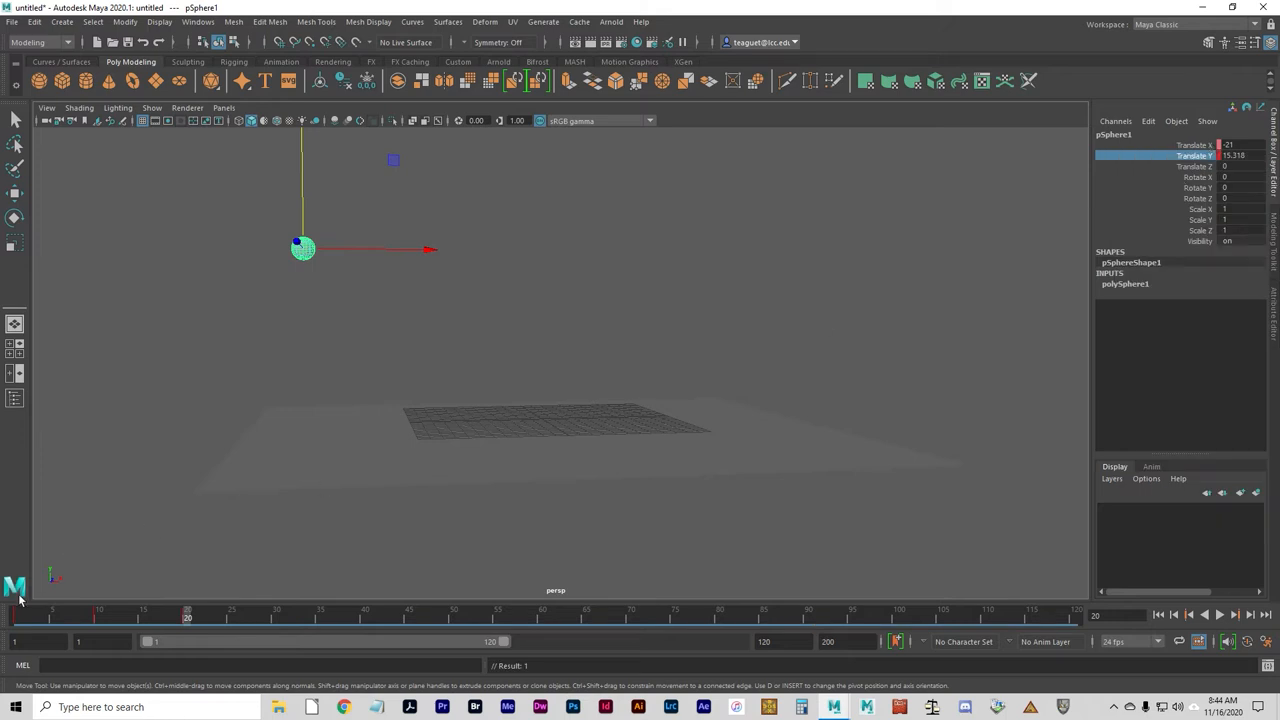
{"action": "mouse_move", "coordinate": [107, 621]}
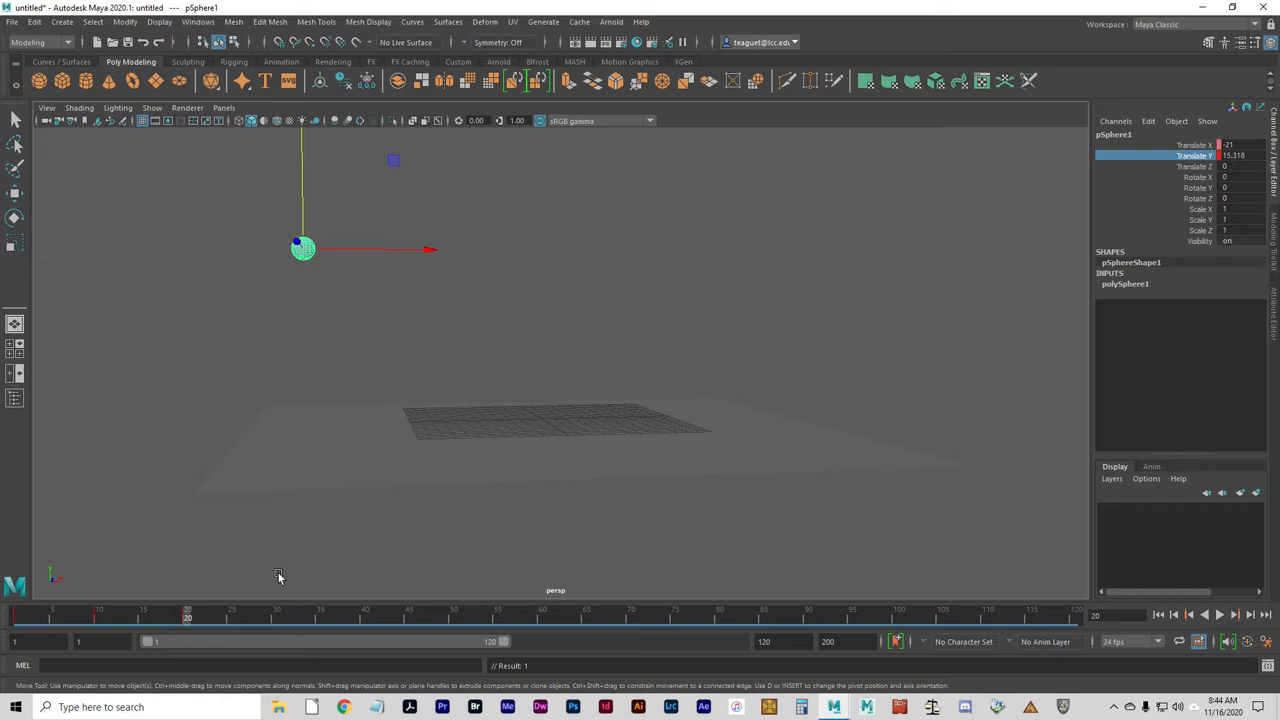
{"action": "left_click", "coordinate": [10, 707]}
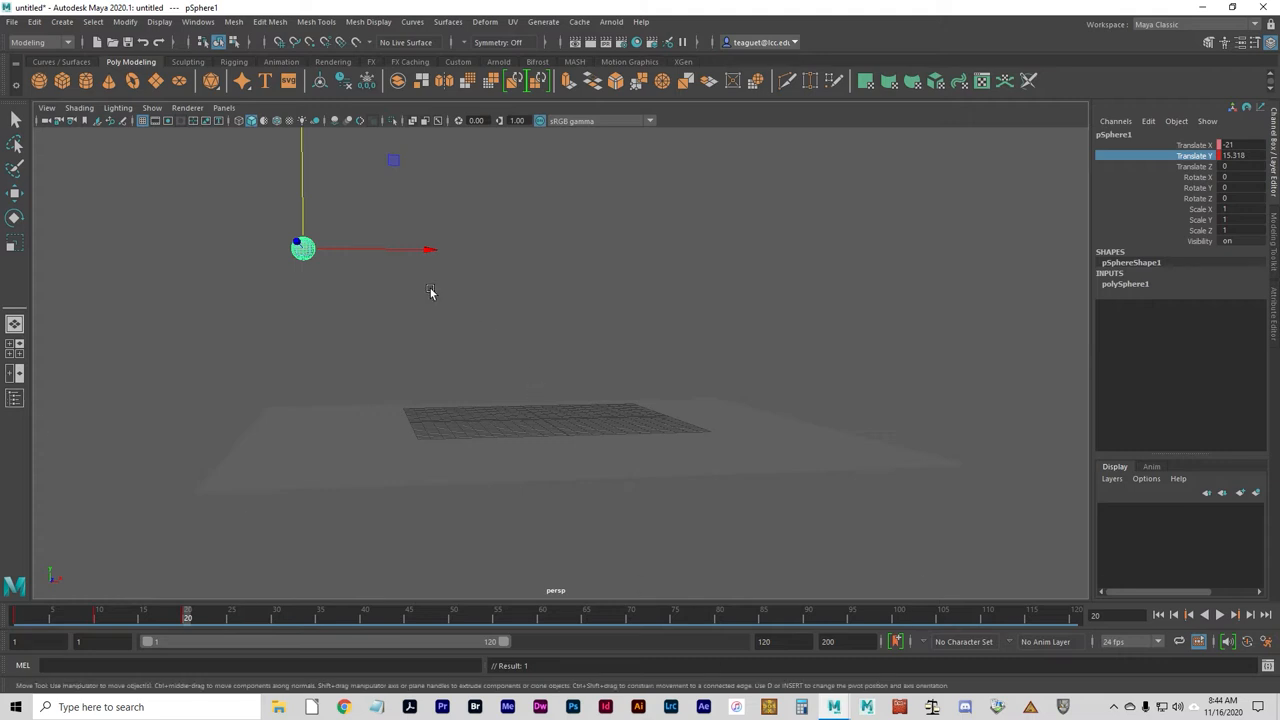
{"action": "mouse_move", "coordinate": [298, 257]}
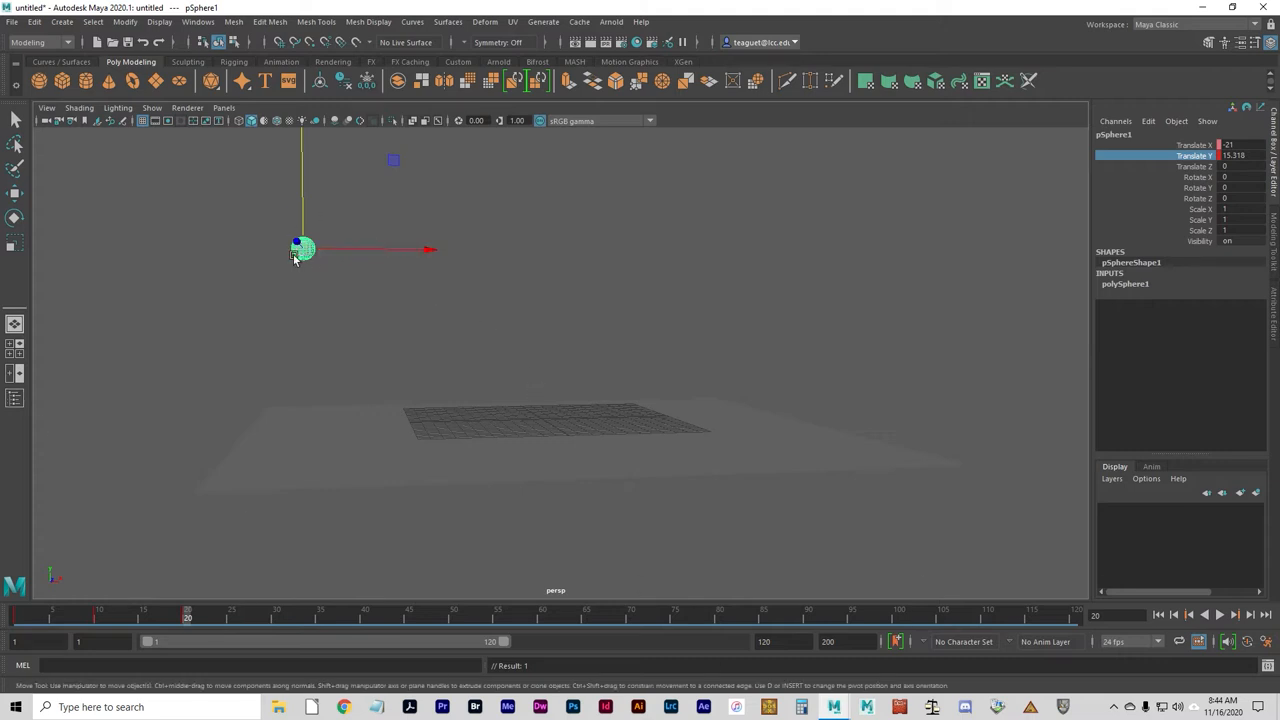
{"action": "mouse_move", "coordinate": [315, 255]}
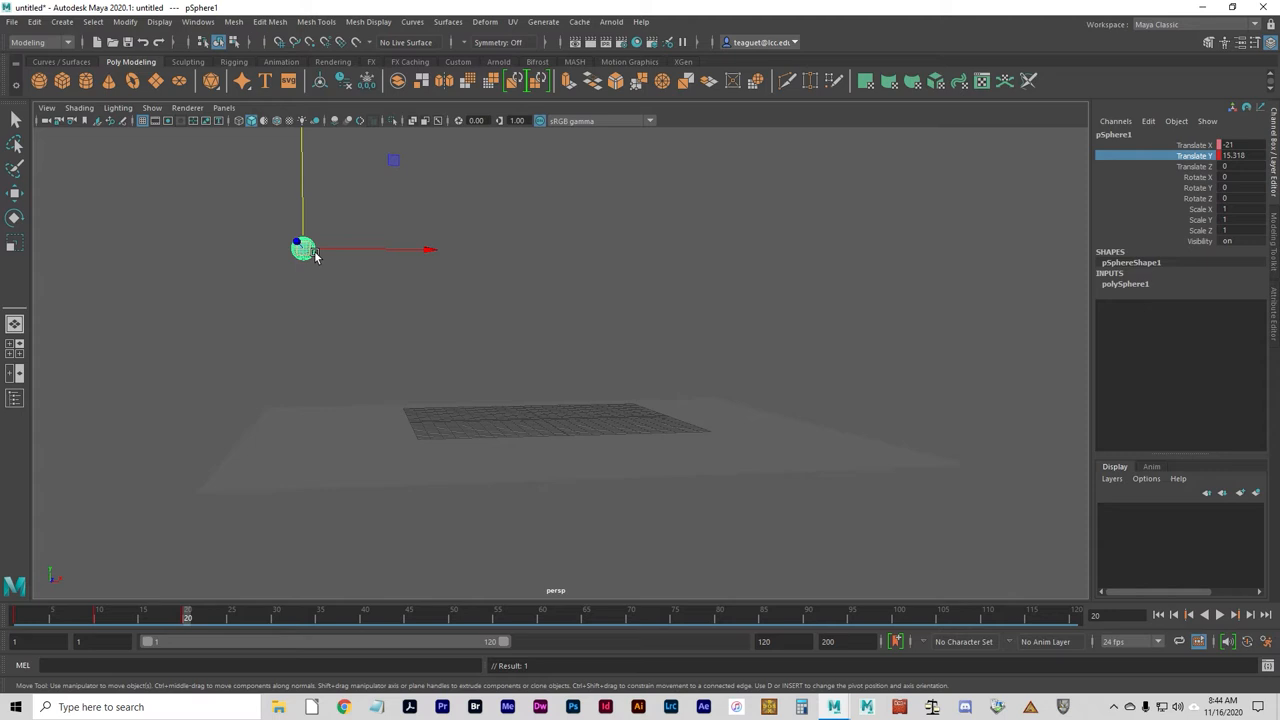
{"action": "mouse_move", "coordinate": [405, 244]}
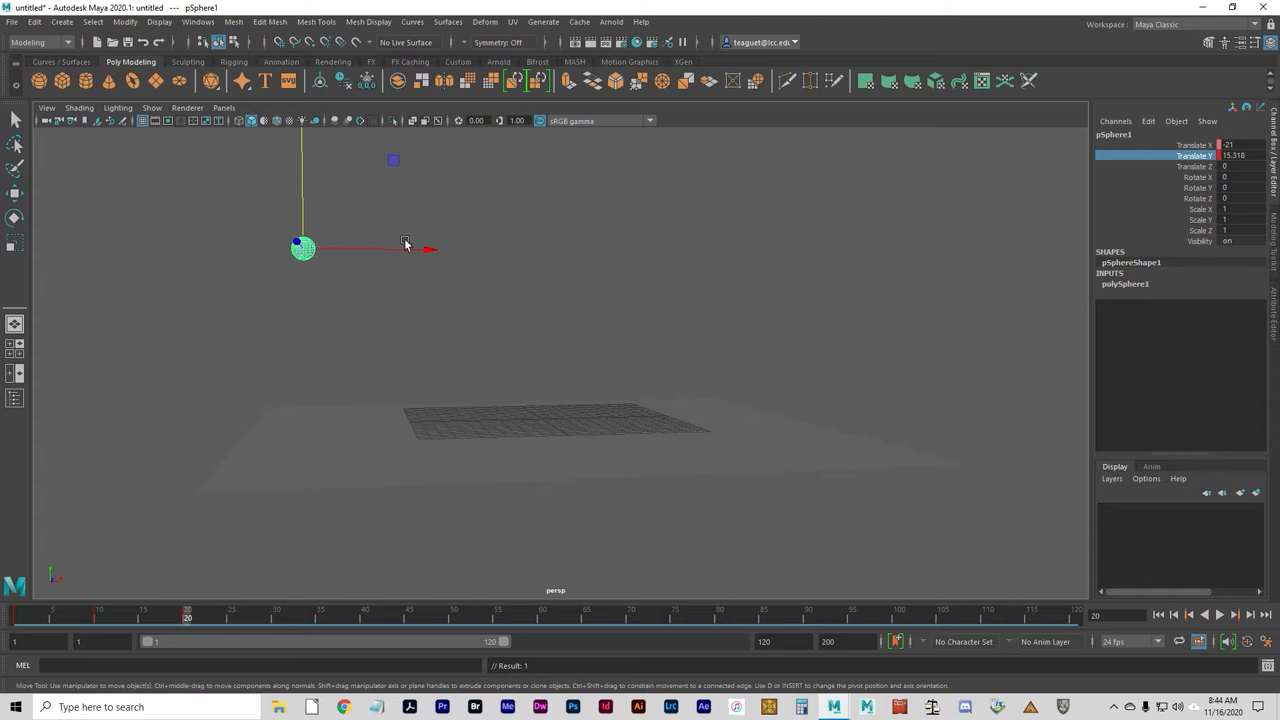
{"action": "mouse_move", "coordinate": [330, 320]}
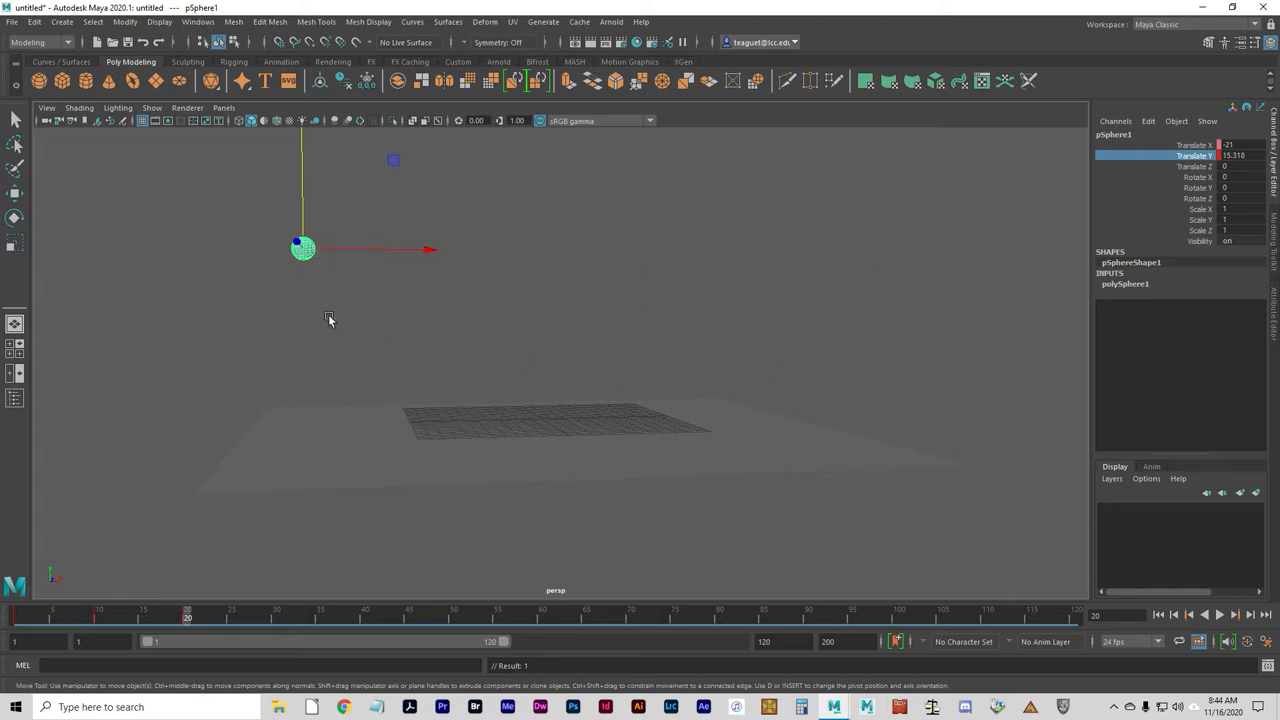
{"action": "mouse_move", "coordinate": [125, 350]}
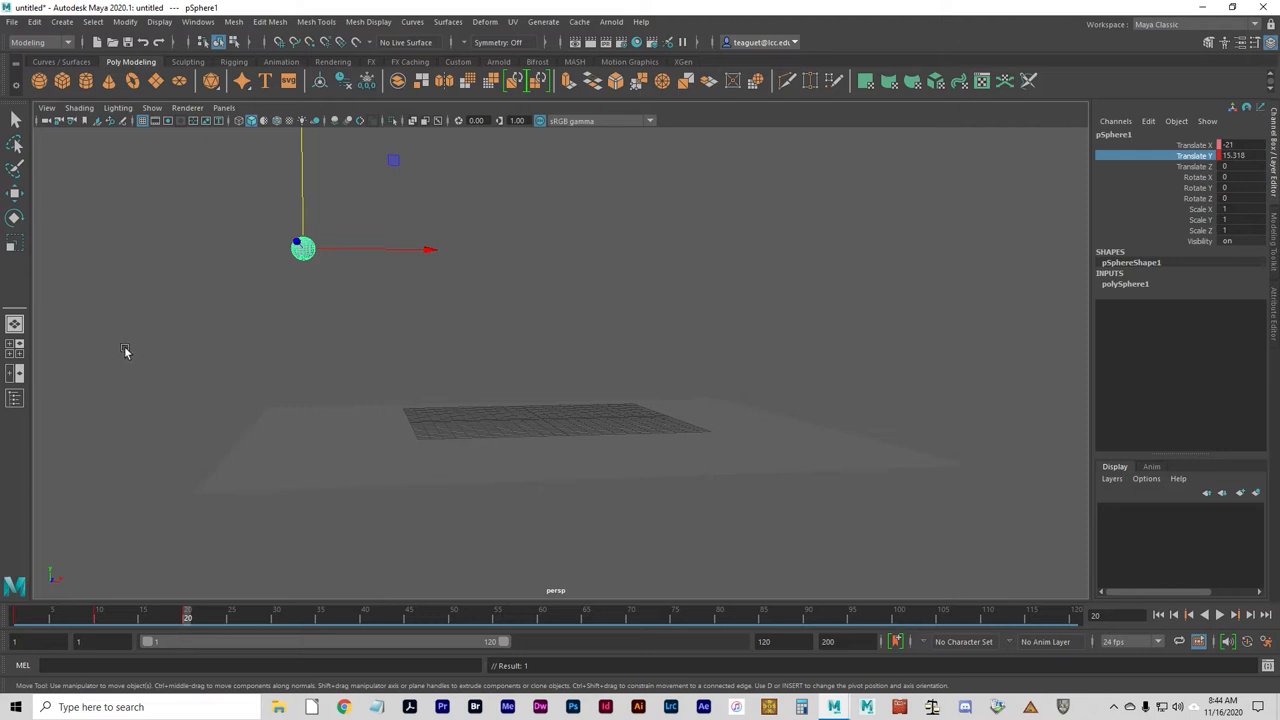
{"action": "mouse_move", "coordinate": [170, 307]}
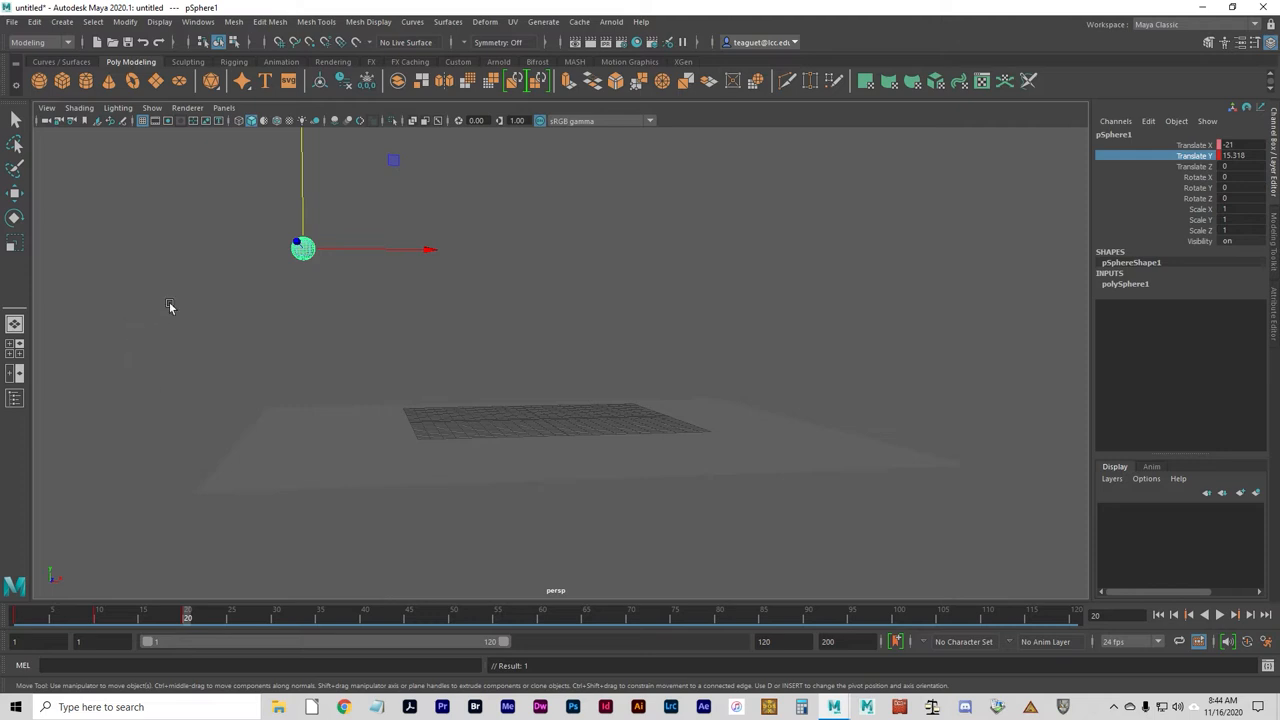
{"action": "mouse_move", "coordinate": [229, 355]}
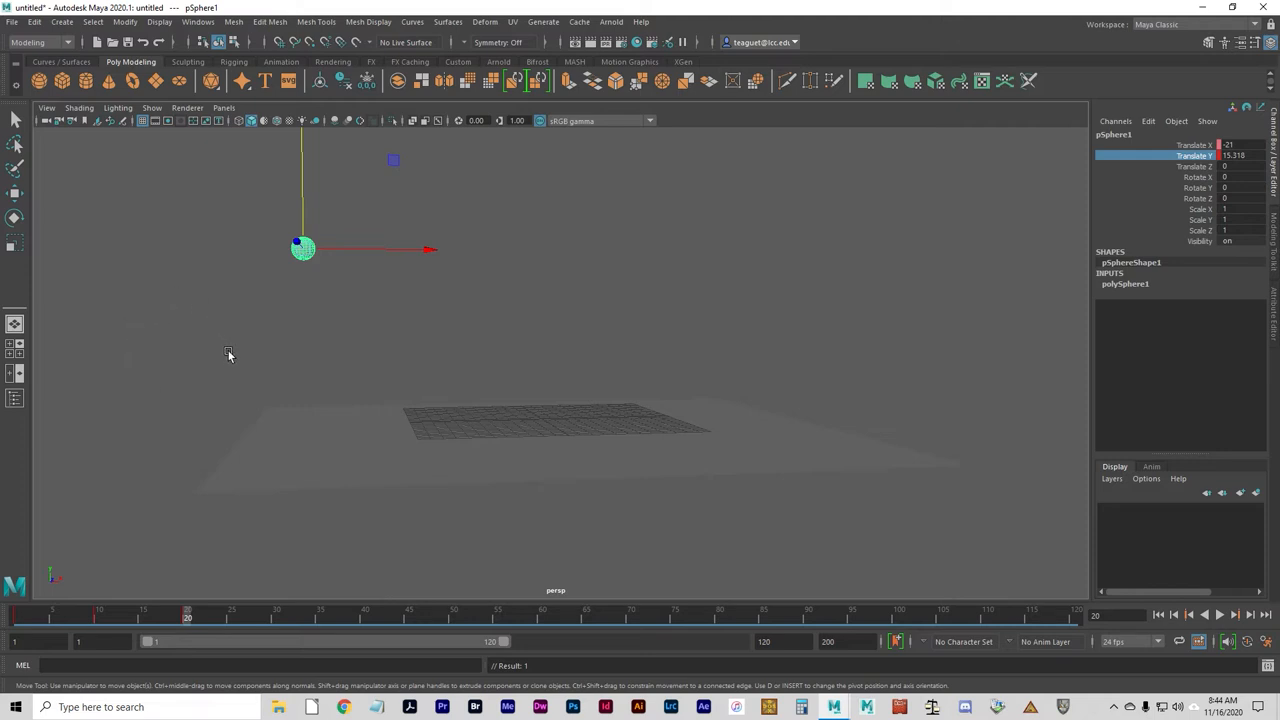
{"action": "mouse_move", "coordinate": [213, 460]}
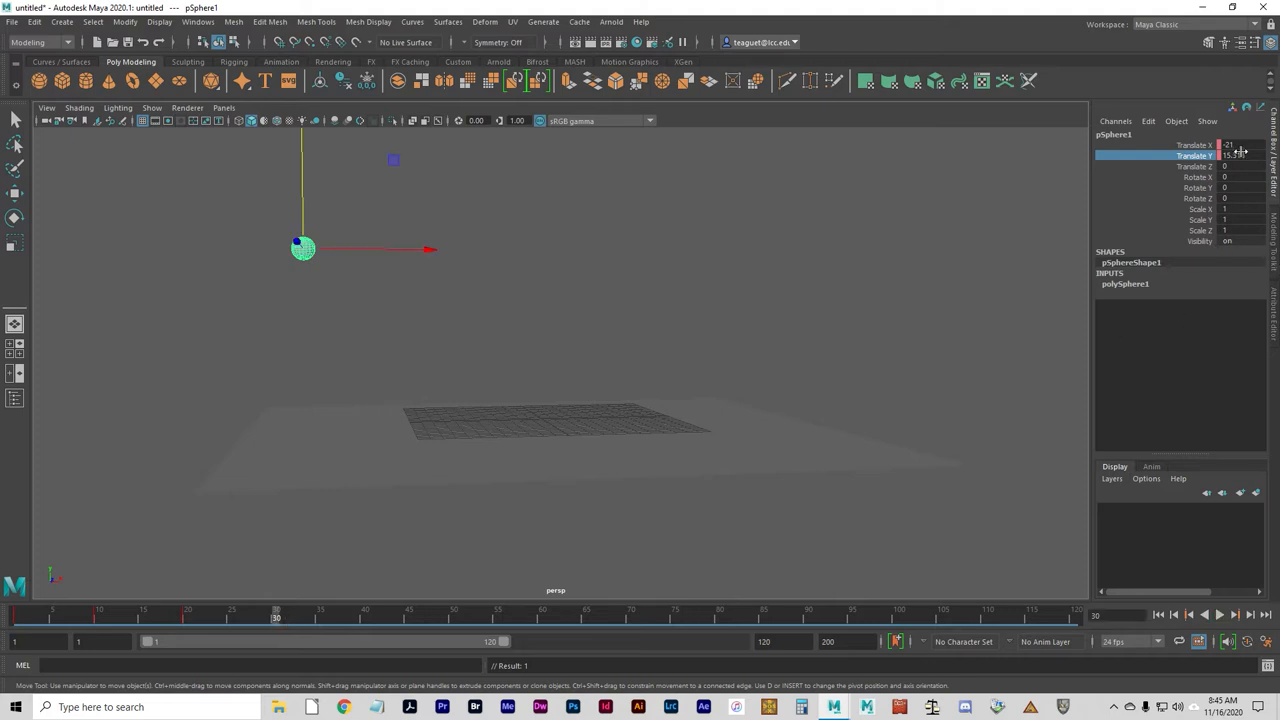
Set the ball's Translate Y to 0 at frame 30 and key it.
{"action": "left_click", "coordinate": [1237, 155]}
{"action": "type", "text": "0"}
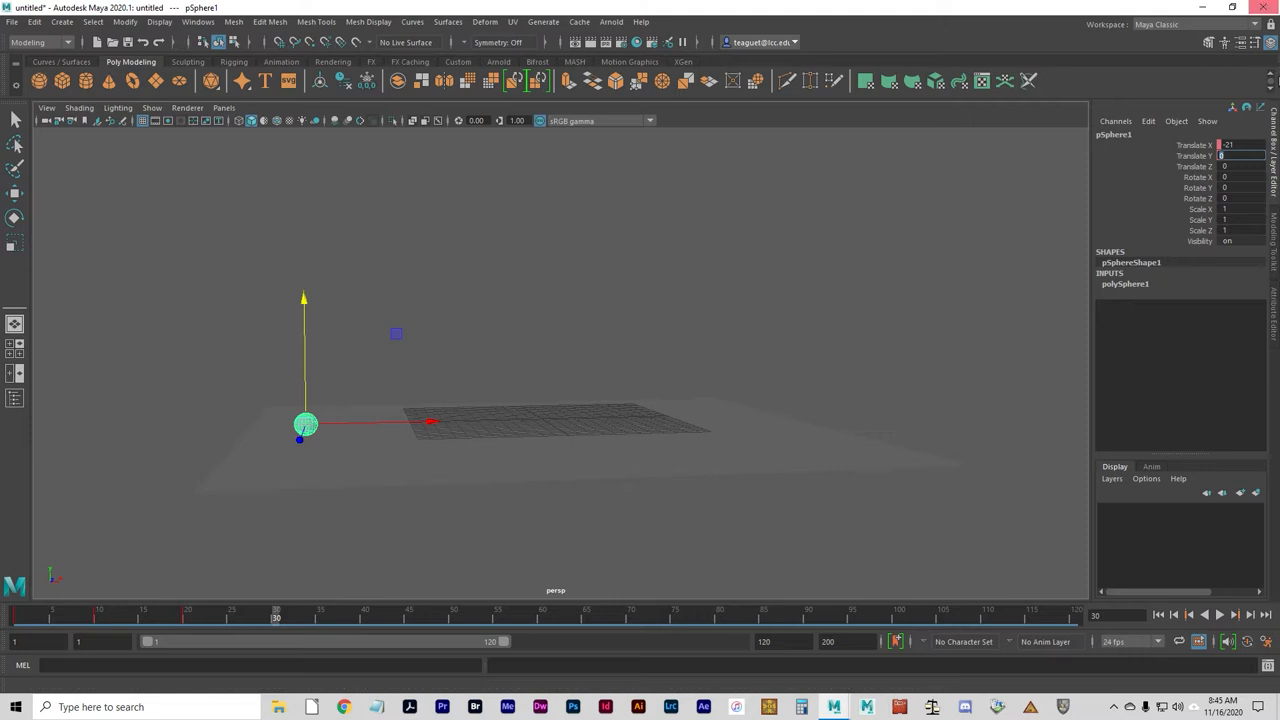
{"action": "right_click", "coordinate": [1173, 155]}
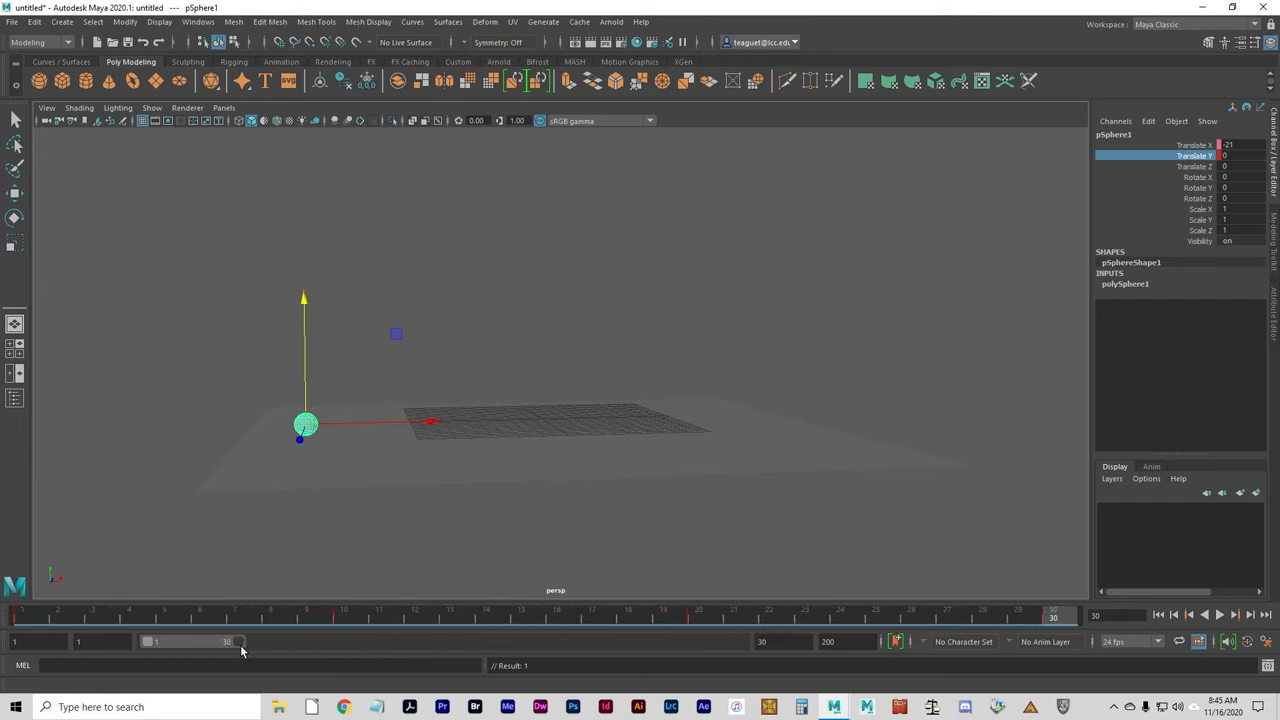
Change the playback range end time to 31.
{"action": "left_click", "coordinate": [1223, 610]}
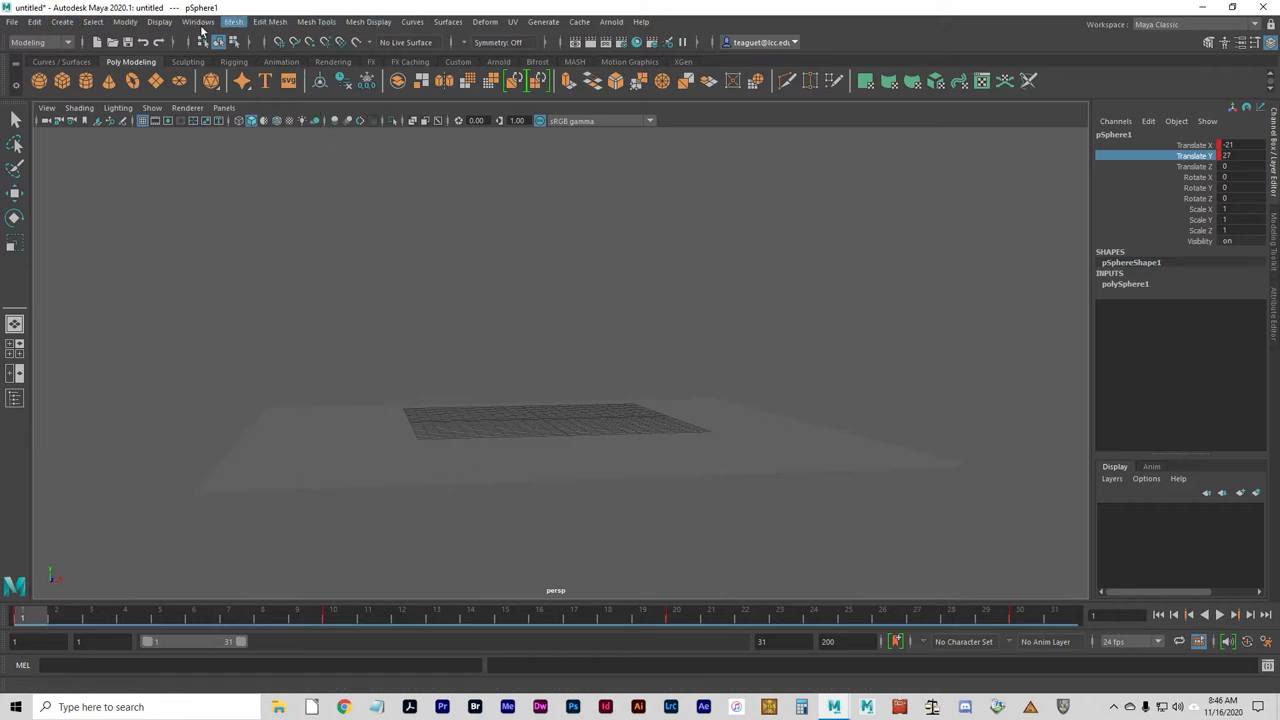
Switch to the Animation menu set and open the Visualize menu.
{"action": "left_click", "coordinate": [40, 42]}
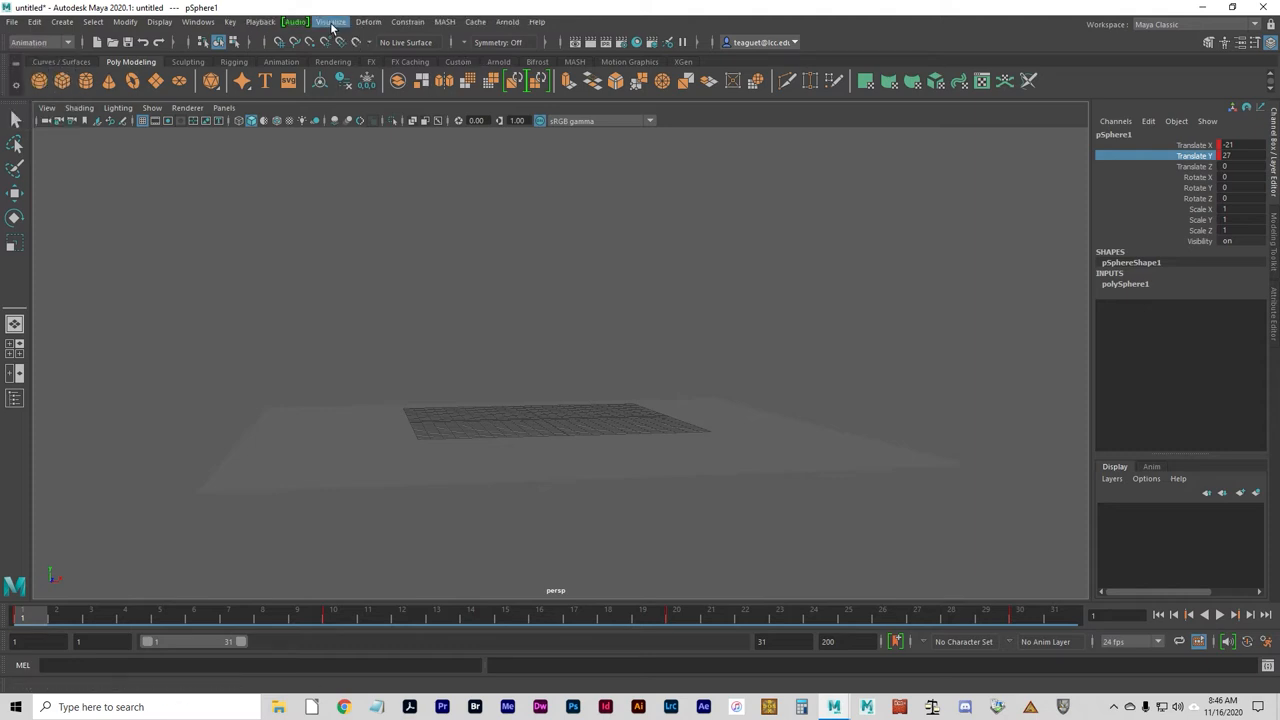
{"action": "left_click", "coordinate": [330, 22]}
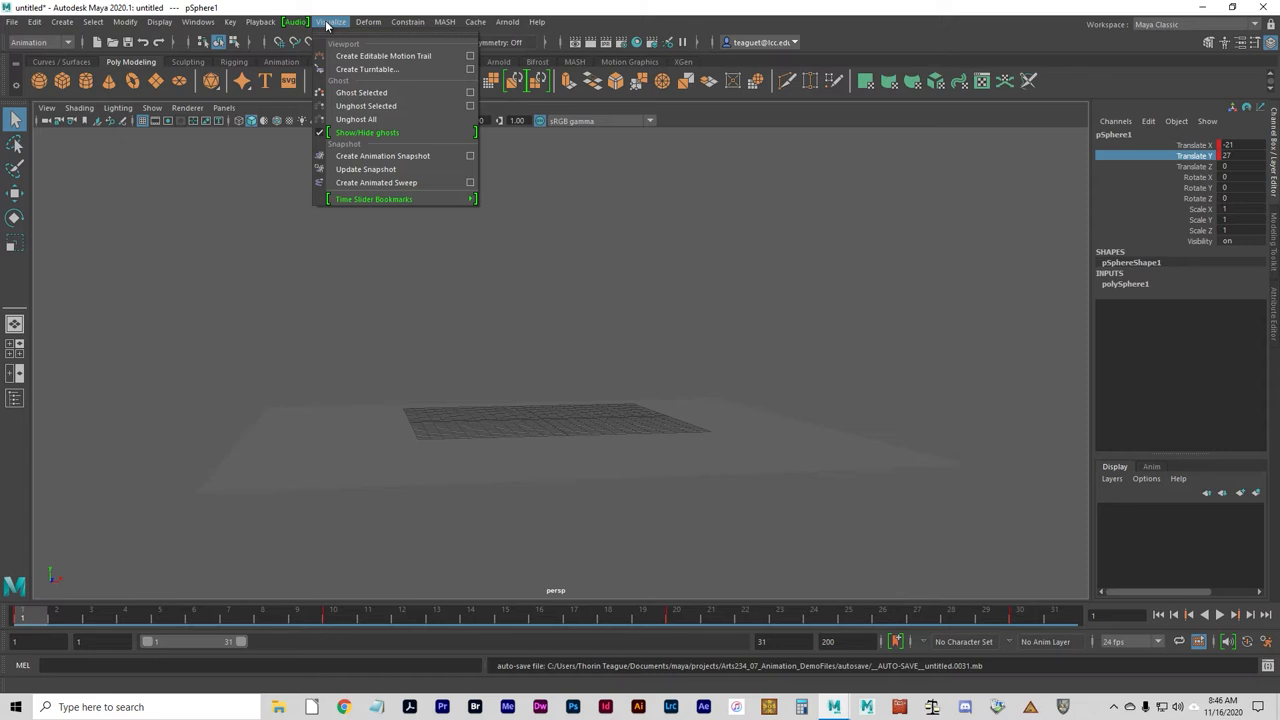
{"action": "mouse_move", "coordinate": [383, 55]}
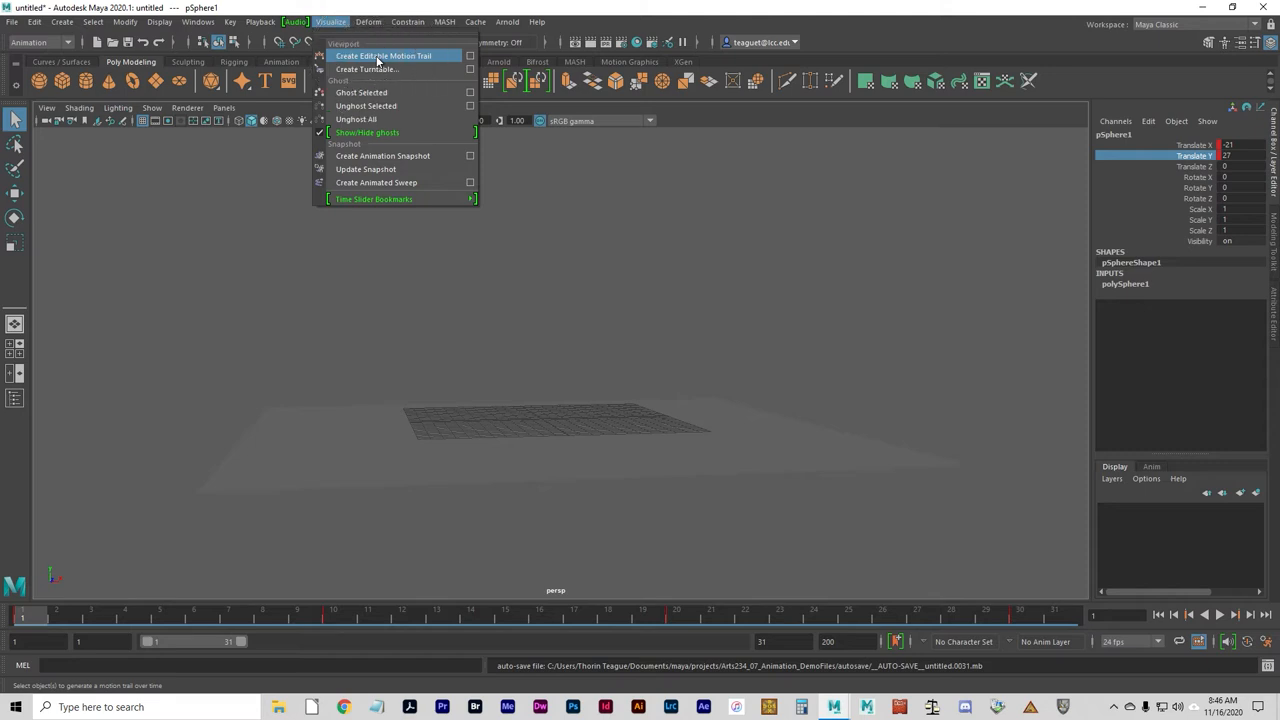
Create an editable motion trail for the ball and preview its path across frames.
{"action": "left_click", "coordinate": [384, 55]}
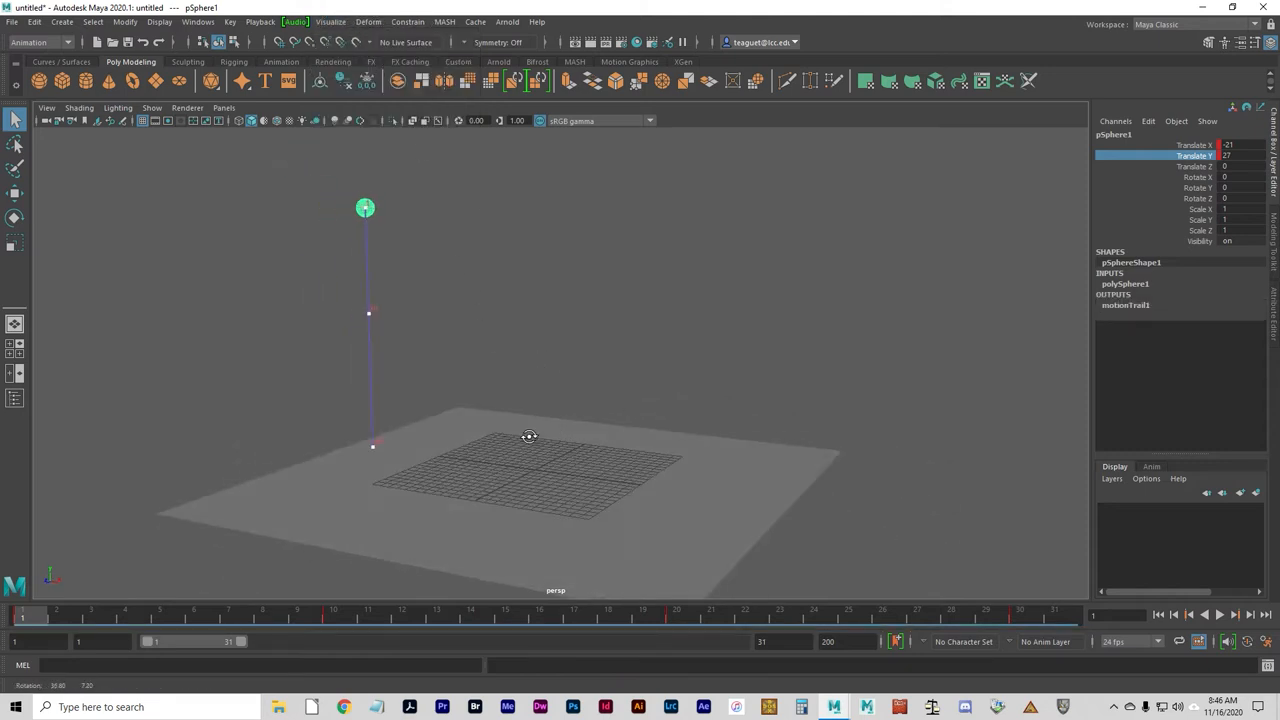
{"action": "left_click_drag", "start_coordinate": [529, 436], "coordinate": [655, 505]}
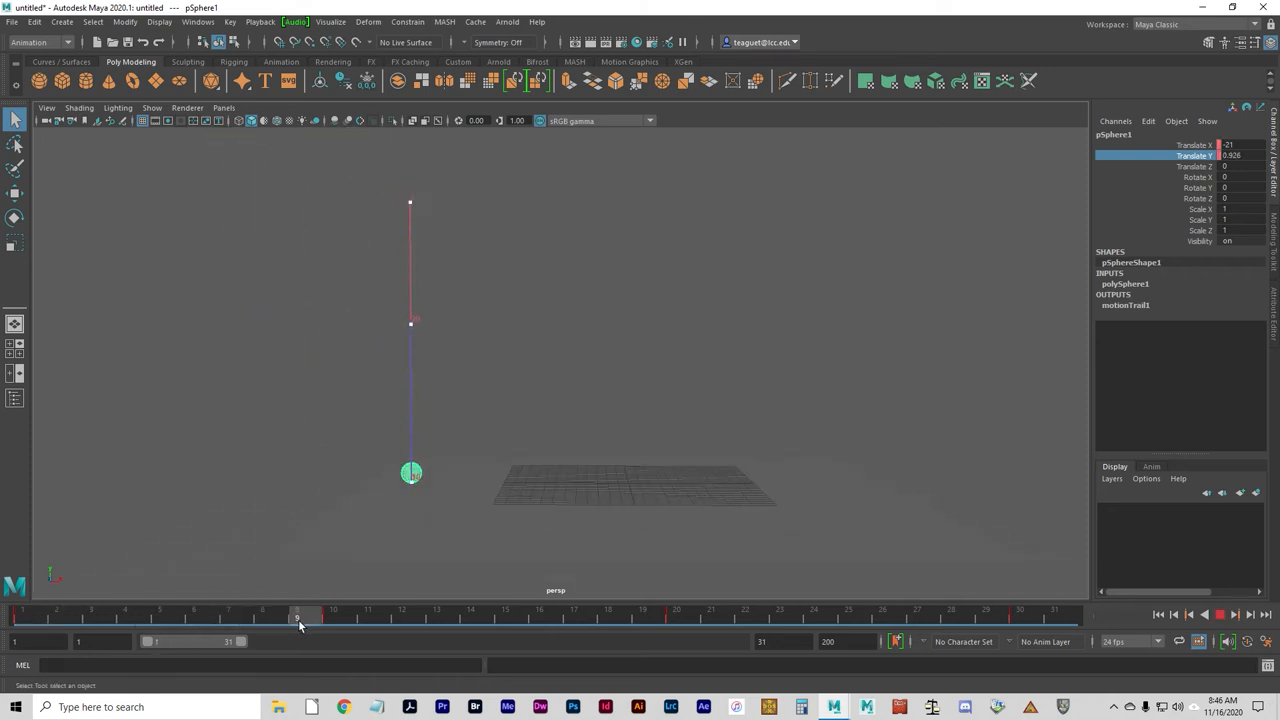
{"action": "left_click_drag", "start_coordinate": [297, 617], "coordinate": [227, 617]}
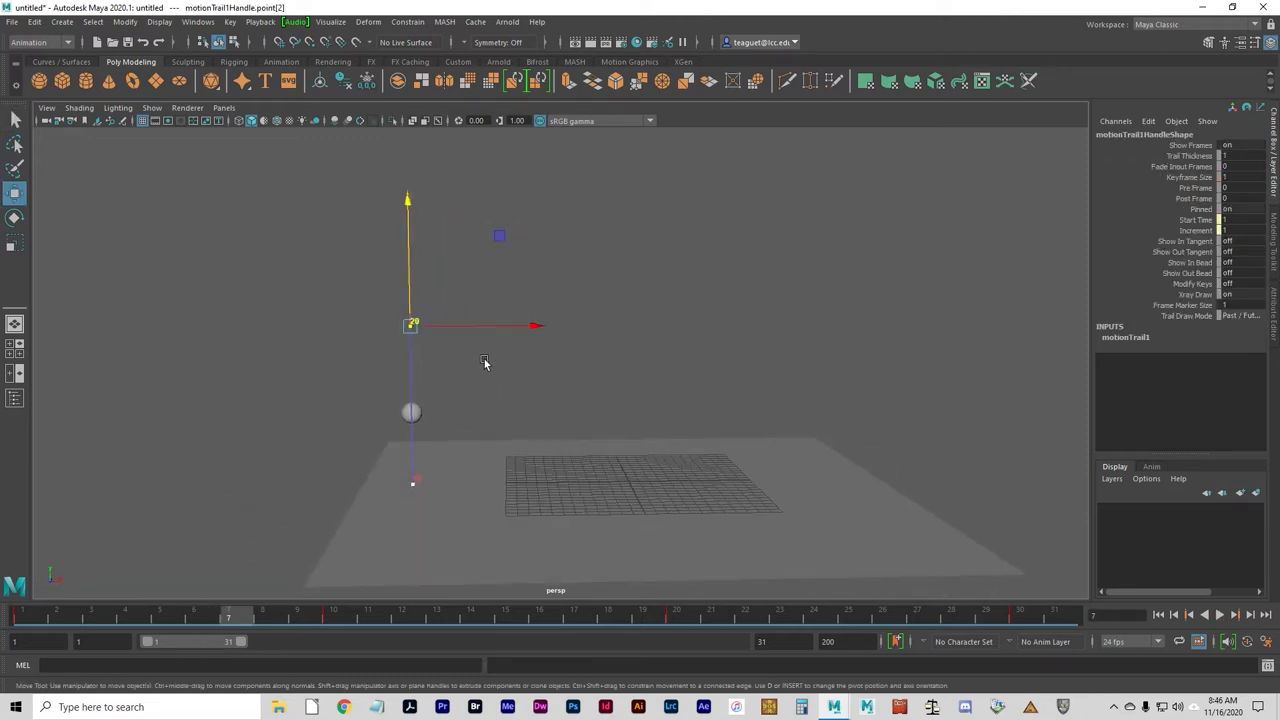
{"action": "mouse_move", "coordinate": [491, 303]}
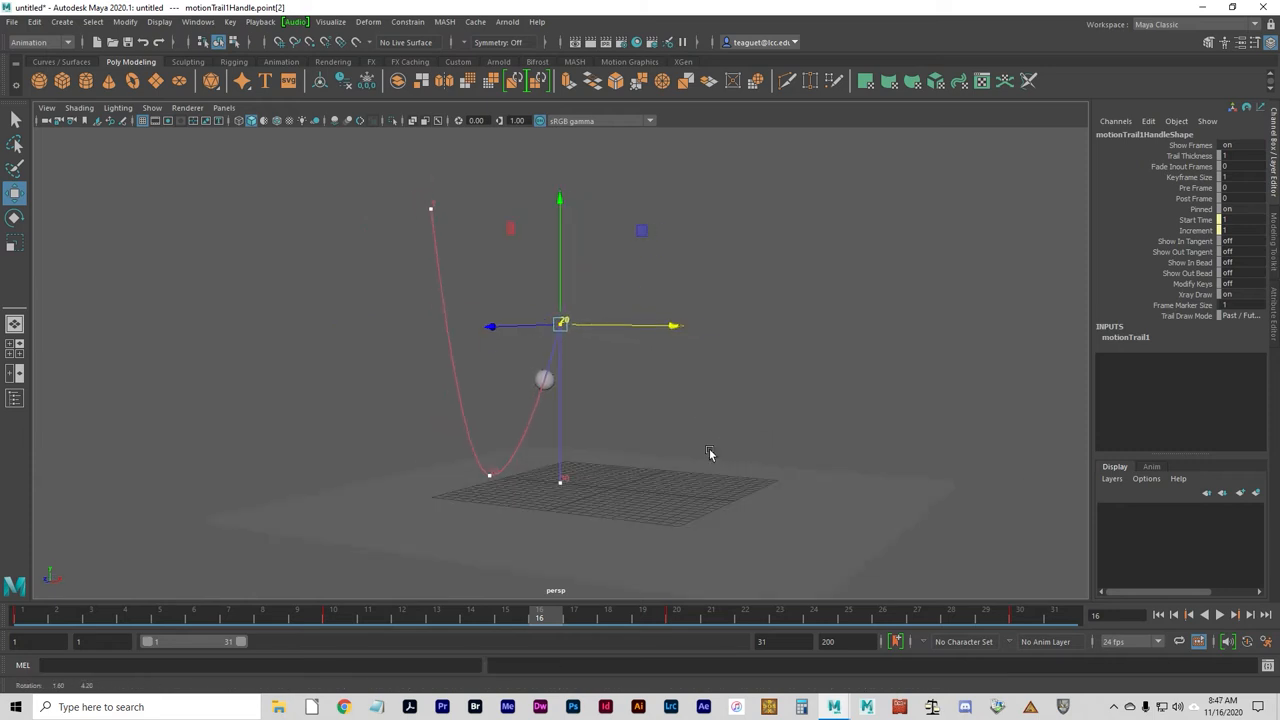
{"action": "mouse_move", "coordinate": [695, 450]}
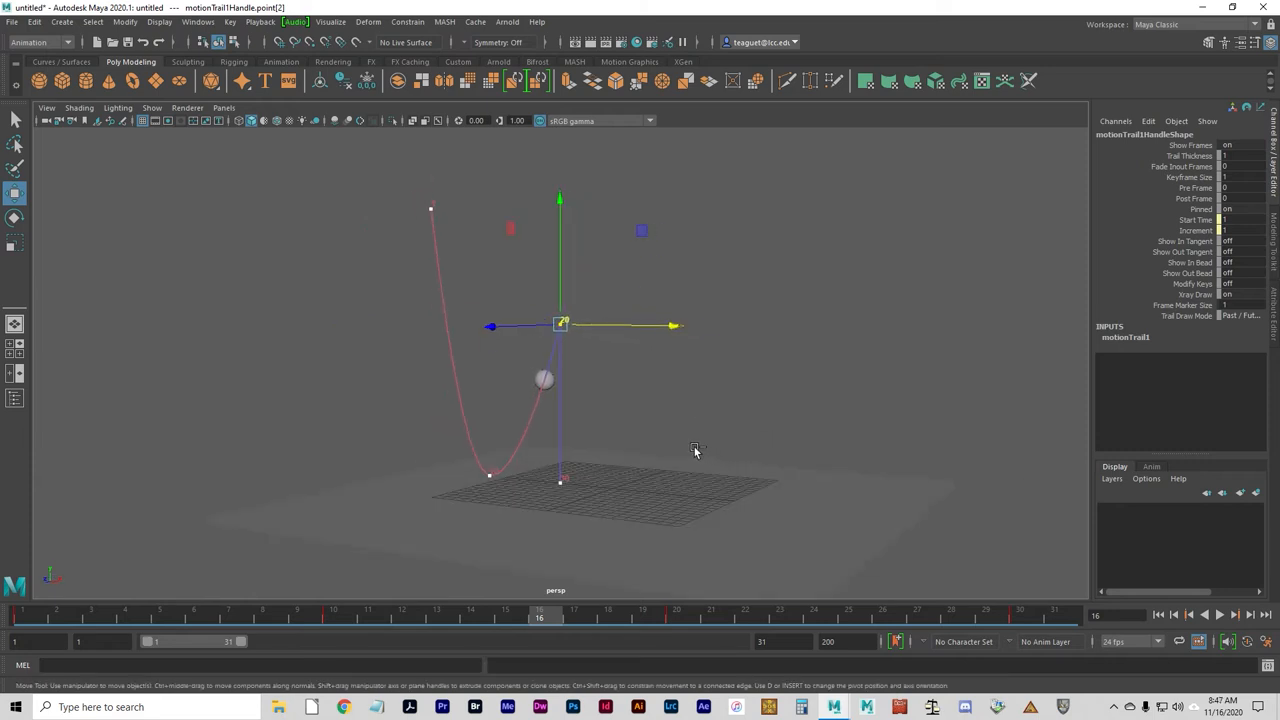
{"action": "mouse_move", "coordinate": [498, 445]}
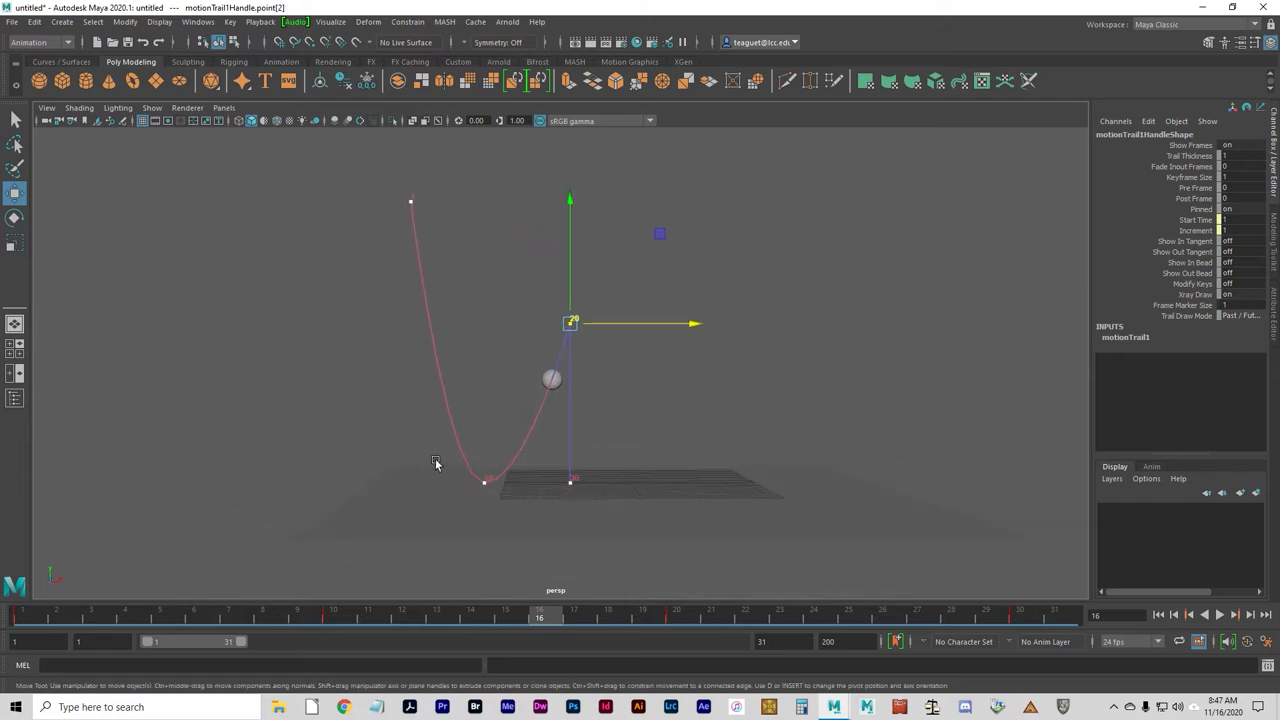
{"action": "left_click_drag", "start_coordinate": [570, 323], "coordinate": [410, 323]}
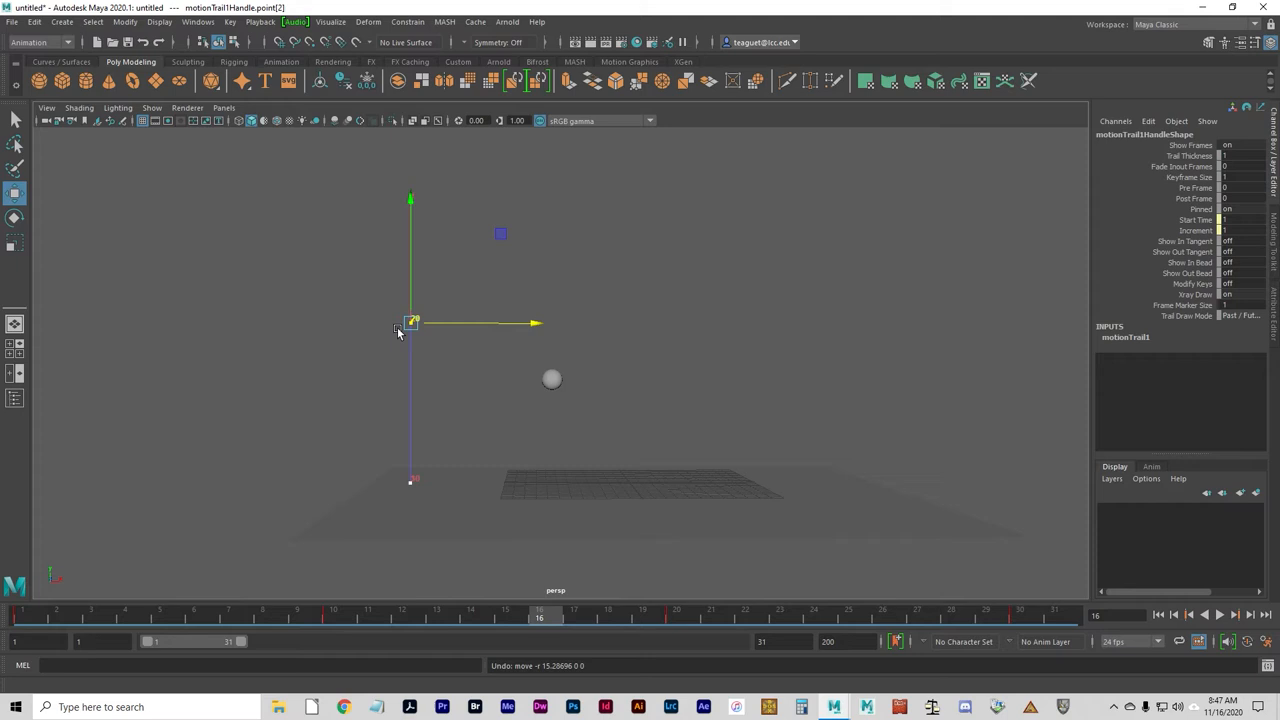
{"action": "mouse_move", "coordinate": [615, 337]}
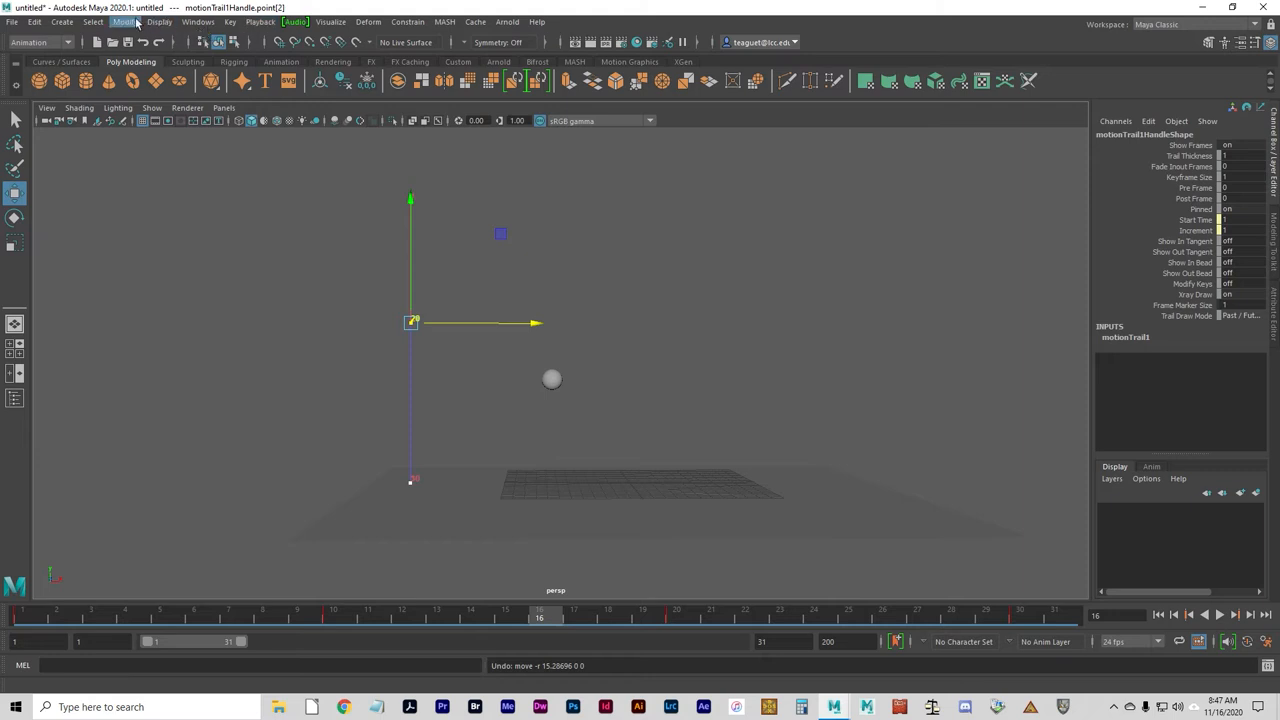
Show the Outliner from the Windows menu and select pSphere1.
{"action": "left_click", "coordinate": [122, 22]}
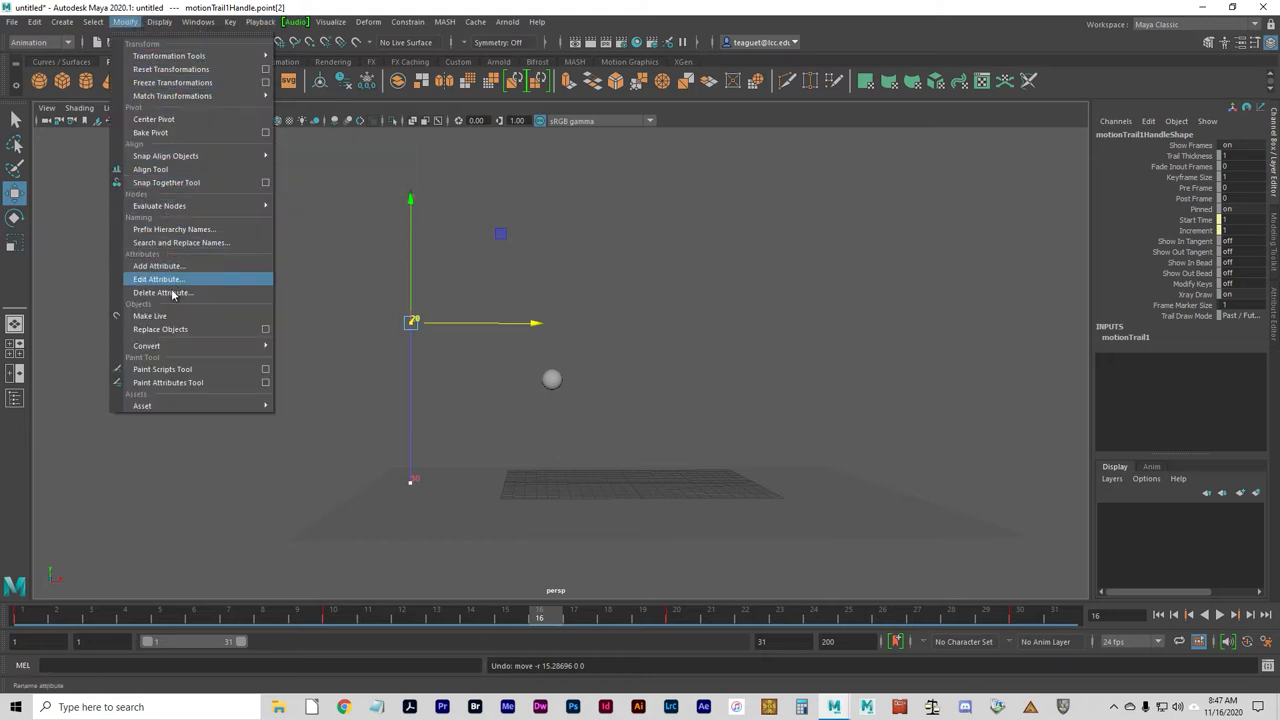
{"action": "mouse_move", "coordinate": [175, 119]}
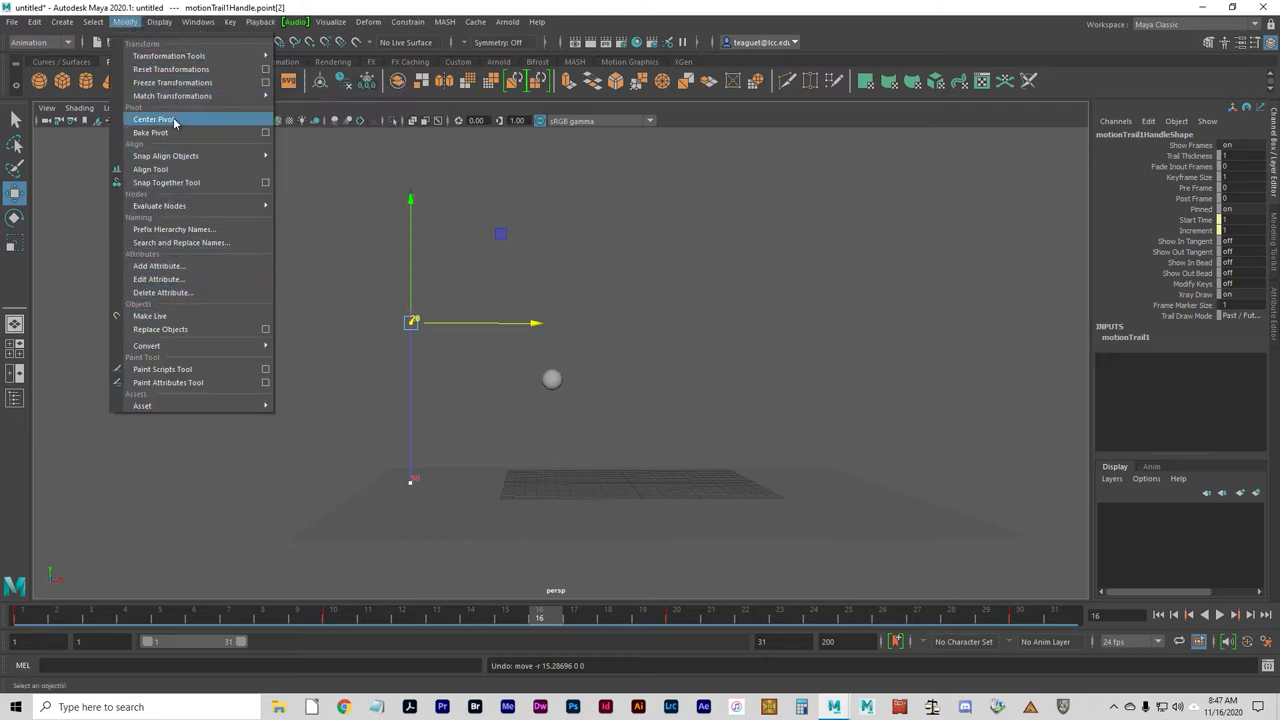
{"action": "left_click", "coordinate": [203, 23]}
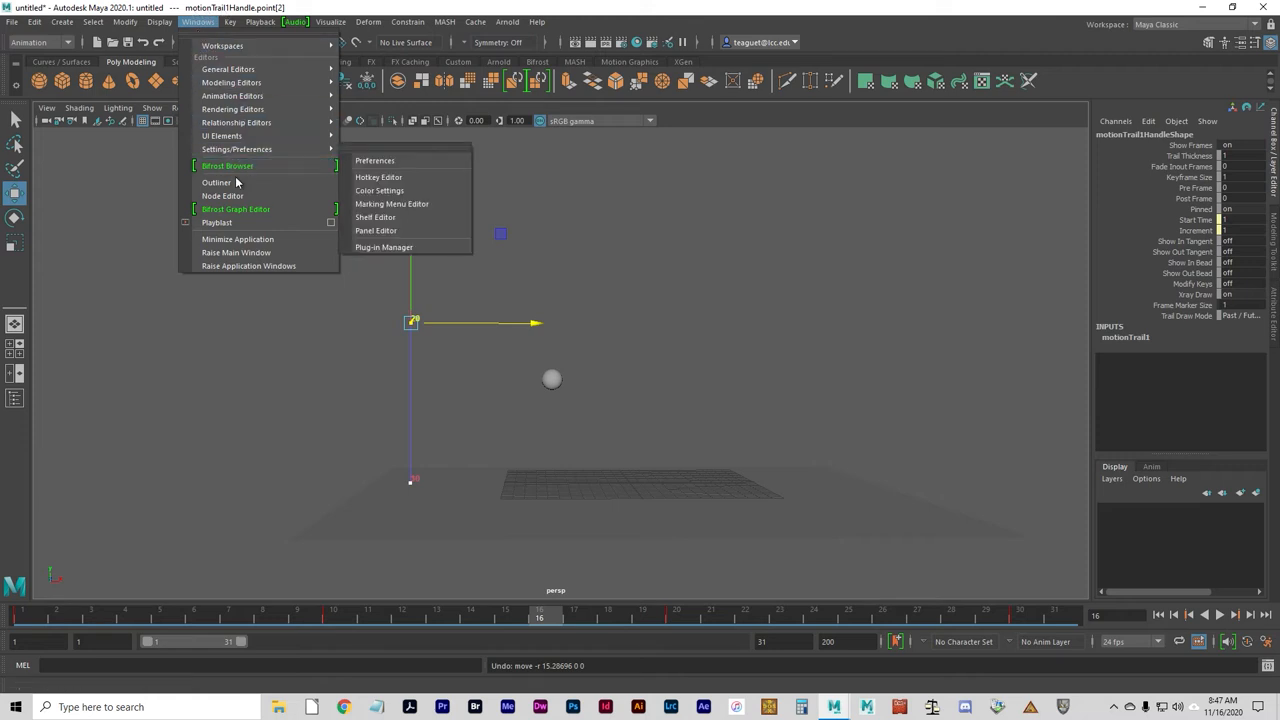
{"action": "left_click", "coordinate": [217, 182]}
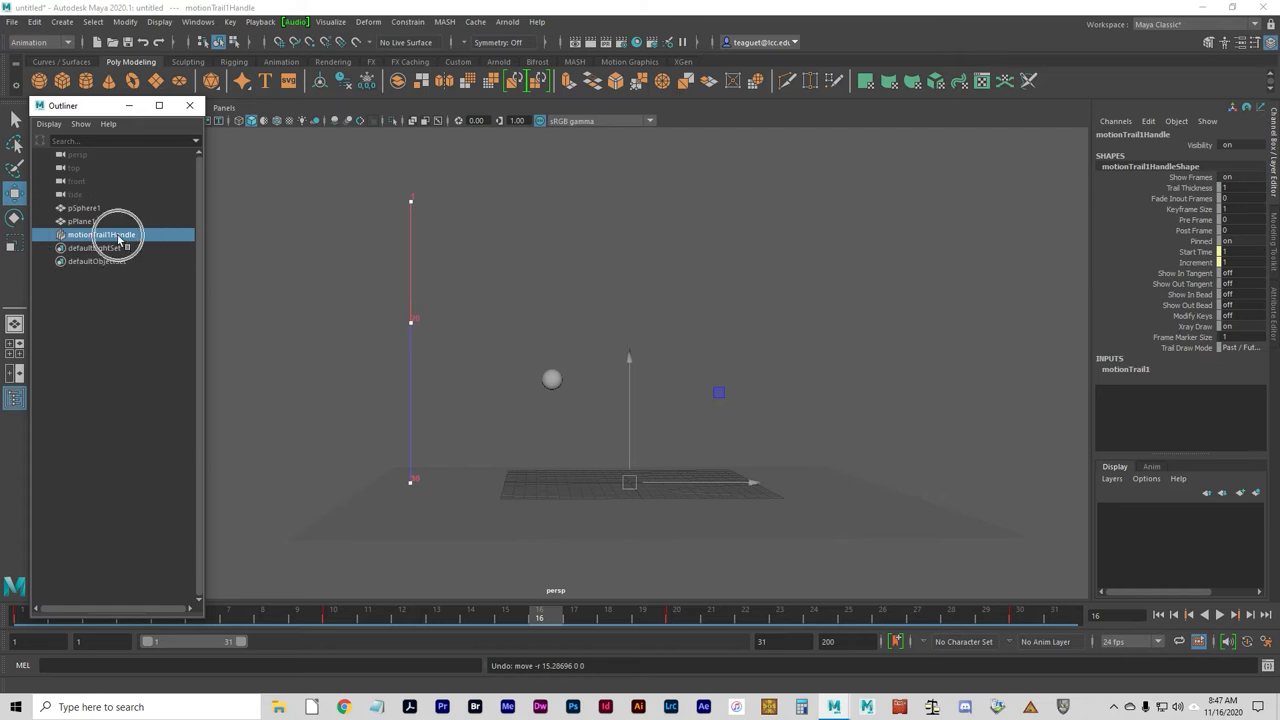
{"action": "left_click", "coordinate": [83, 207]}
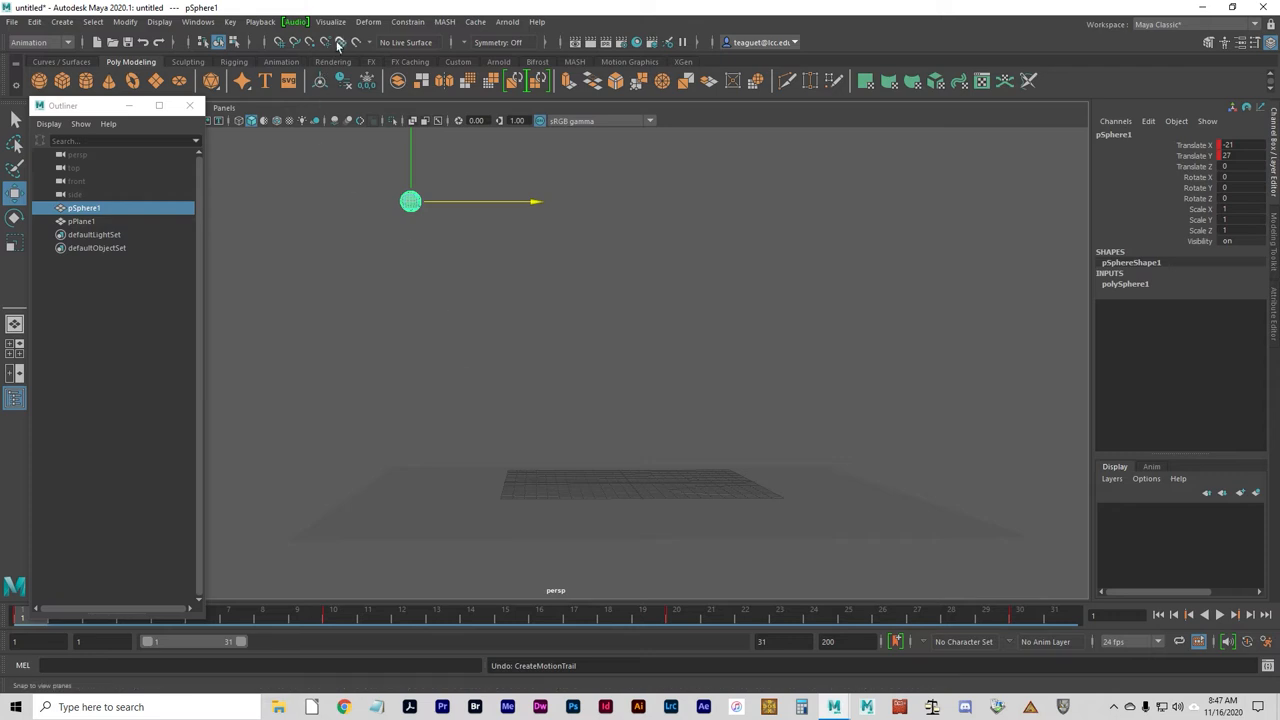
Apply Visualize > Ghost Selected to pSphere1.
{"action": "left_click", "coordinate": [333, 22]}
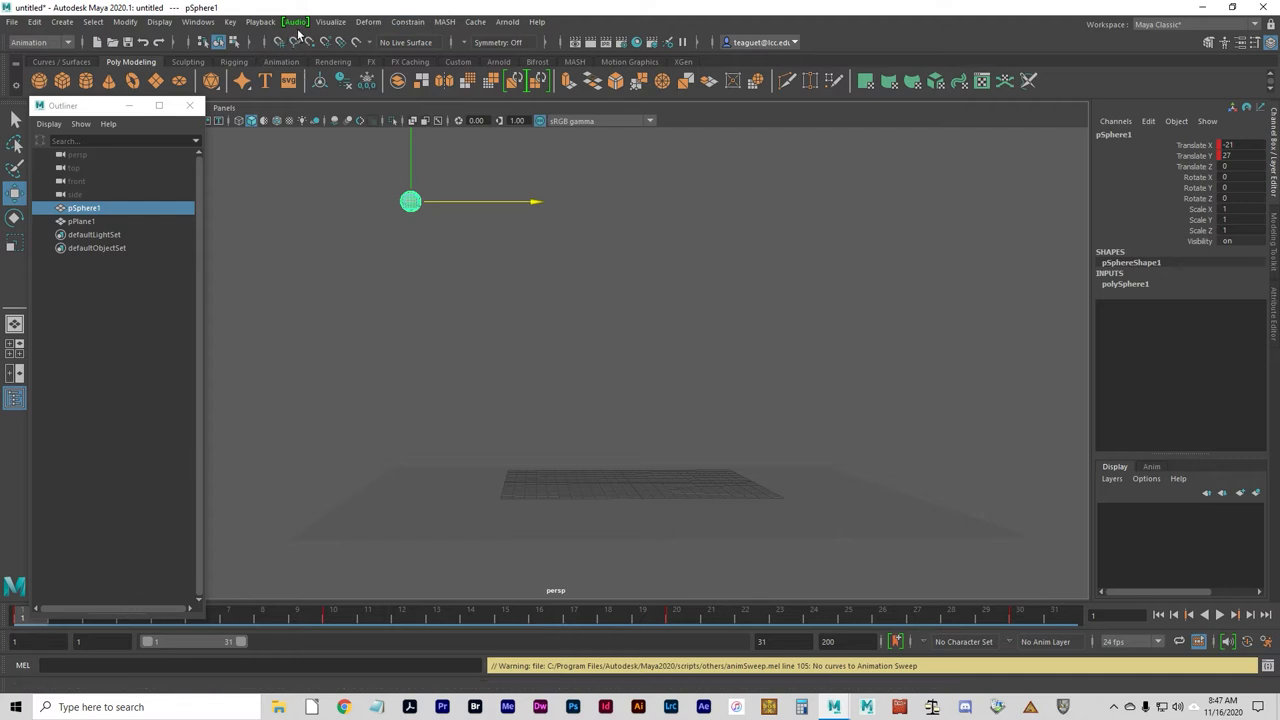
{"action": "left_click", "coordinate": [330, 22]}
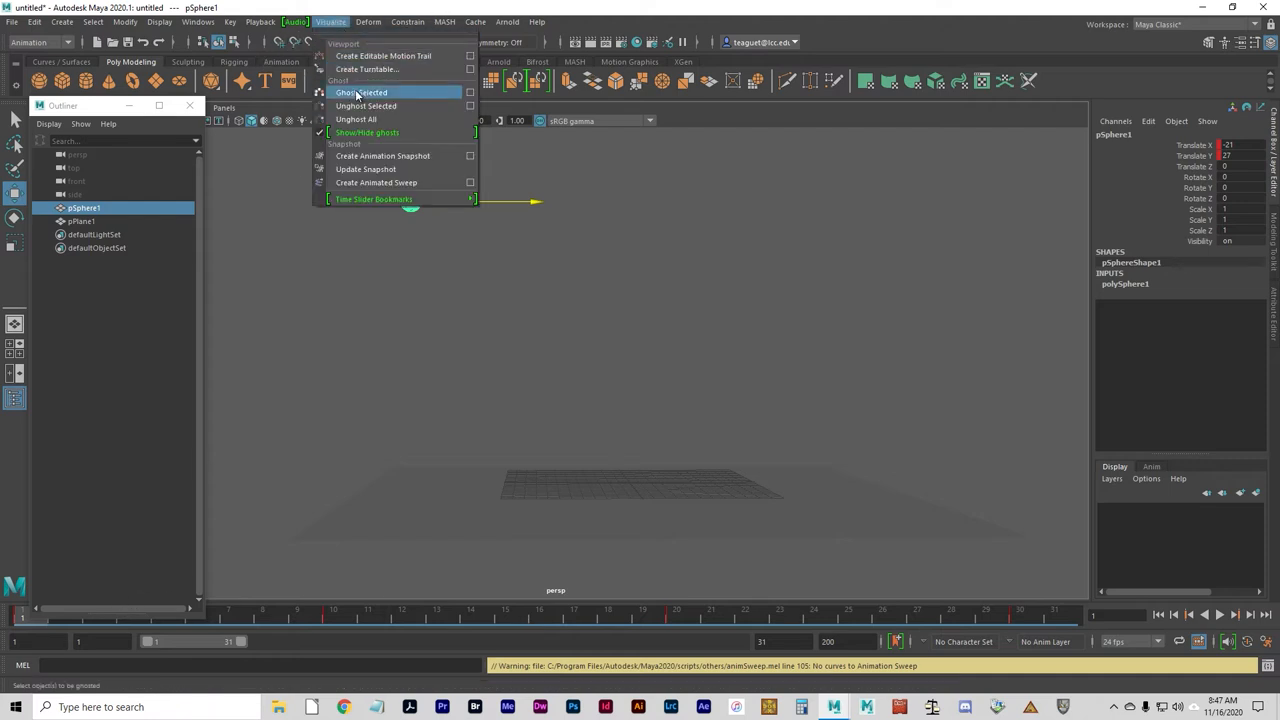
{"action": "left_click", "coordinate": [364, 92]}
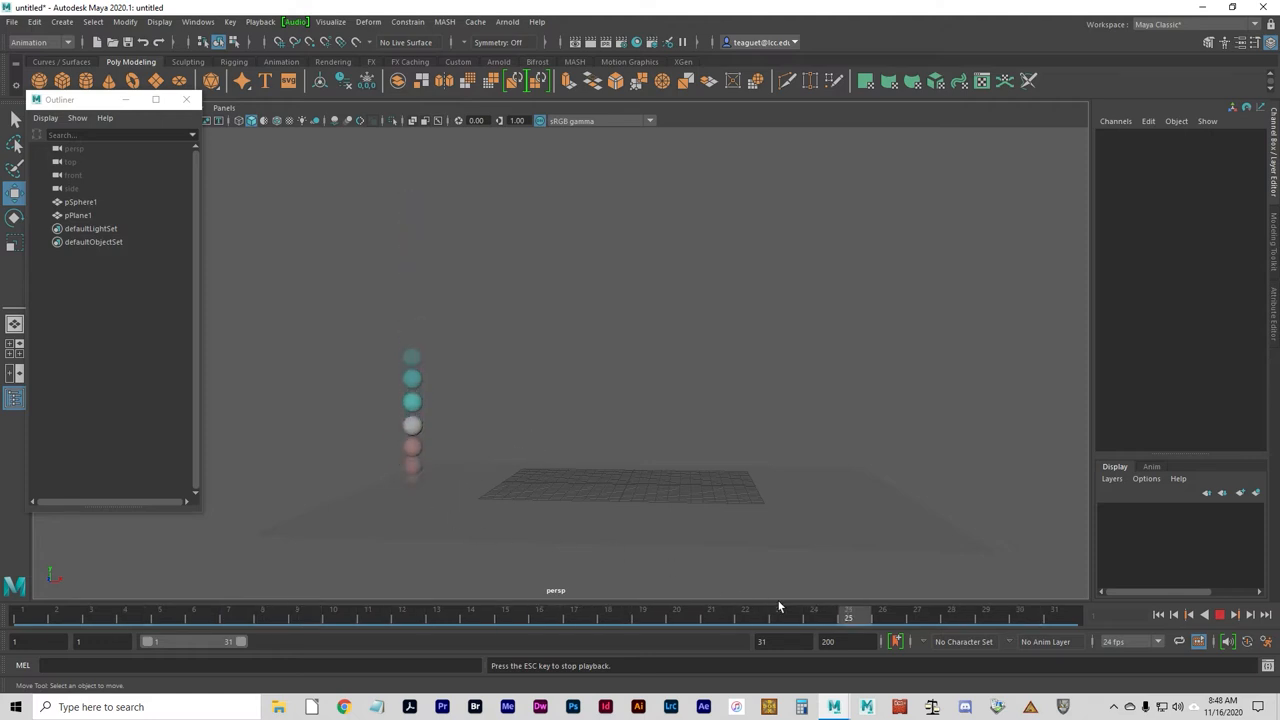
Stop the bounce playback and pause the timeline at frame 8.
{"action": "left_click", "coordinate": [1201, 615]}
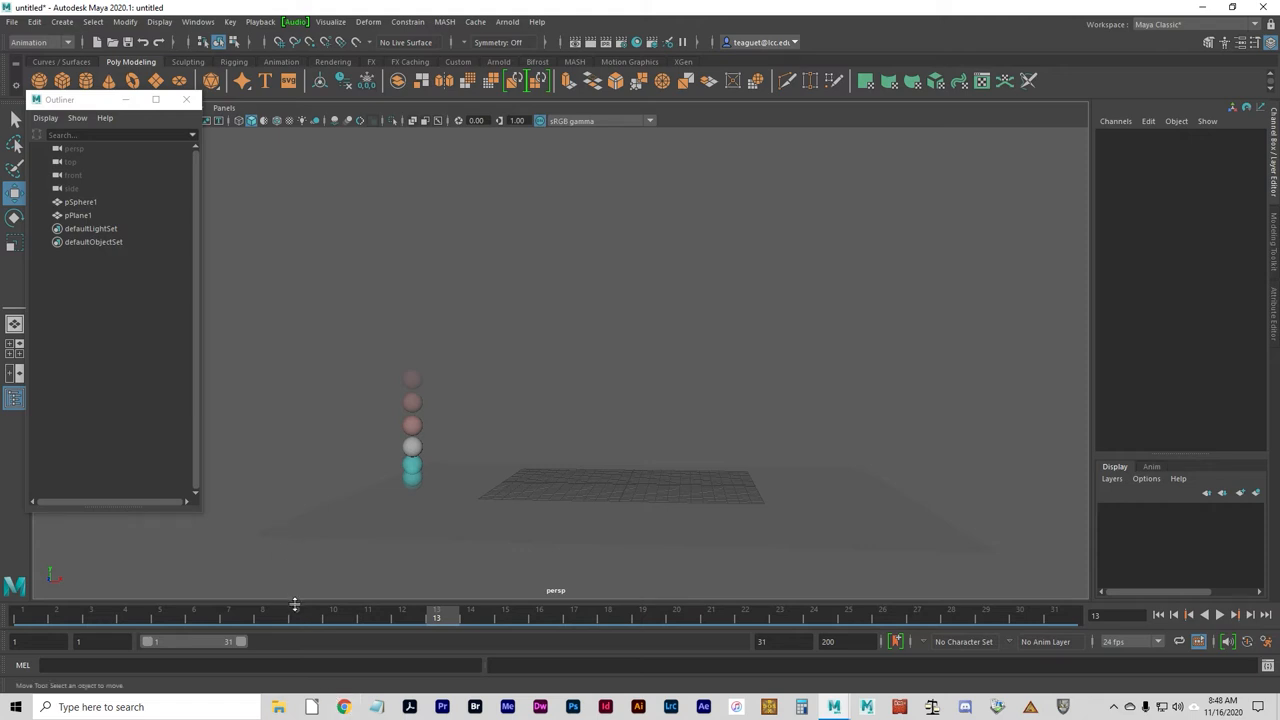
{"action": "mouse_move", "coordinate": [222, 610]}
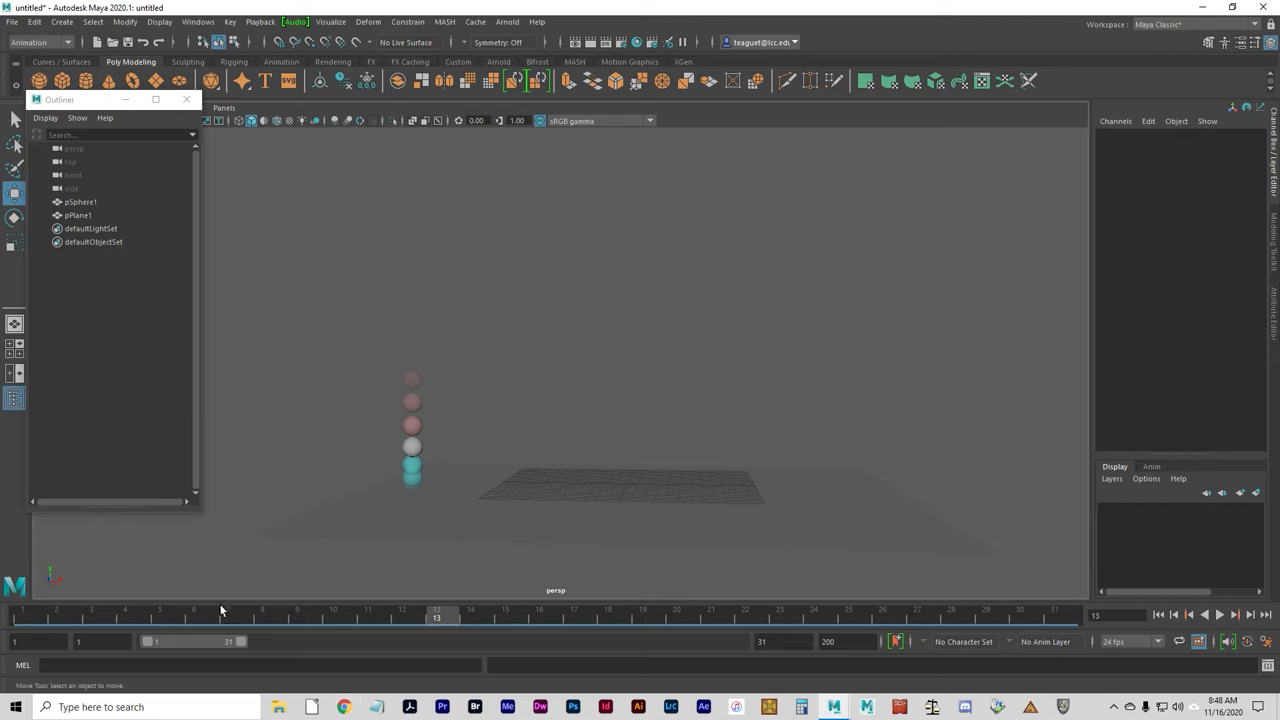
{"action": "mouse_move", "coordinate": [282, 563]}
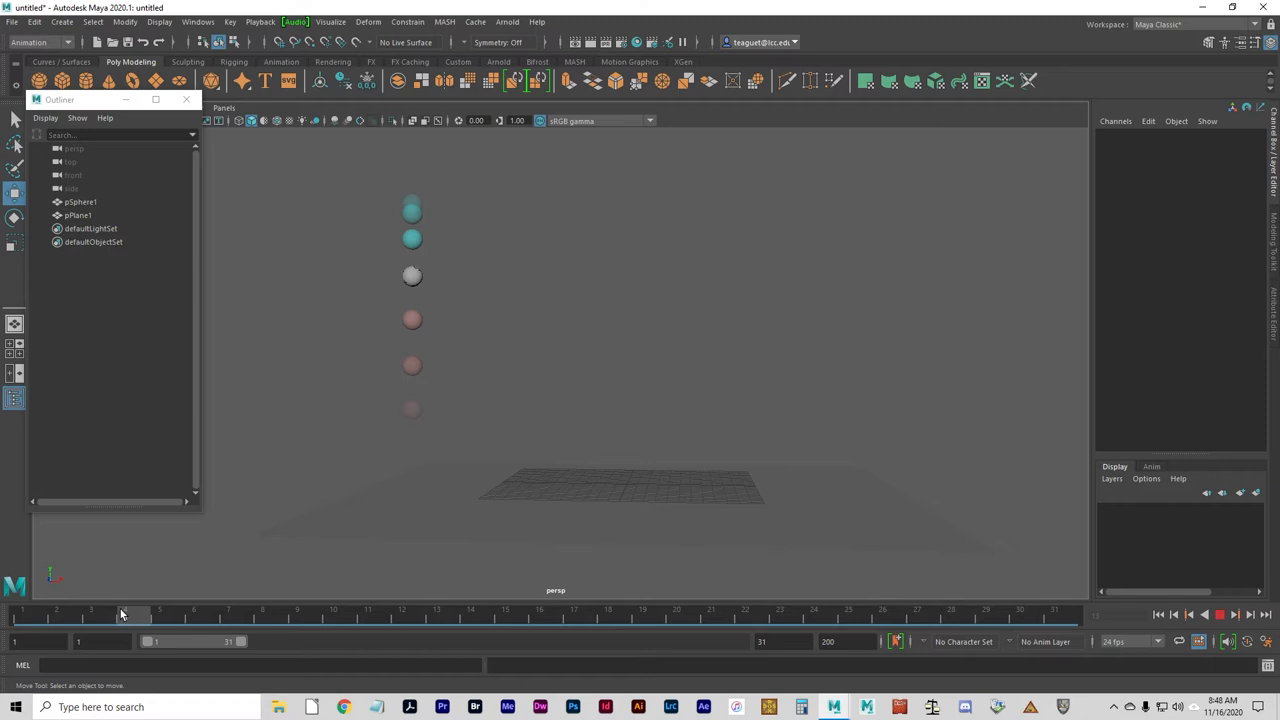
{"action": "left_click", "coordinate": [228, 616]}
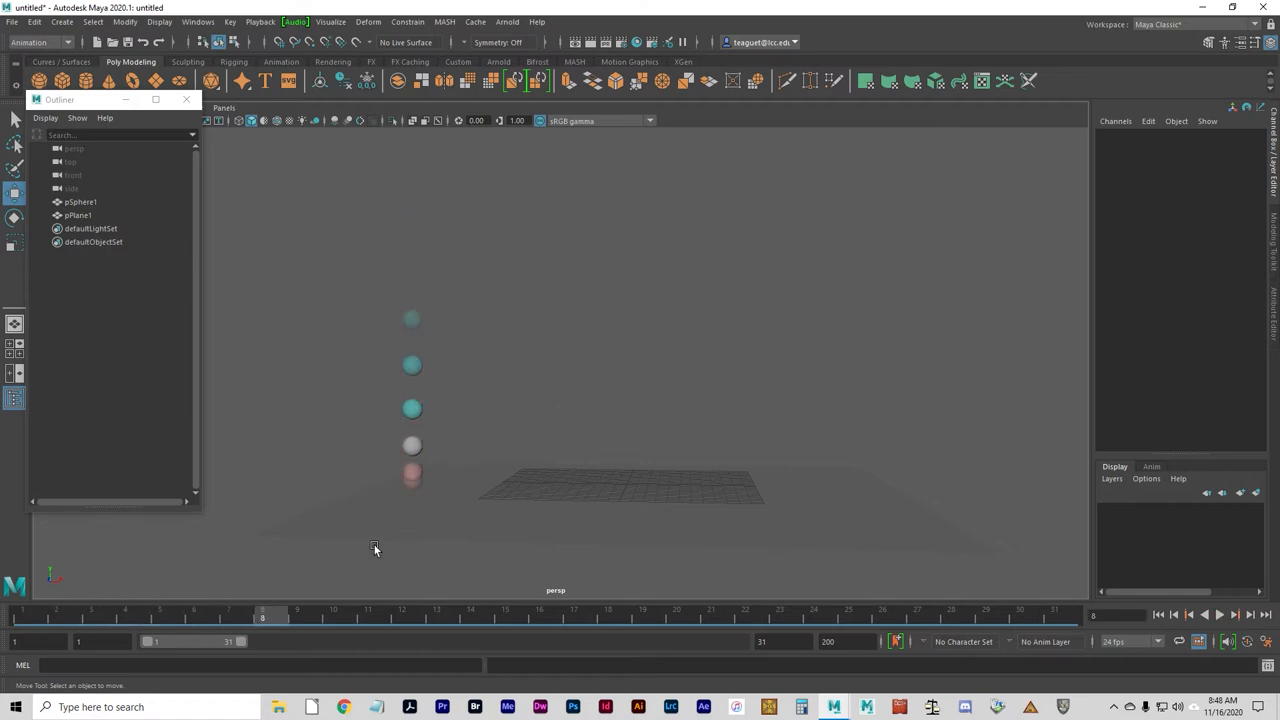
{"action": "mouse_move", "coordinate": [200, 505]}
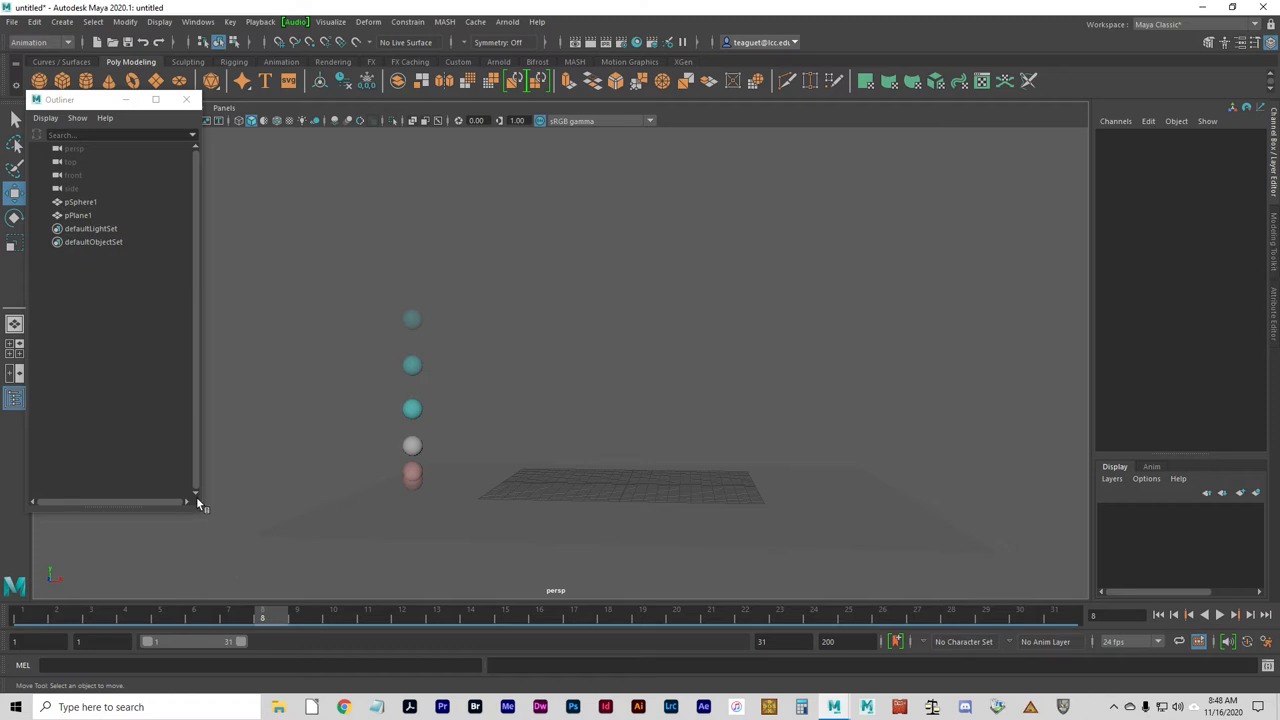
{"action": "mouse_move", "coordinate": [174, 467]}
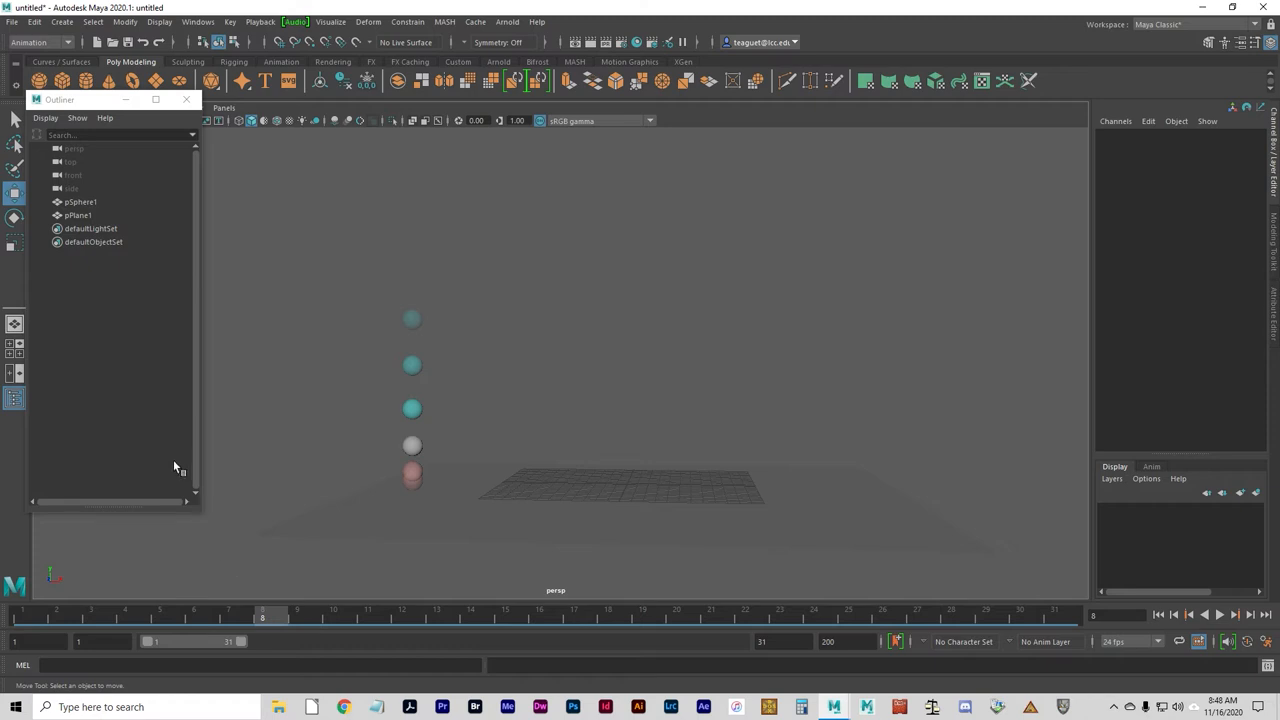
{"action": "mouse_move", "coordinate": [135, 463]}
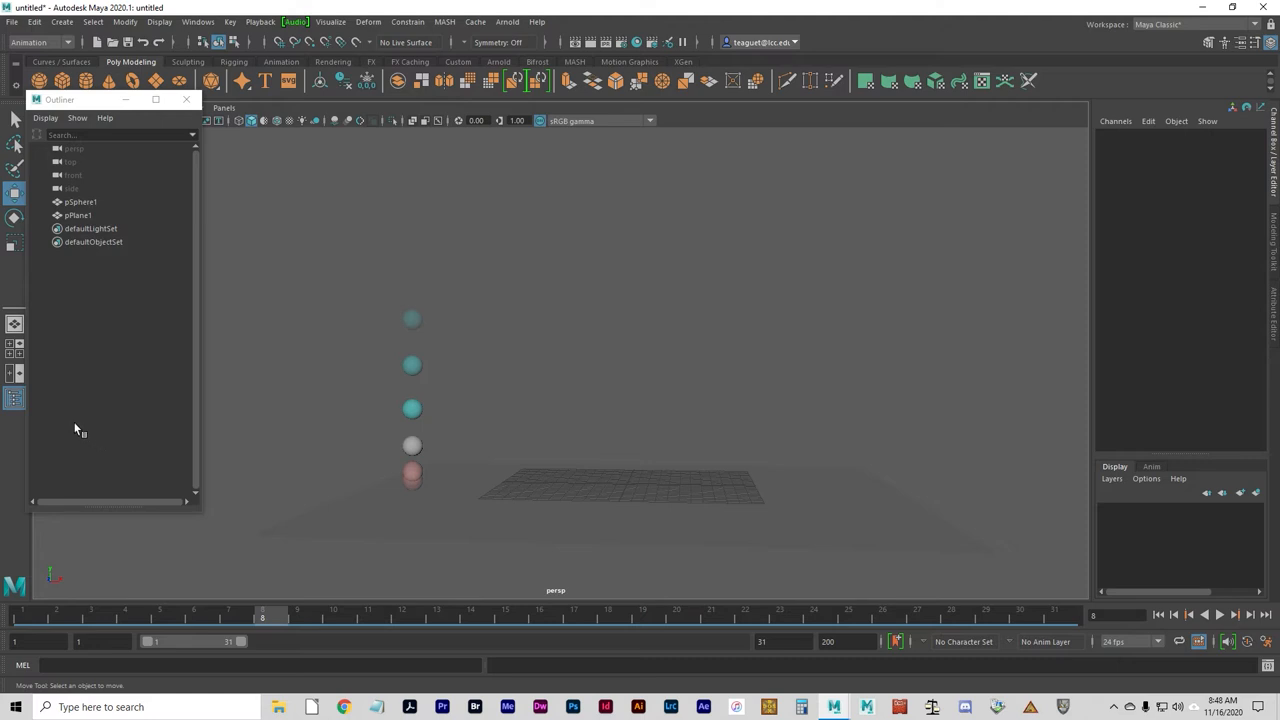
{"action": "mouse_move", "coordinate": [45, 386]}
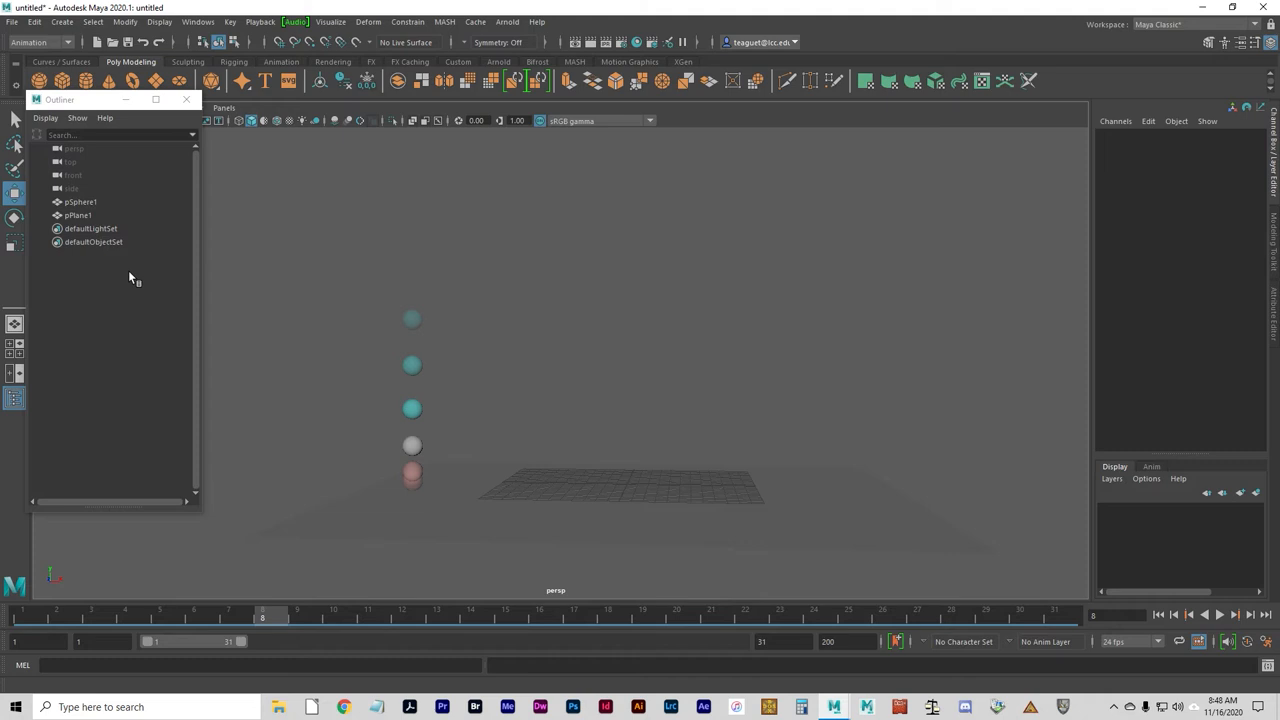
{"action": "mouse_move", "coordinate": [192, 337]}
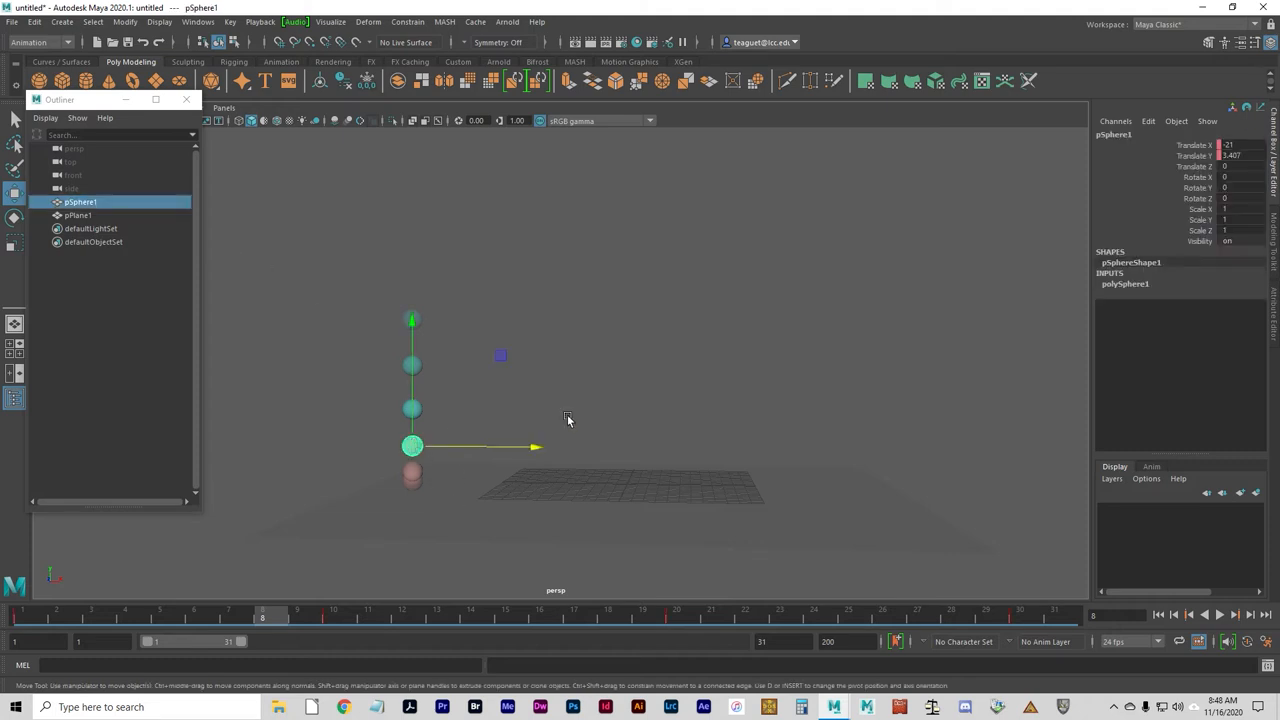
Apply Unghost Selected to the ball, then bring up the Visualize menu again.
{"action": "left_click", "coordinate": [336, 22]}
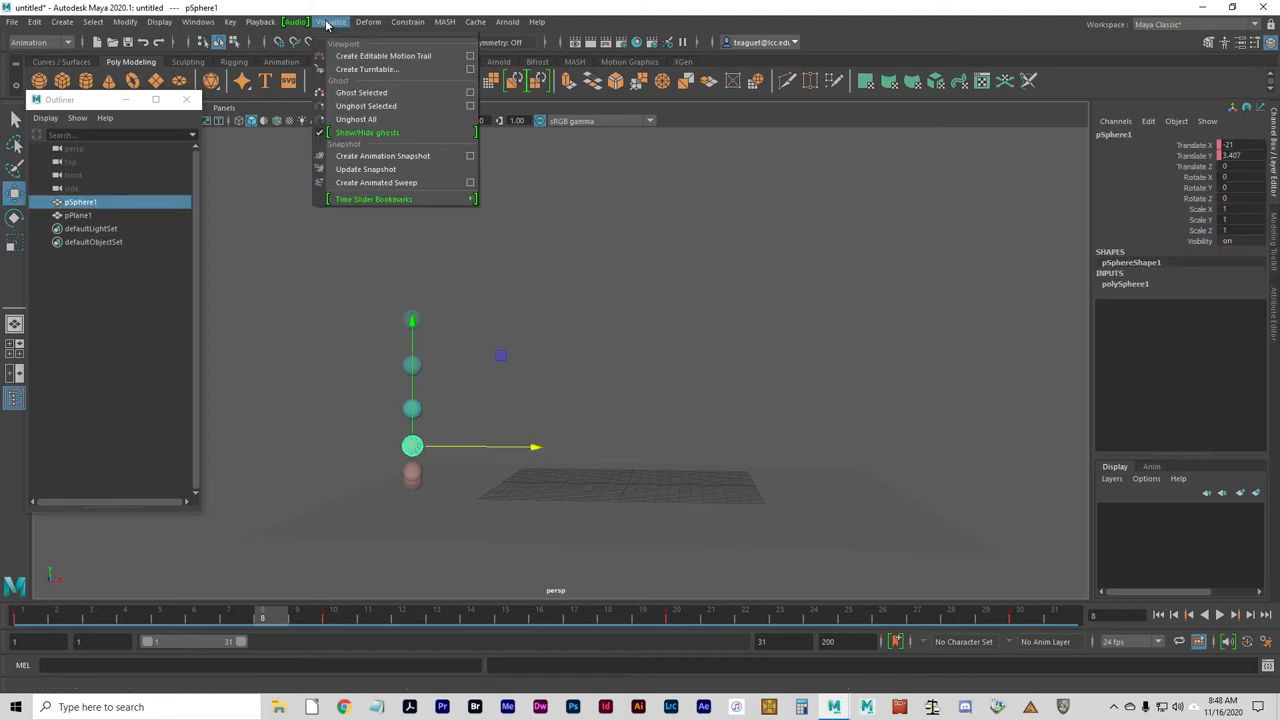
{"action": "left_click", "coordinate": [356, 119]}
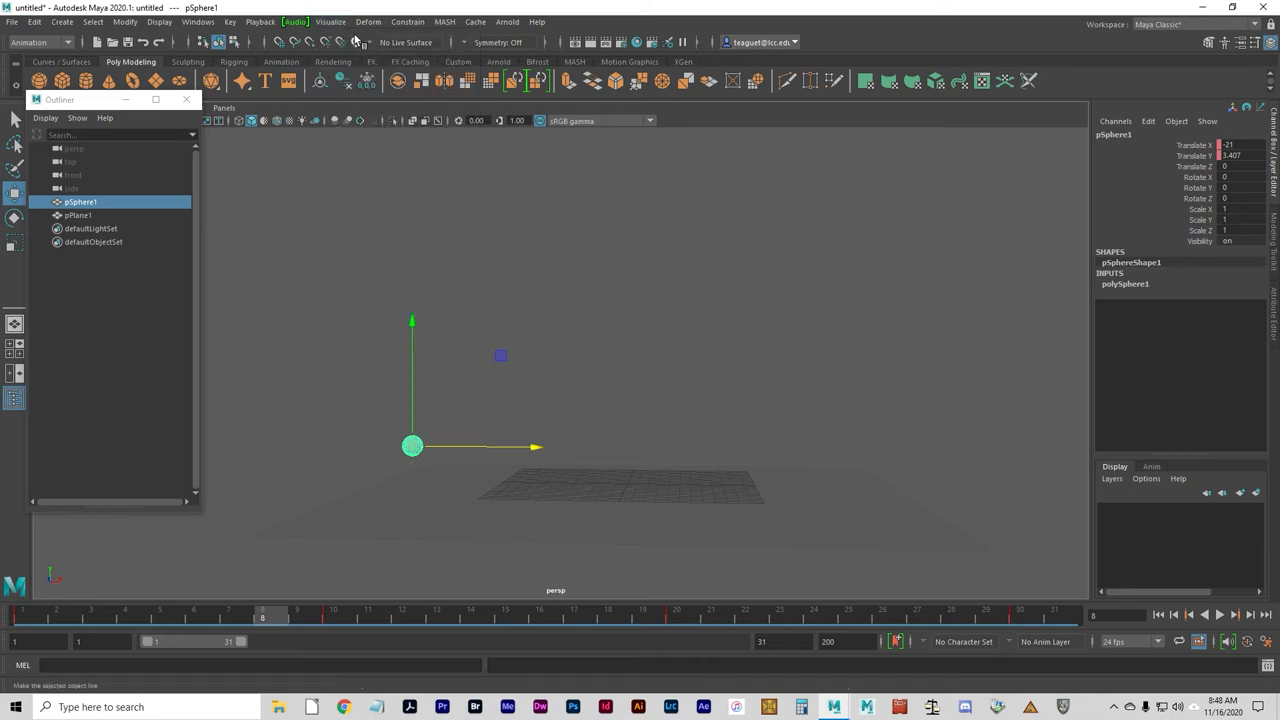
{"action": "left_click", "coordinate": [331, 22]}
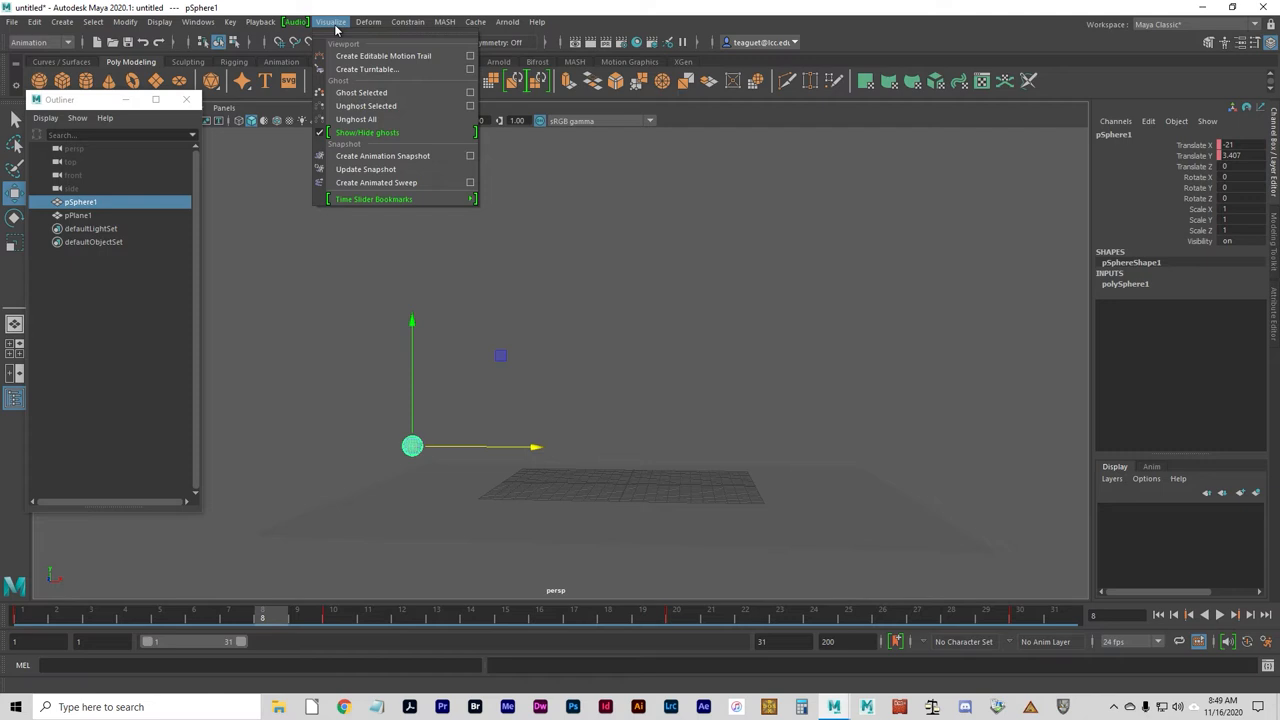
{"action": "mouse_move", "coordinate": [379, 155]}
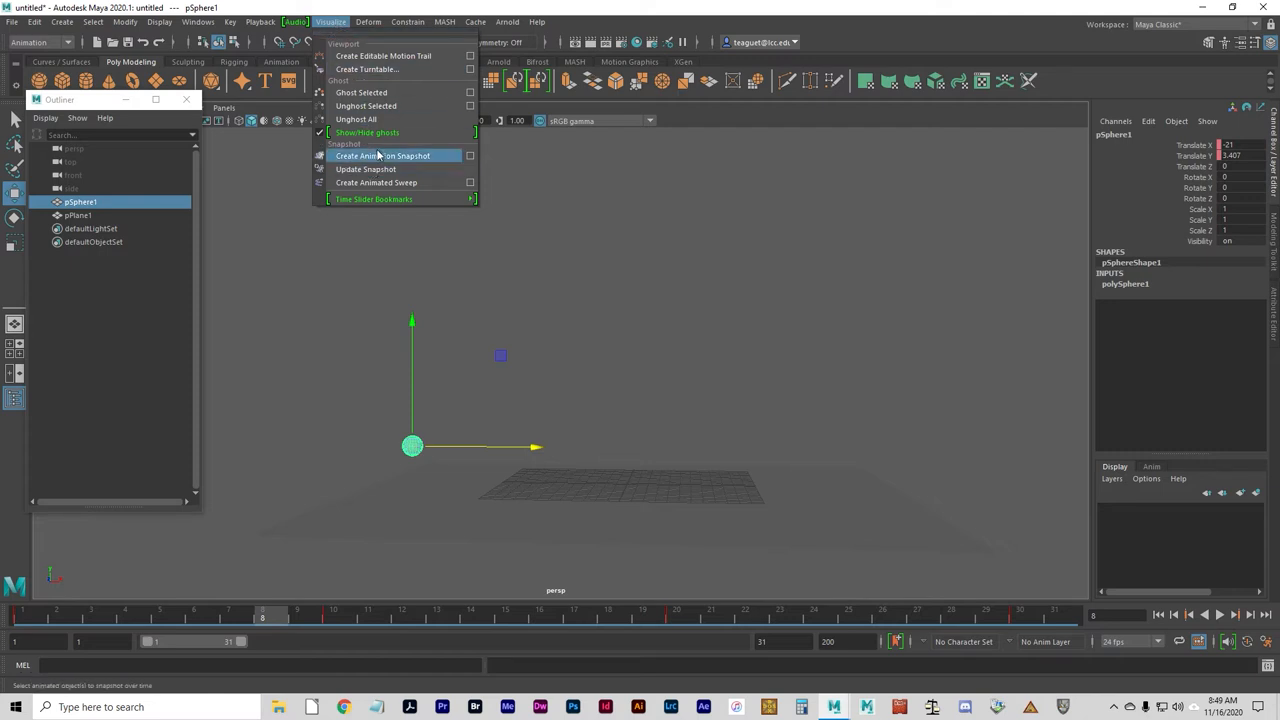
Create animation snapshots of the ball, then delete them, leaving pSphere1 and pPlane1.
{"action": "left_click", "coordinate": [388, 155]}
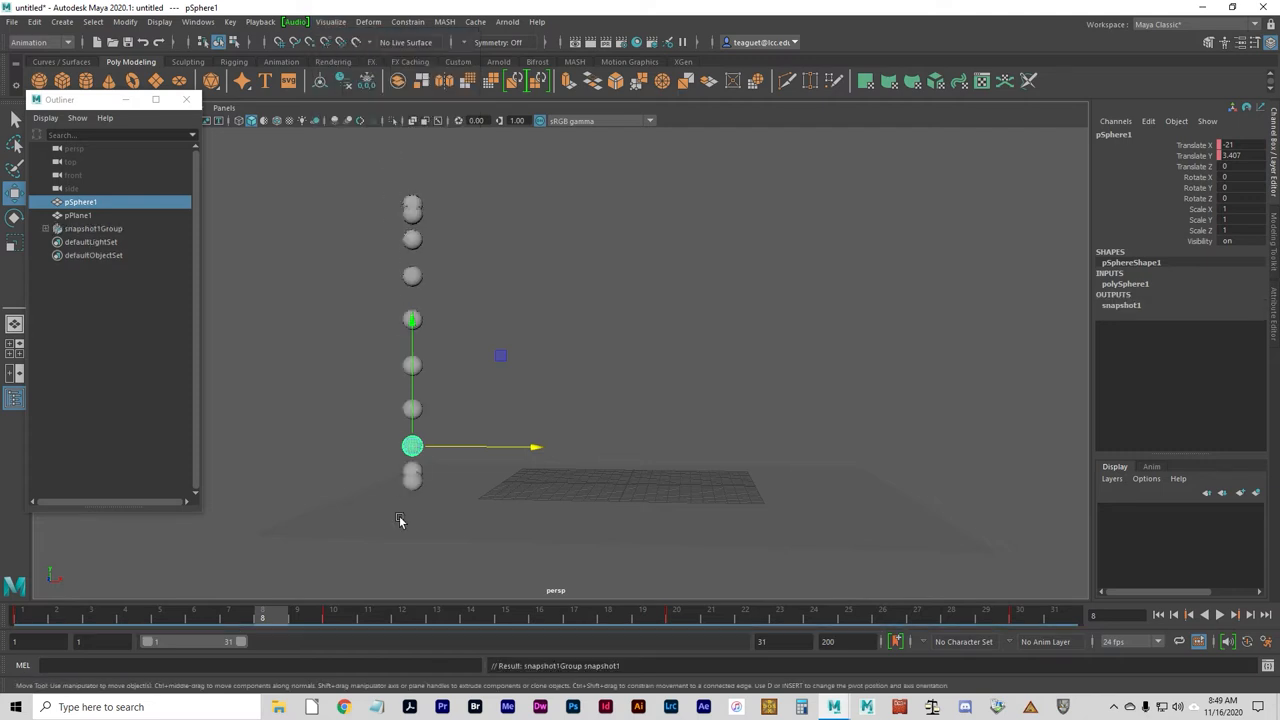
{"action": "mouse_move", "coordinate": [60, 582]}
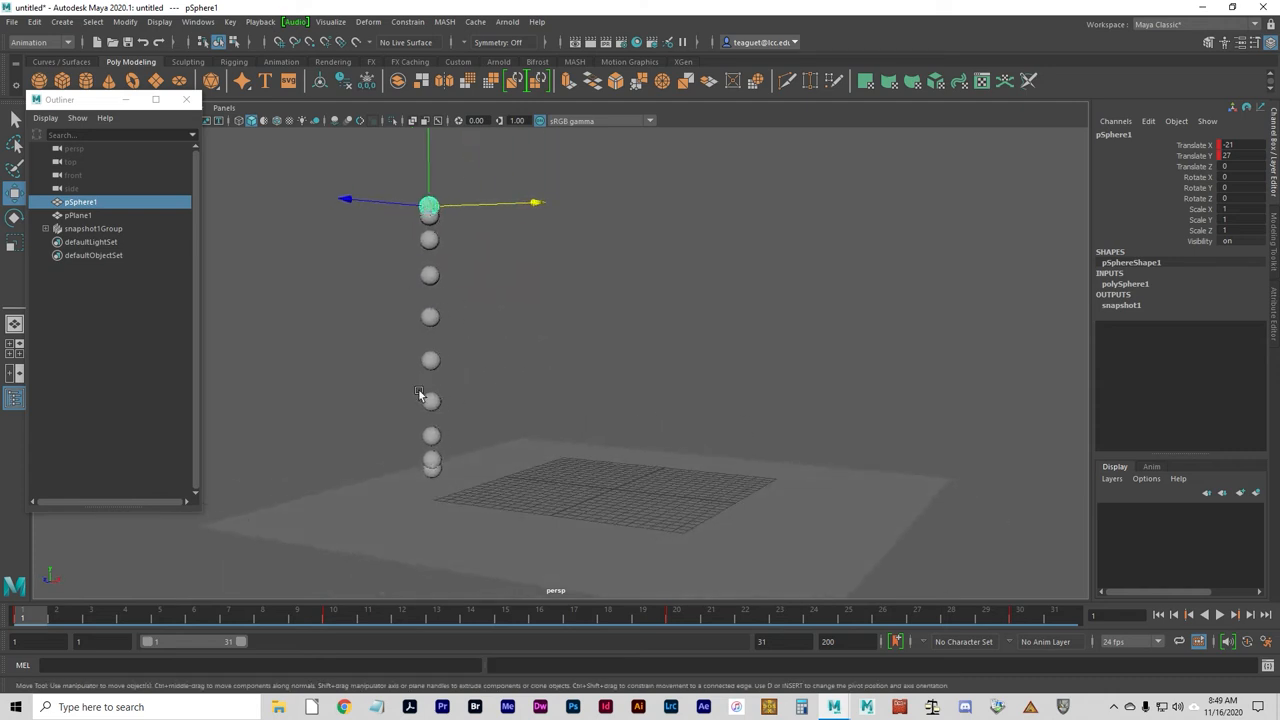
{"action": "left_click", "coordinate": [430, 360]}
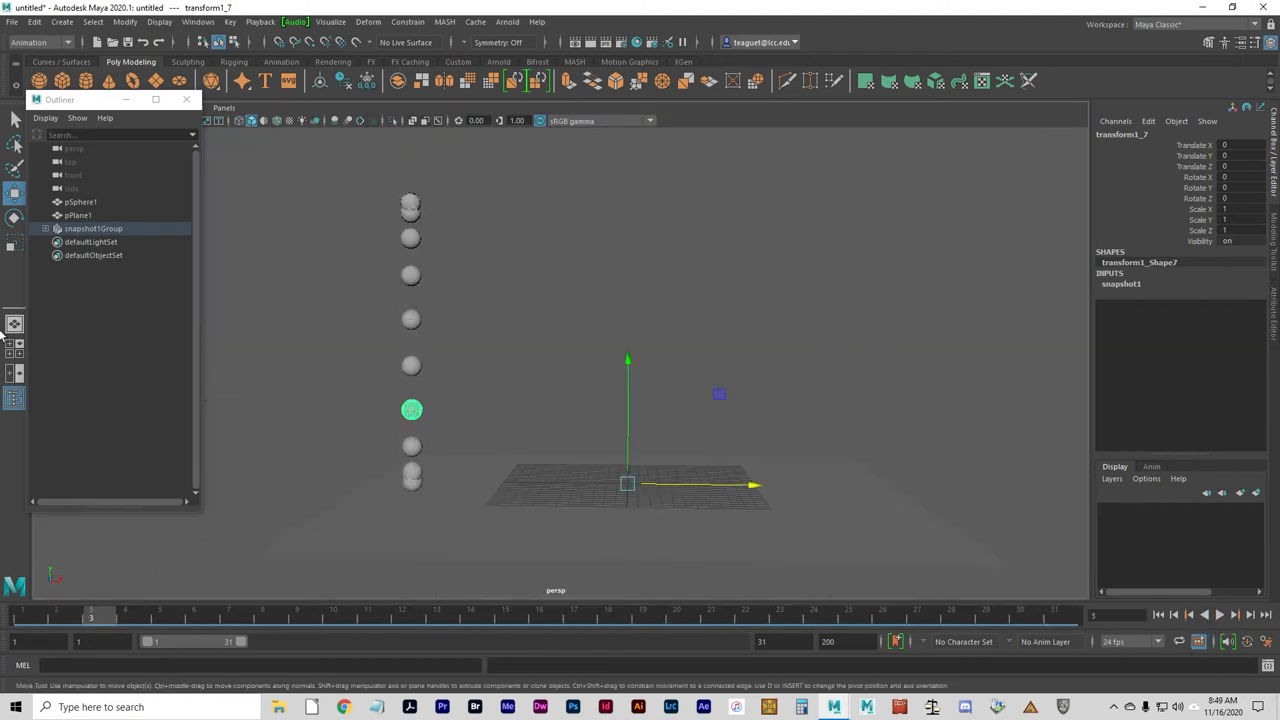
{"action": "right_click", "coordinate": [95, 229]}
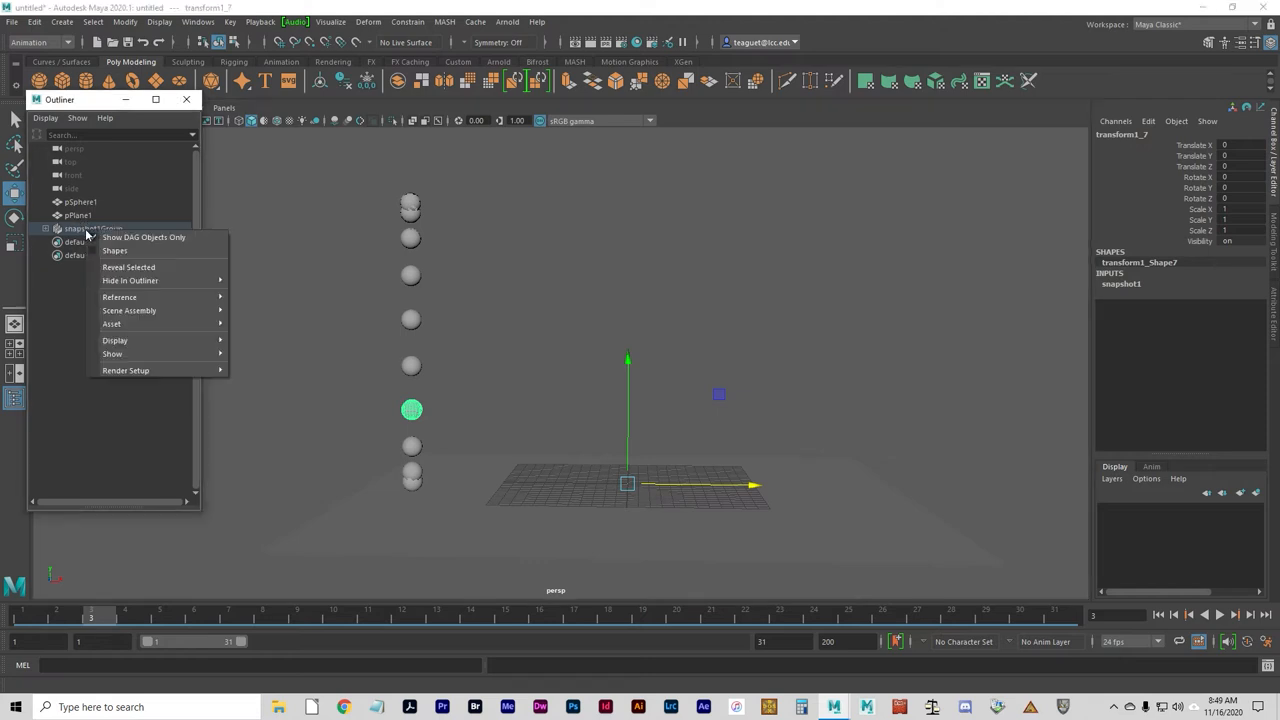
{"action": "left_click", "coordinate": [78, 216]}
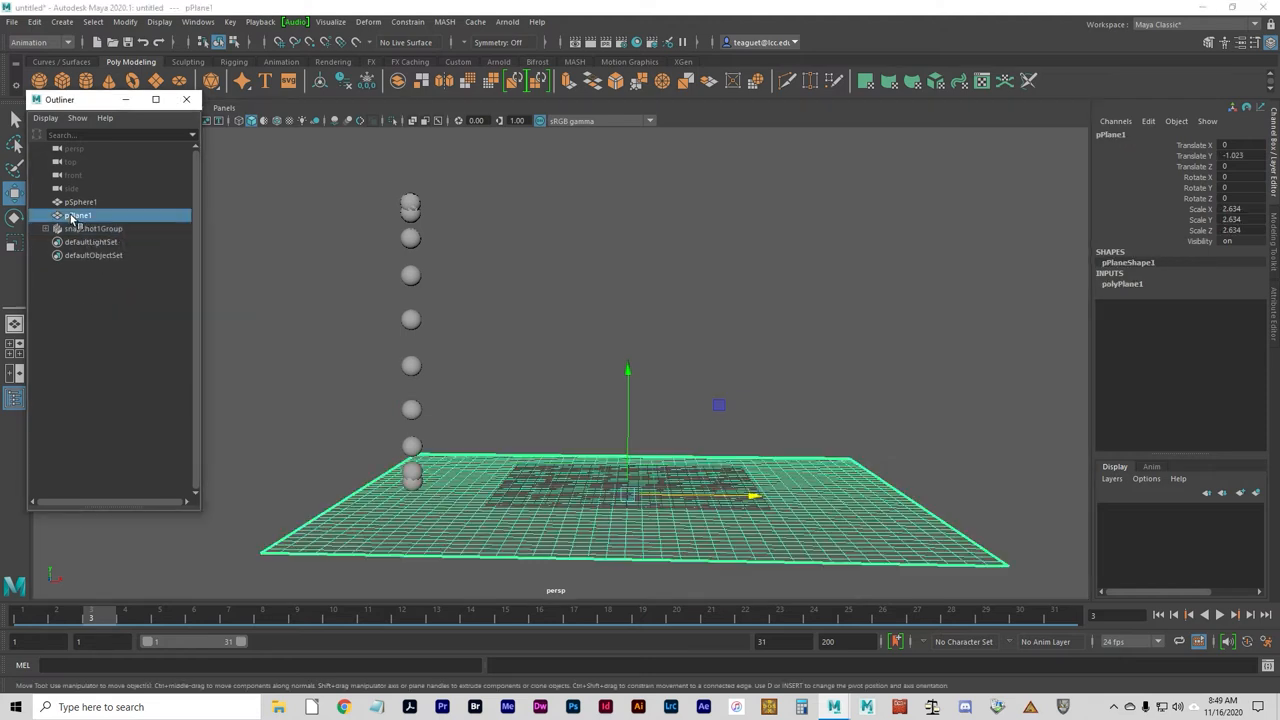
{"action": "left_click", "coordinate": [93, 228]}
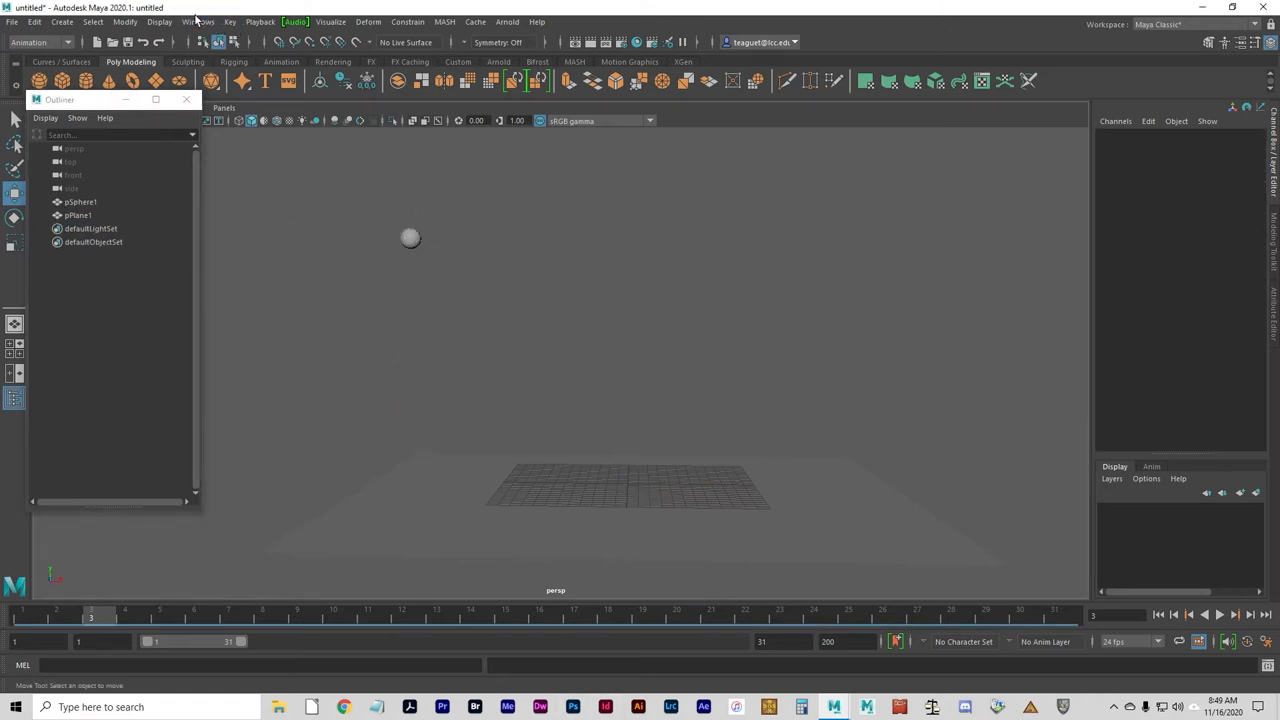
Bring up the Graph Editor and load pSphere1's animation curves.
{"action": "left_click", "coordinate": [205, 21]}
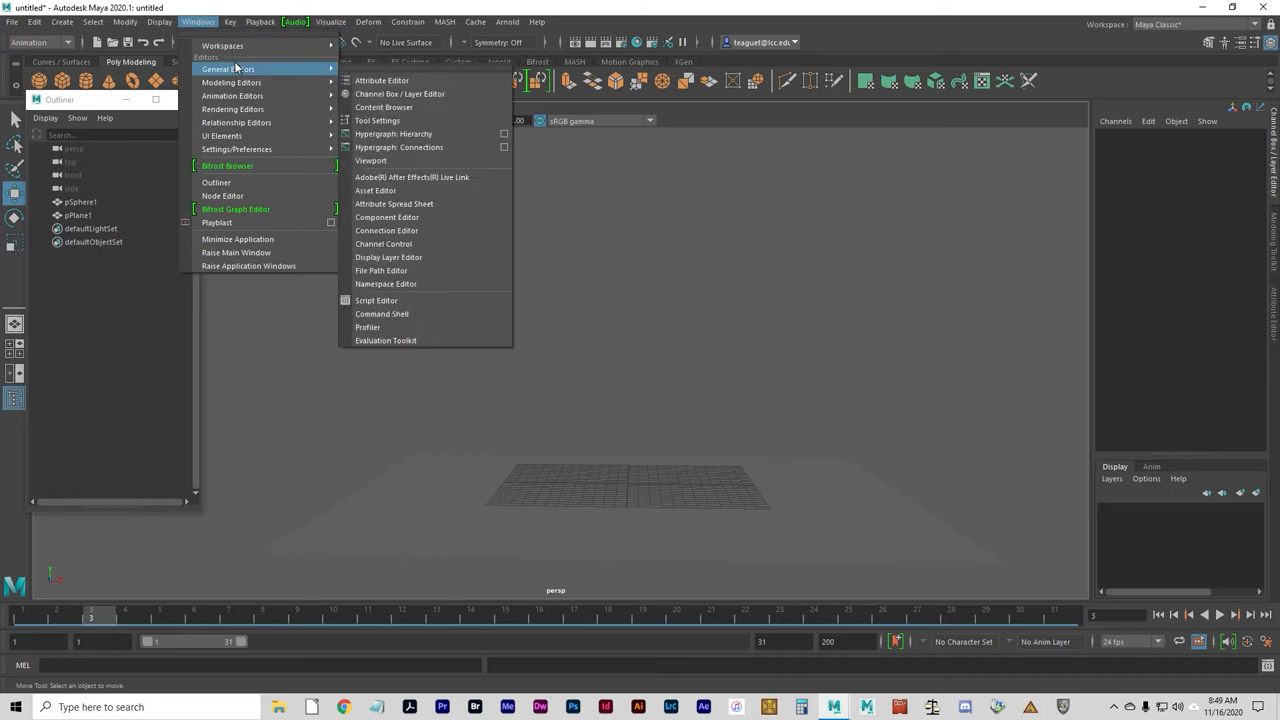
{"action": "mouse_move", "coordinate": [256, 96]}
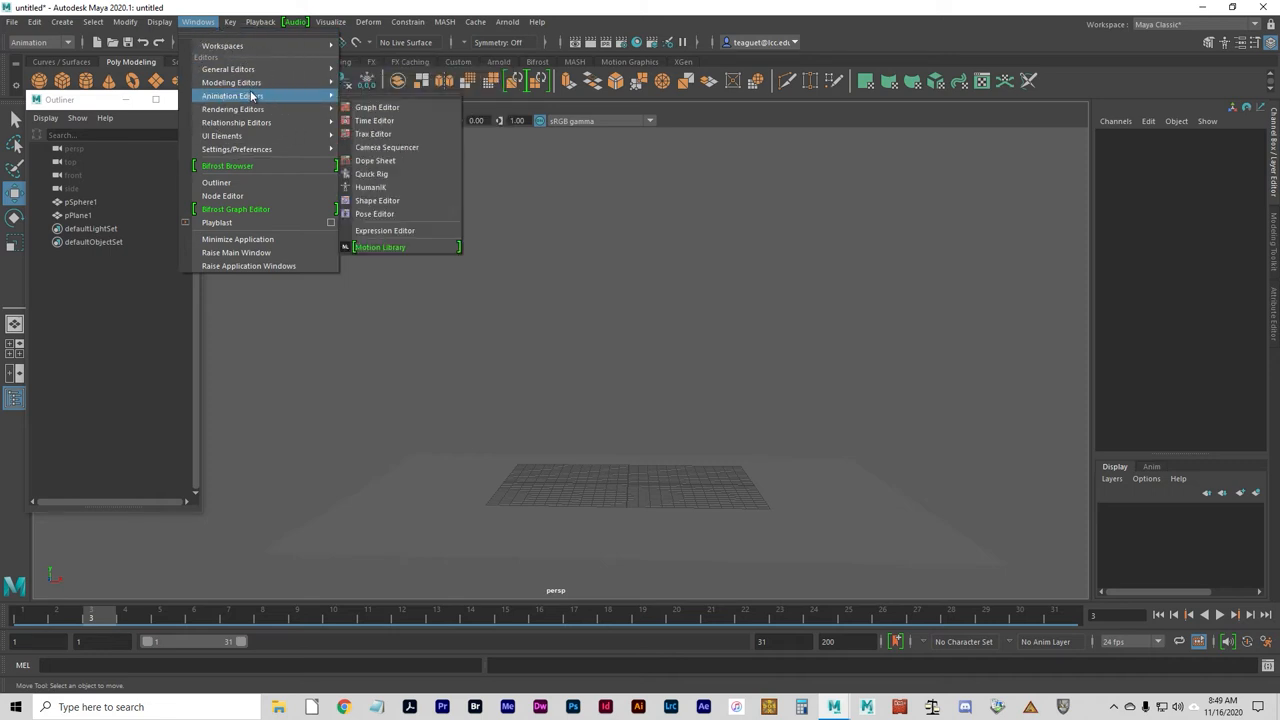
{"action": "left_click", "coordinate": [369, 107]}
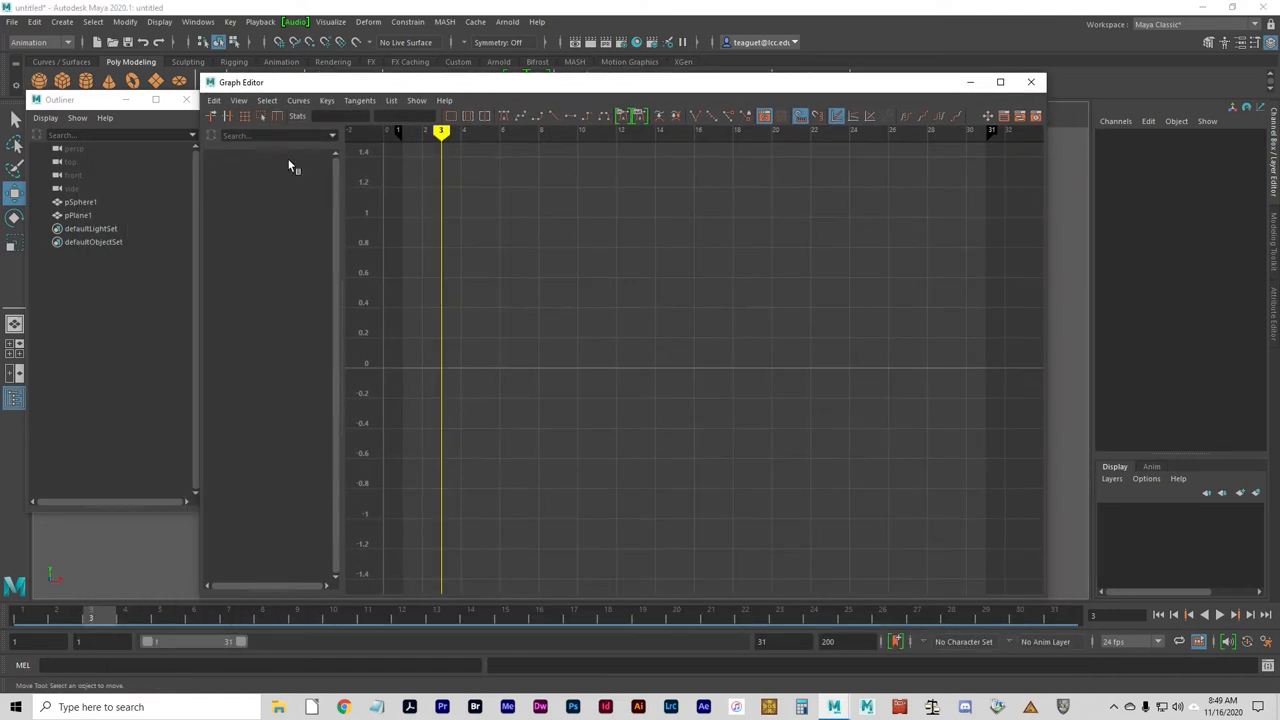
{"action": "left_click", "coordinate": [80, 201]}
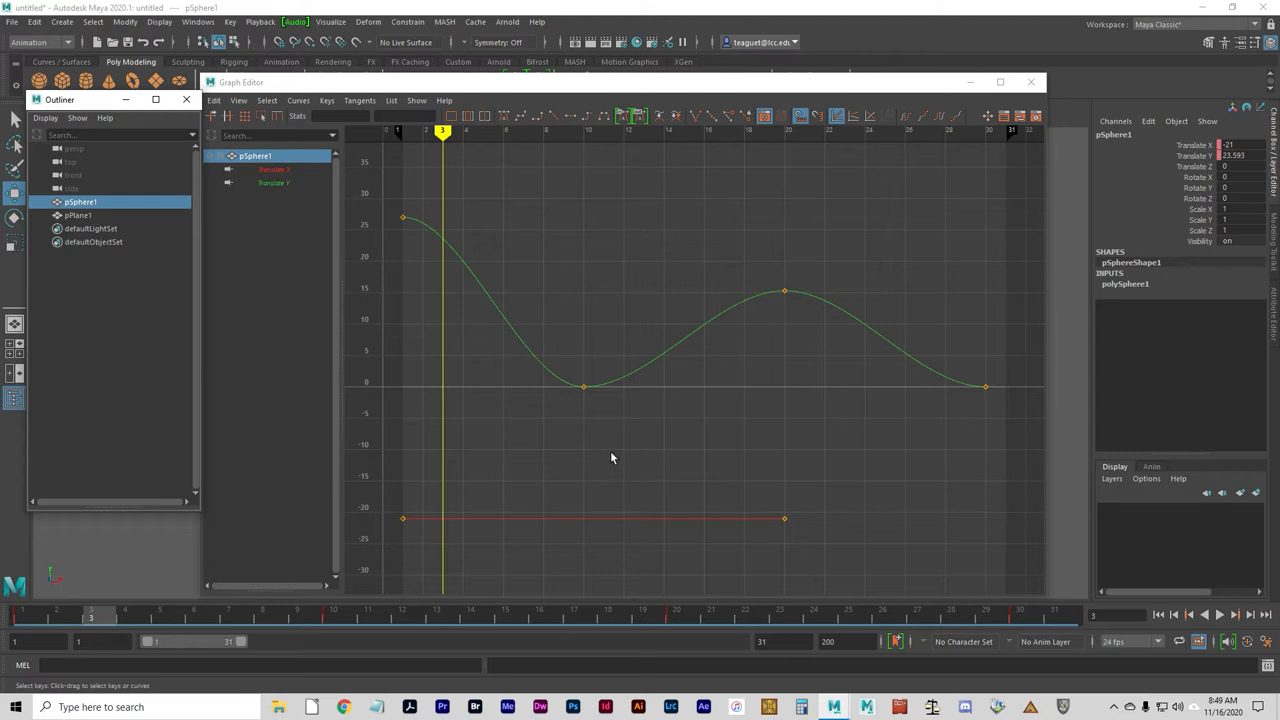
{"action": "mouse_move", "coordinate": [698, 363]}
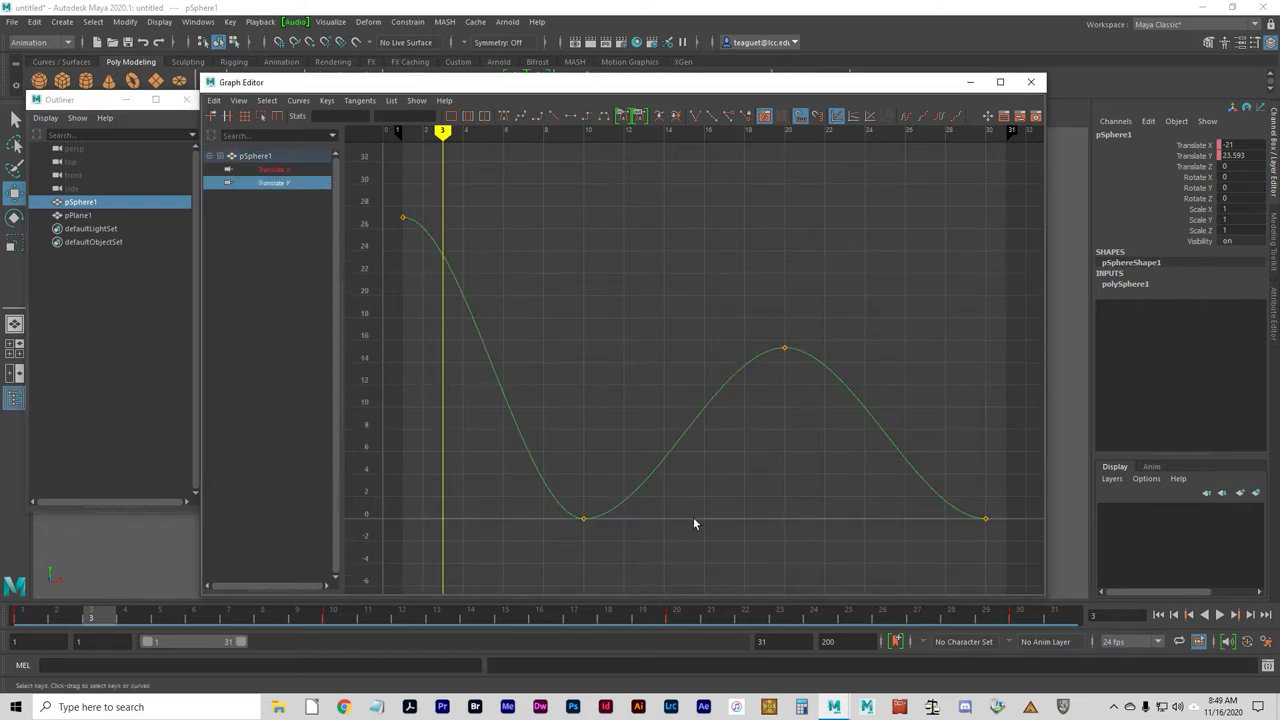
{"action": "mouse_move", "coordinate": [715, 576]}
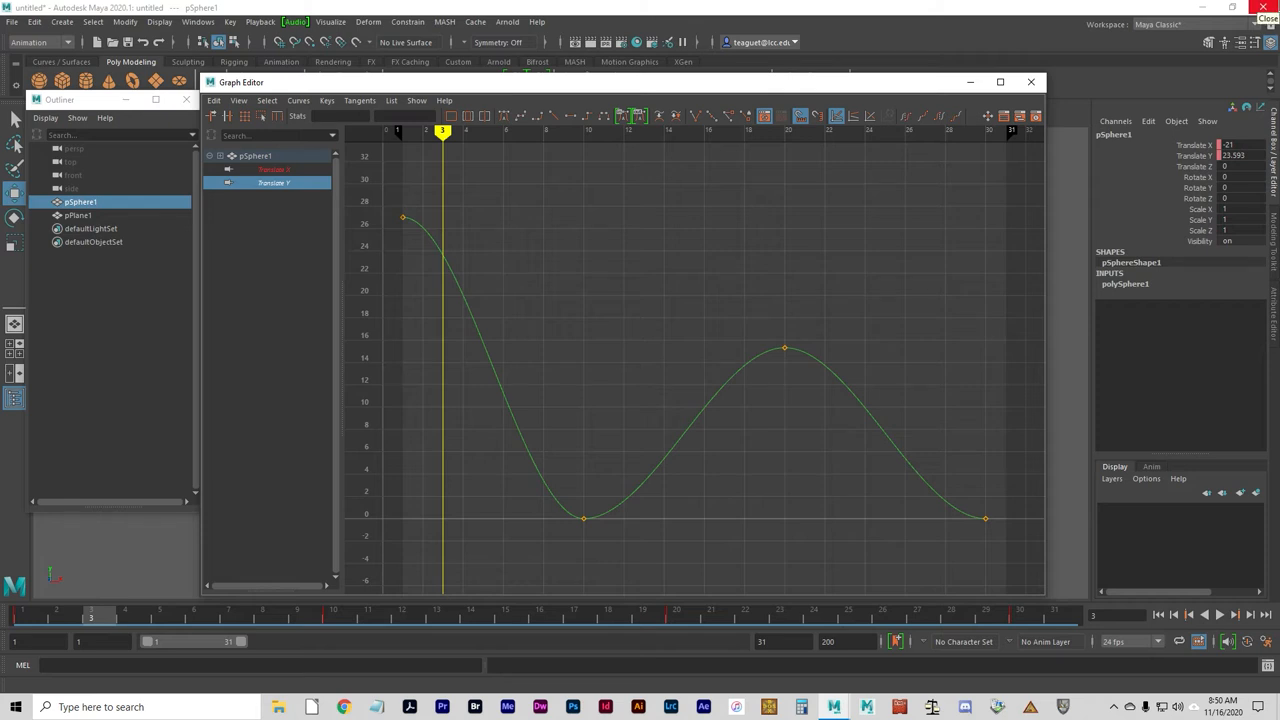
{"action": "mouse_move", "coordinate": [856, 12]}
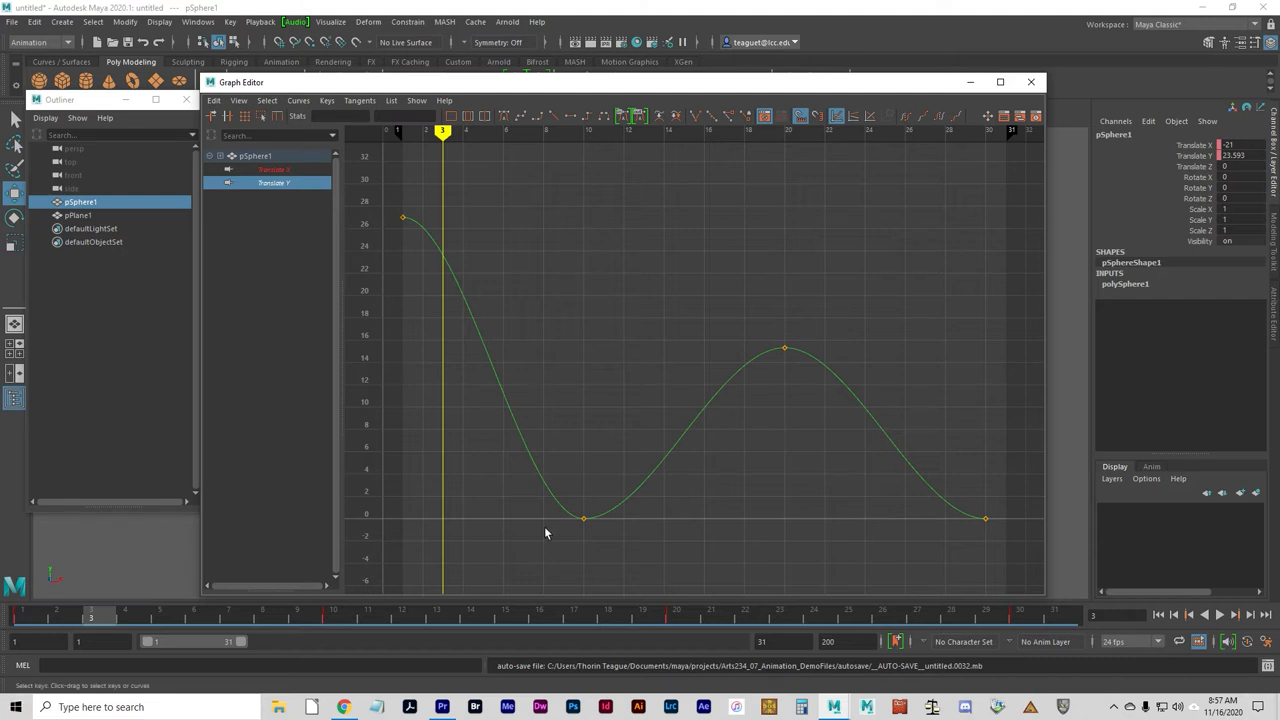
{"action": "mouse_move", "coordinate": [782, 545]}
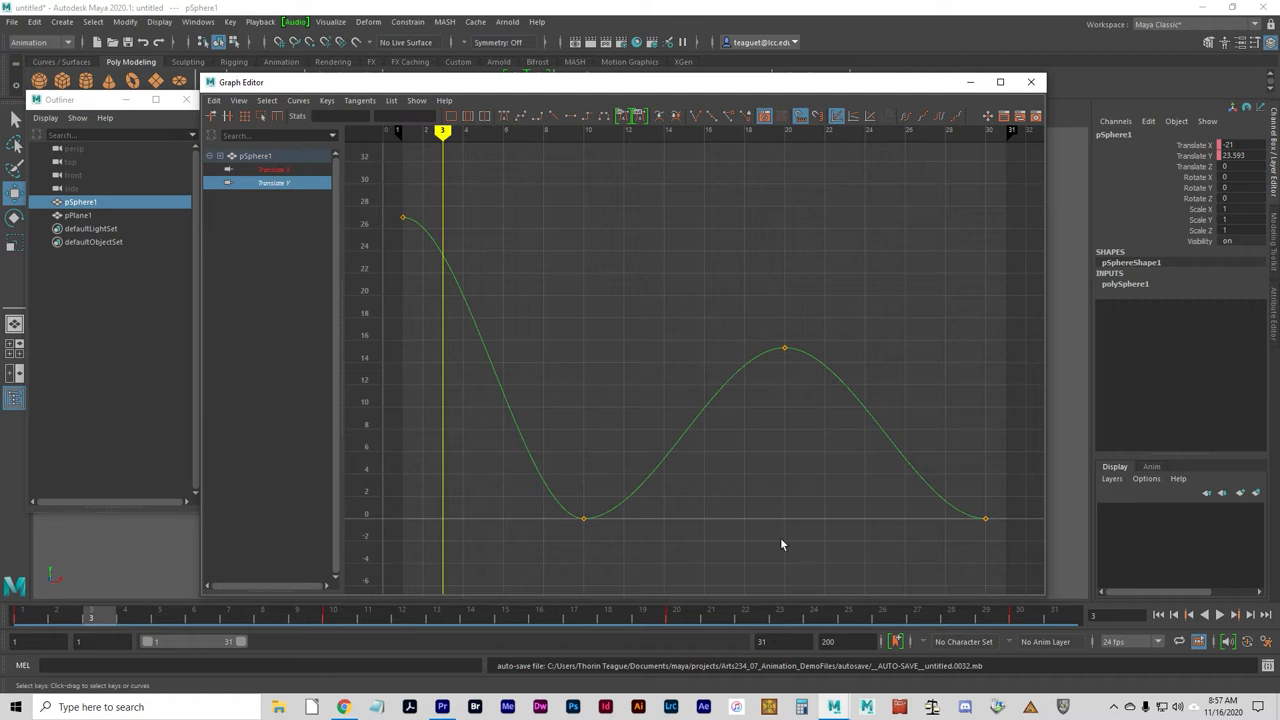
{"action": "mouse_move", "coordinate": [612, 549]}
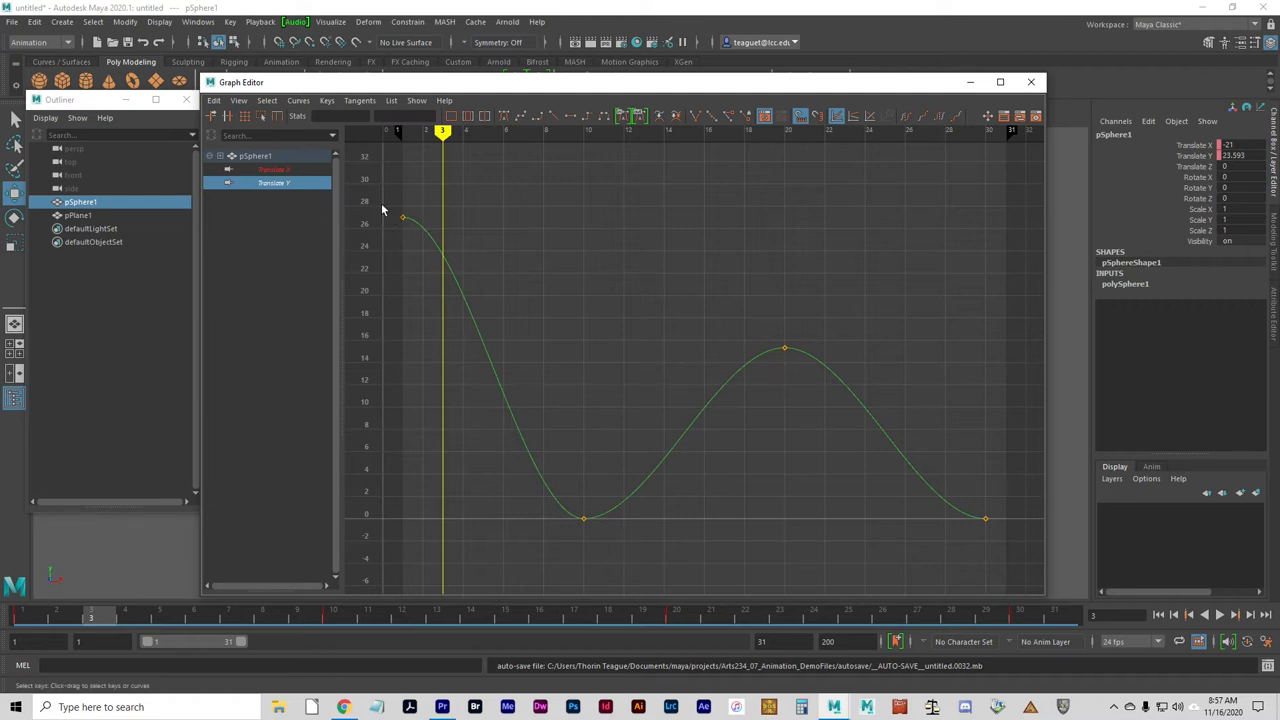
{"action": "mouse_move", "coordinate": [580, 525]}
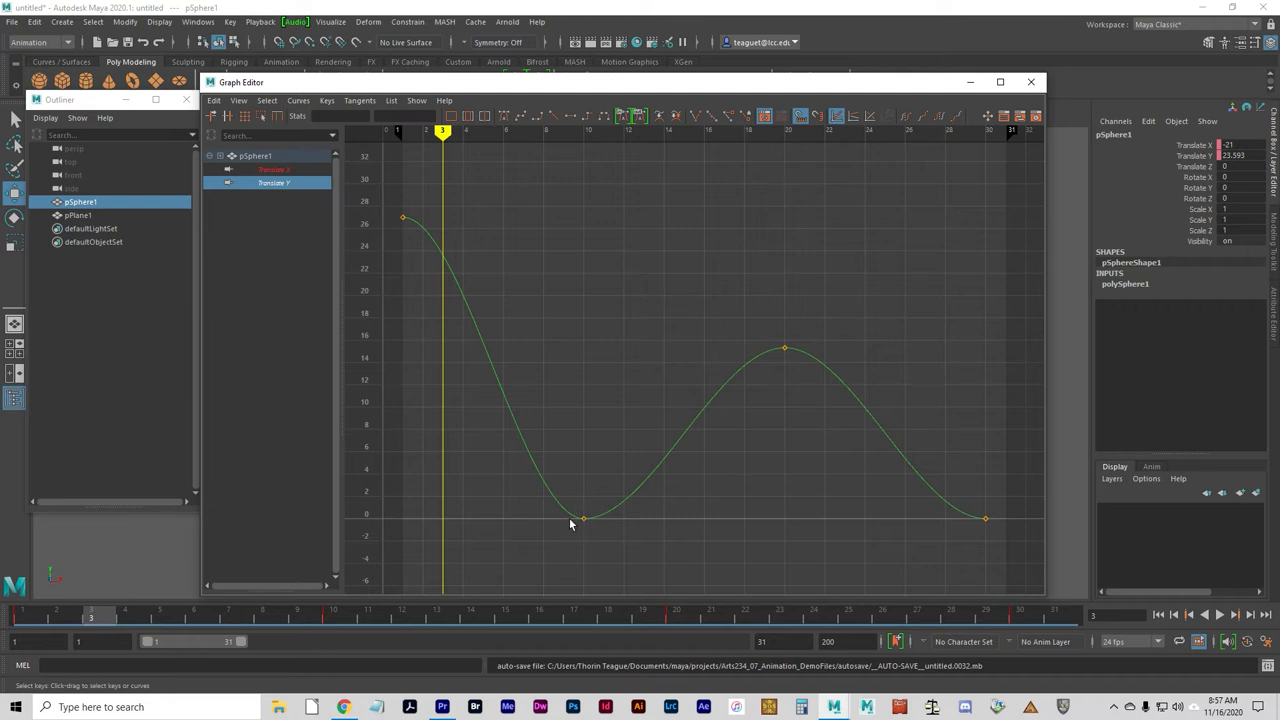
{"action": "mouse_move", "coordinate": [672, 435]}
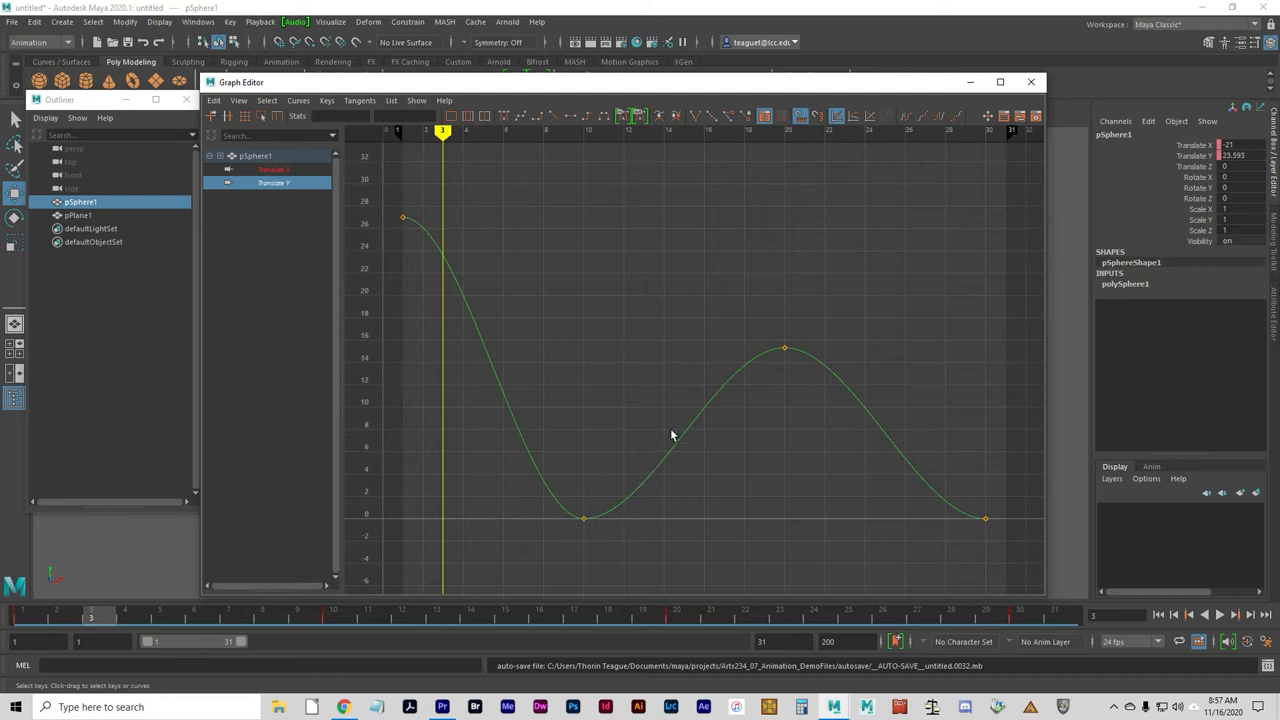
{"action": "mouse_move", "coordinate": [448, 385]}
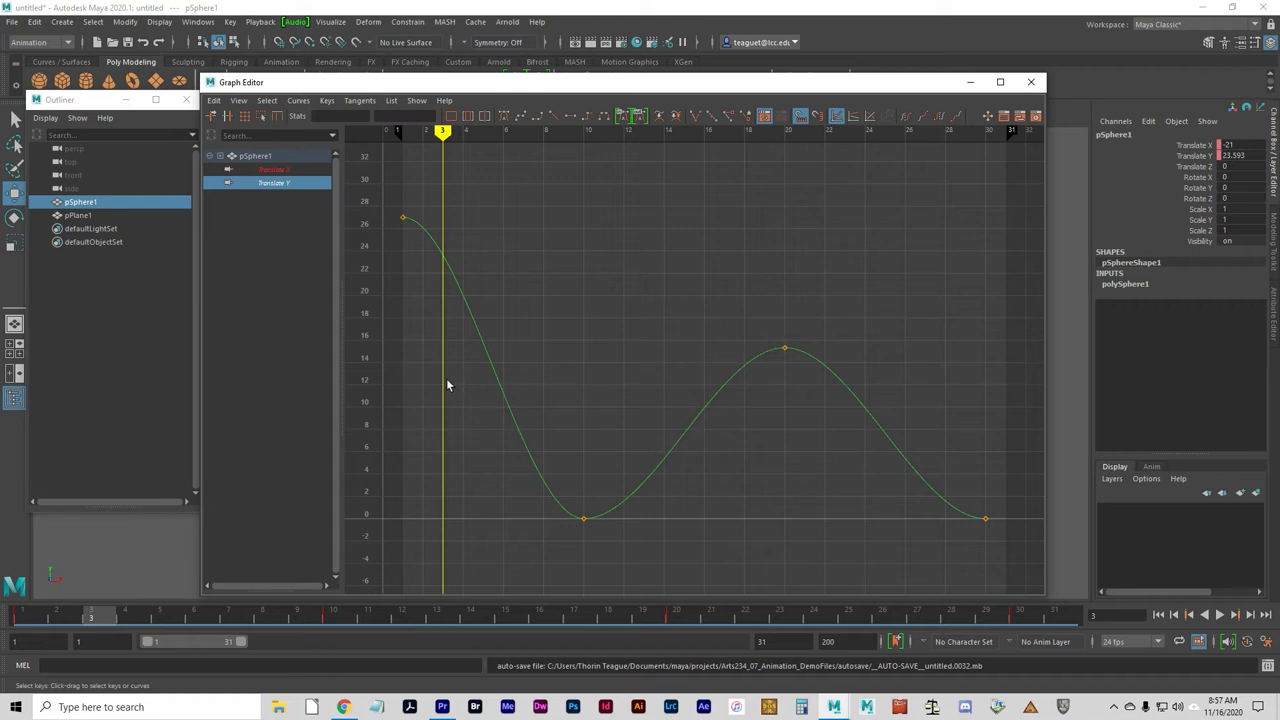
{"action": "mouse_move", "coordinate": [500, 403]}
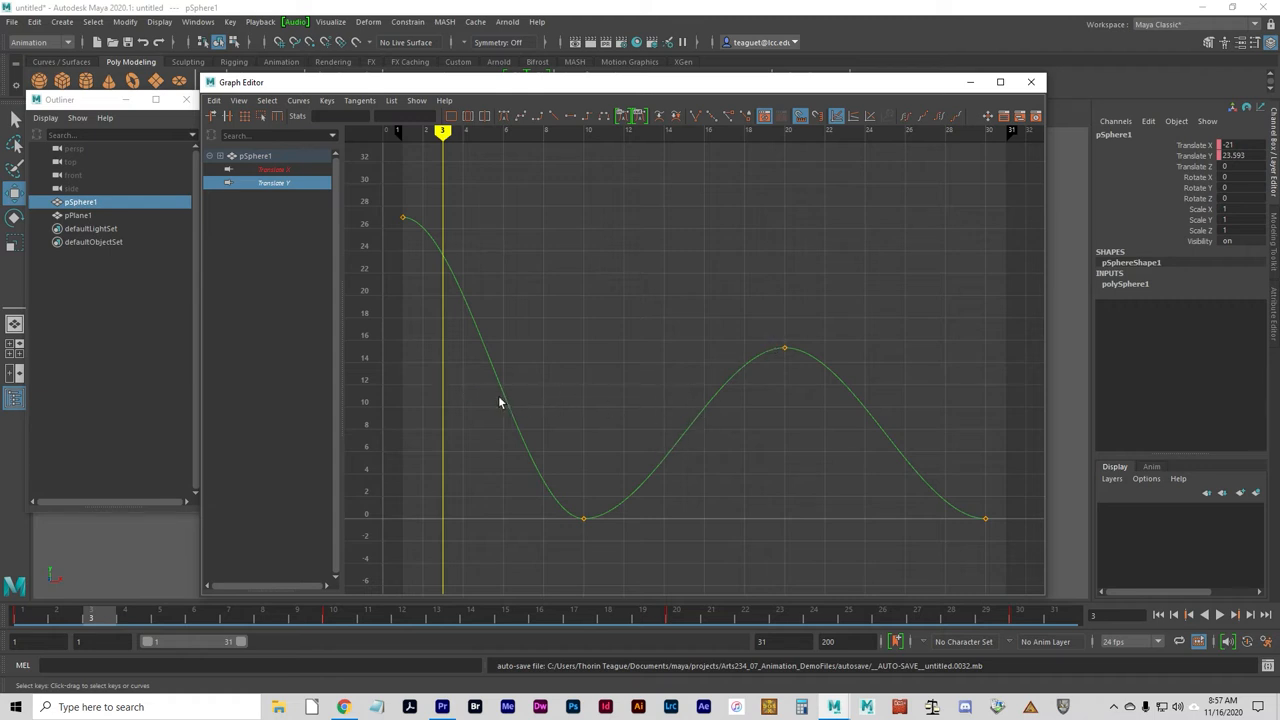
{"action": "mouse_move", "coordinate": [494, 405]}
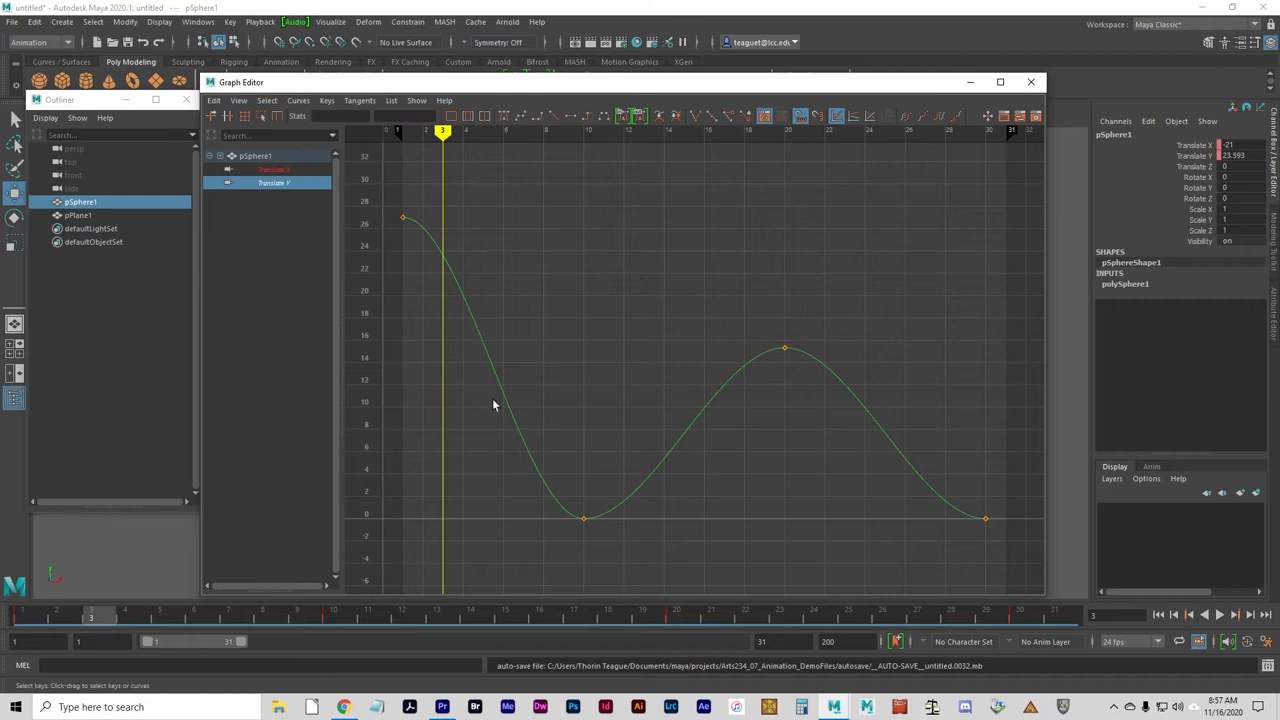
{"action": "mouse_move", "coordinate": [428, 545]}
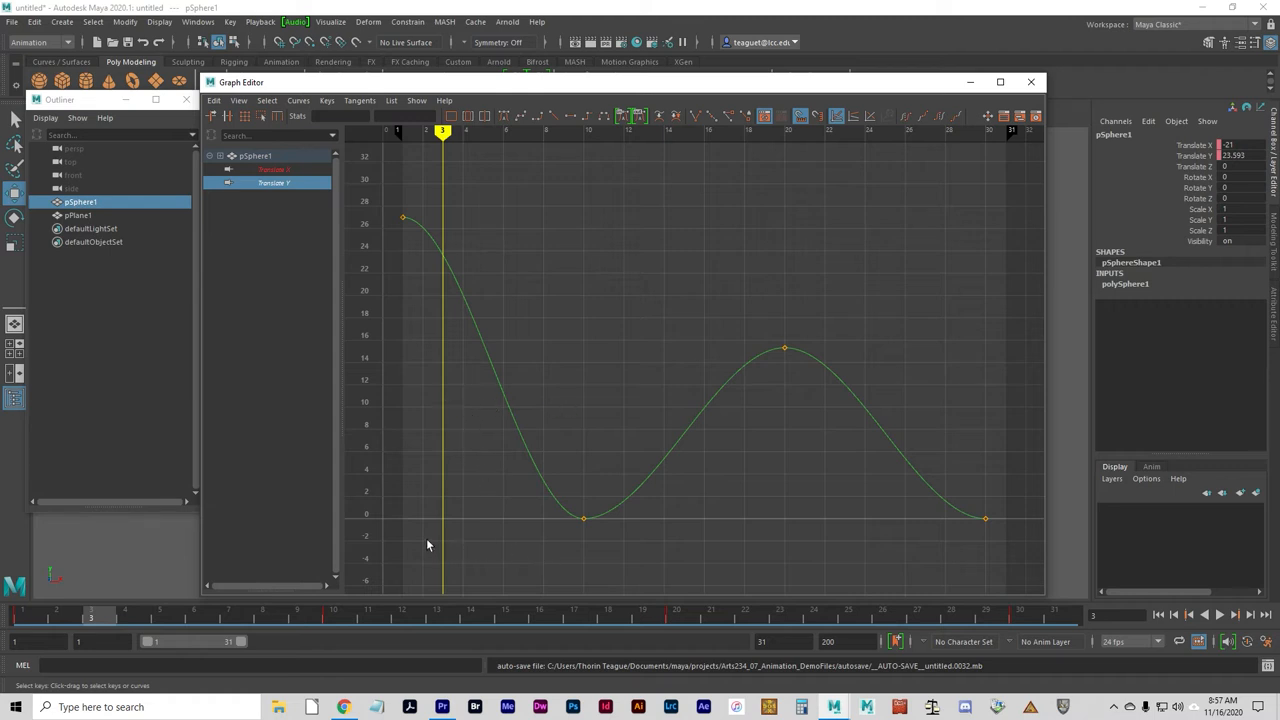
{"action": "mouse_move", "coordinate": [567, 648]}
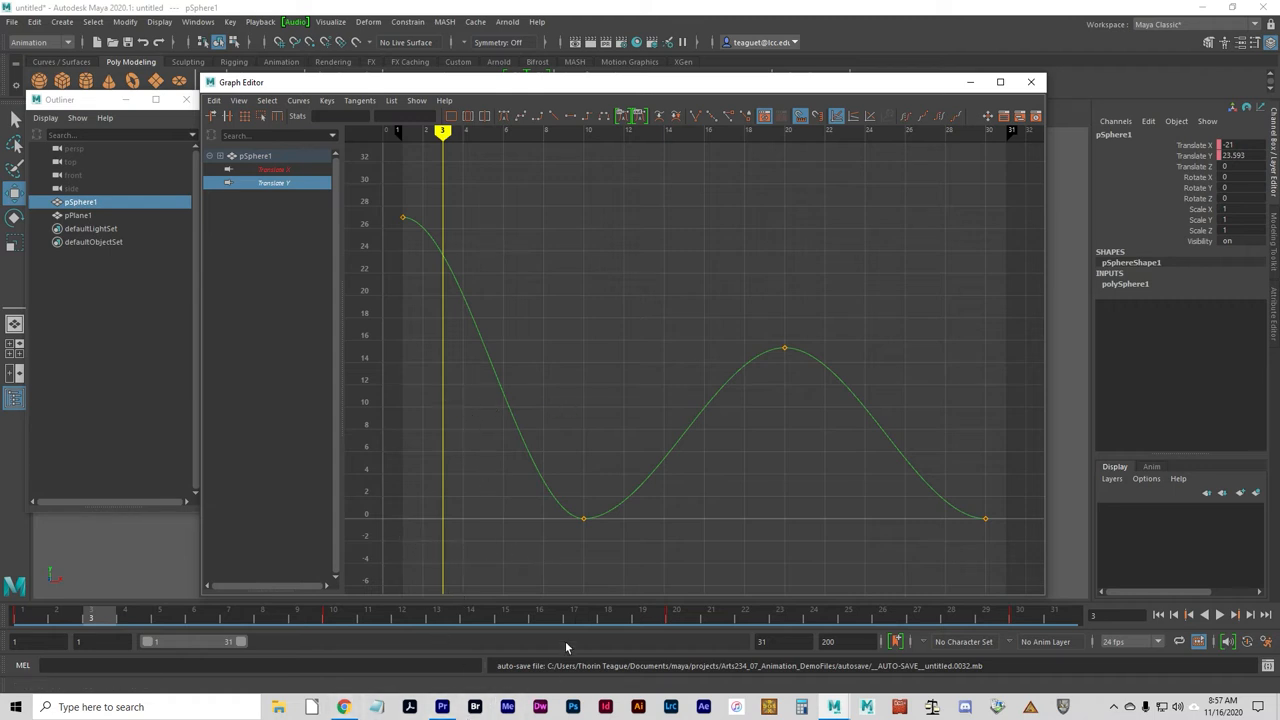
Select the frame-10 ground-contact key on Translate Y and level its tangent handles.
{"action": "left_click_drag", "start_coordinate": [550, 497], "coordinate": [633, 543]}
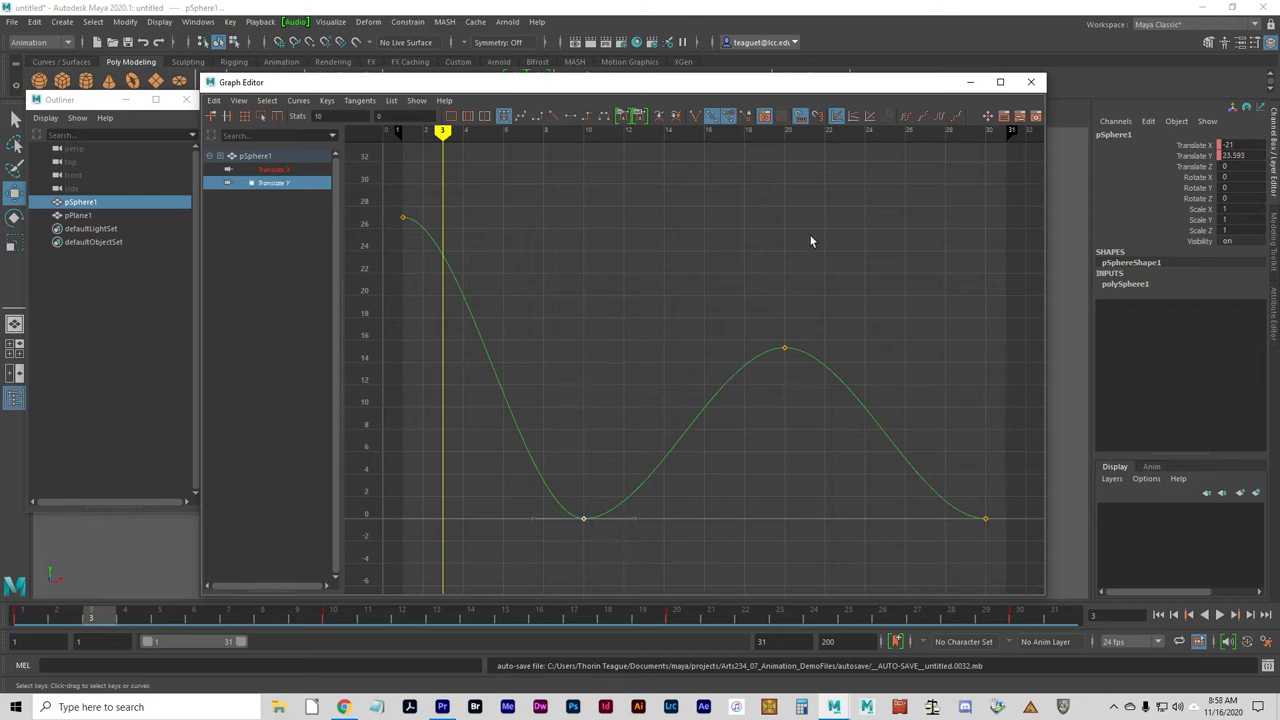
{"action": "mouse_move", "coordinate": [583, 523]}
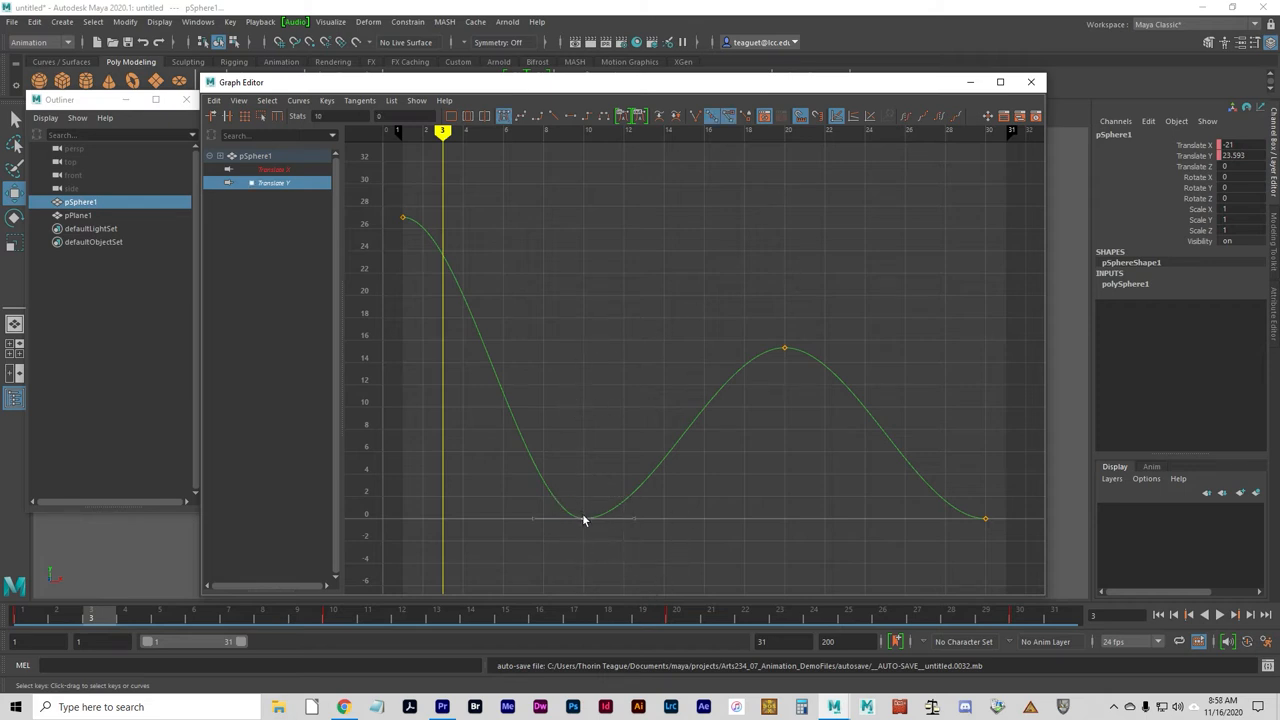
{"action": "left_click", "coordinate": [582, 516]}
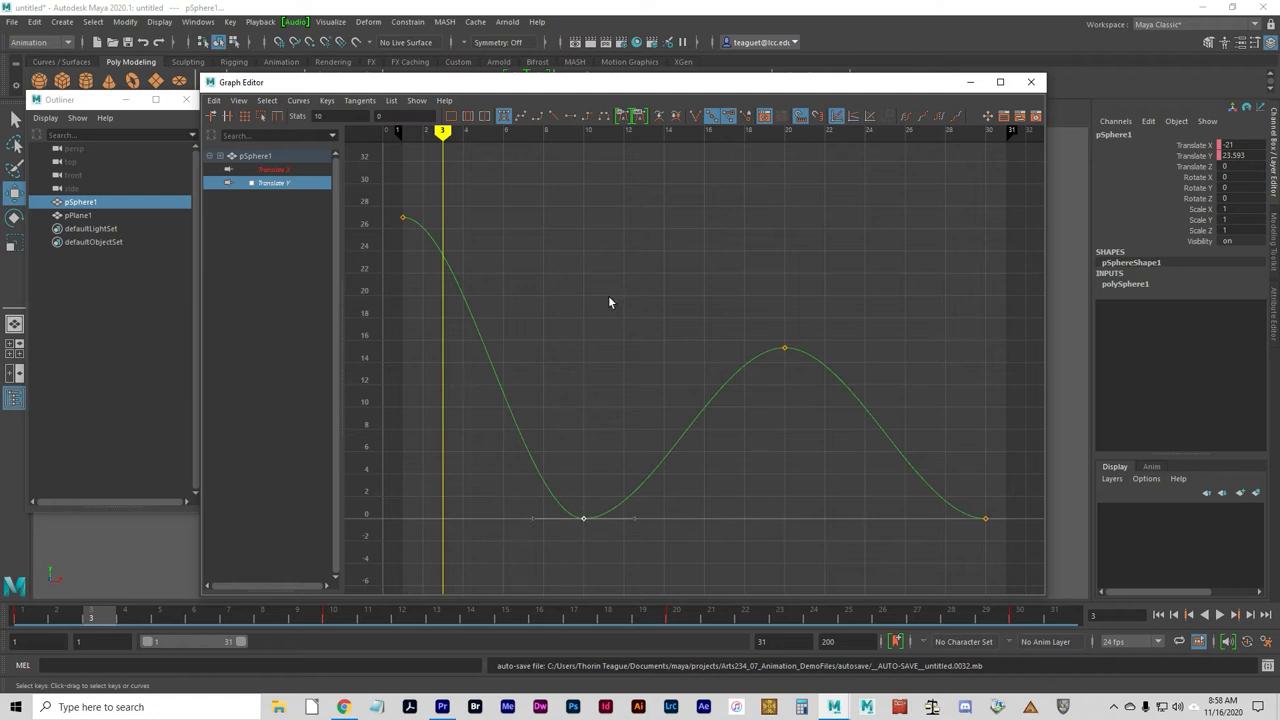
{"action": "mouse_move", "coordinate": [576, 535]}
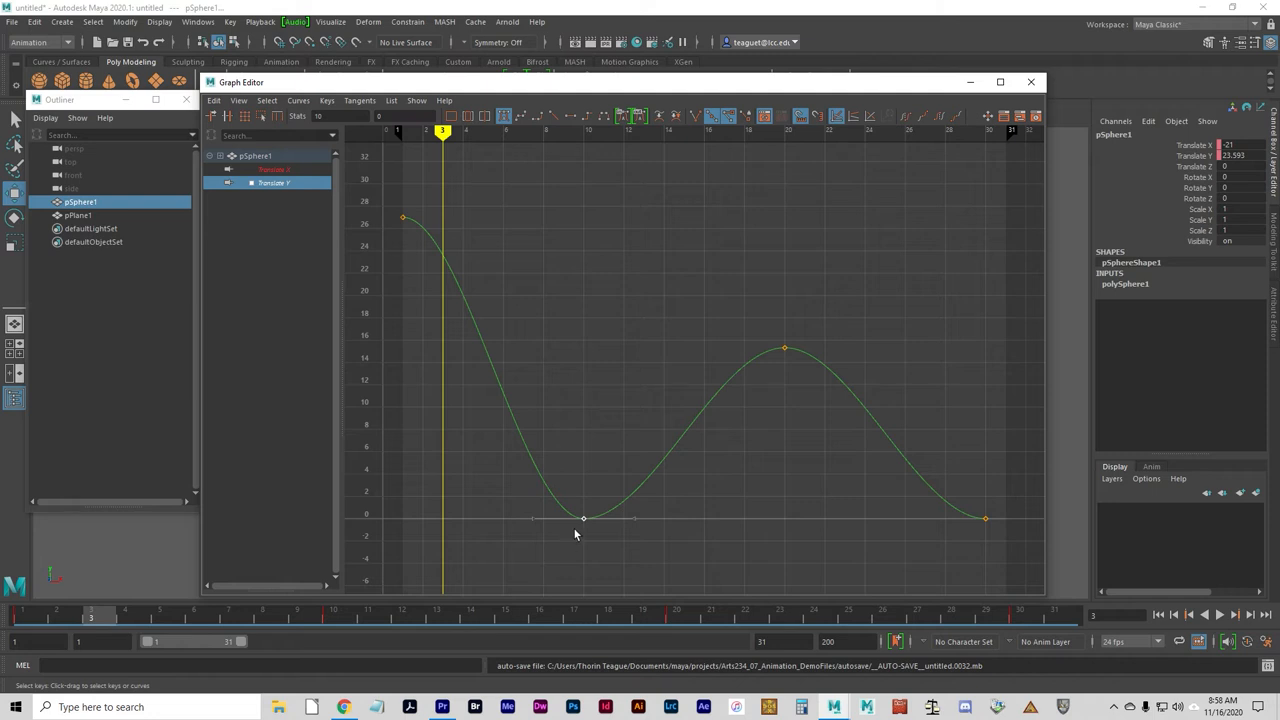
{"action": "mouse_move", "coordinate": [597, 525]}
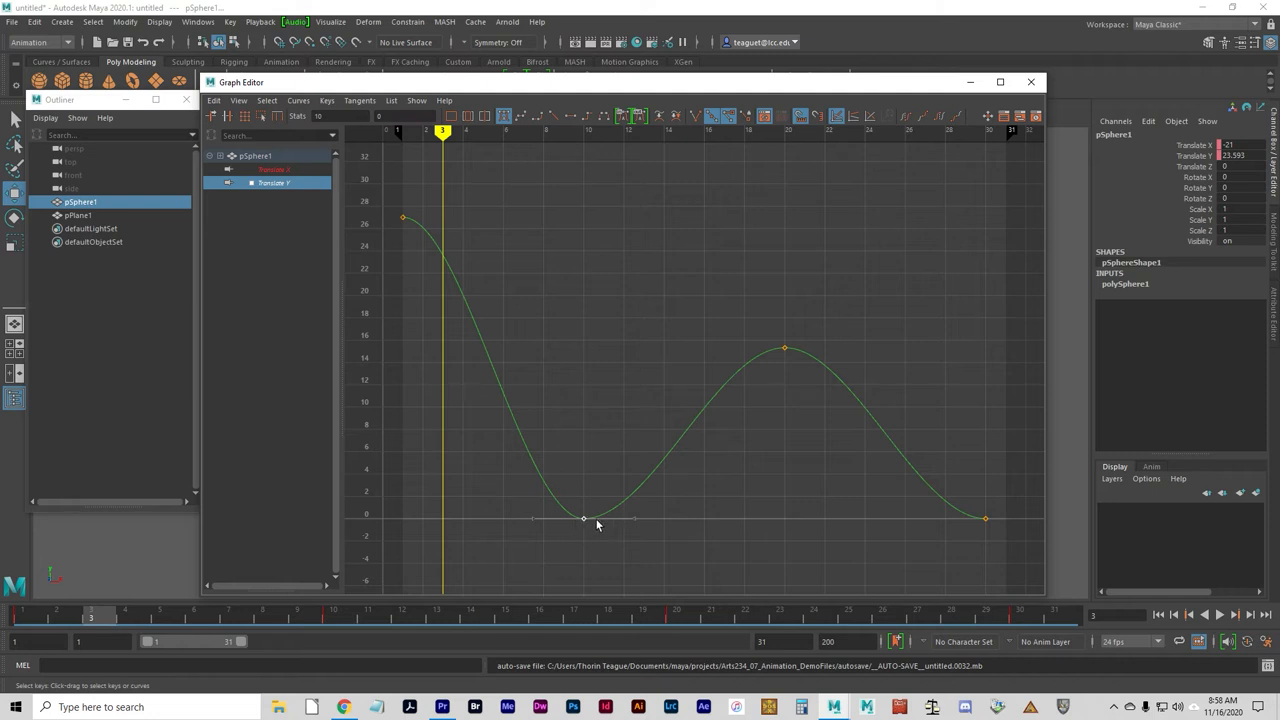
{"action": "mouse_move", "coordinate": [738, 420]}
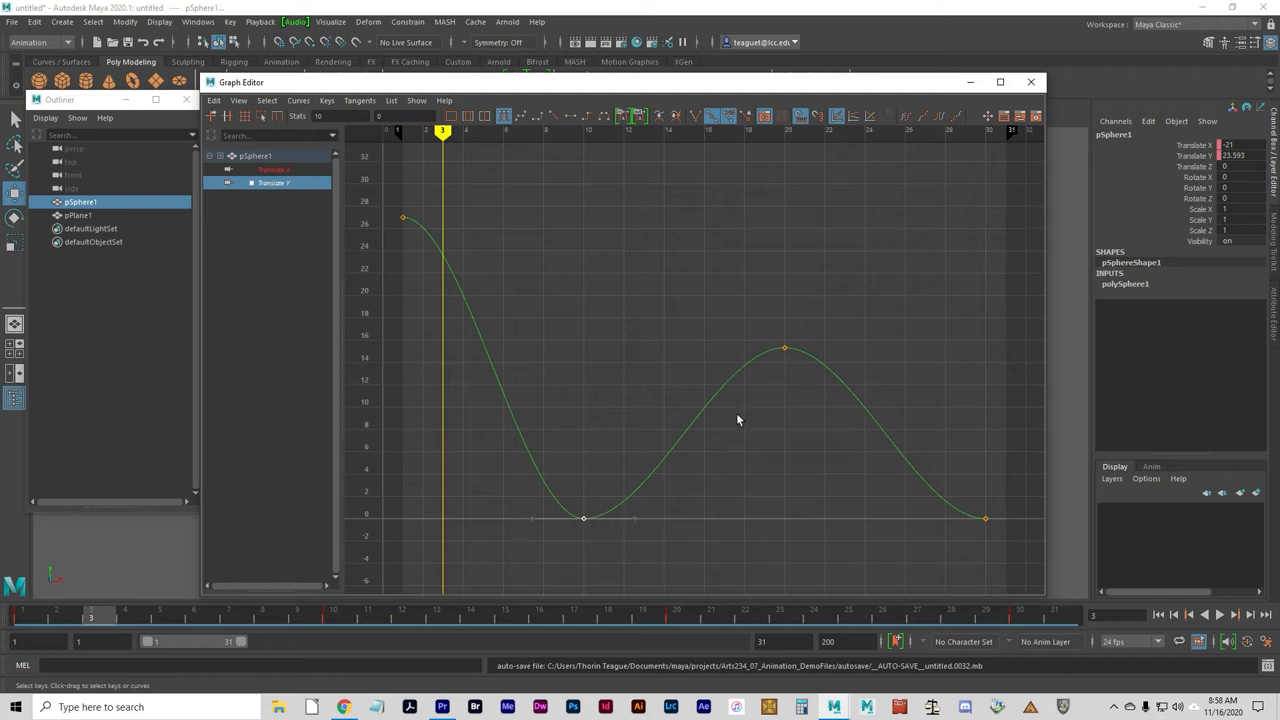
{"action": "mouse_move", "coordinate": [620, 531]}
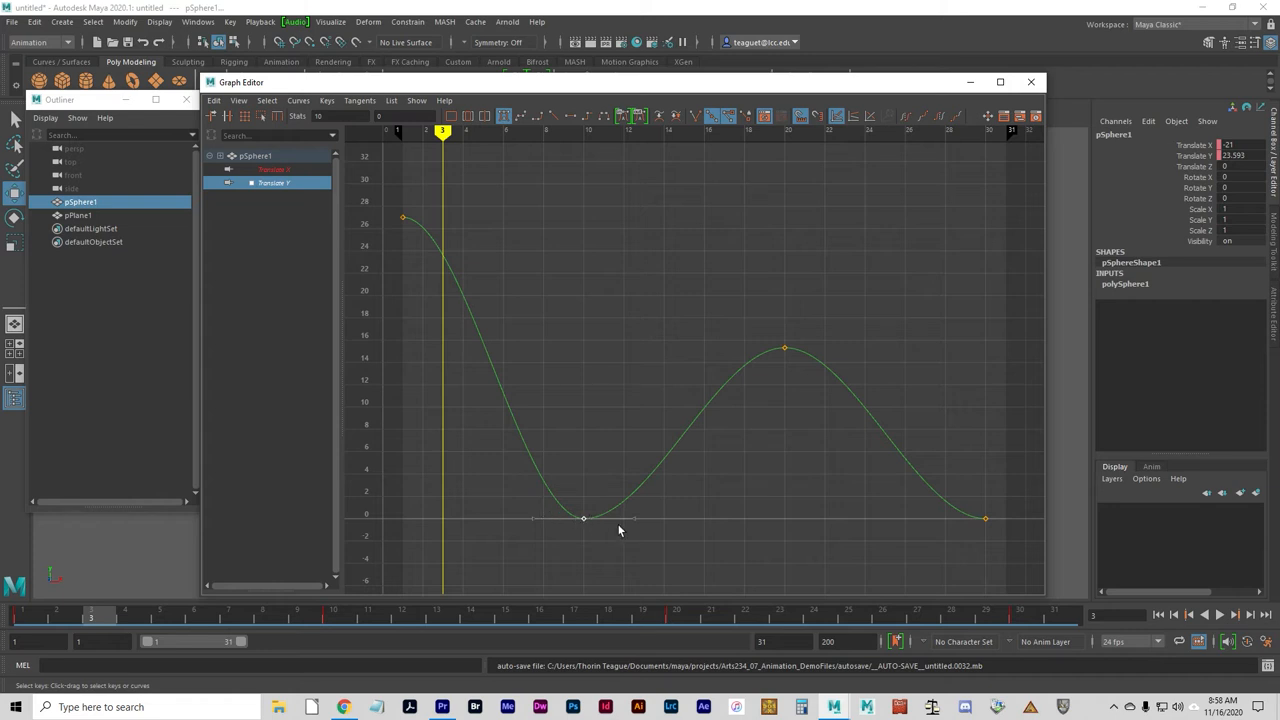
{"action": "mouse_move", "coordinate": [568, 447]}
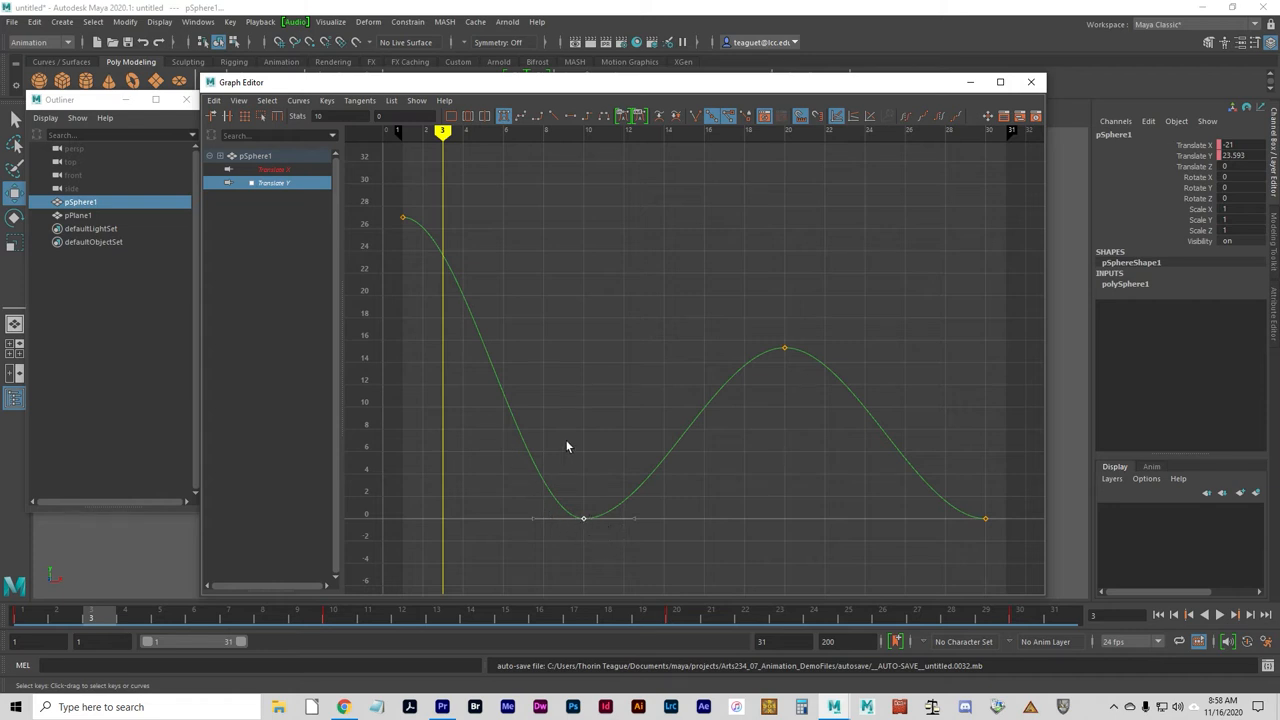
{"action": "mouse_move", "coordinate": [658, 553]}
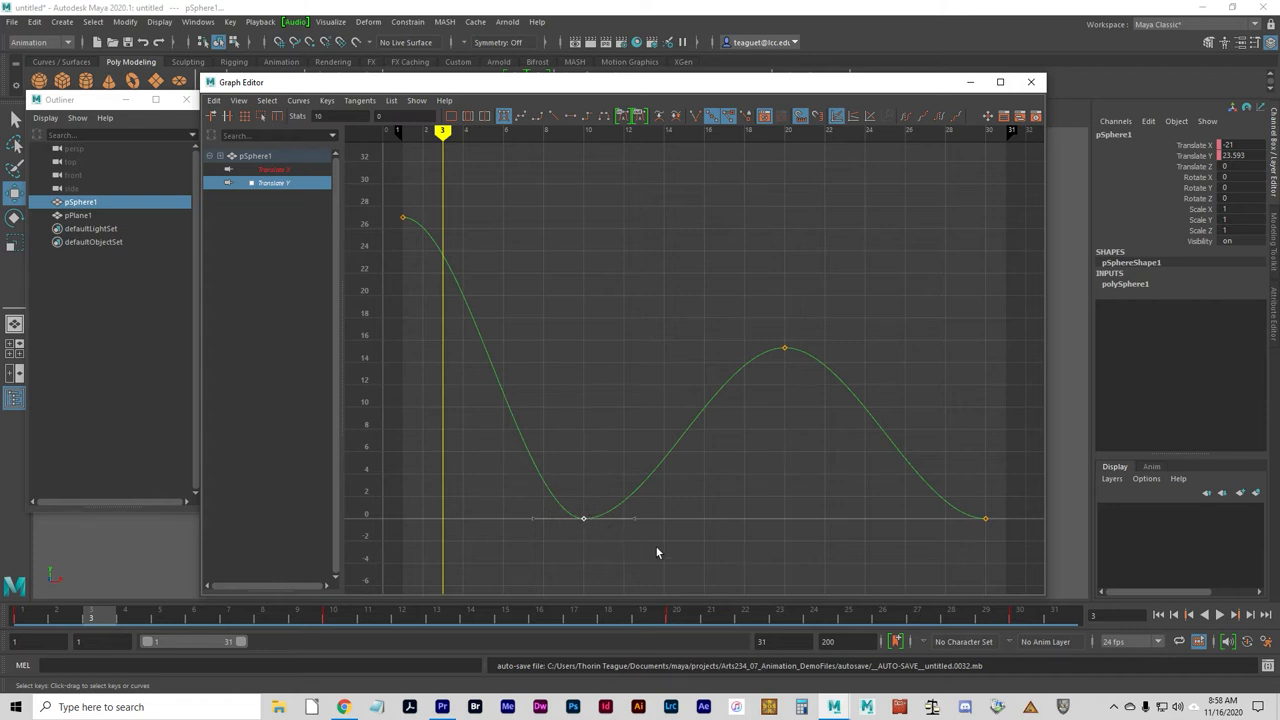
{"action": "mouse_move", "coordinate": [562, 537]}
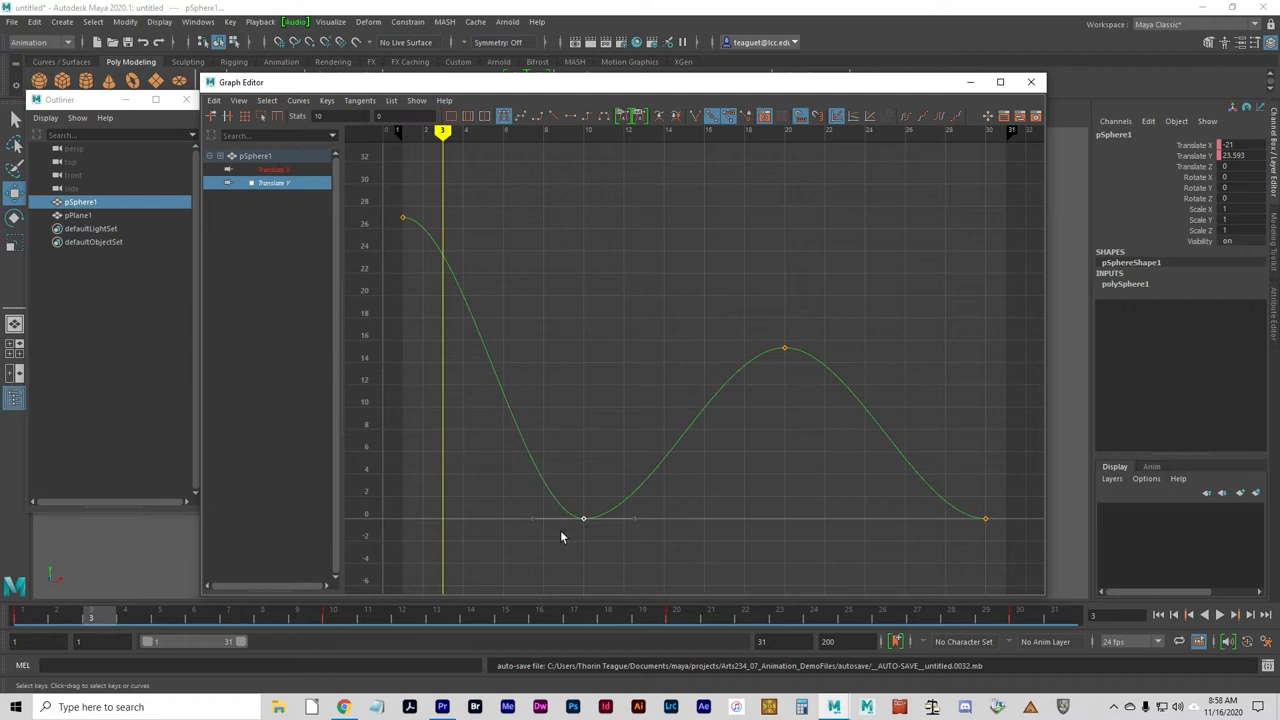
{"action": "mouse_move", "coordinate": [574, 503]}
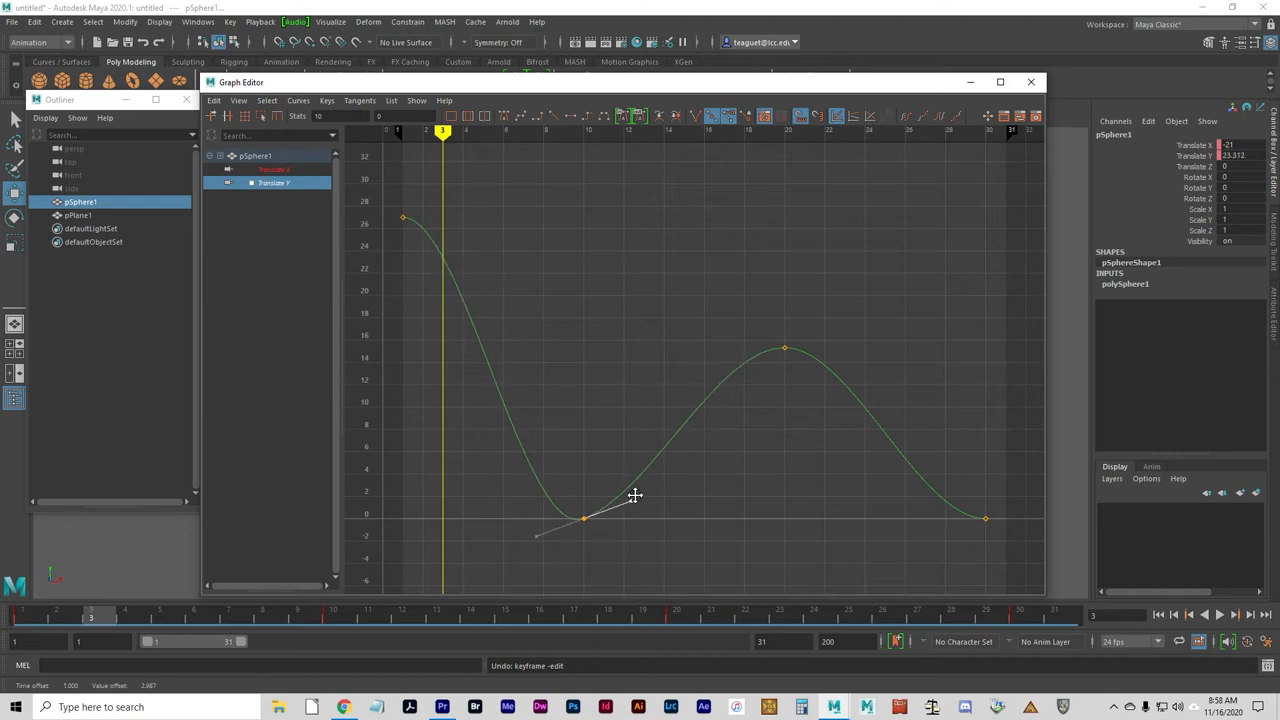
{"action": "left_click_drag", "start_coordinate": [635, 496], "coordinate": [648, 565]}
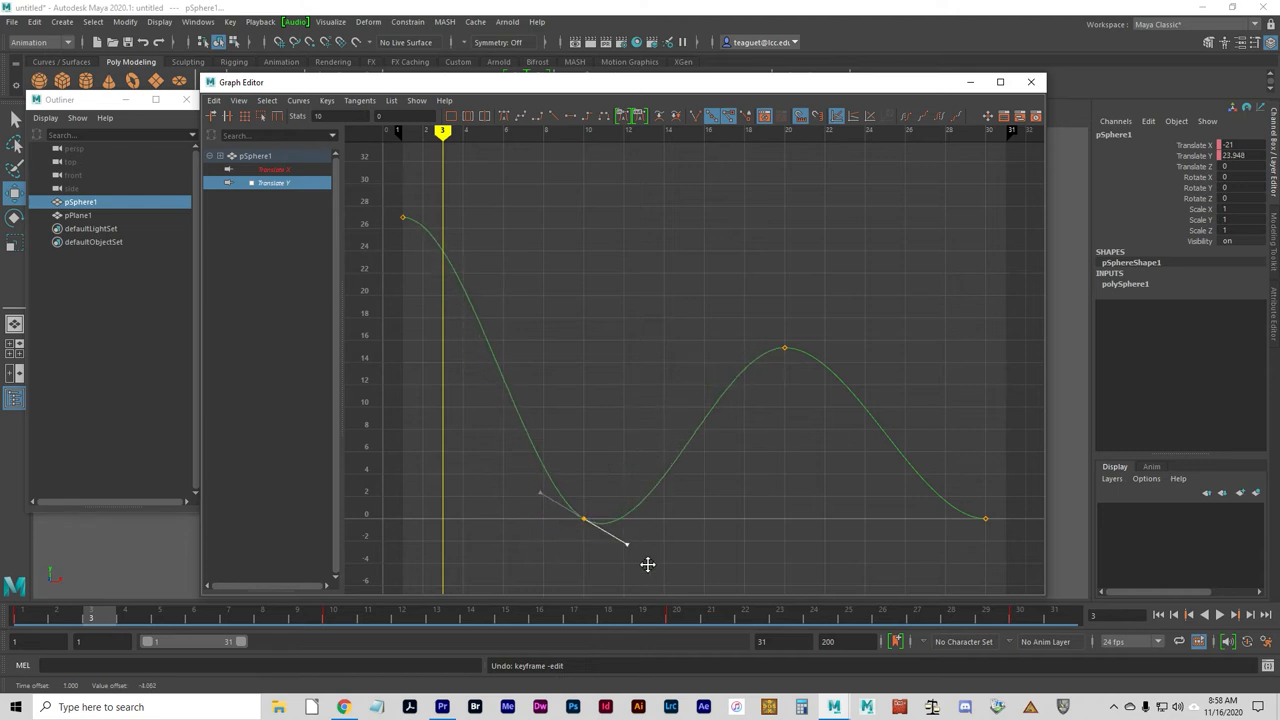
{"action": "left_click_drag", "start_coordinate": [627, 546], "coordinate": [627, 497]}
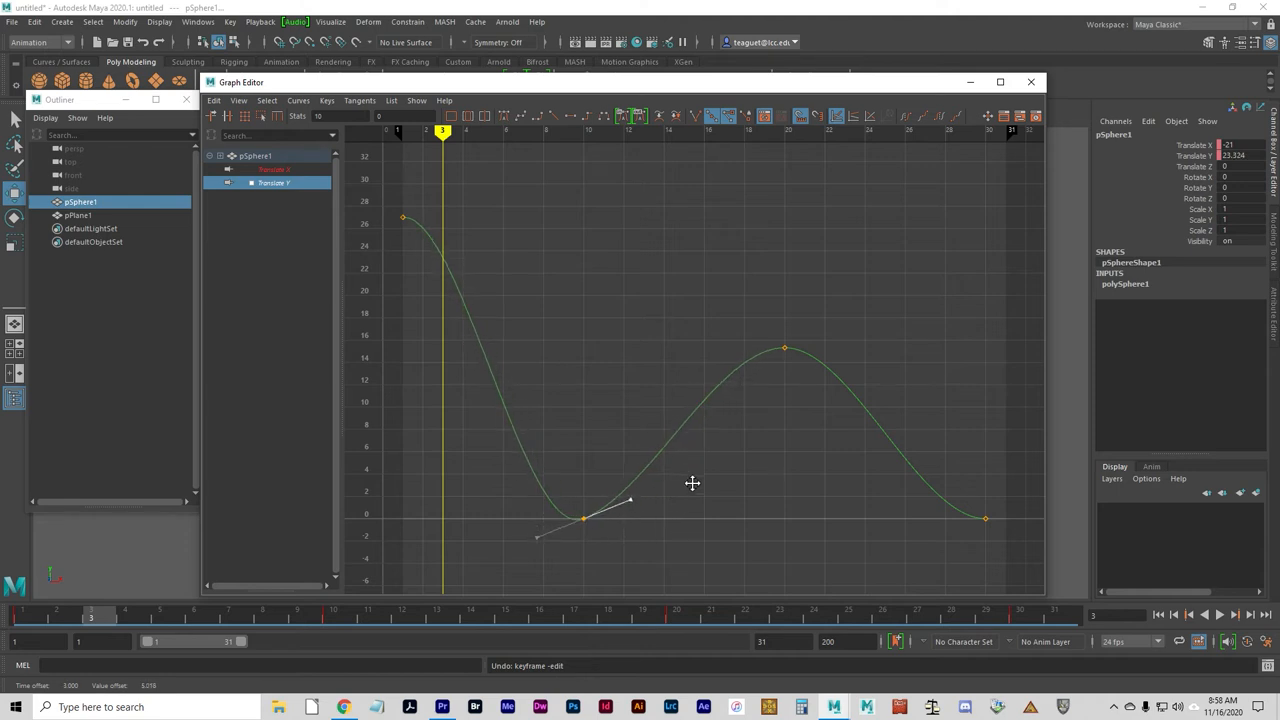
{"action": "left_click_drag", "start_coordinate": [630, 499], "coordinate": [628, 540]}
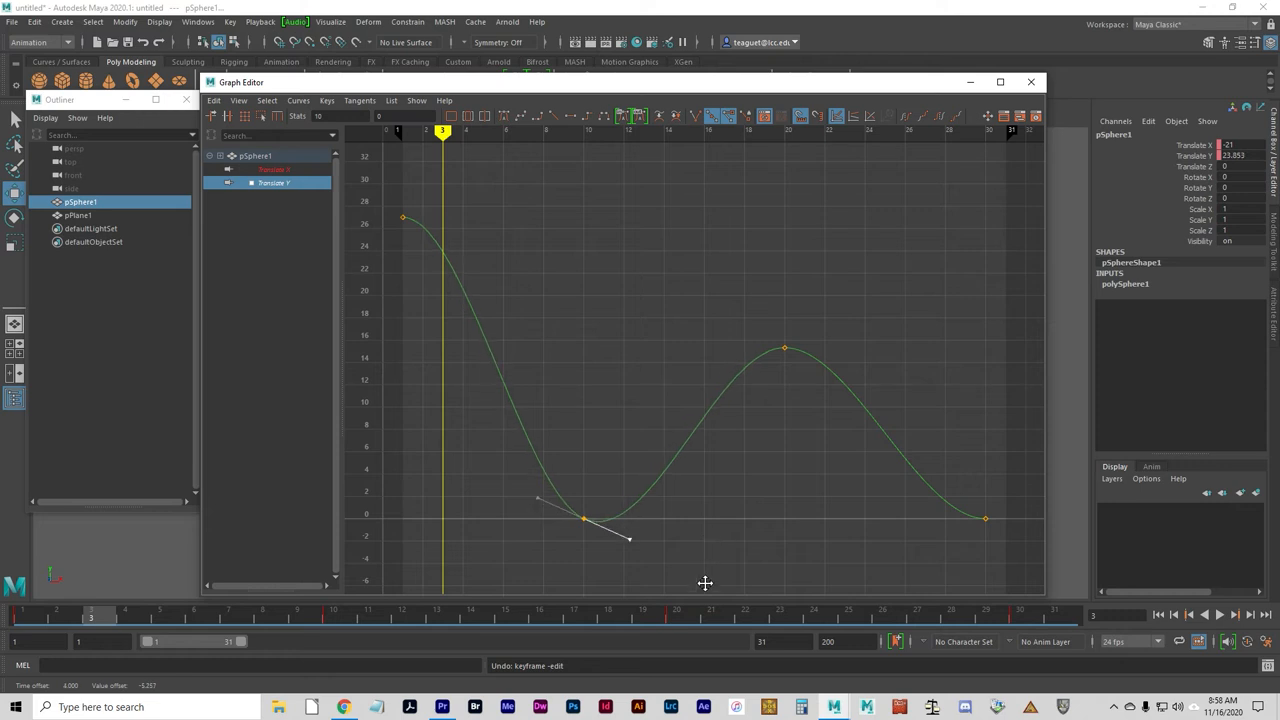
{"action": "left_click_drag", "start_coordinate": [628, 537], "coordinate": [628, 497]}
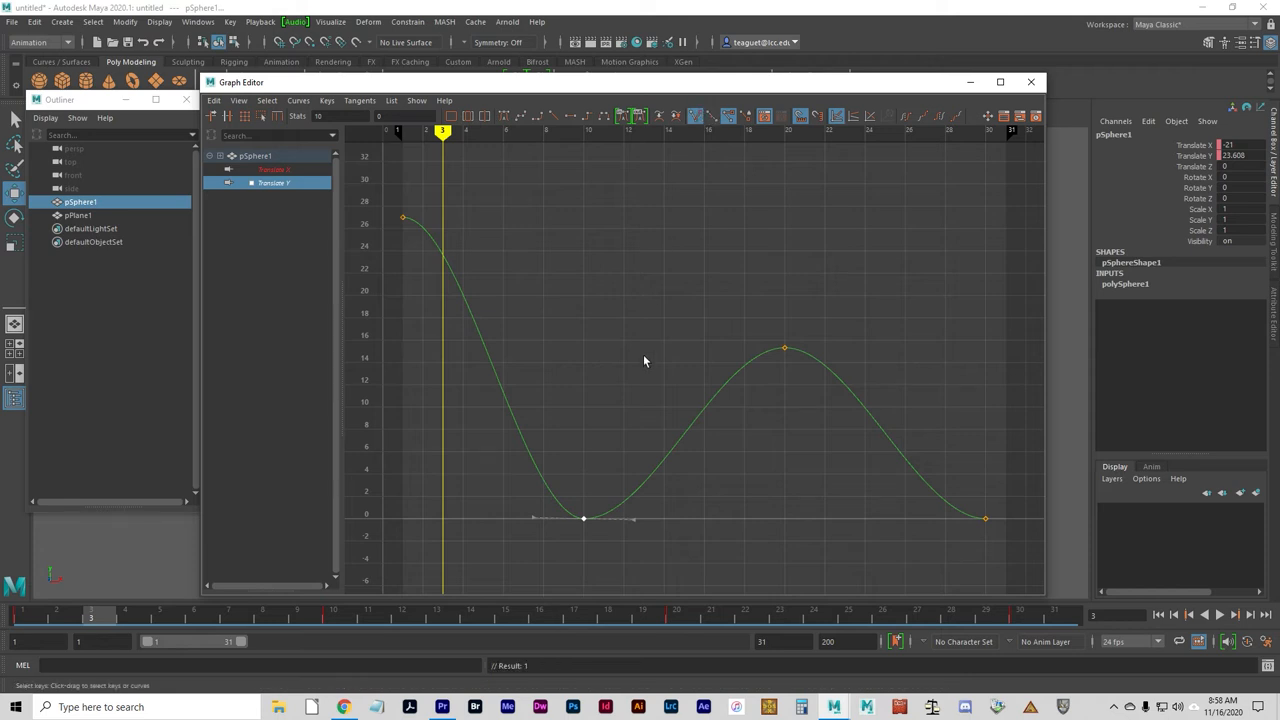
{"action": "mouse_move", "coordinate": [538, 523]}
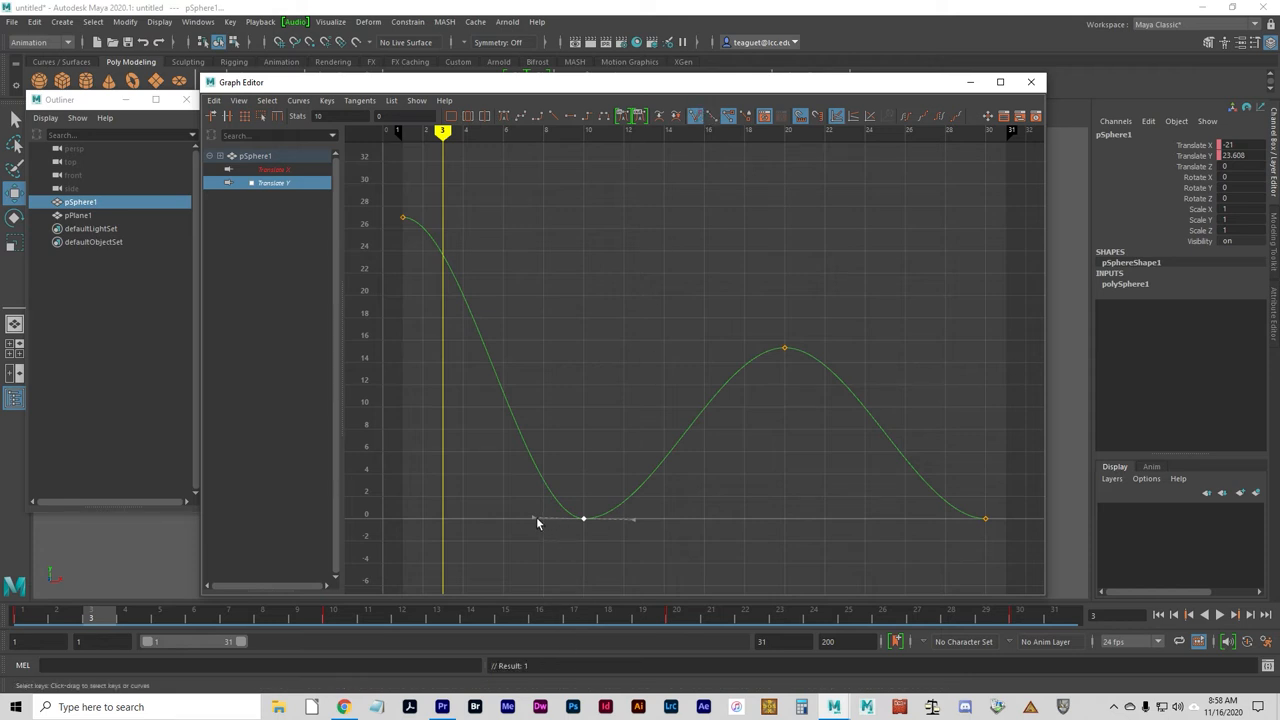
Raise the contact key's in- and out-tangents to form a sharp V at frame 10.
{"action": "left_click_drag", "start_coordinate": [537, 520], "coordinate": [585, 518]}
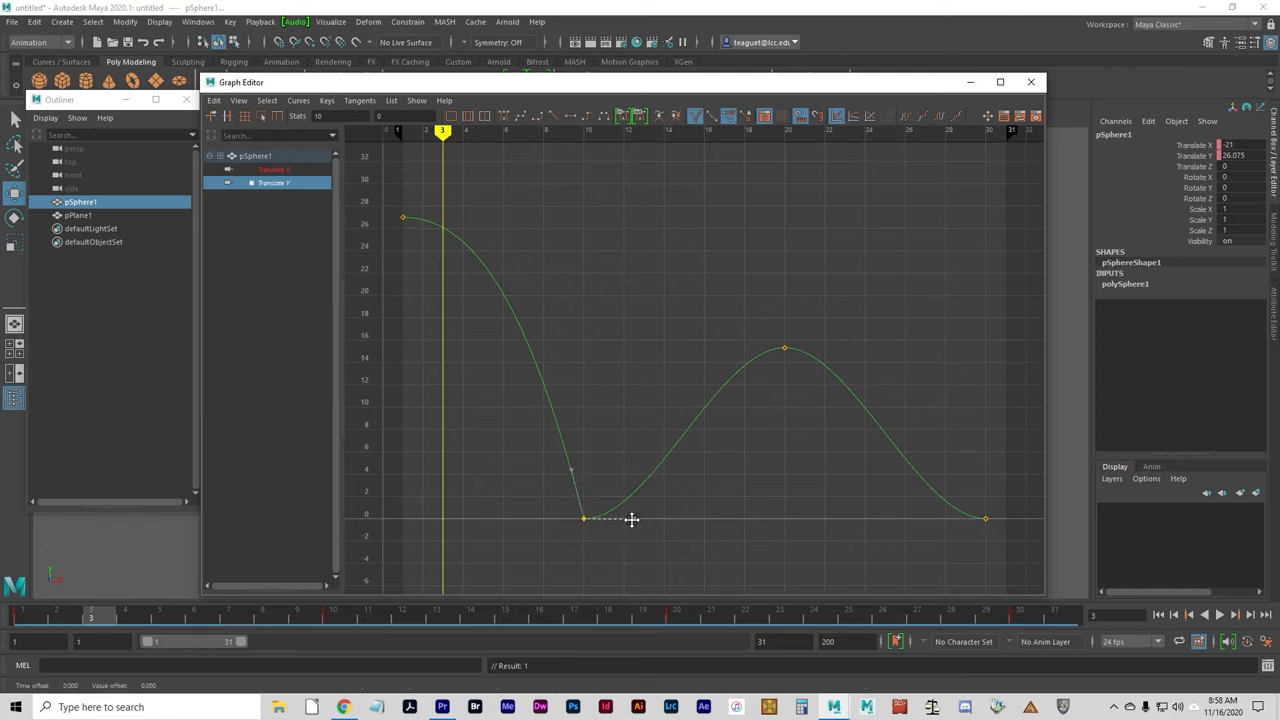
{"action": "left_click_drag", "start_coordinate": [632, 519], "coordinate": [598, 473]}
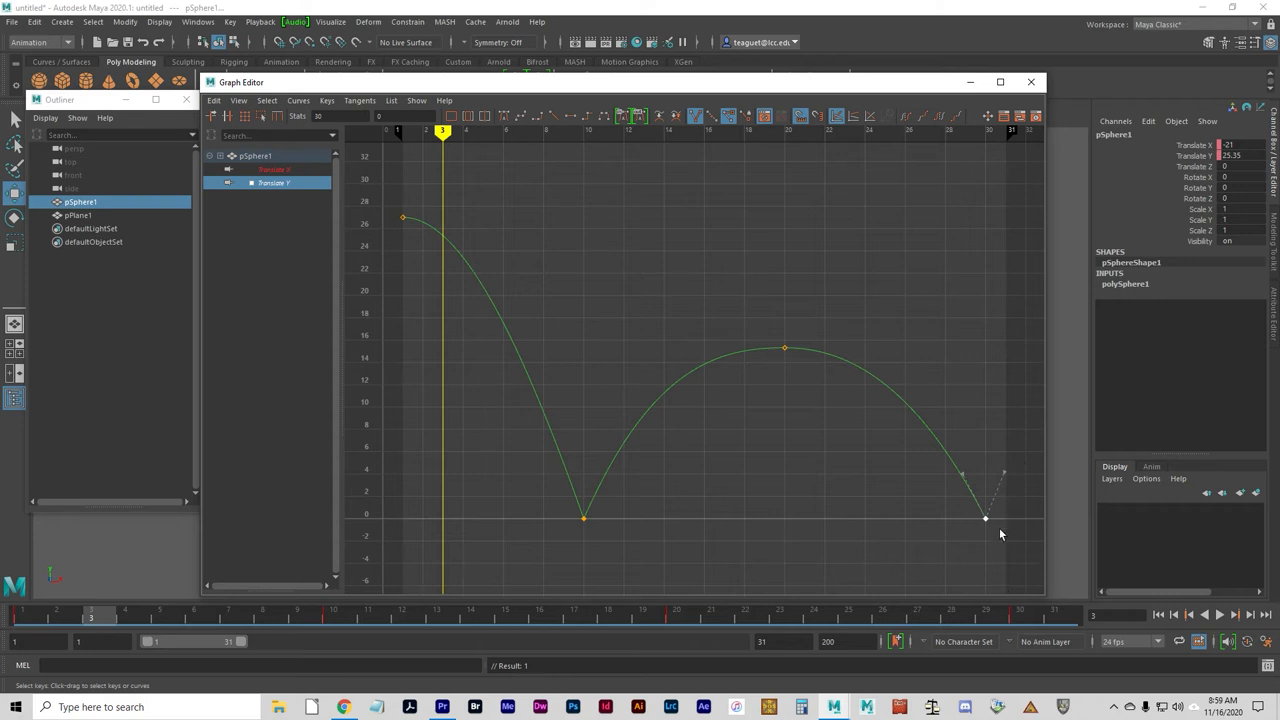
{"action": "mouse_move", "coordinate": [836, 592]}
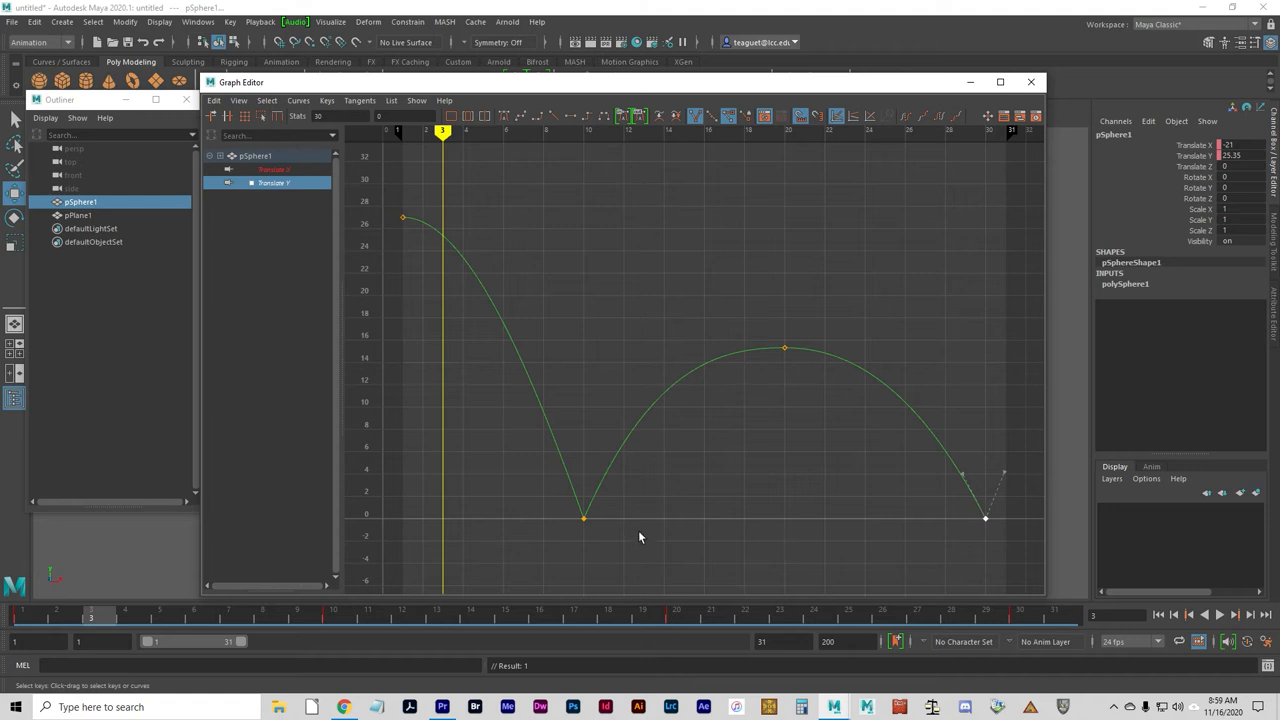
{"action": "mouse_move", "coordinate": [408, 278]}
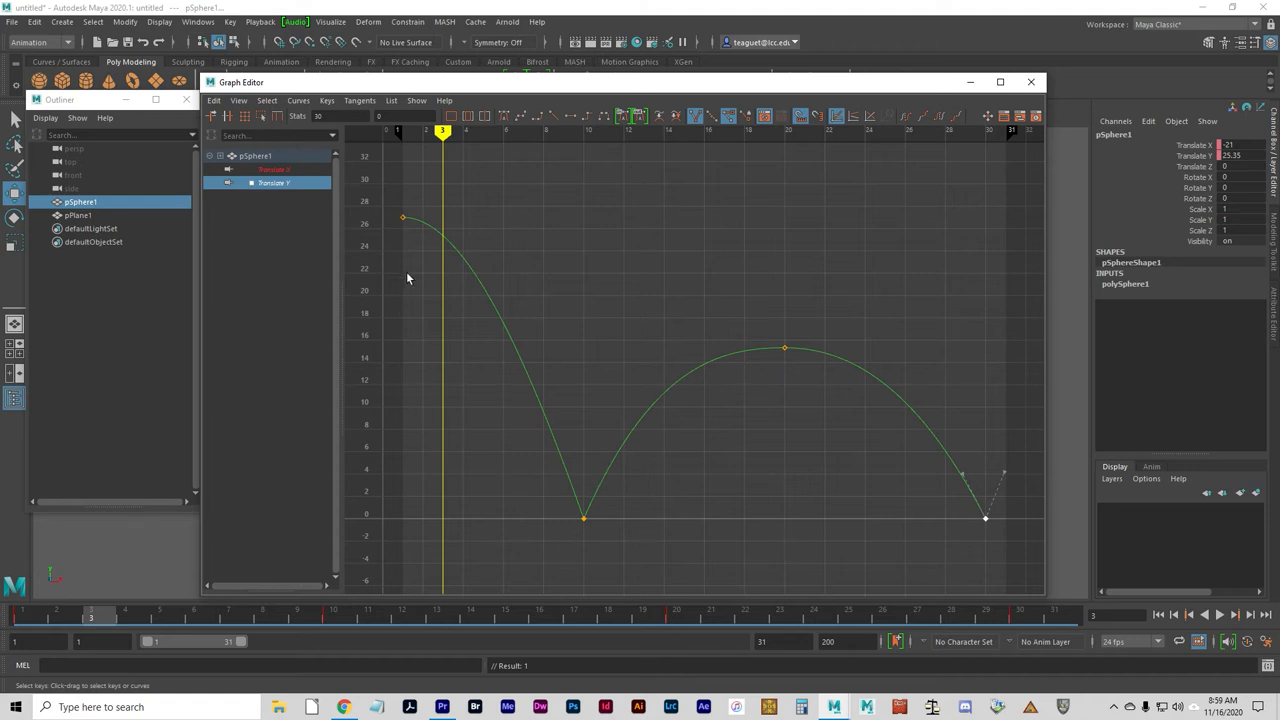
{"action": "mouse_move", "coordinate": [1015, 92]}
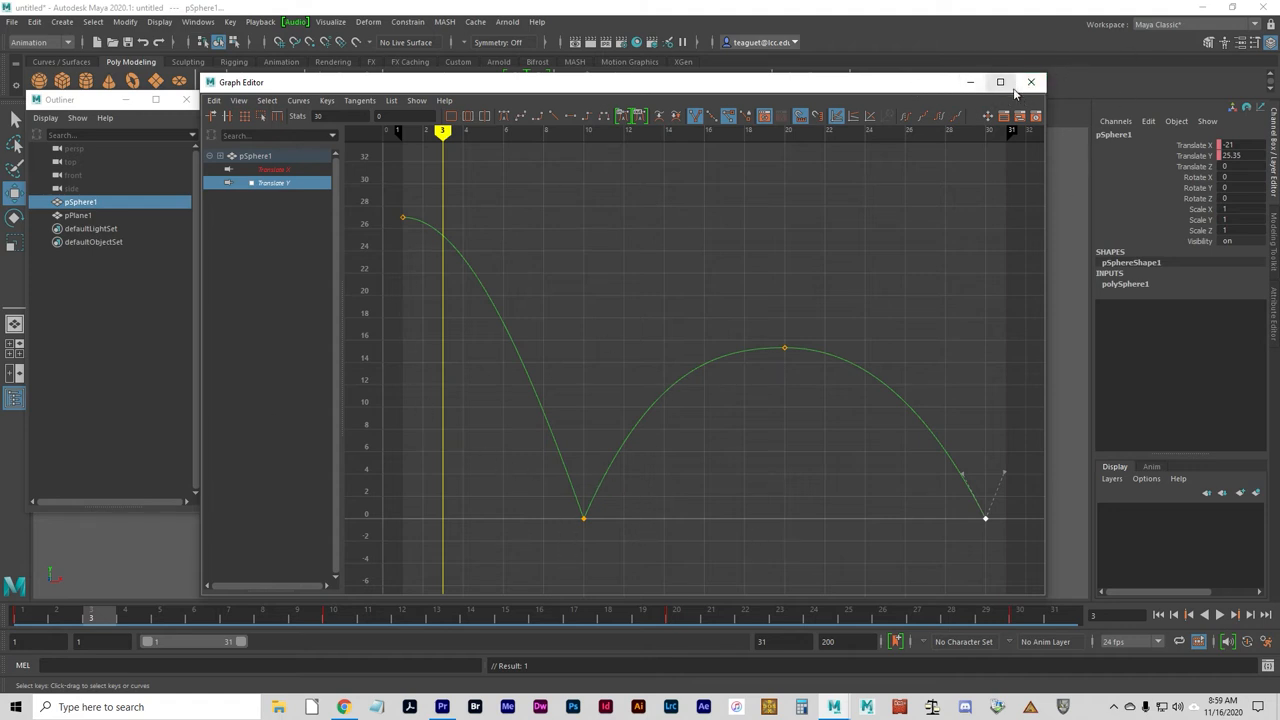
{"action": "mouse_move", "coordinate": [674, 545]}
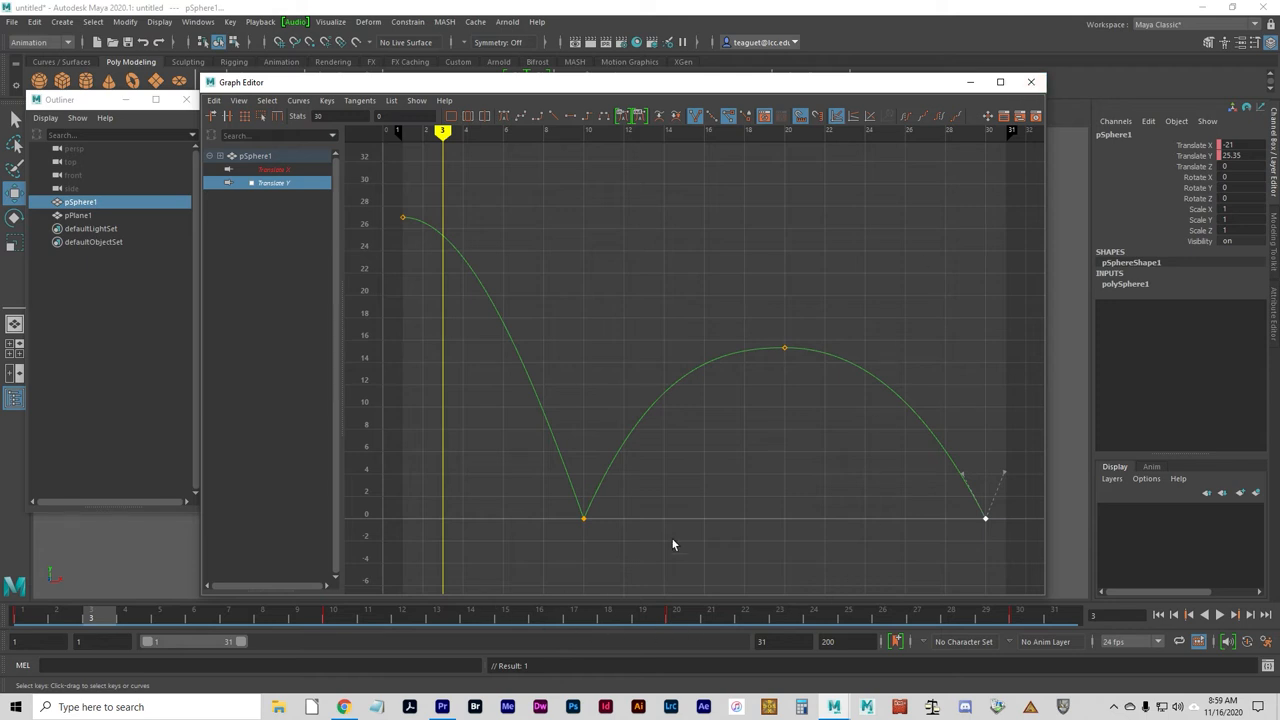
{"action": "mouse_move", "coordinate": [1030, 85]}
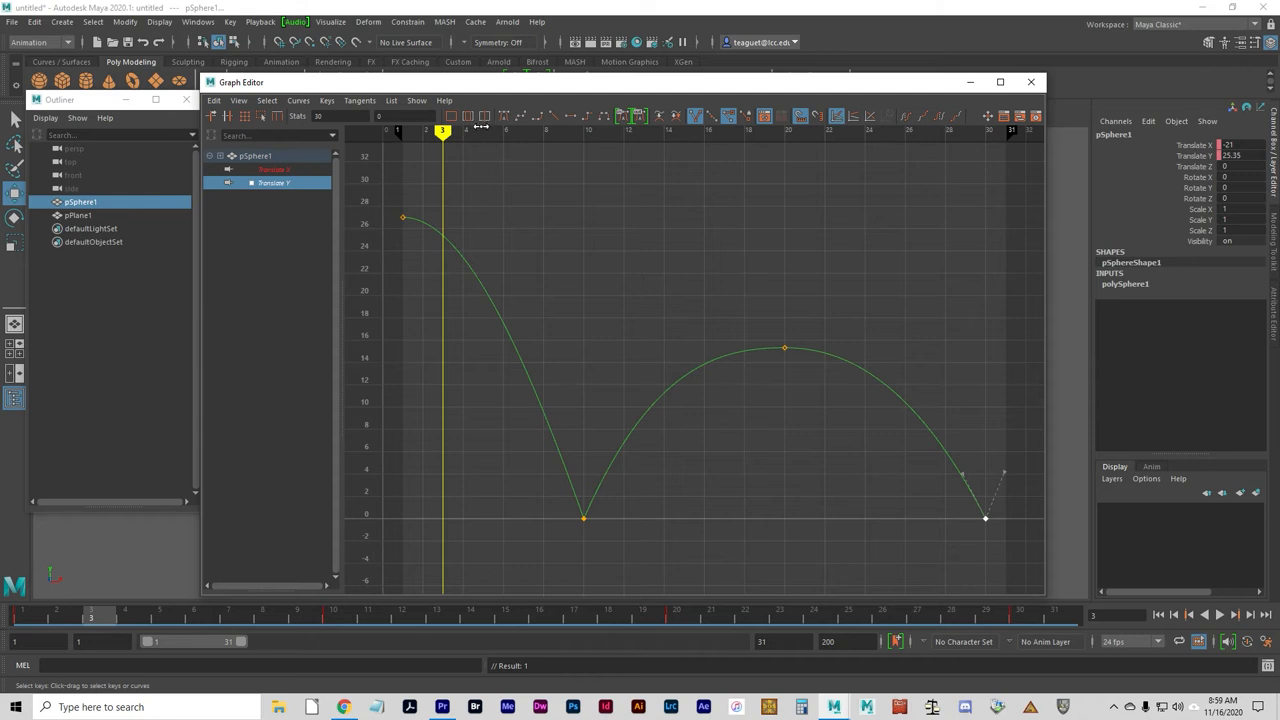
{"action": "mouse_move", "coordinate": [588, 186]}
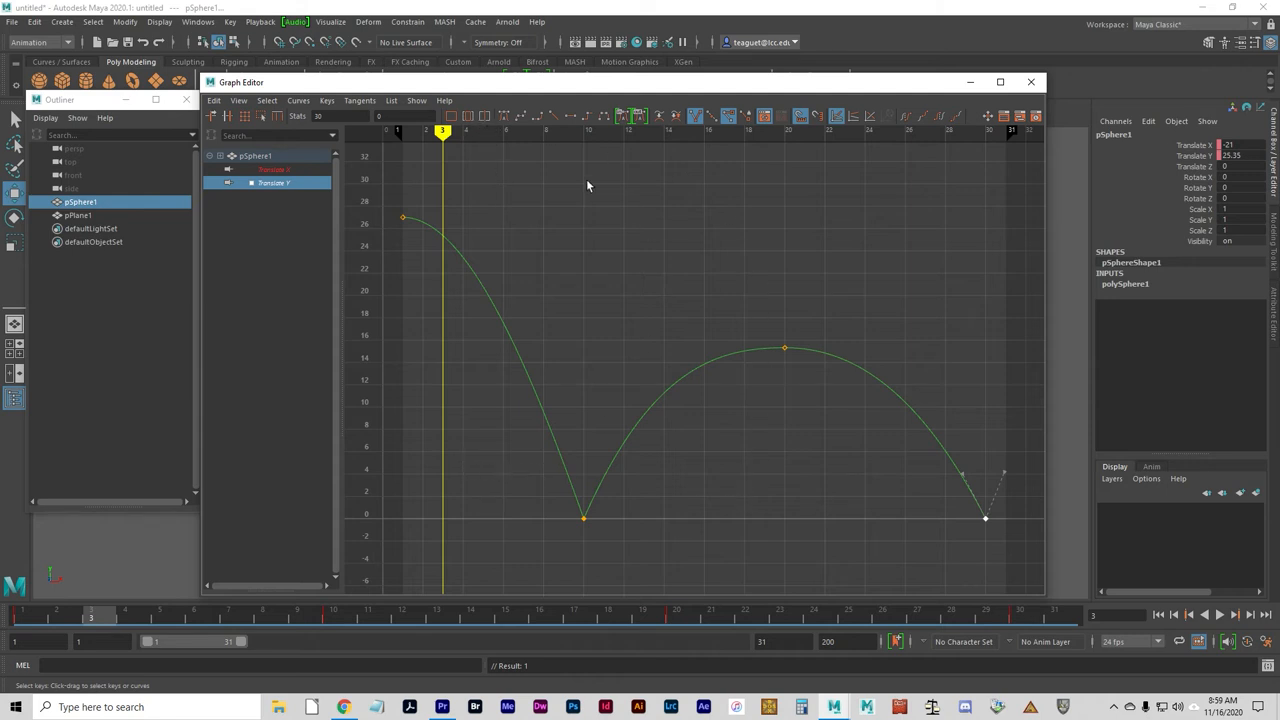
{"action": "mouse_move", "coordinate": [939, 173]}
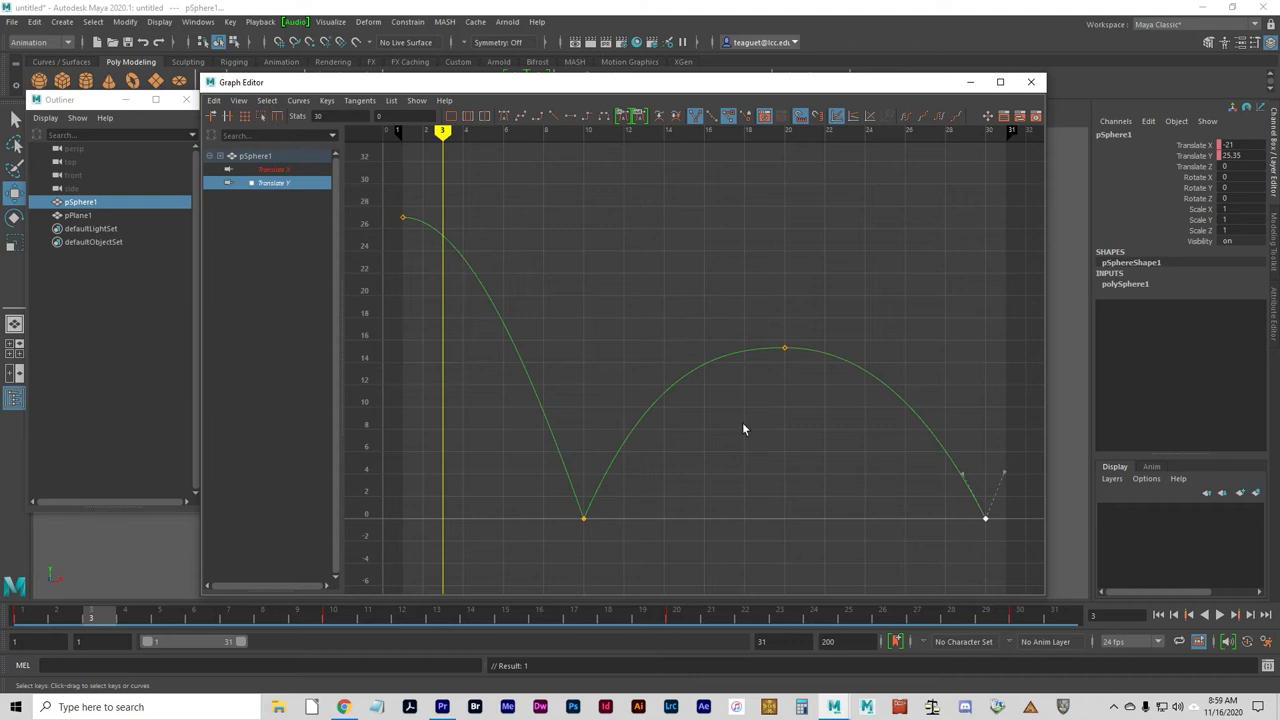
{"action": "mouse_move", "coordinate": [647, 537]}
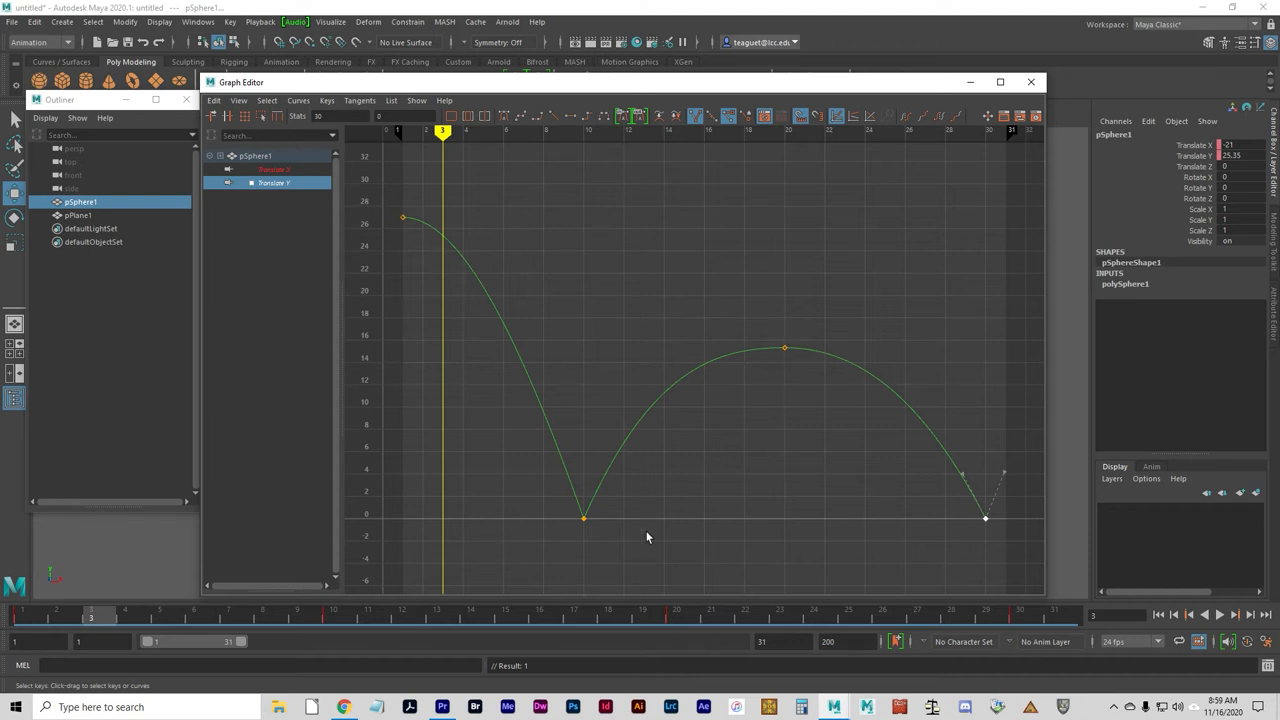
{"action": "mouse_move", "coordinate": [627, 515]}
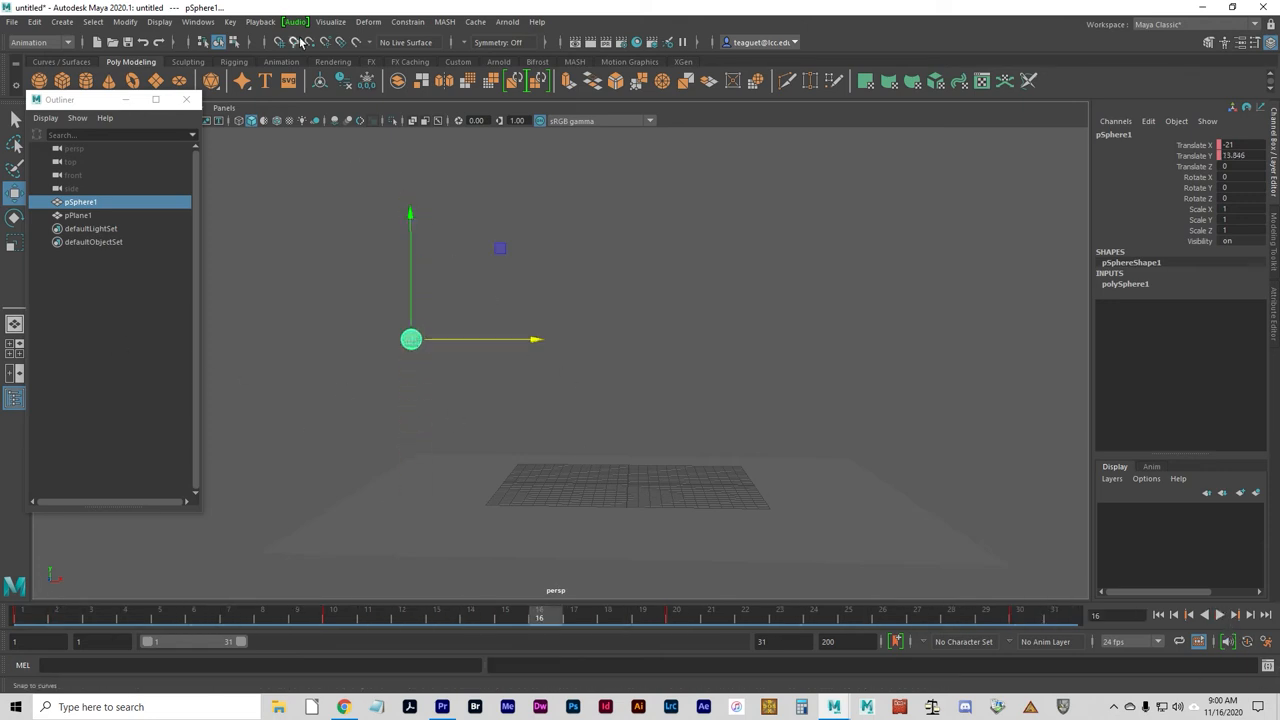
Reopen the Graph Editor and drag the frame-20 peak key down to 13.3.
{"action": "left_click", "coordinate": [197, 24]}
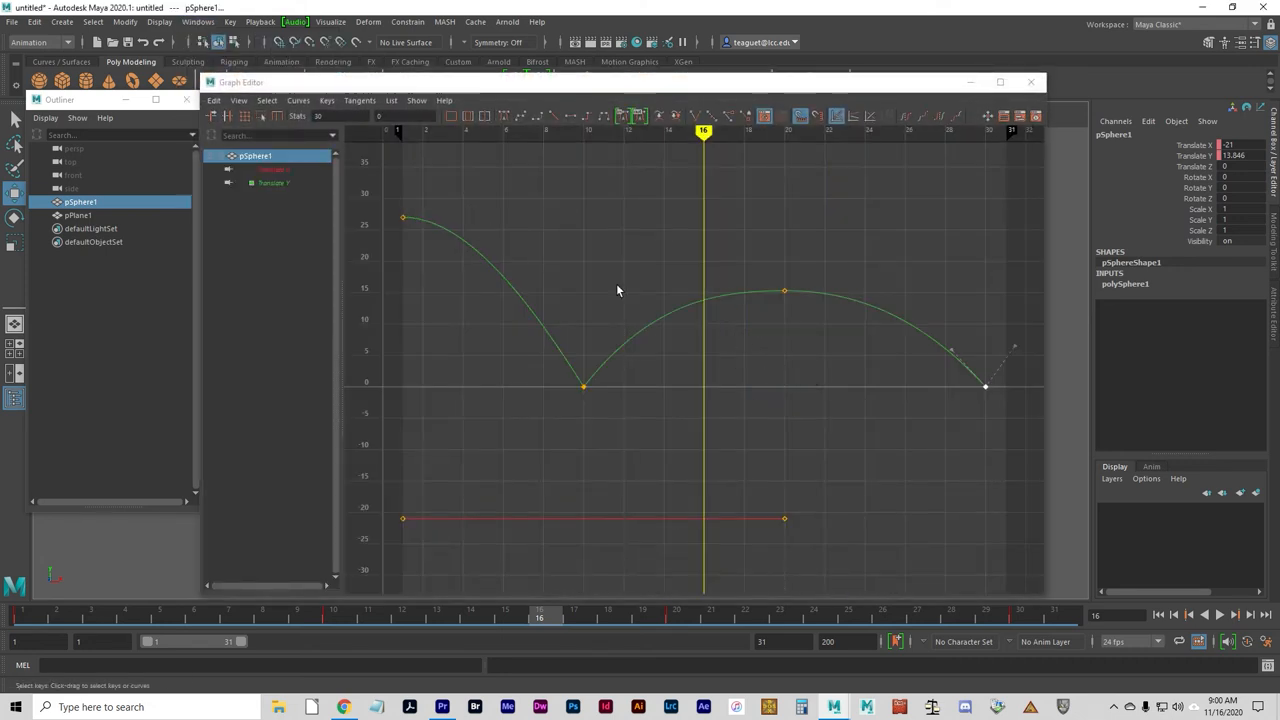
{"action": "left_click", "coordinate": [783, 292]}
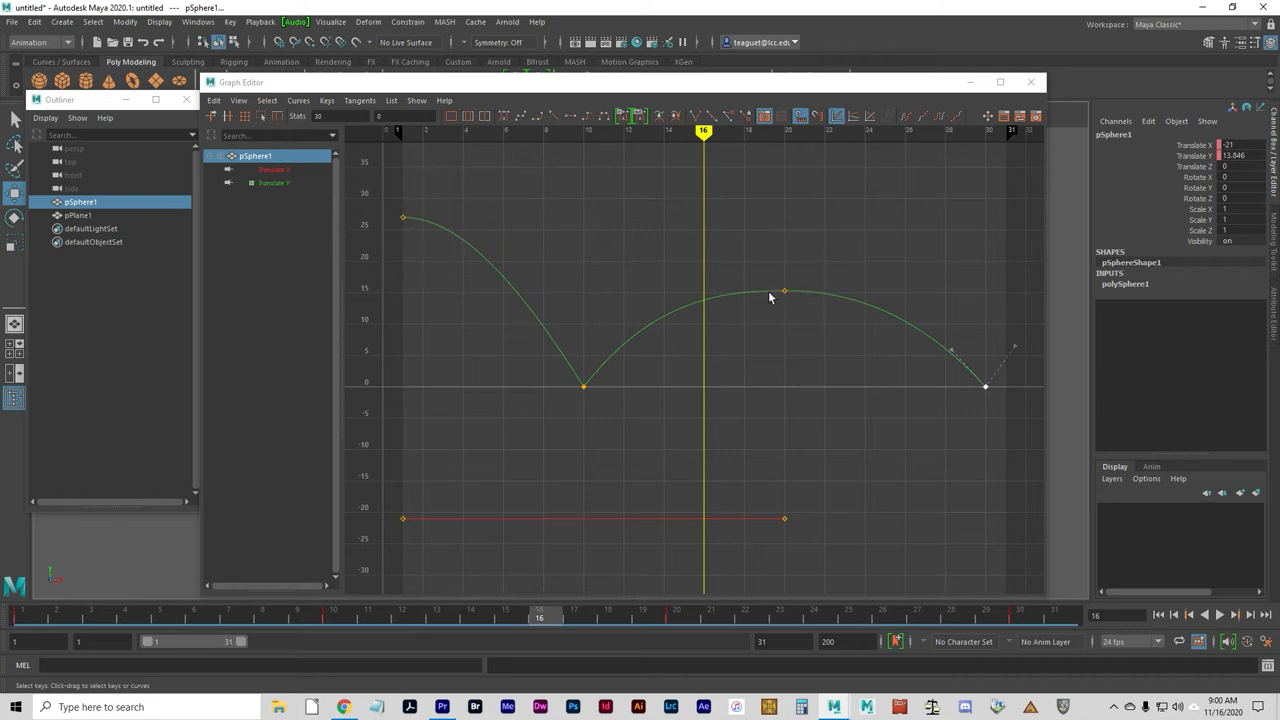
{"action": "left_click", "coordinate": [784, 291]}
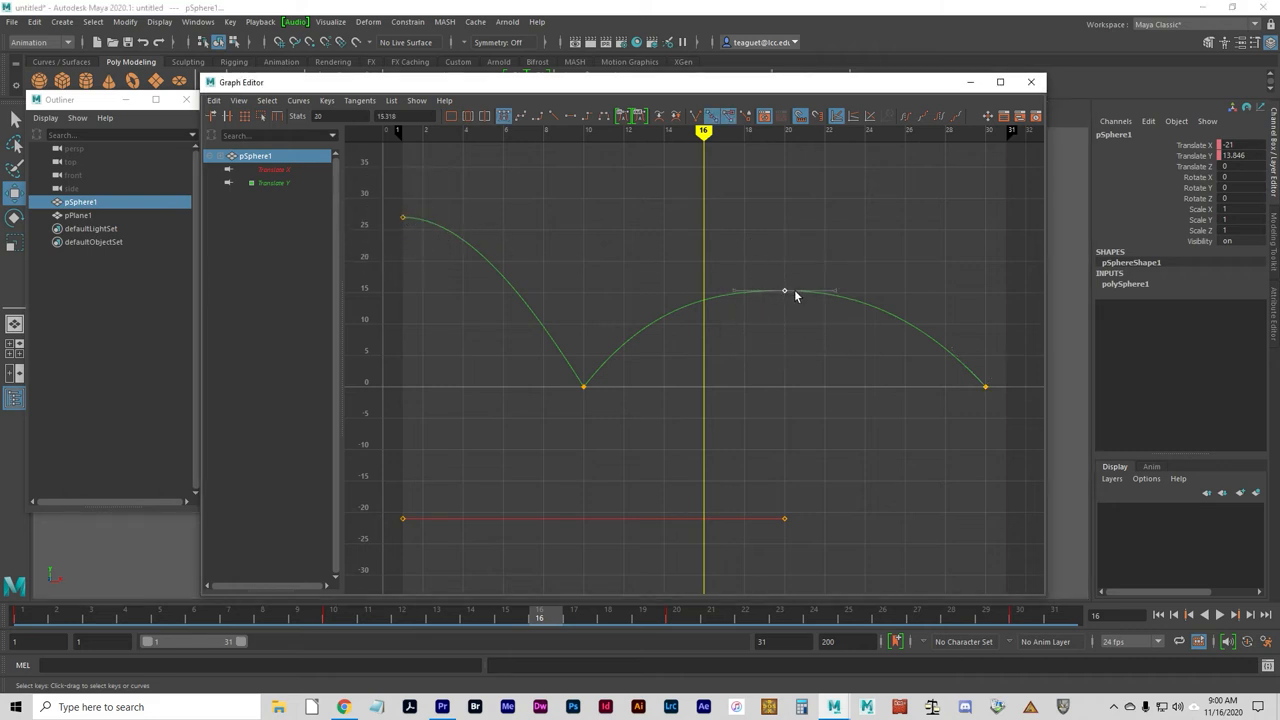
{"action": "left_click_drag", "start_coordinate": [785, 291], "coordinate": [784, 305]}
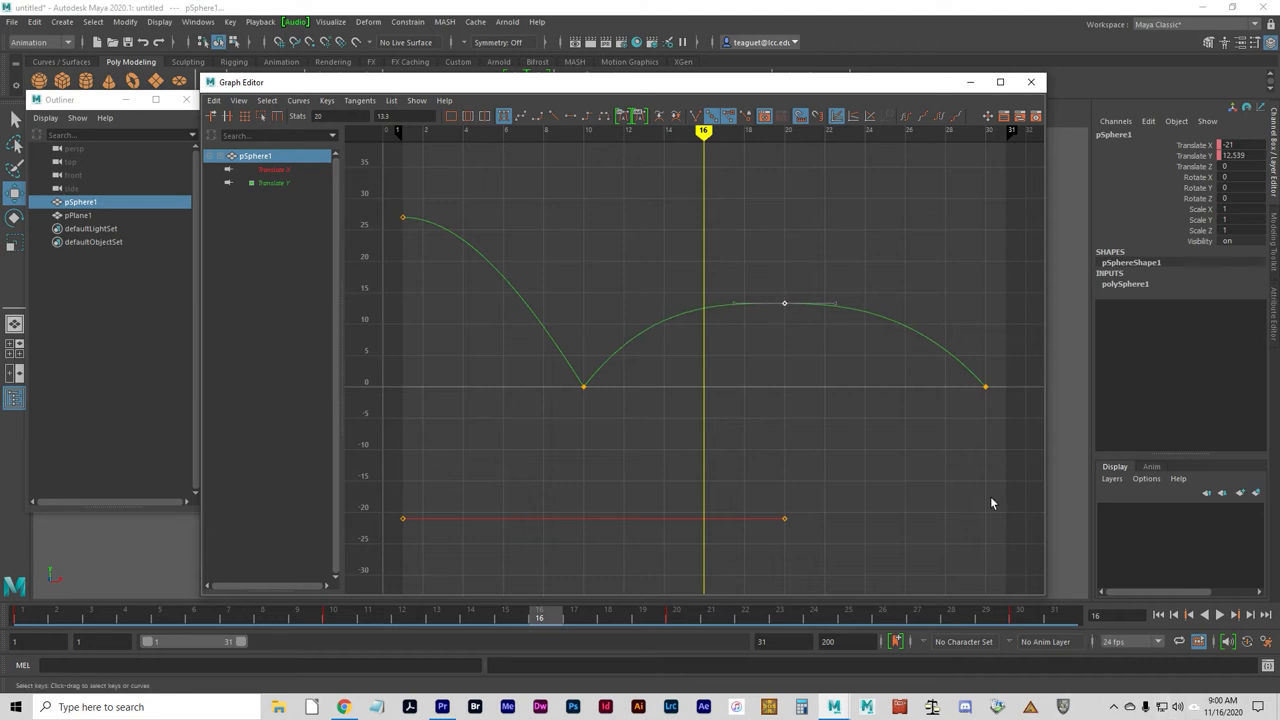
{"action": "mouse_move", "coordinate": [753, 458]}
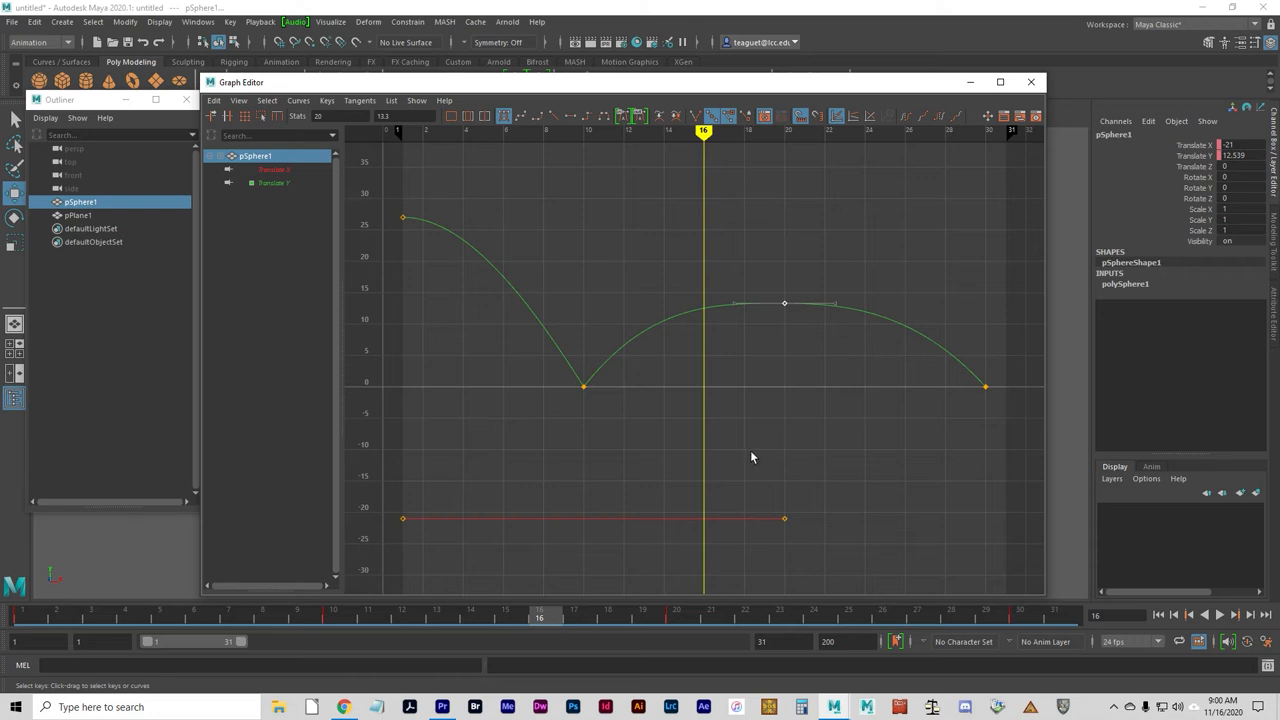
{"action": "mouse_move", "coordinate": [718, 527]}
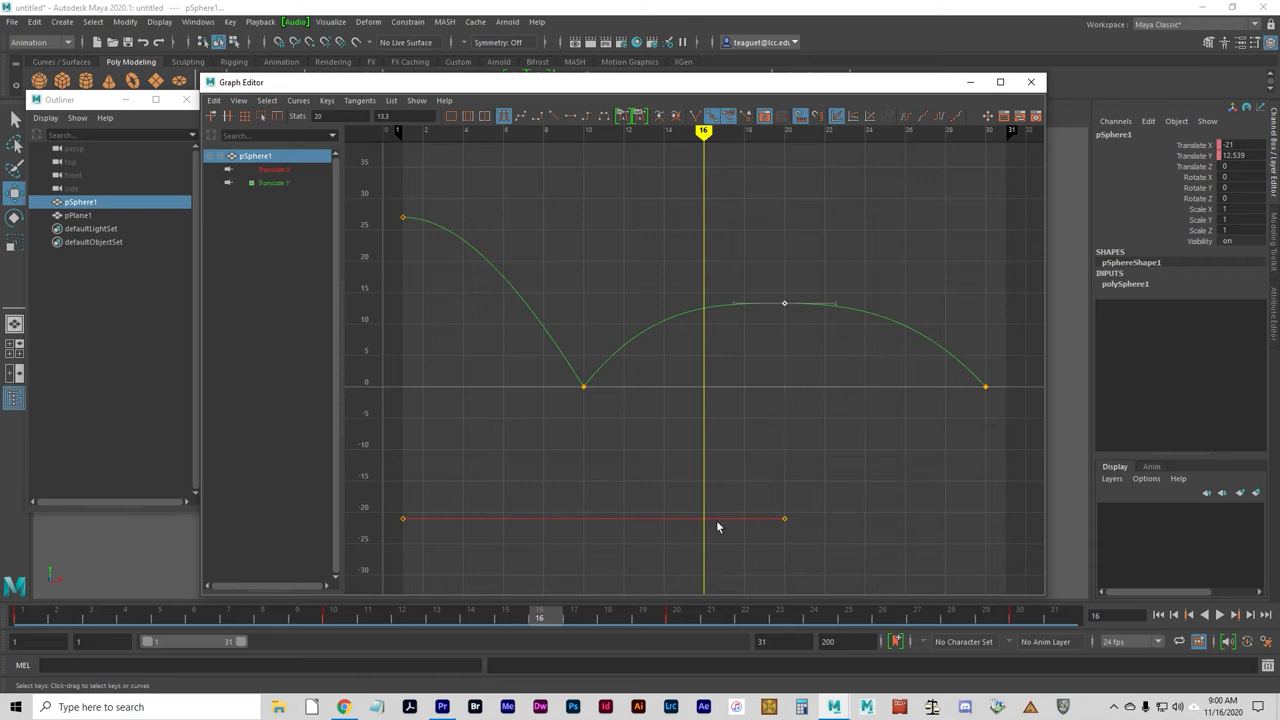
{"action": "mouse_move", "coordinate": [335, 536]}
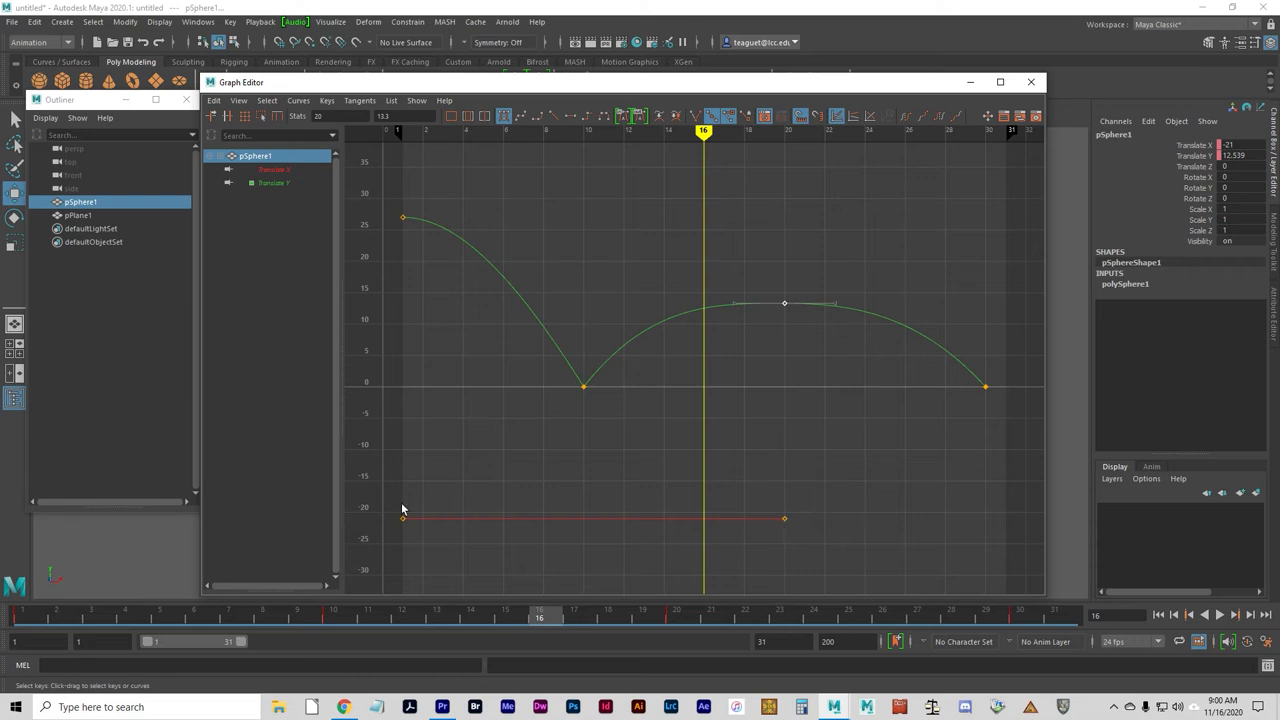
{"action": "mouse_move", "coordinate": [284, 280]}
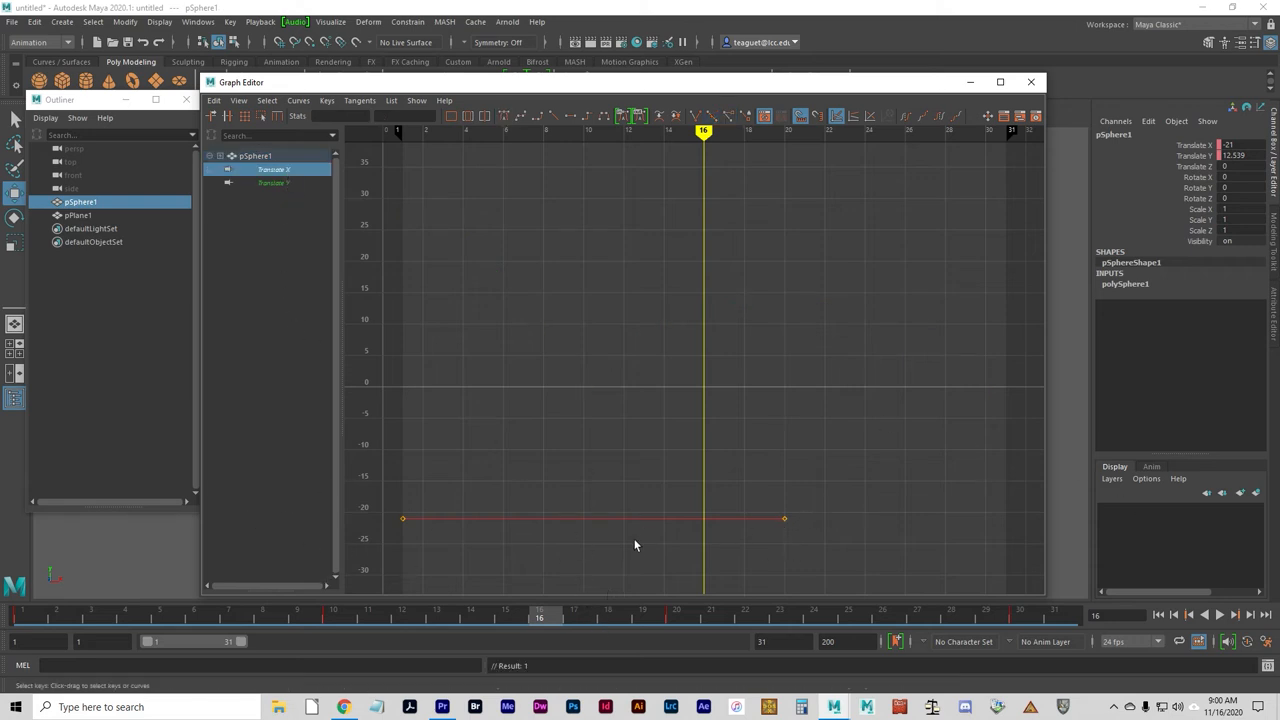
{"action": "mouse_move", "coordinate": [795, 596]}
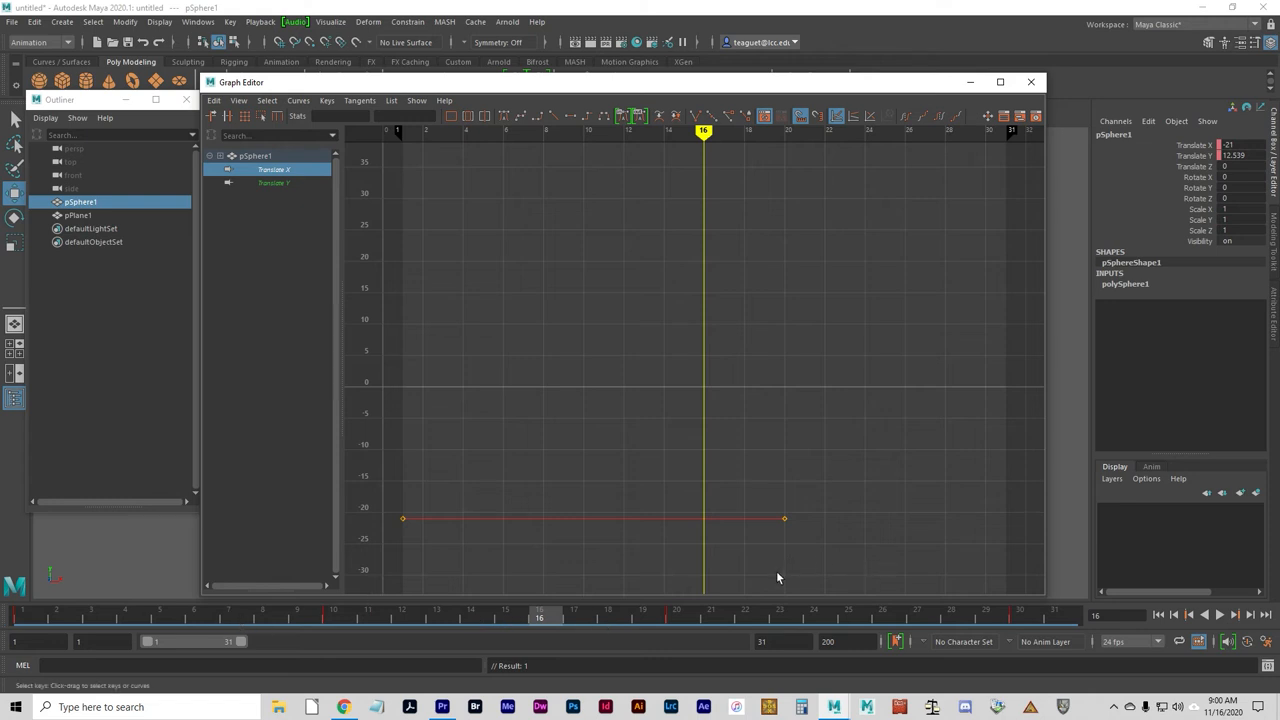
Move the final Translate X key to frame 32 at a value of about 18.5.
{"action": "left_click", "coordinate": [784, 518]}
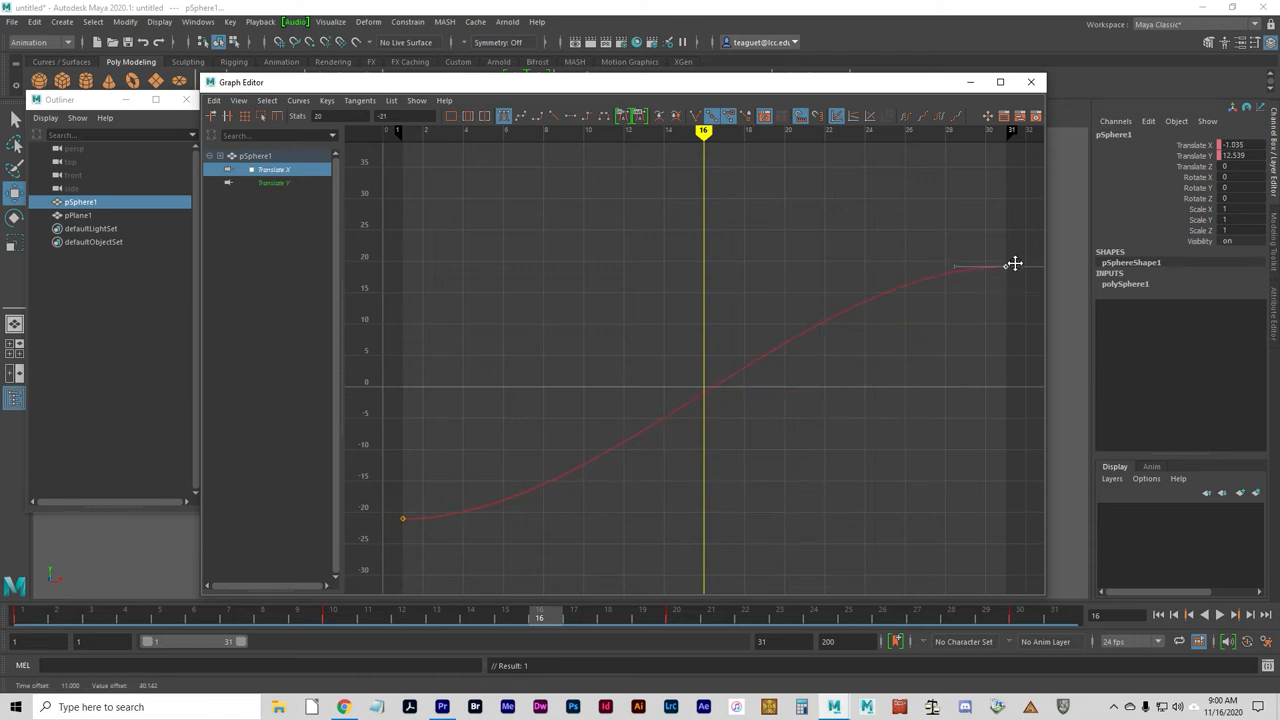
{"action": "left_click_drag", "start_coordinate": [1015, 264], "coordinate": [1033, 270]}
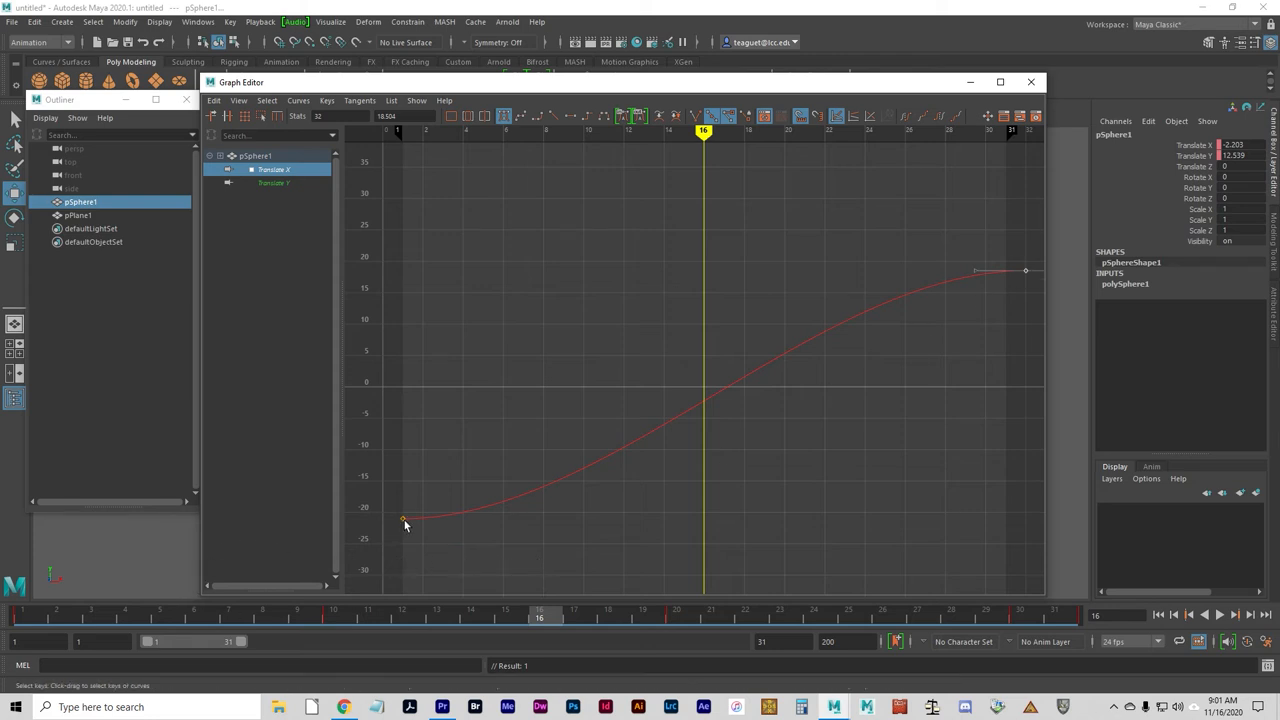
{"action": "mouse_move", "coordinate": [1037, 235]}
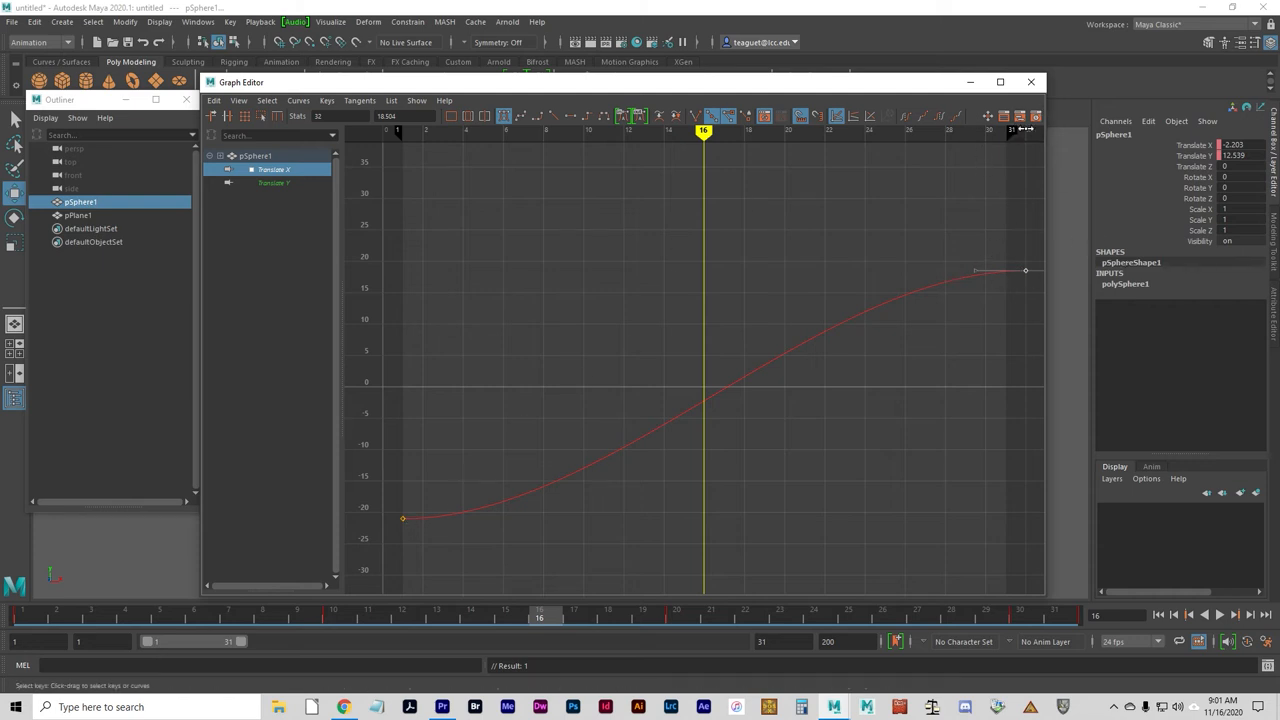
{"action": "mouse_move", "coordinate": [960, 231]}
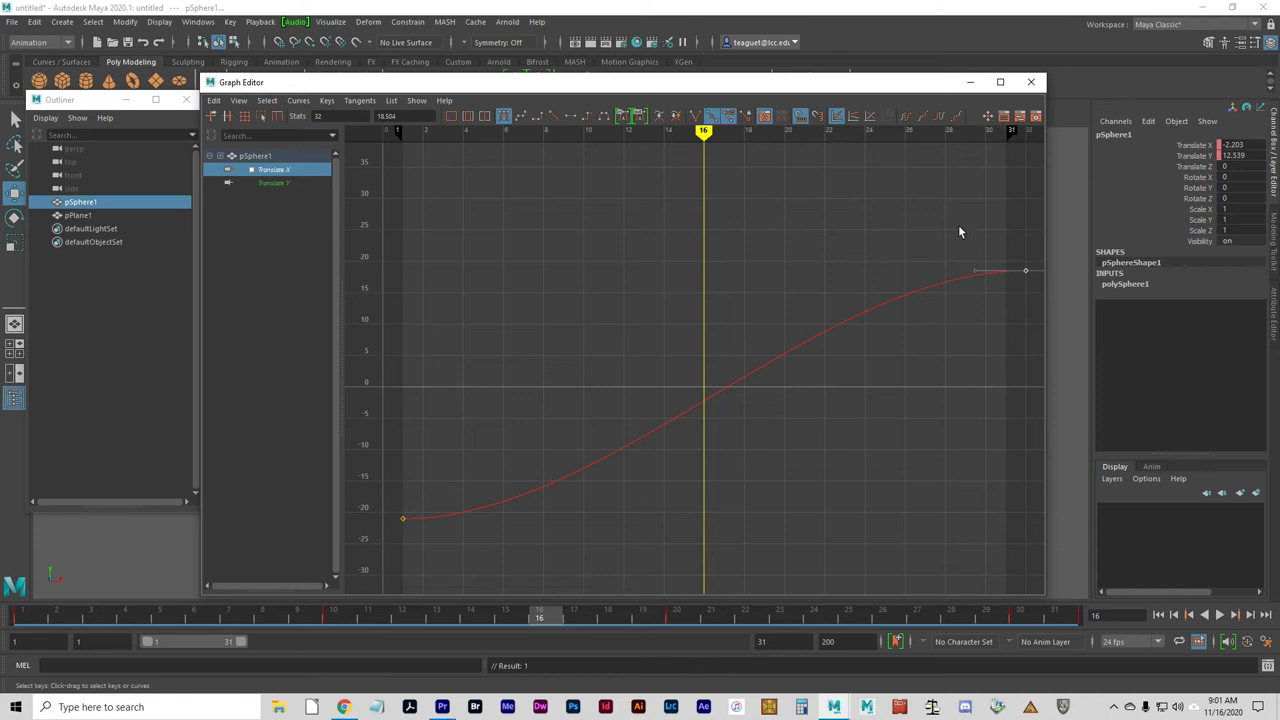
{"action": "mouse_move", "coordinate": [984, 276]}
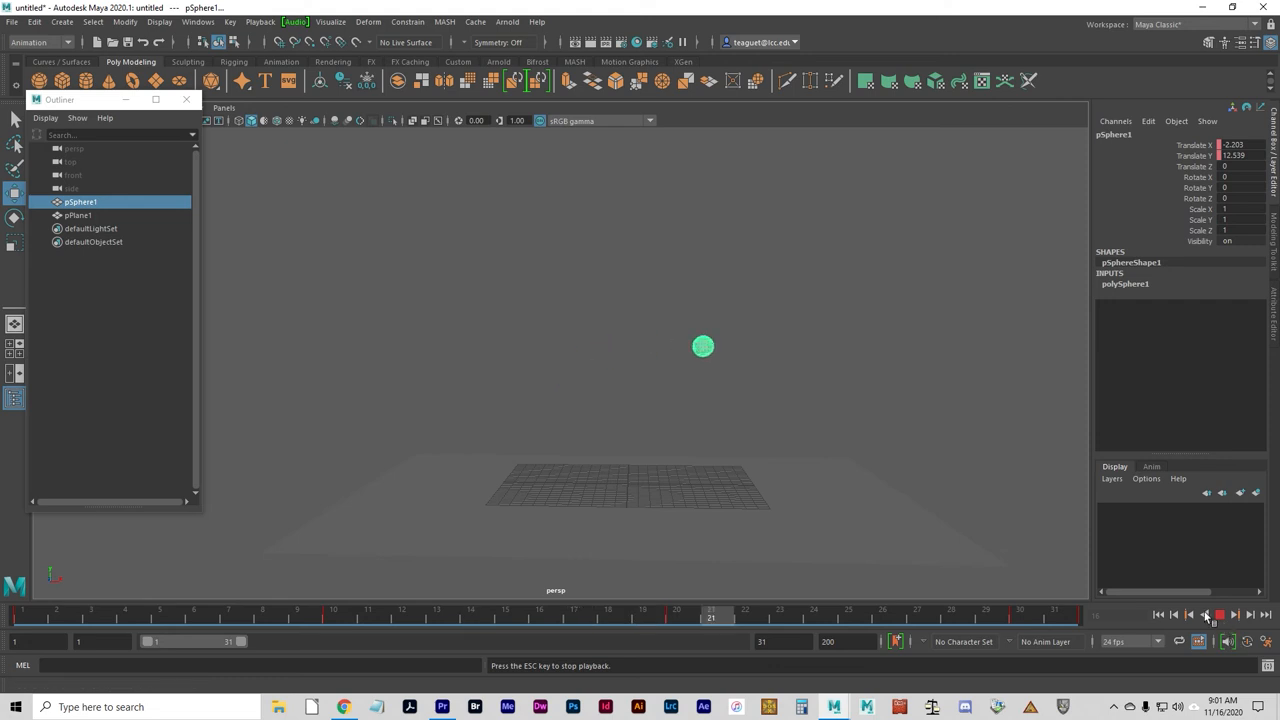
Reopen an animation editor to review the Translate X/Y curves, then close the Graph Editor.
{"action": "left_click", "coordinate": [200, 24]}
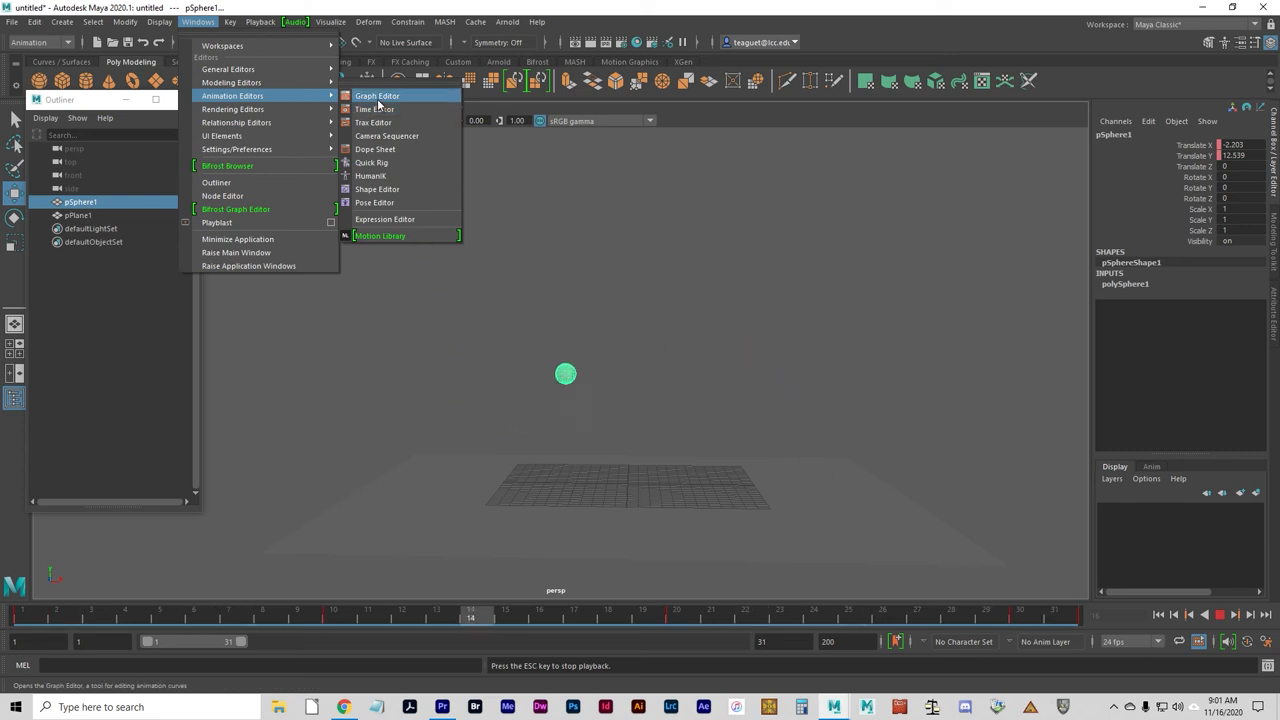
{"action": "mouse_move", "coordinate": [380, 122]}
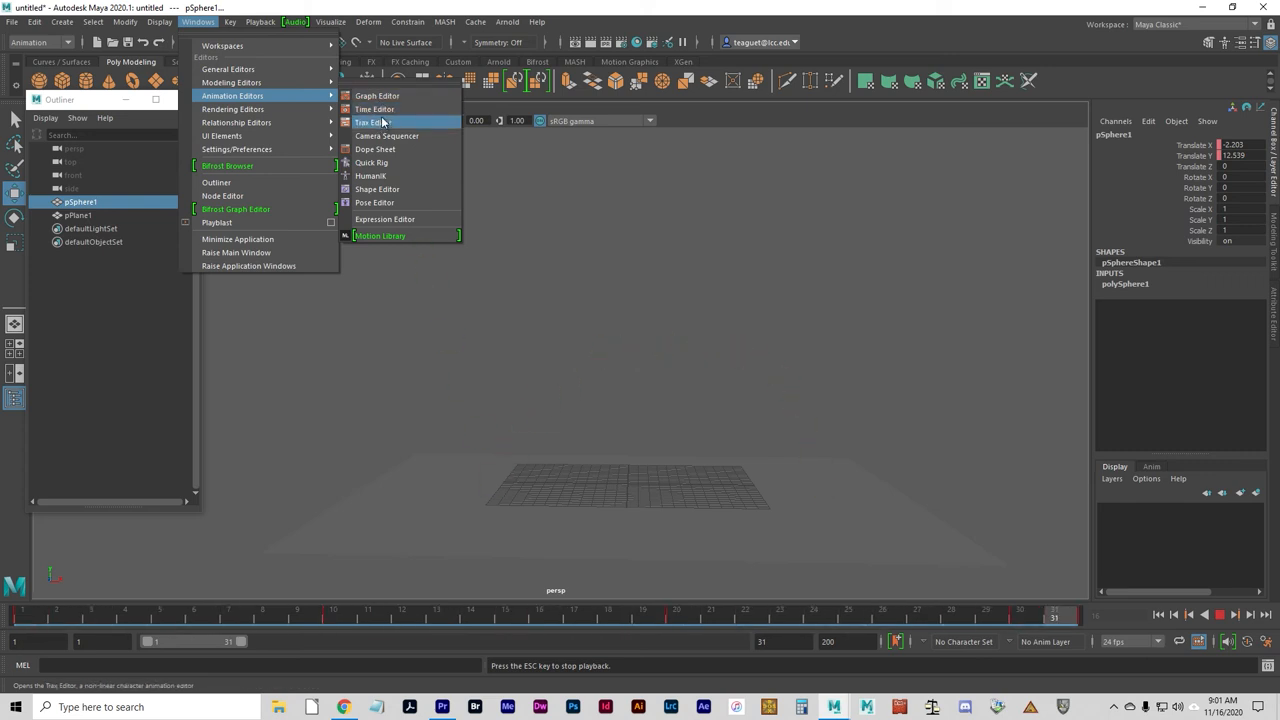
{"action": "left_click", "coordinate": [380, 95]}
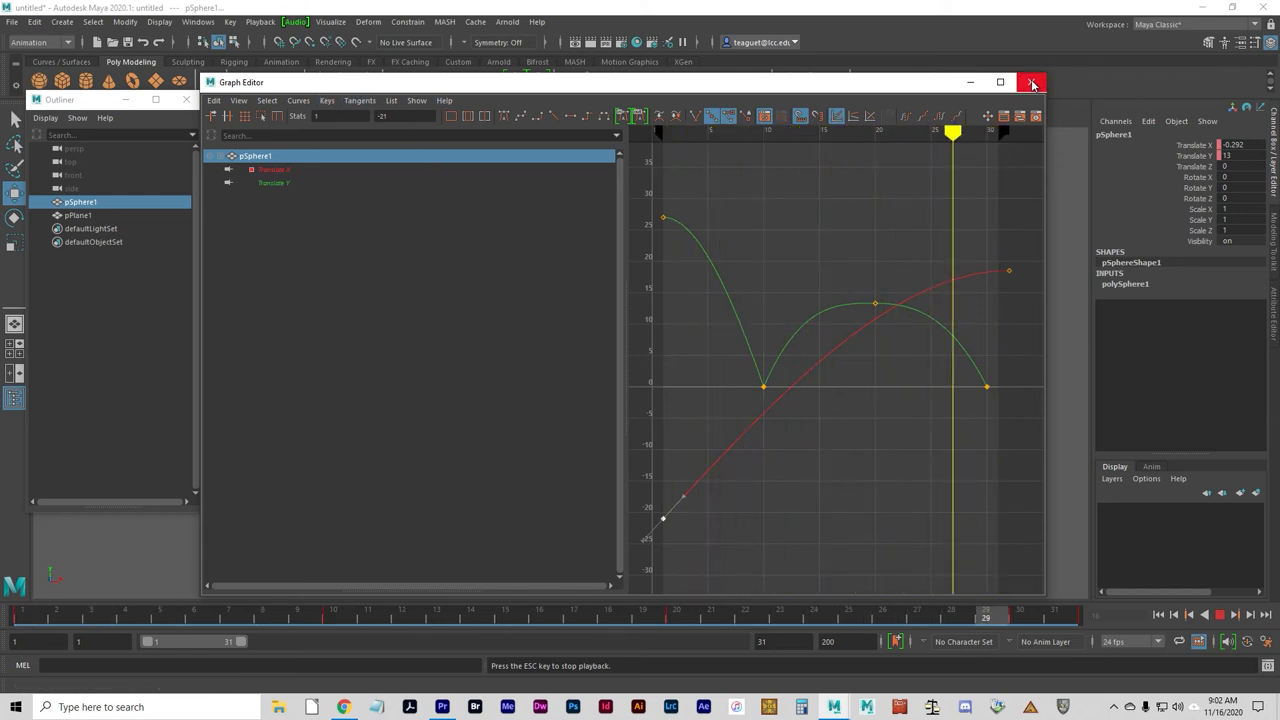
{"action": "left_click", "coordinate": [1030, 84]}
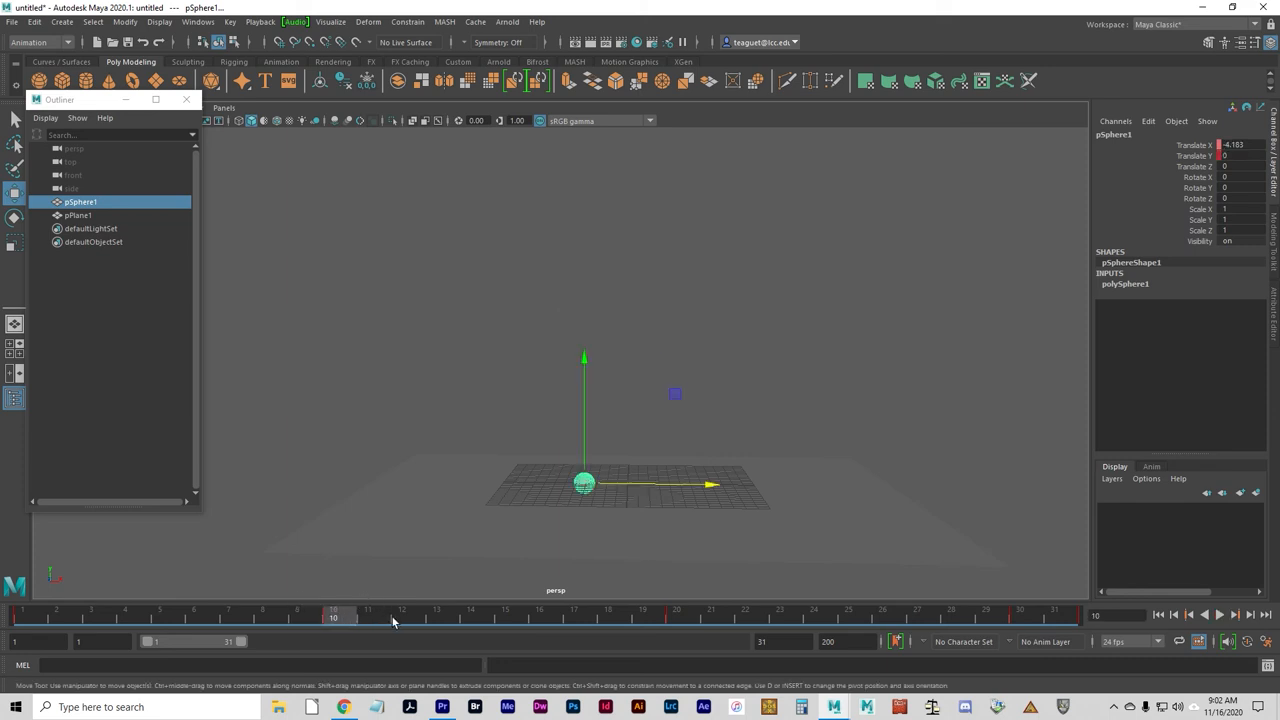
{"action": "mouse_move", "coordinate": [352, 621]}
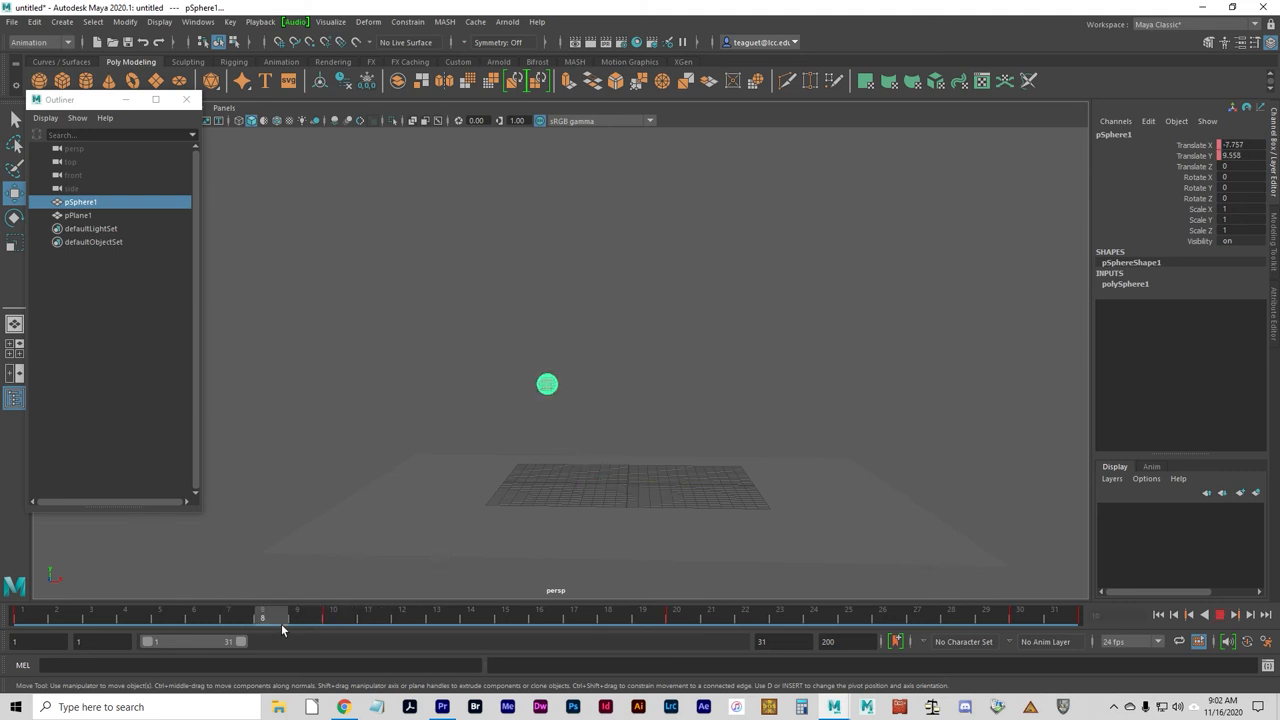
Scrub the Time Slider between frames 8 and 12 to review the ball's forward bounce.
{"action": "left_click_drag", "start_coordinate": [262, 617], "coordinate": [368, 617]}
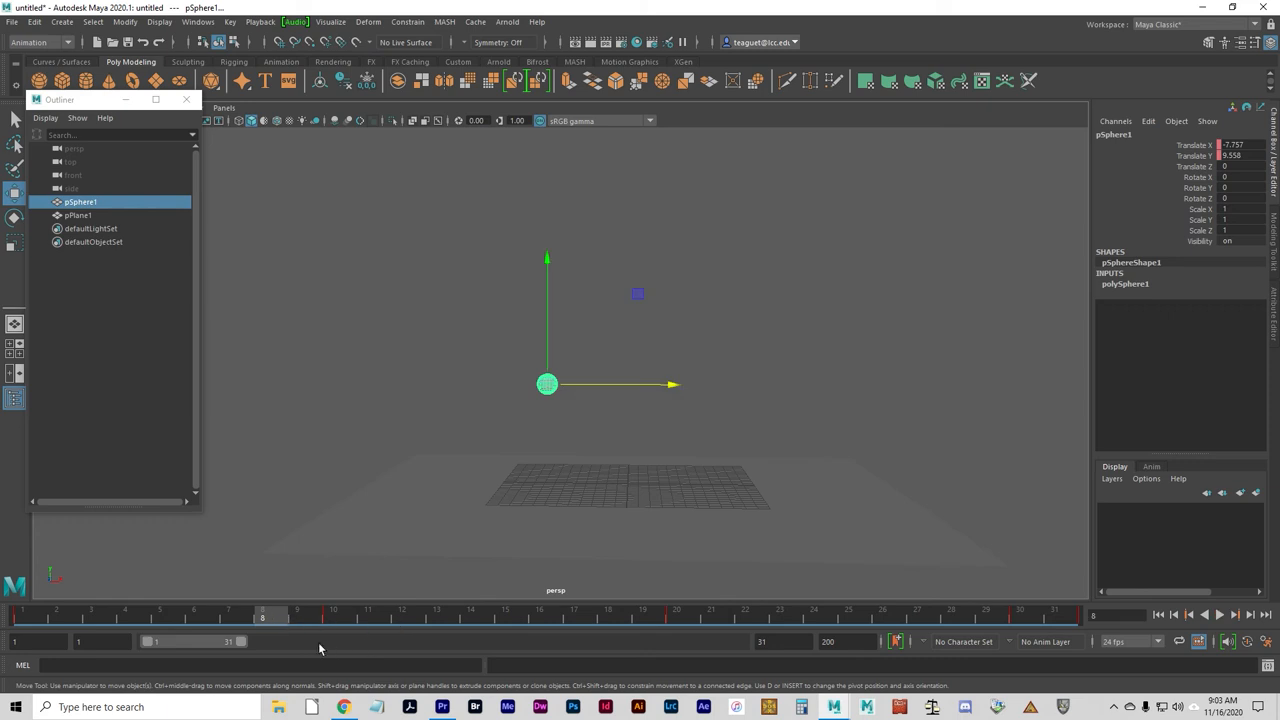
{"action": "left_click", "coordinate": [375, 614]}
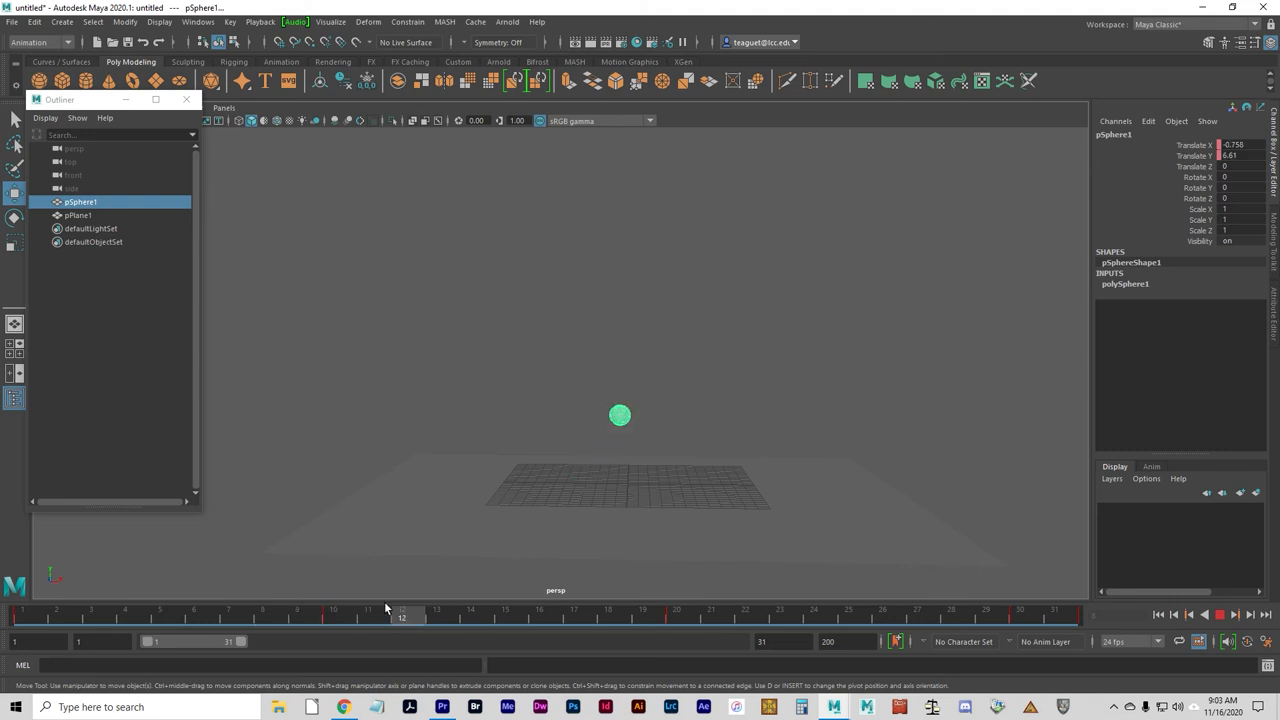
{"action": "left_click_drag", "start_coordinate": [401, 617], "coordinate": [297, 617]}
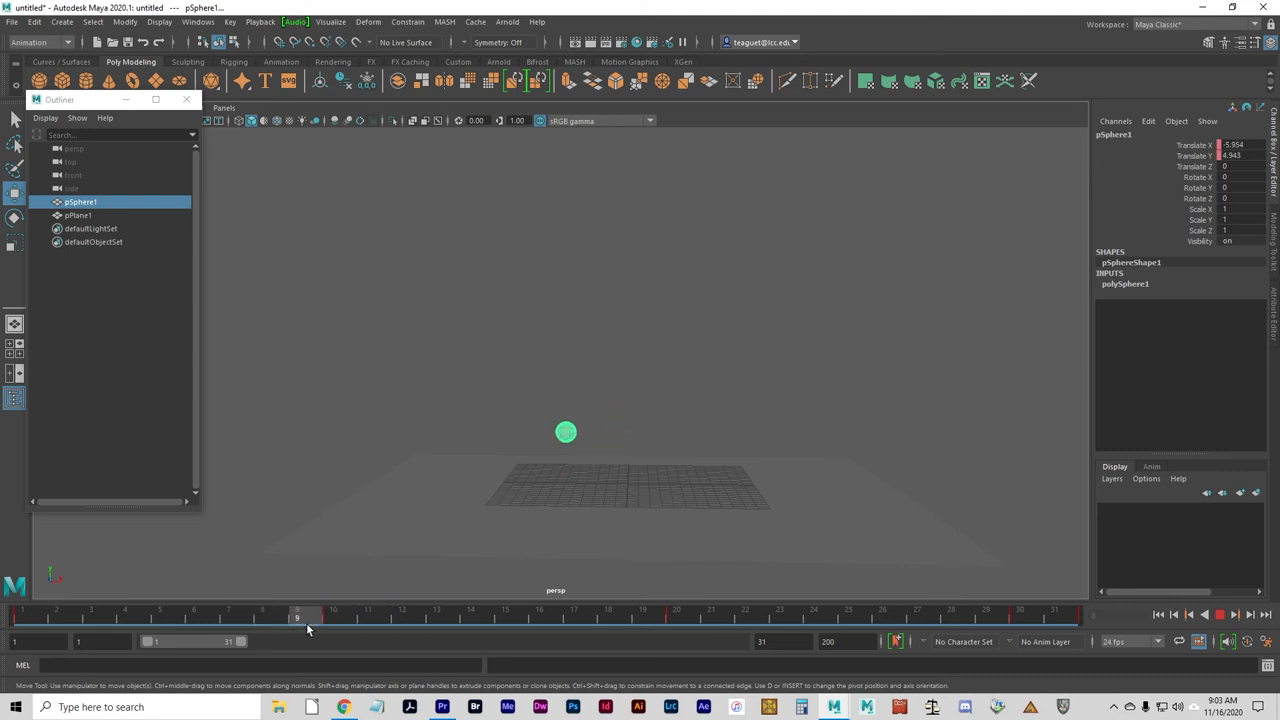
{"action": "left_click_drag", "start_coordinate": [297, 617], "coordinate": [368, 617]}
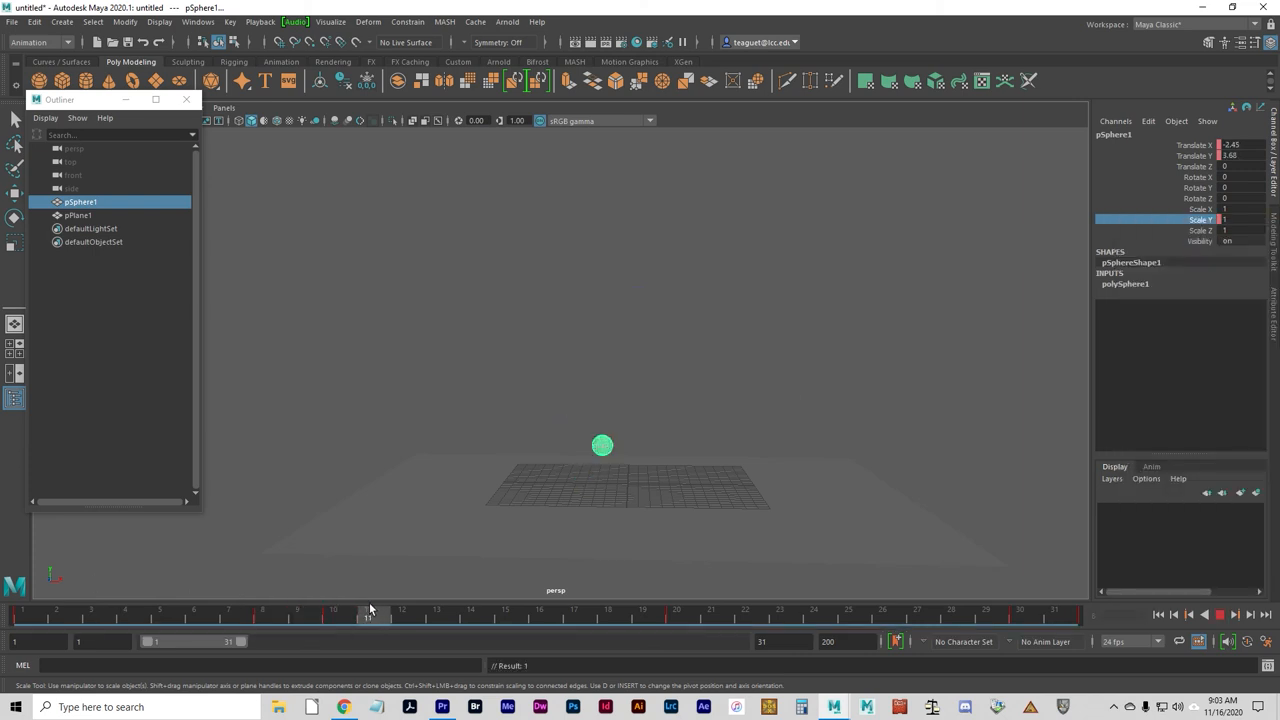
At frame 10, flatten the sphere to Scale Y 0.561 and key the scale channel.
{"action": "left_click", "coordinate": [376, 611]}
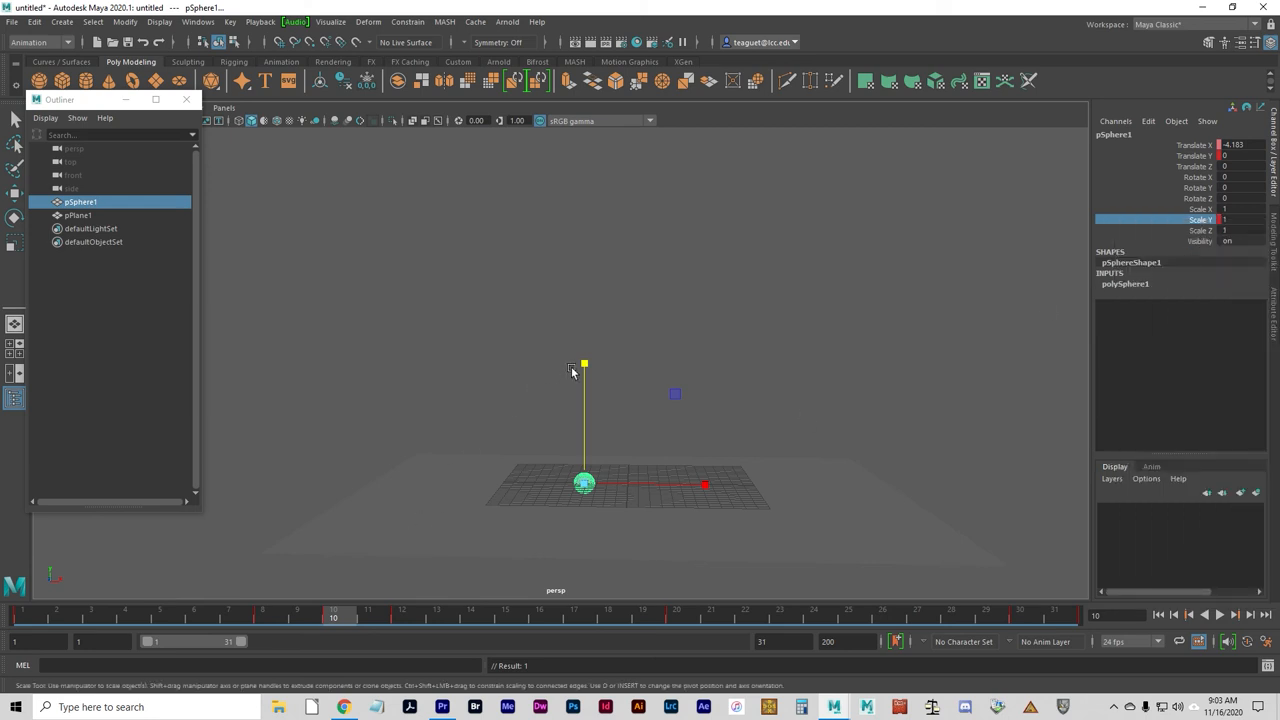
{"action": "left_click_drag", "start_coordinate": [584, 364], "coordinate": [584, 397]}
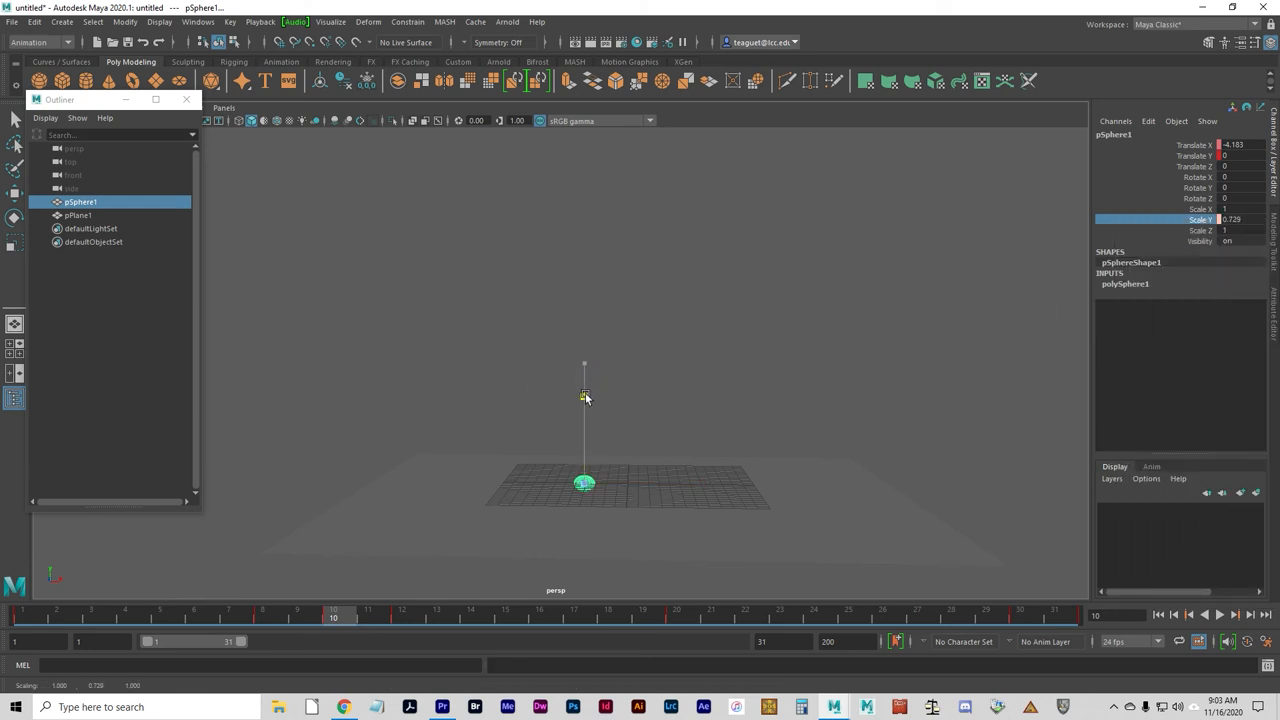
{"action": "left_click_drag", "start_coordinate": [585, 398], "coordinate": [585, 420]}
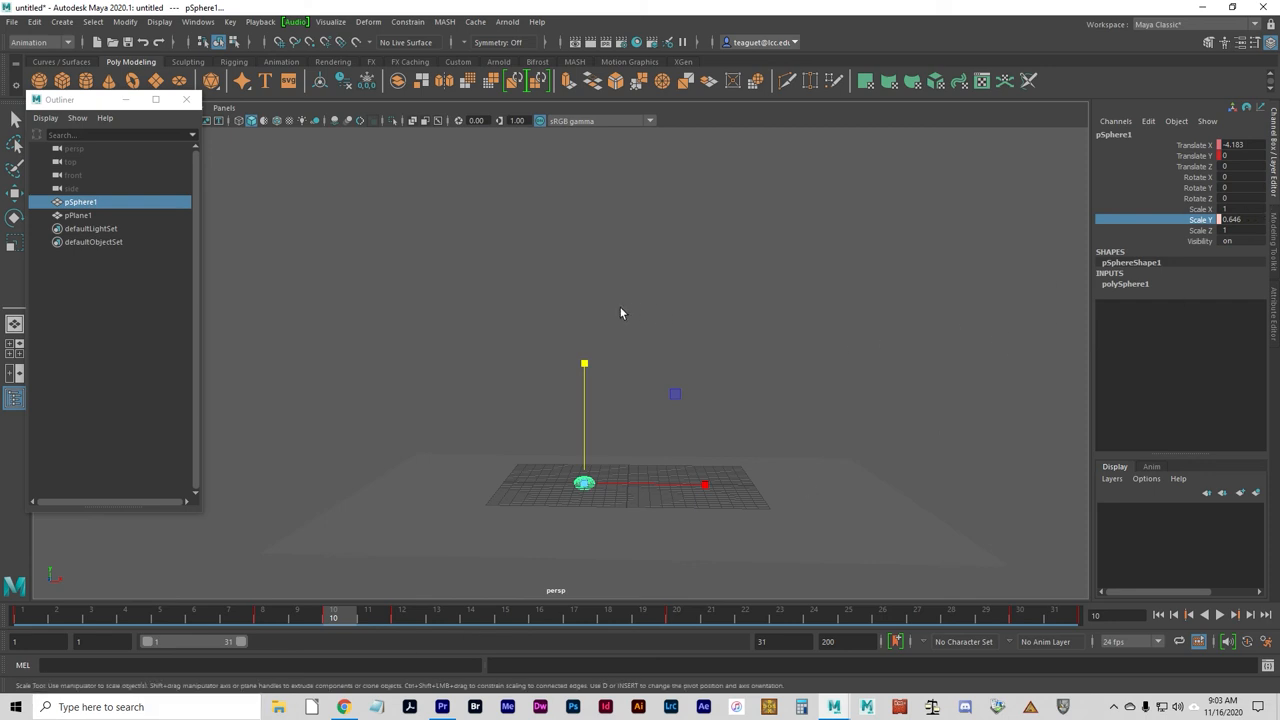
{"action": "left_click_drag", "start_coordinate": [584, 363], "coordinate": [584, 378]}
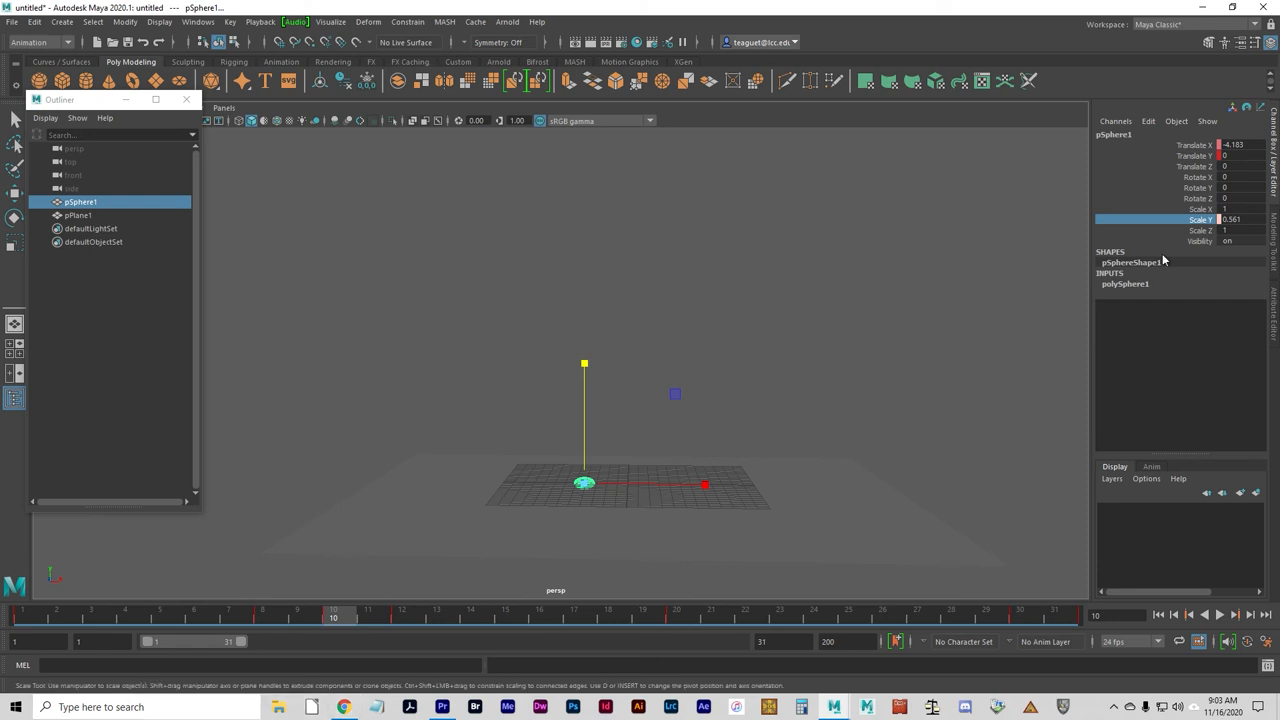
{"action": "right_click", "coordinate": [1188, 219]}
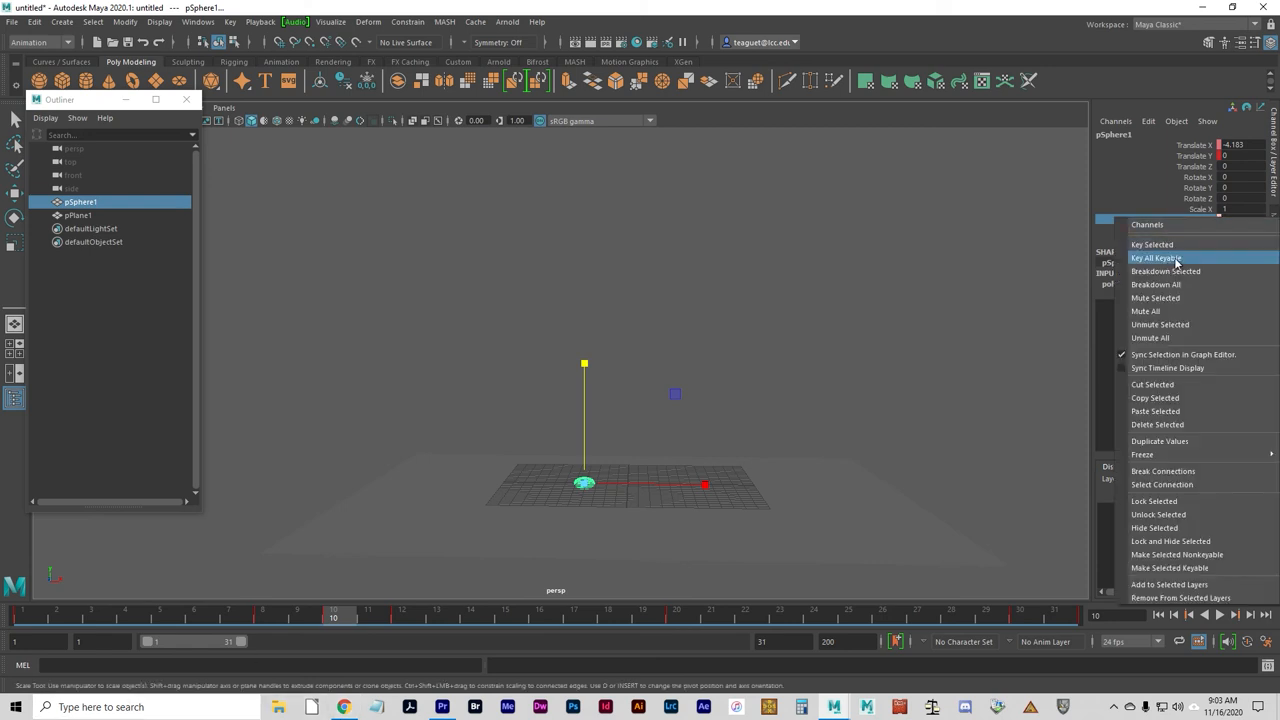
{"action": "left_click", "coordinate": [1151, 259]}
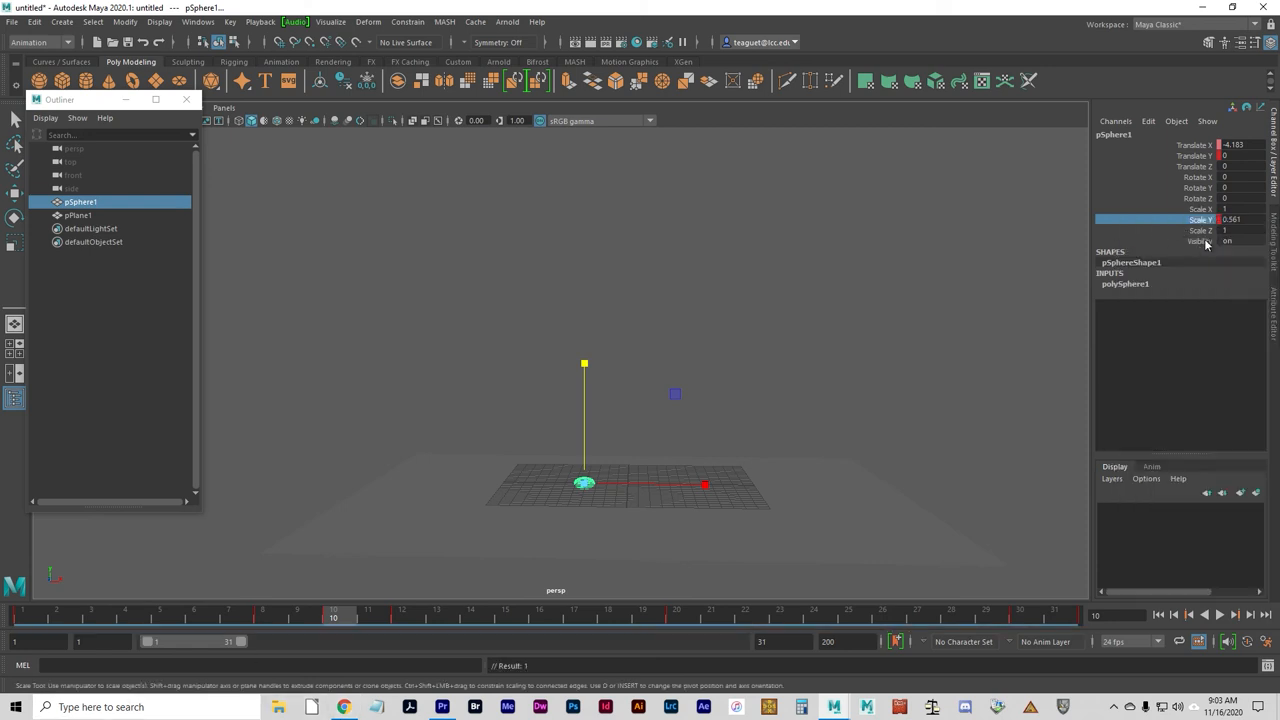
{"action": "mouse_move", "coordinate": [340, 610]}
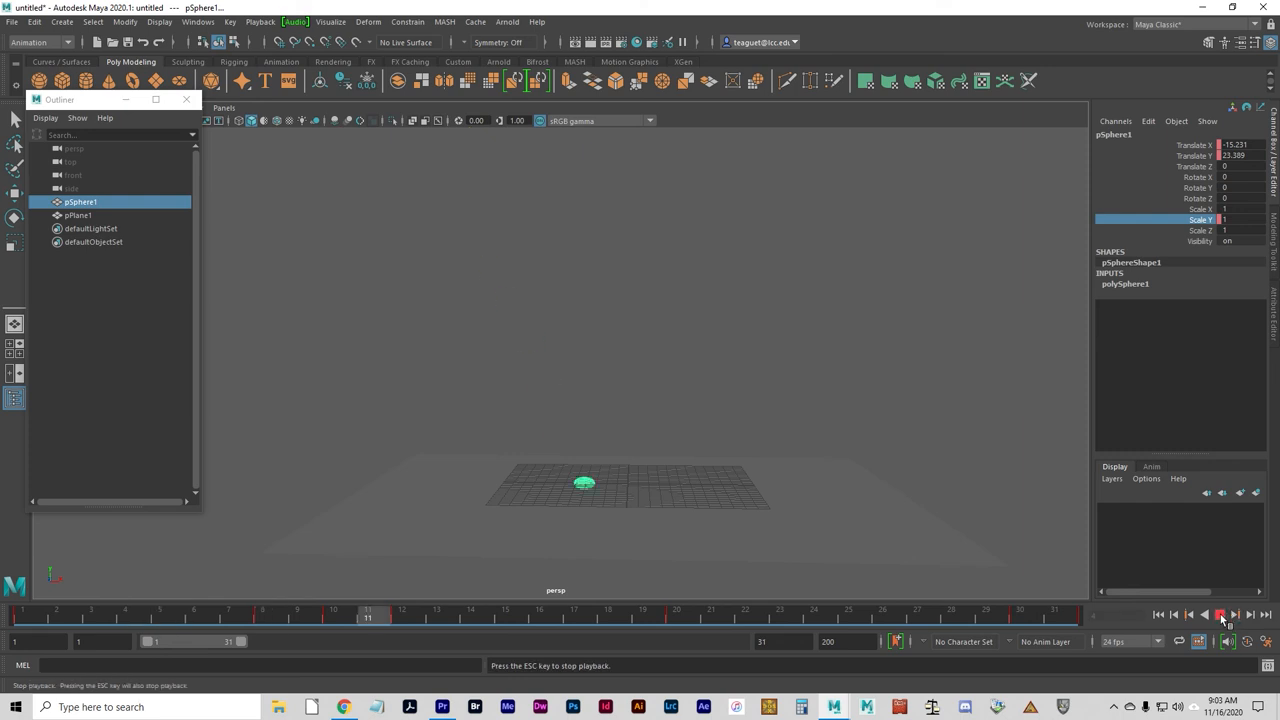
{"action": "left_click", "coordinate": [1192, 613]}
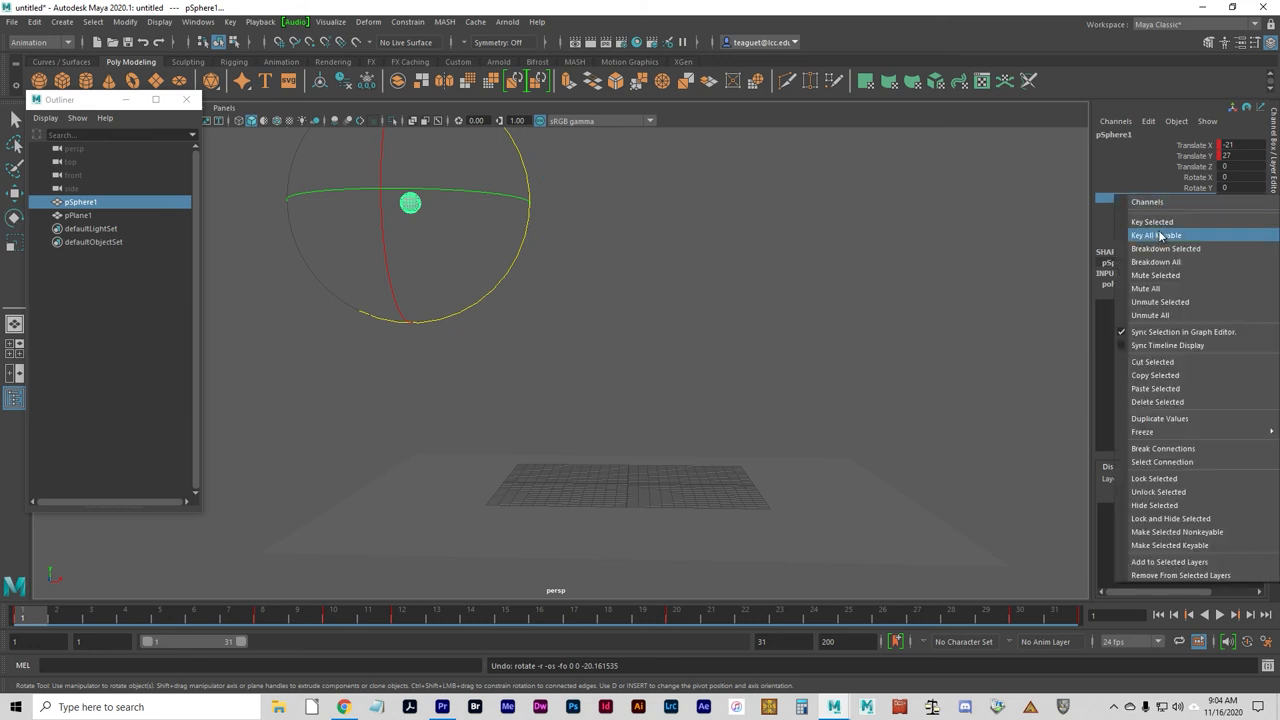
Key all of the sphere's keyable channels at frame 1.
{"action": "left_click", "coordinate": [1155, 221]}
{"action": "type", "text": "180"}
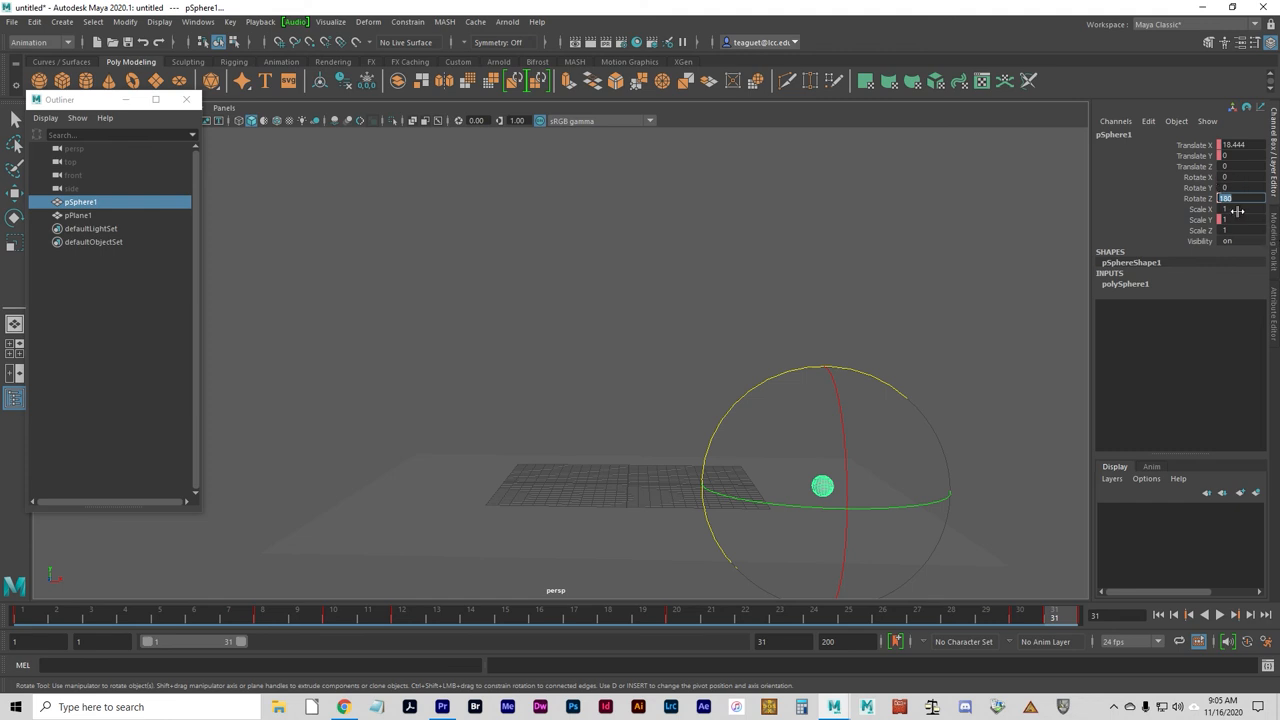
Key all keyable channels at frame 31, then key again with Rotate Z at -180.
{"action": "right_click", "coordinate": [1218, 197]}
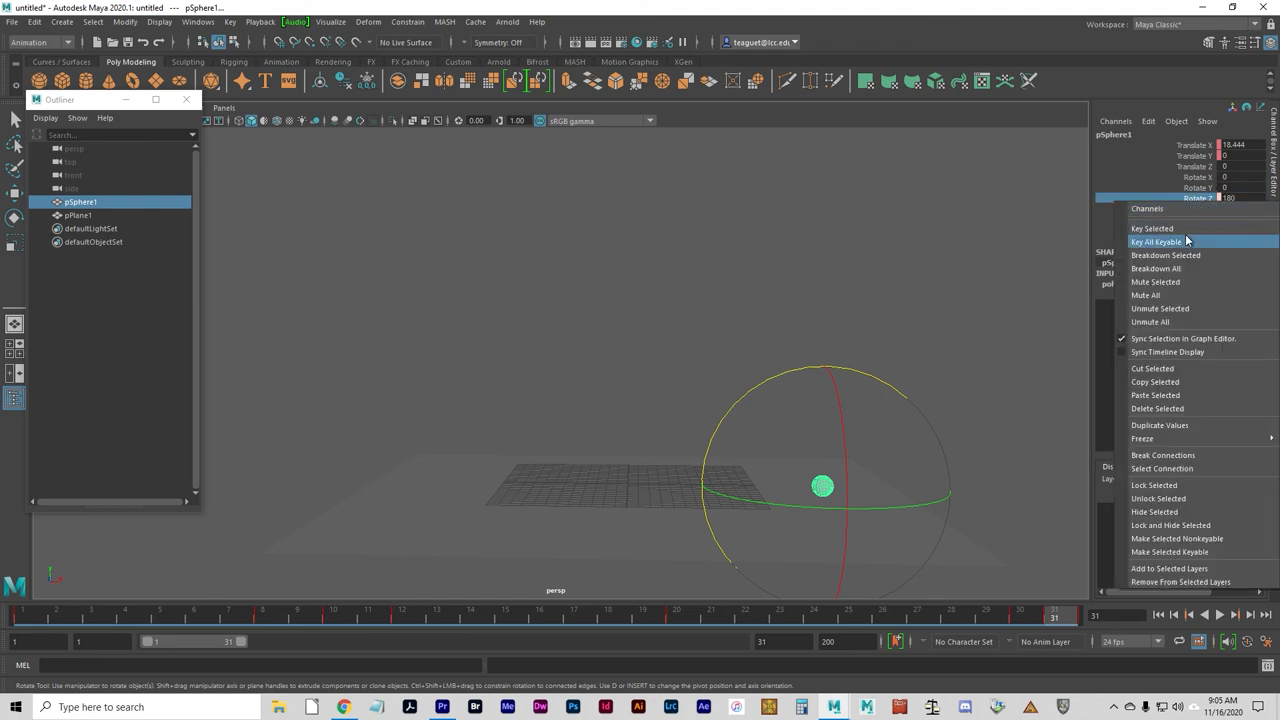
{"action": "left_click", "coordinate": [1156, 241]}
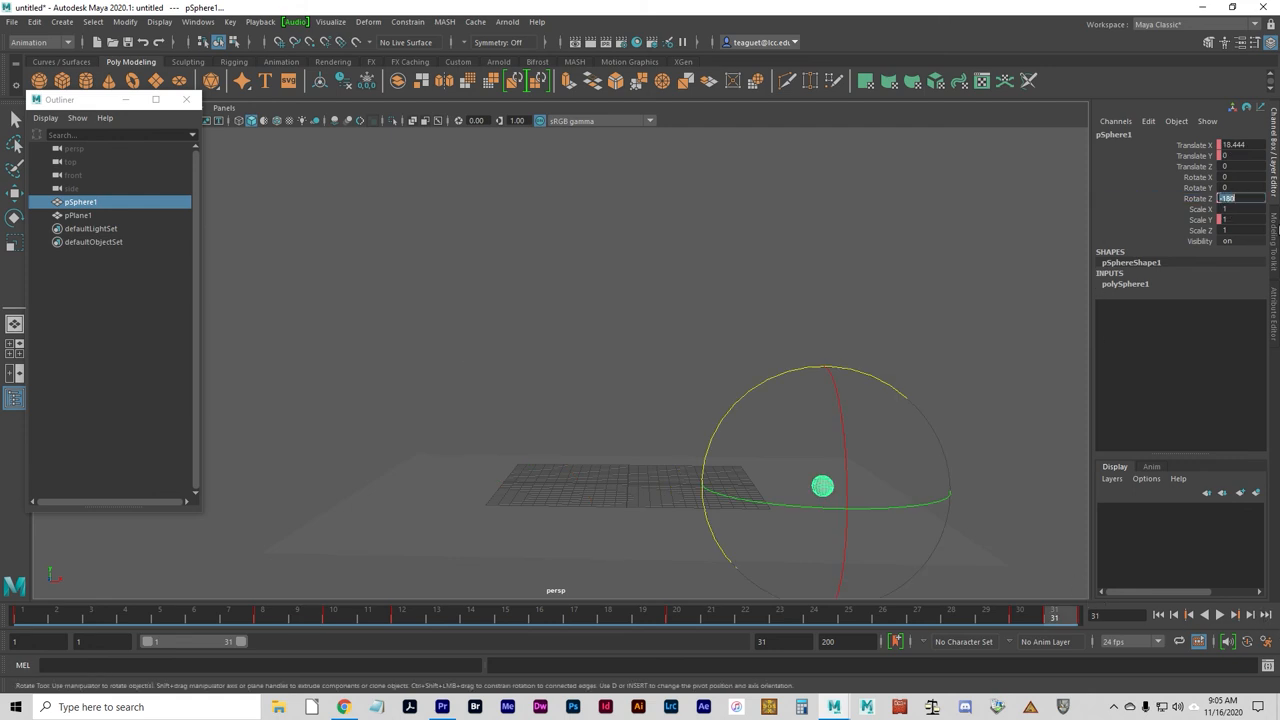
{"action": "right_click", "coordinate": [1205, 198]}
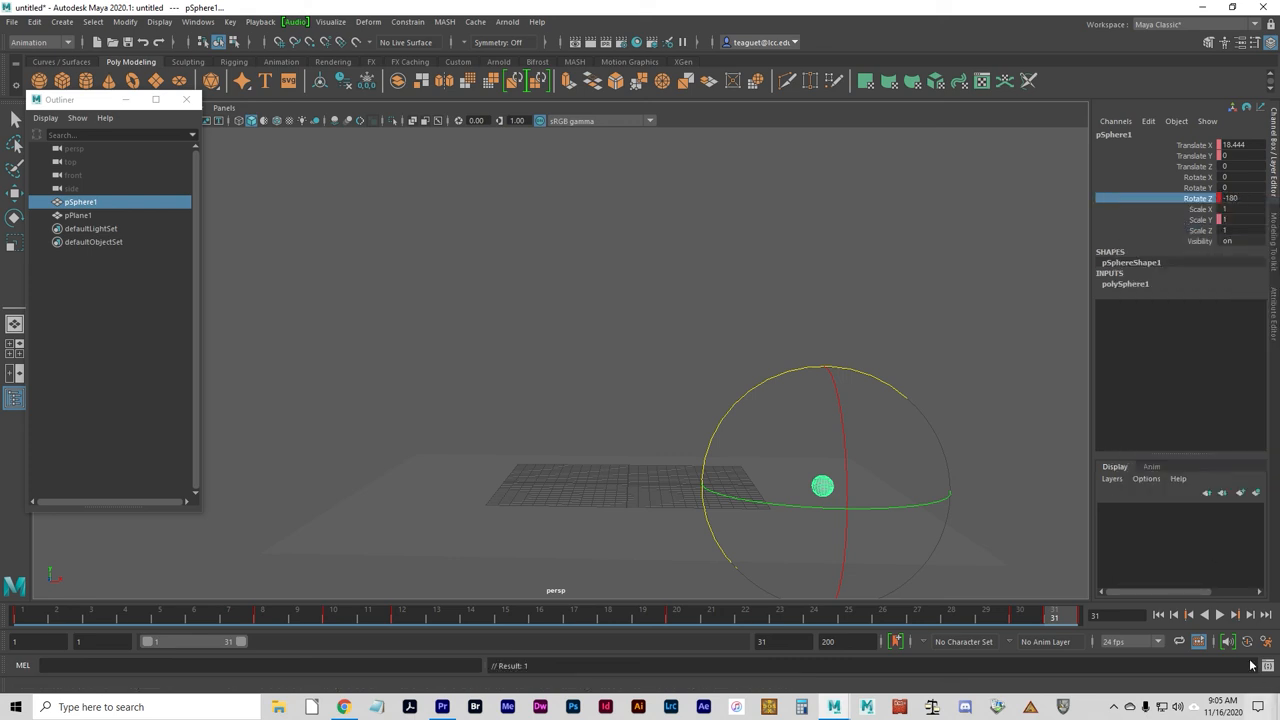
{"action": "left_click", "coordinate": [1225, 611]}
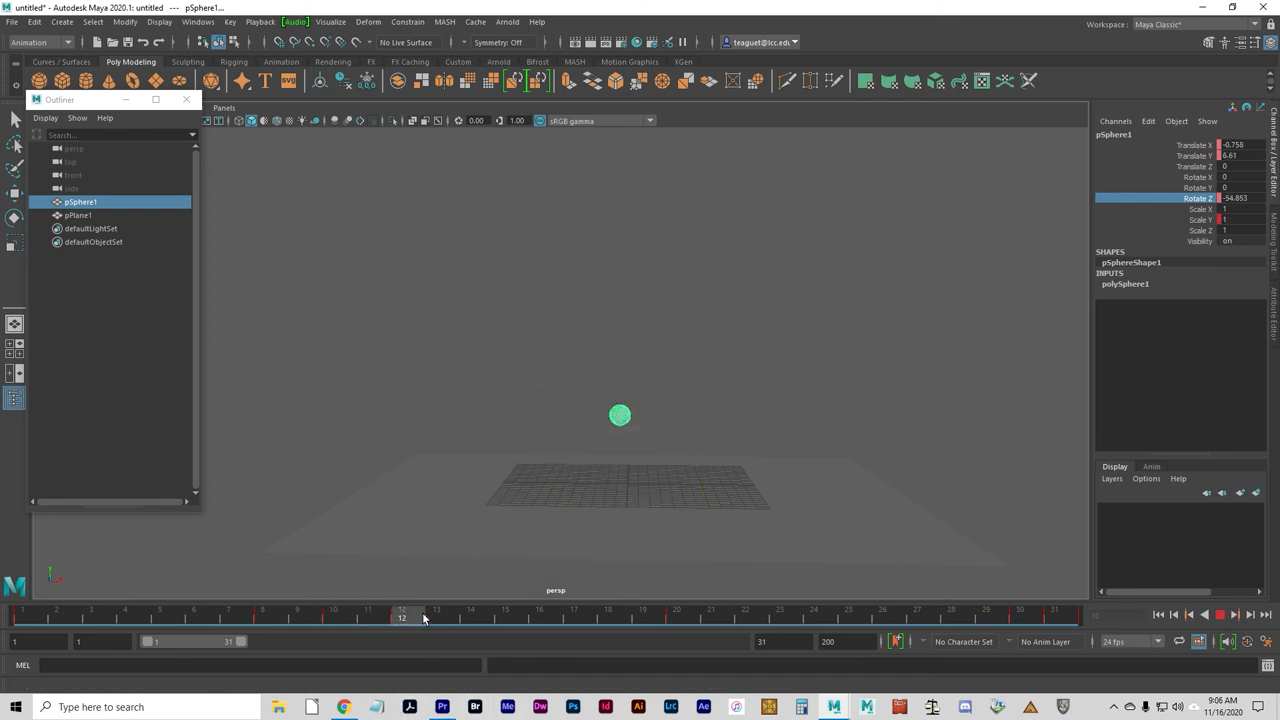
{"action": "left_click_drag", "start_coordinate": [402, 617], "coordinate": [470, 617]}
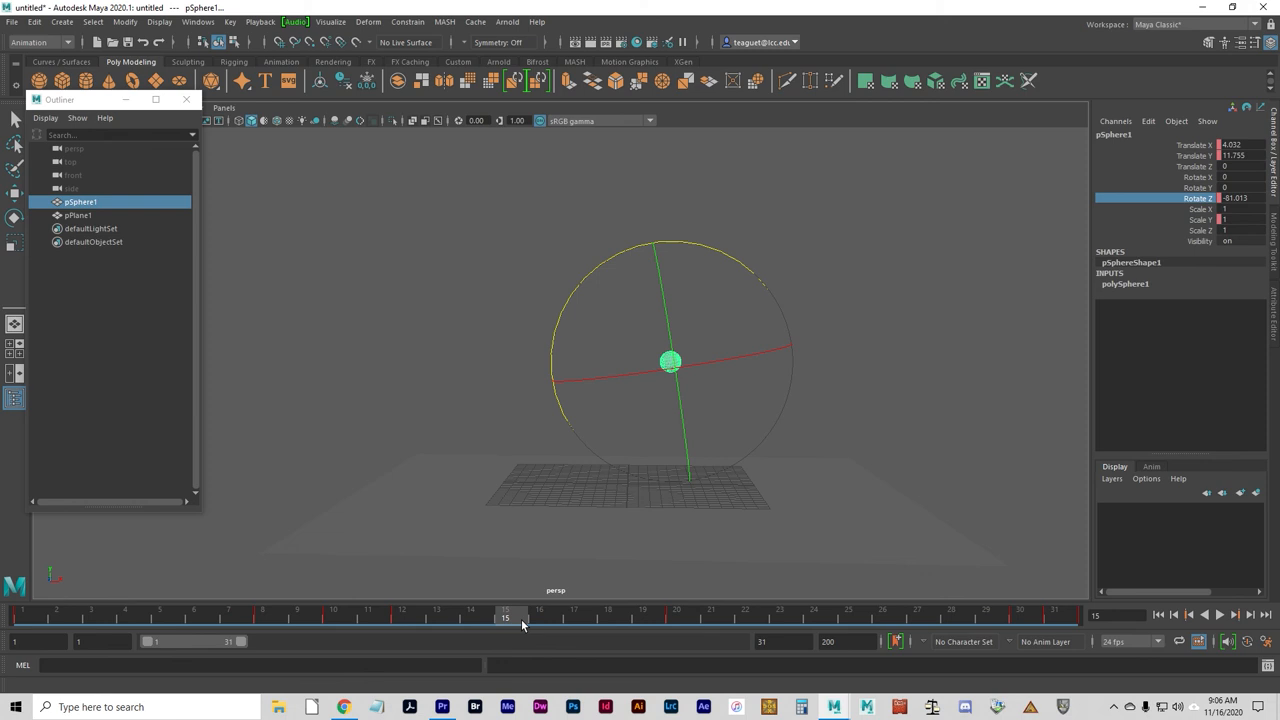
{"action": "left_click", "coordinate": [476, 618]}
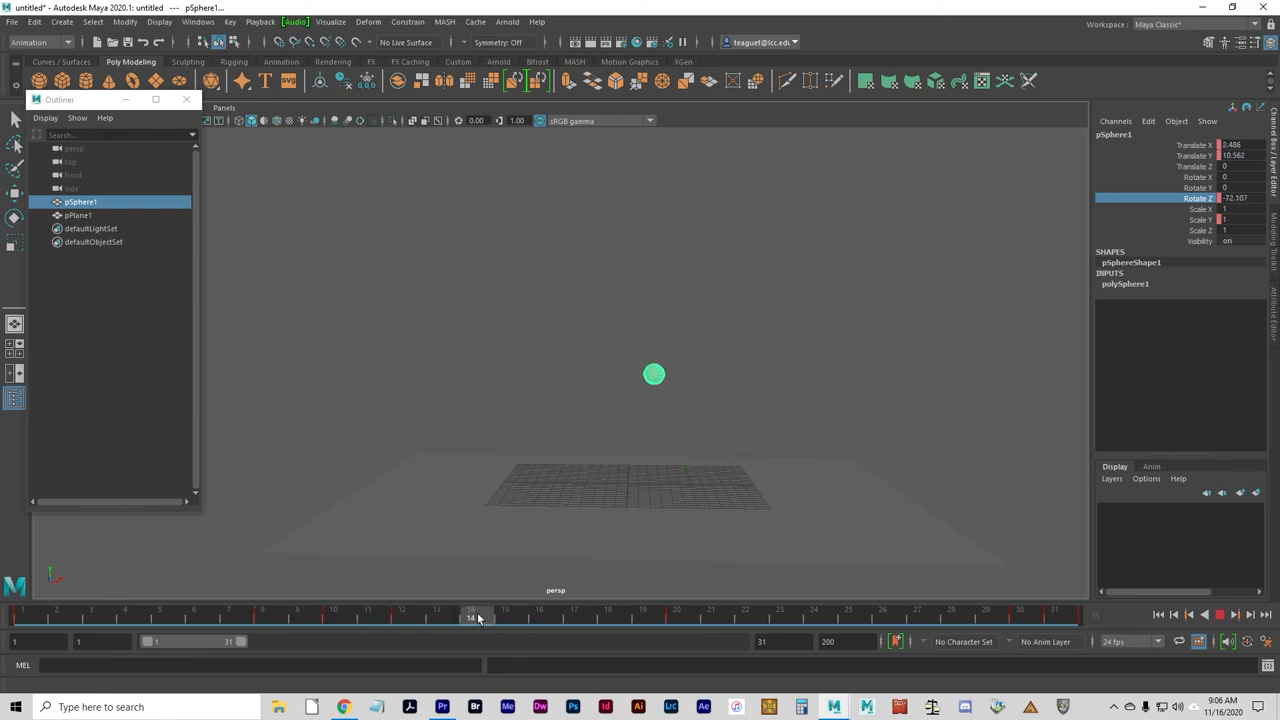
{"action": "left_click_drag", "start_coordinate": [472, 617], "coordinate": [1020, 617]}
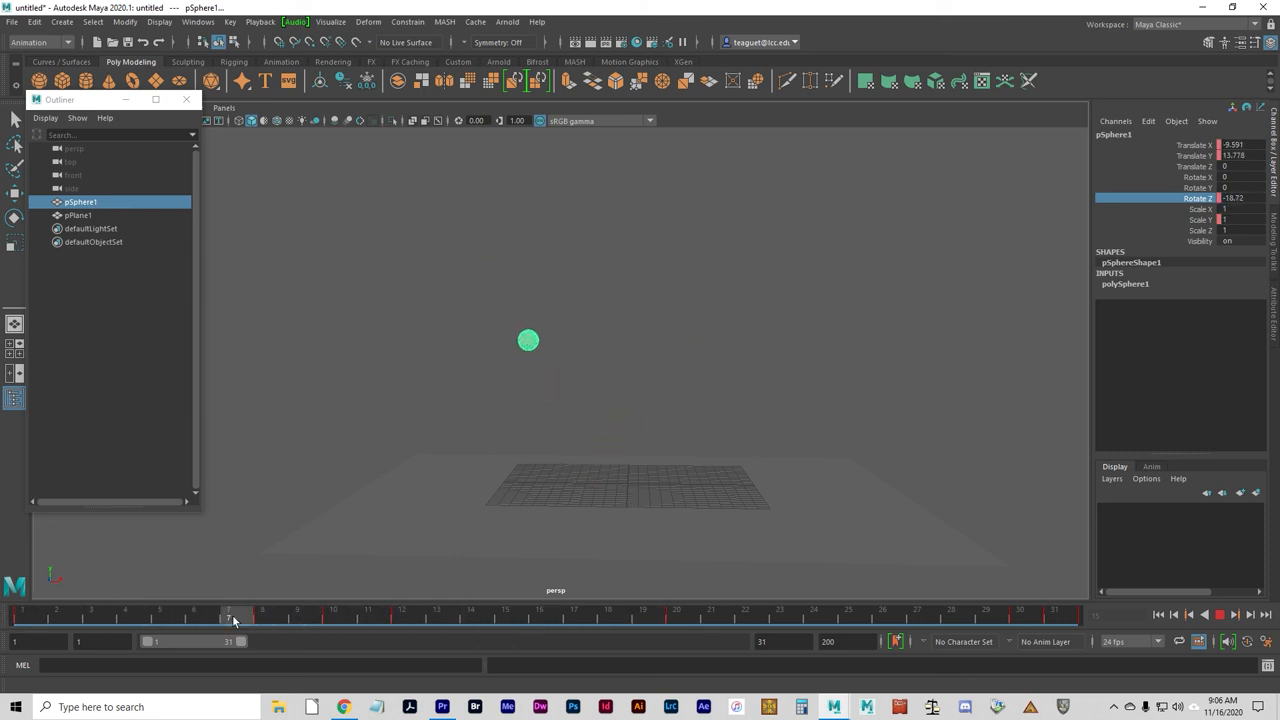
{"action": "left_click_drag", "start_coordinate": [230, 618], "coordinate": [470, 618]}
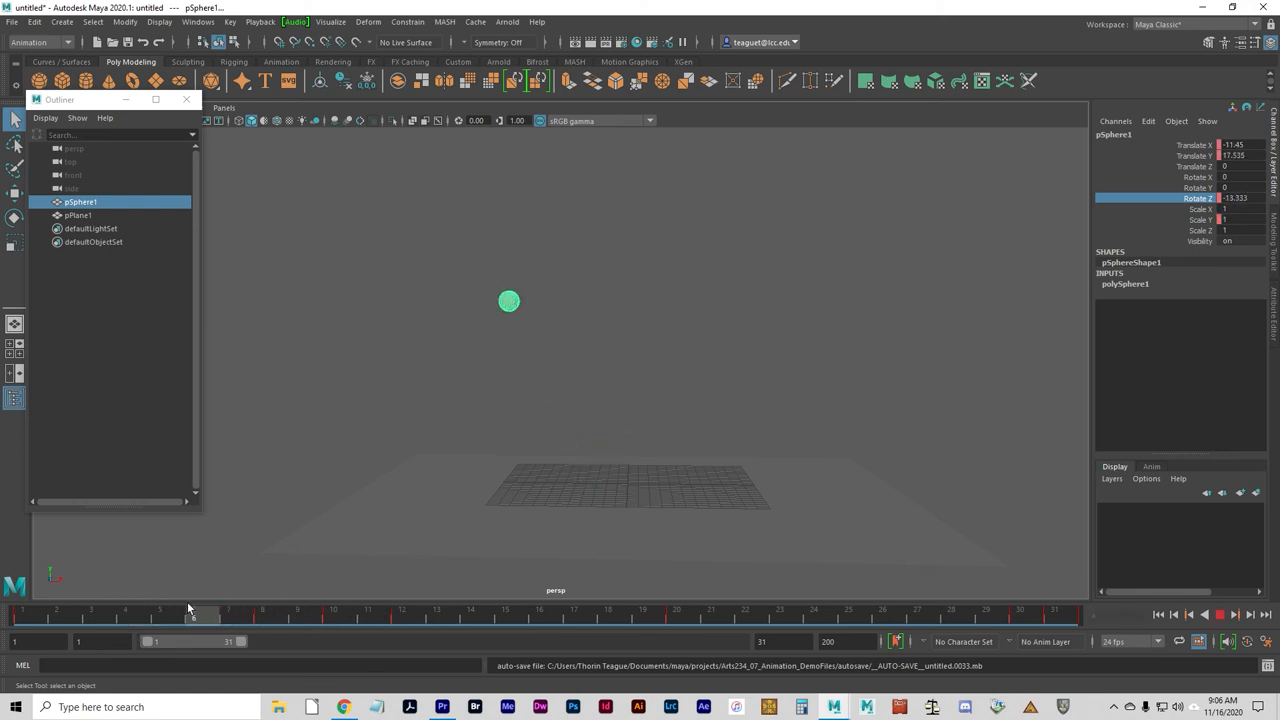
{"action": "left_click", "coordinate": [708, 618]}
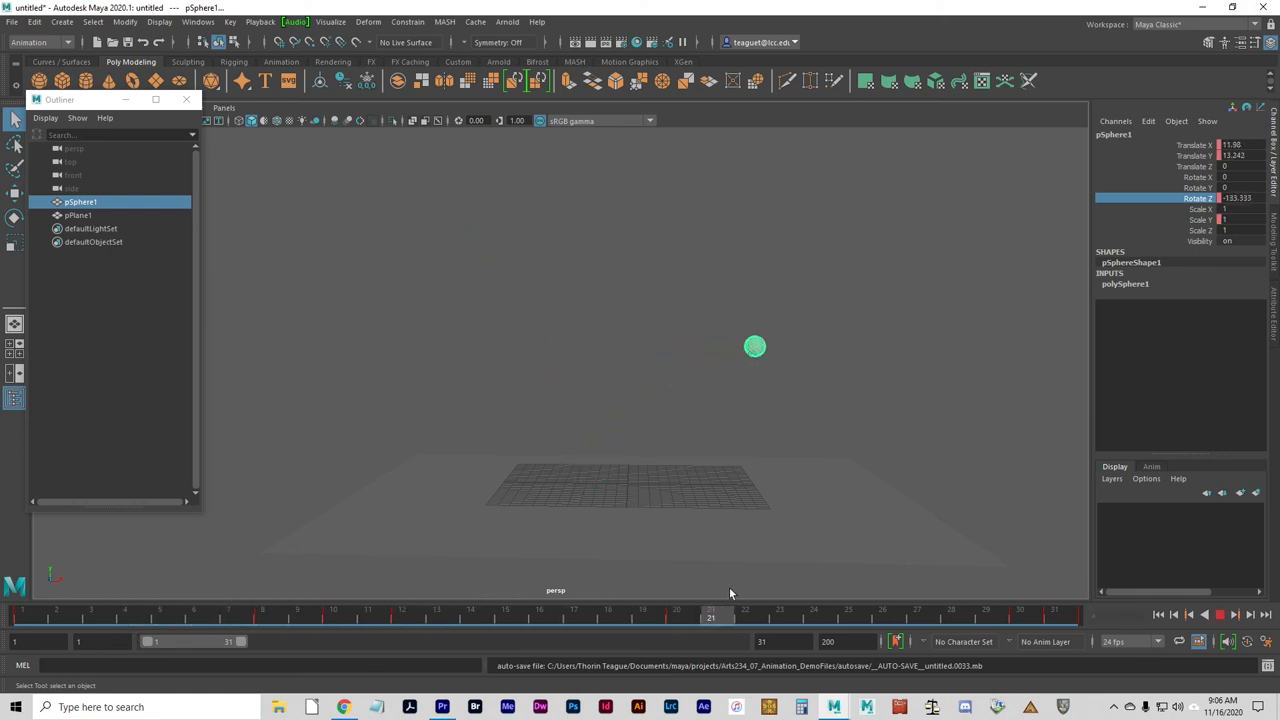